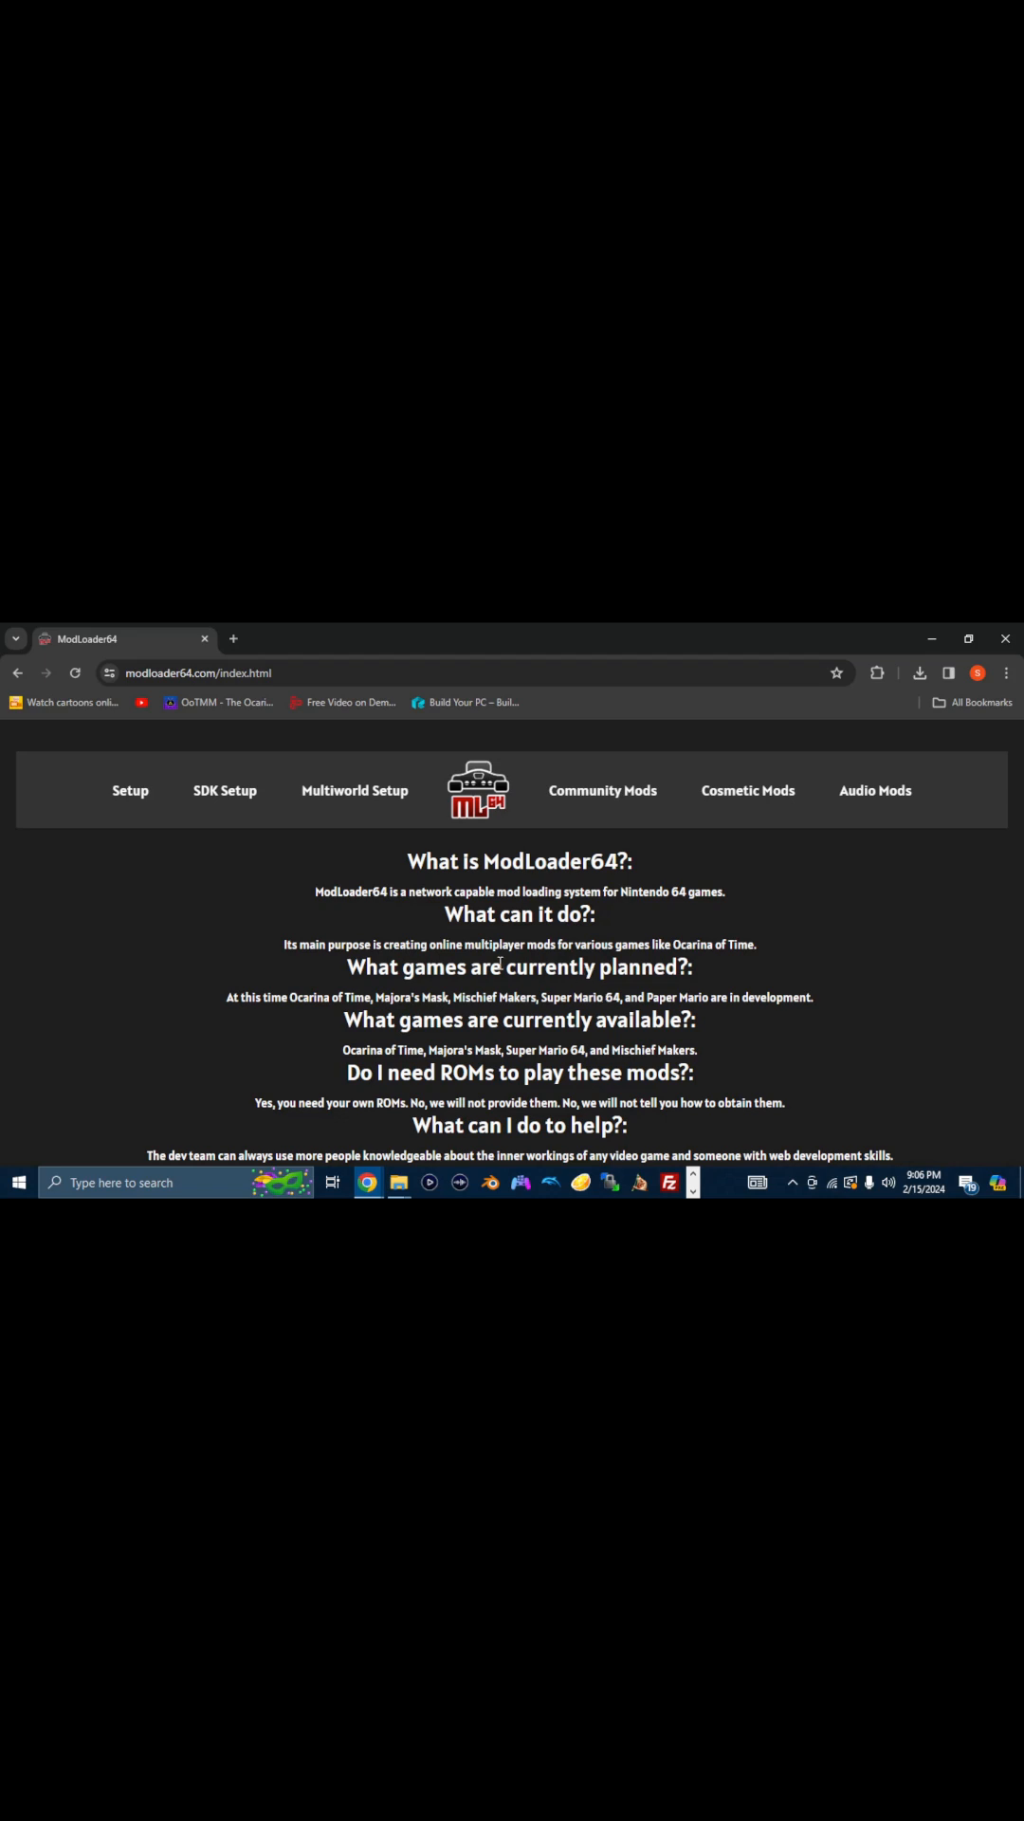
# Go to the SDK Setup page and scroll through its prerequisites and install commands.
pyautogui.scroll(-3)
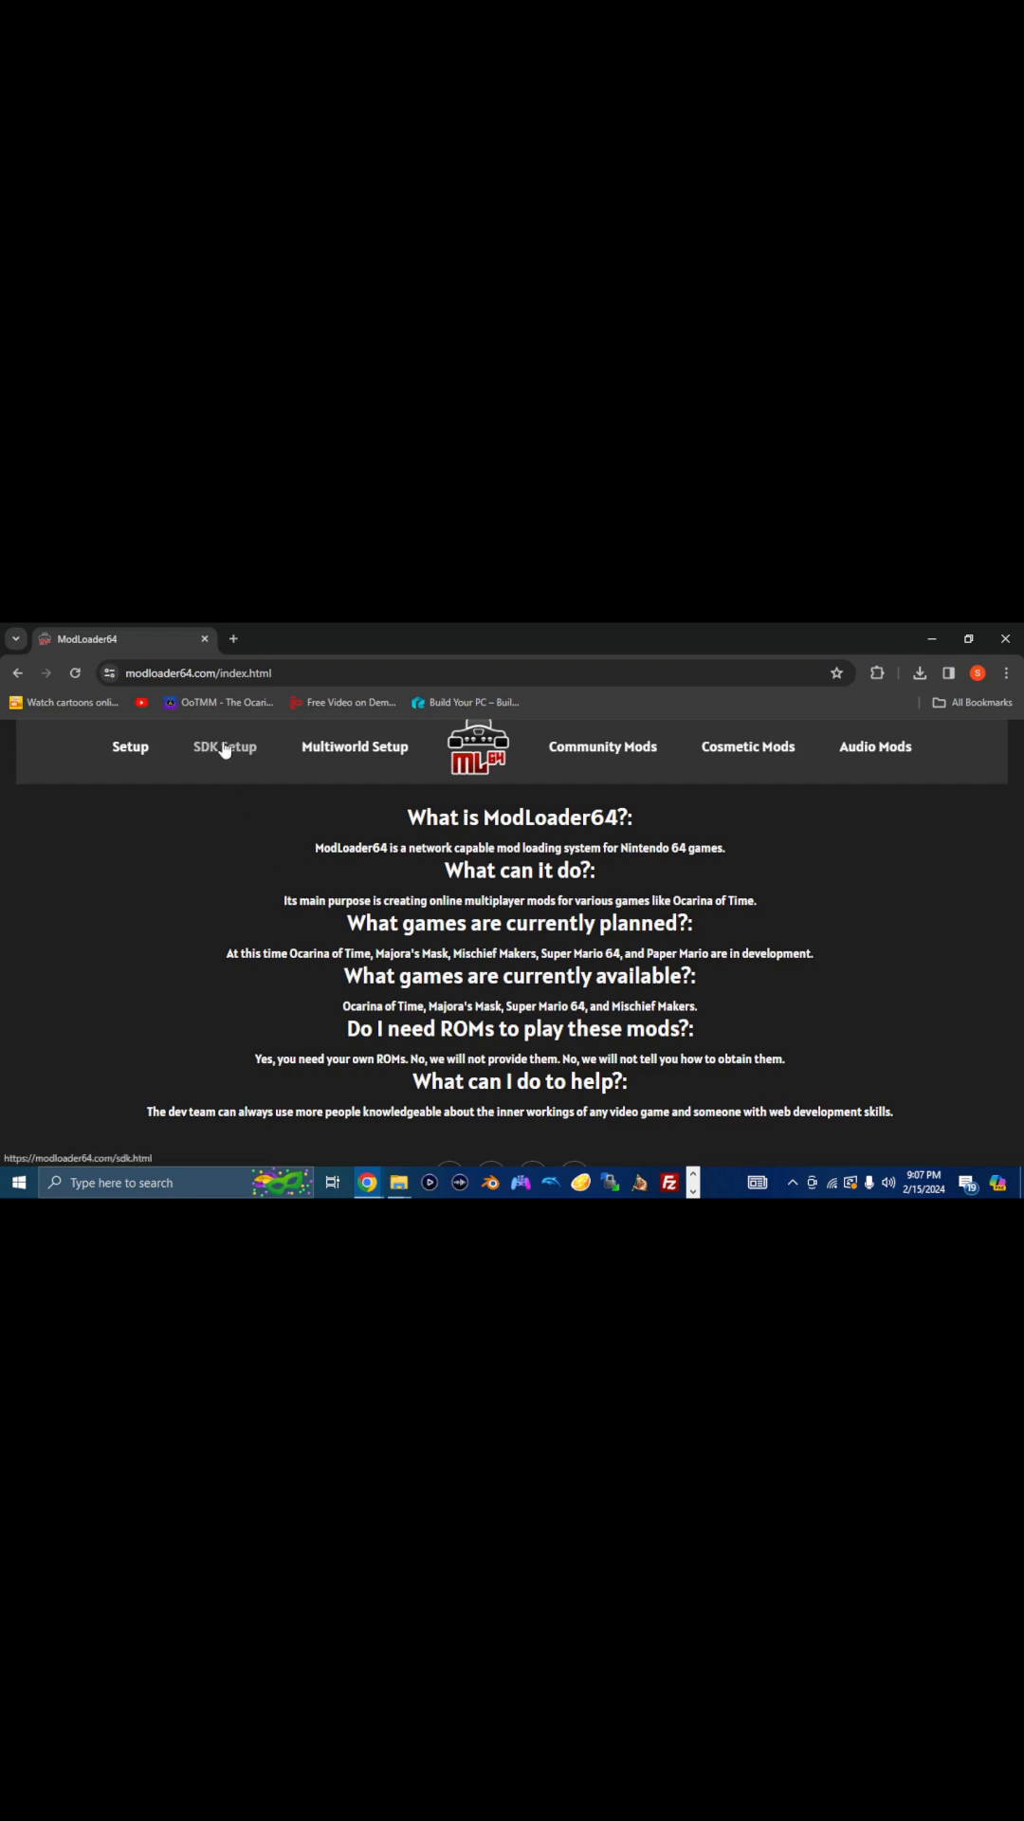
pyautogui.click(223, 748)
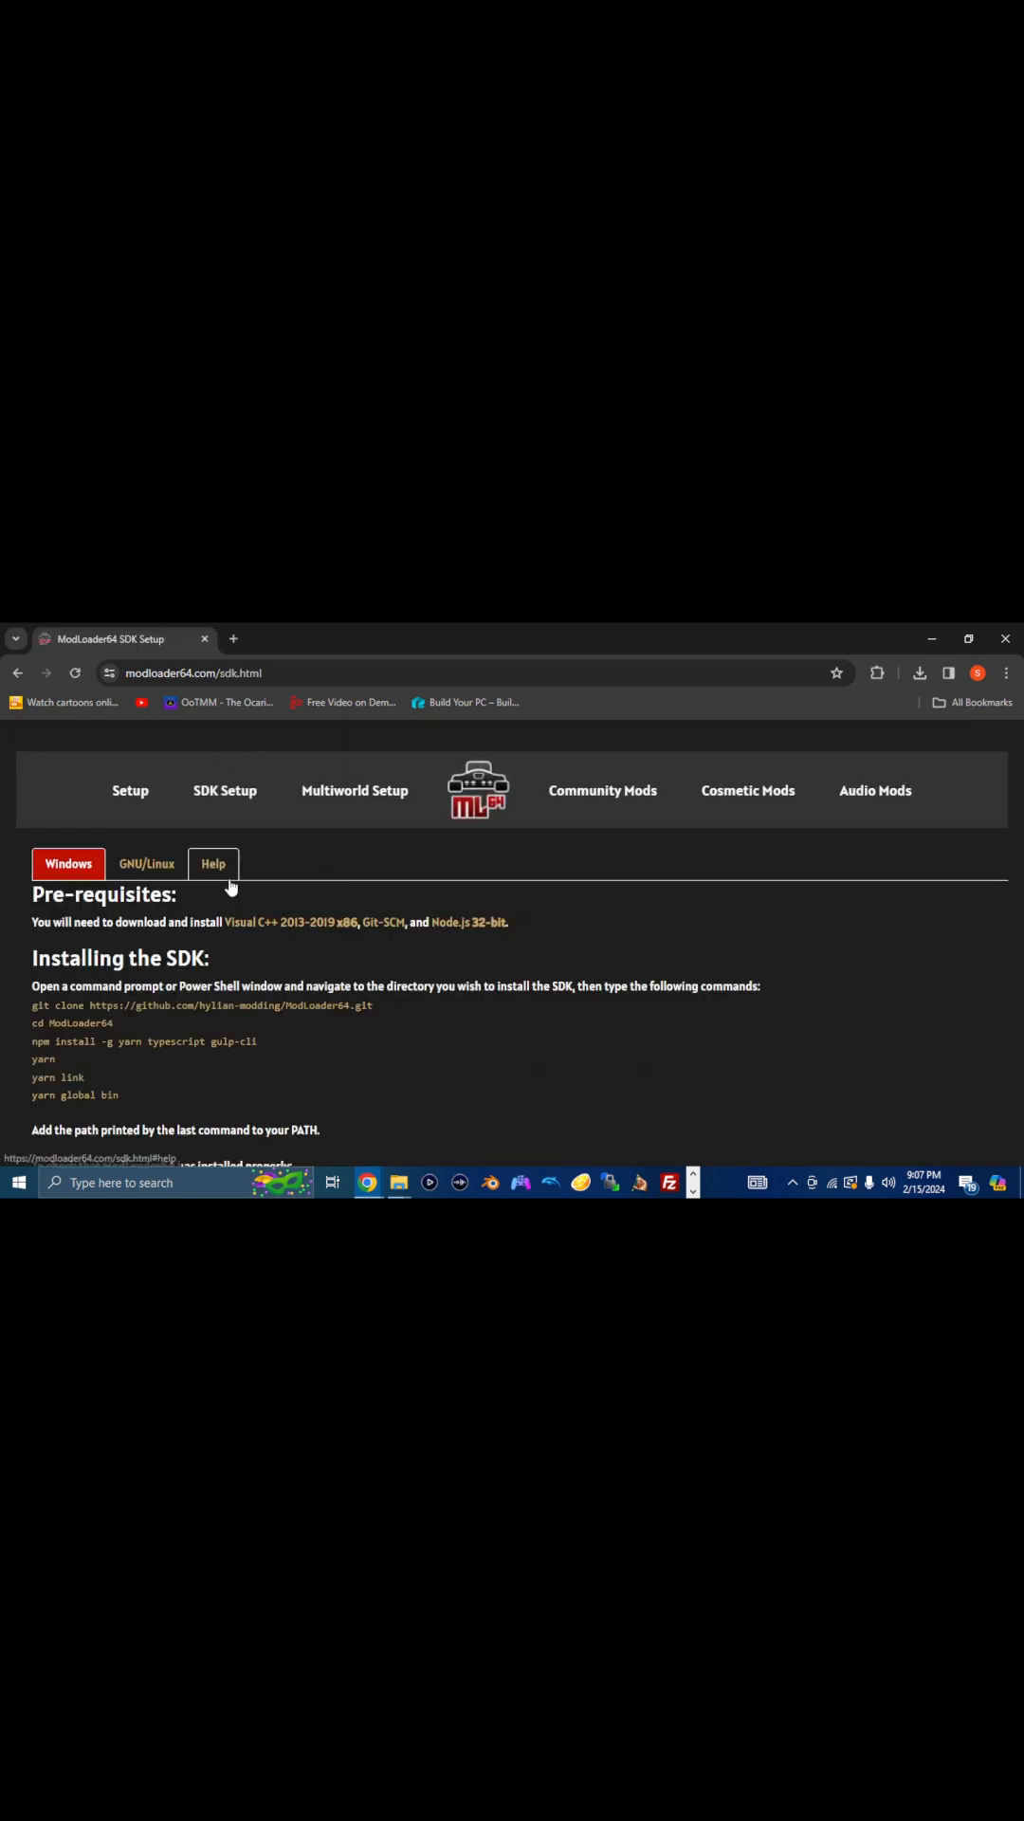
pyautogui.scroll(-3)
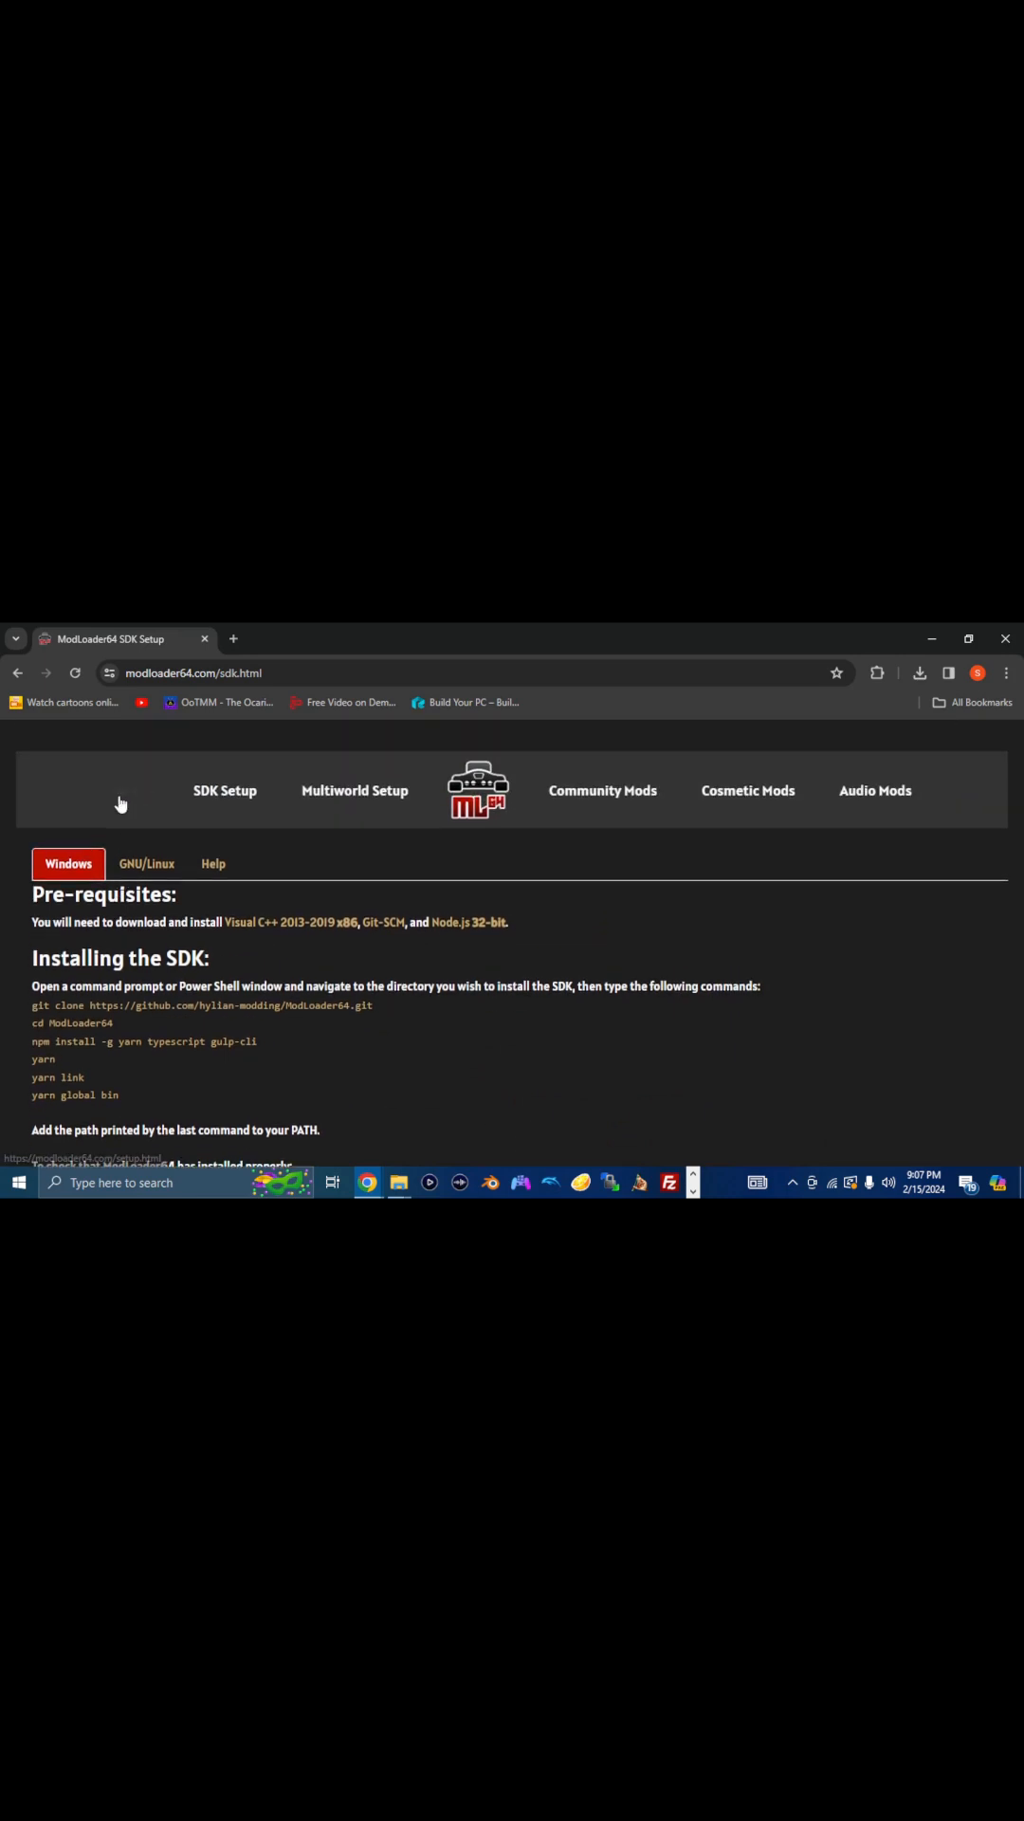
# From the Setup page, save the VC++ x86 installer, Node.js x86 installer and latest GUI zip to the Desktop.
pyautogui.click(120, 803)
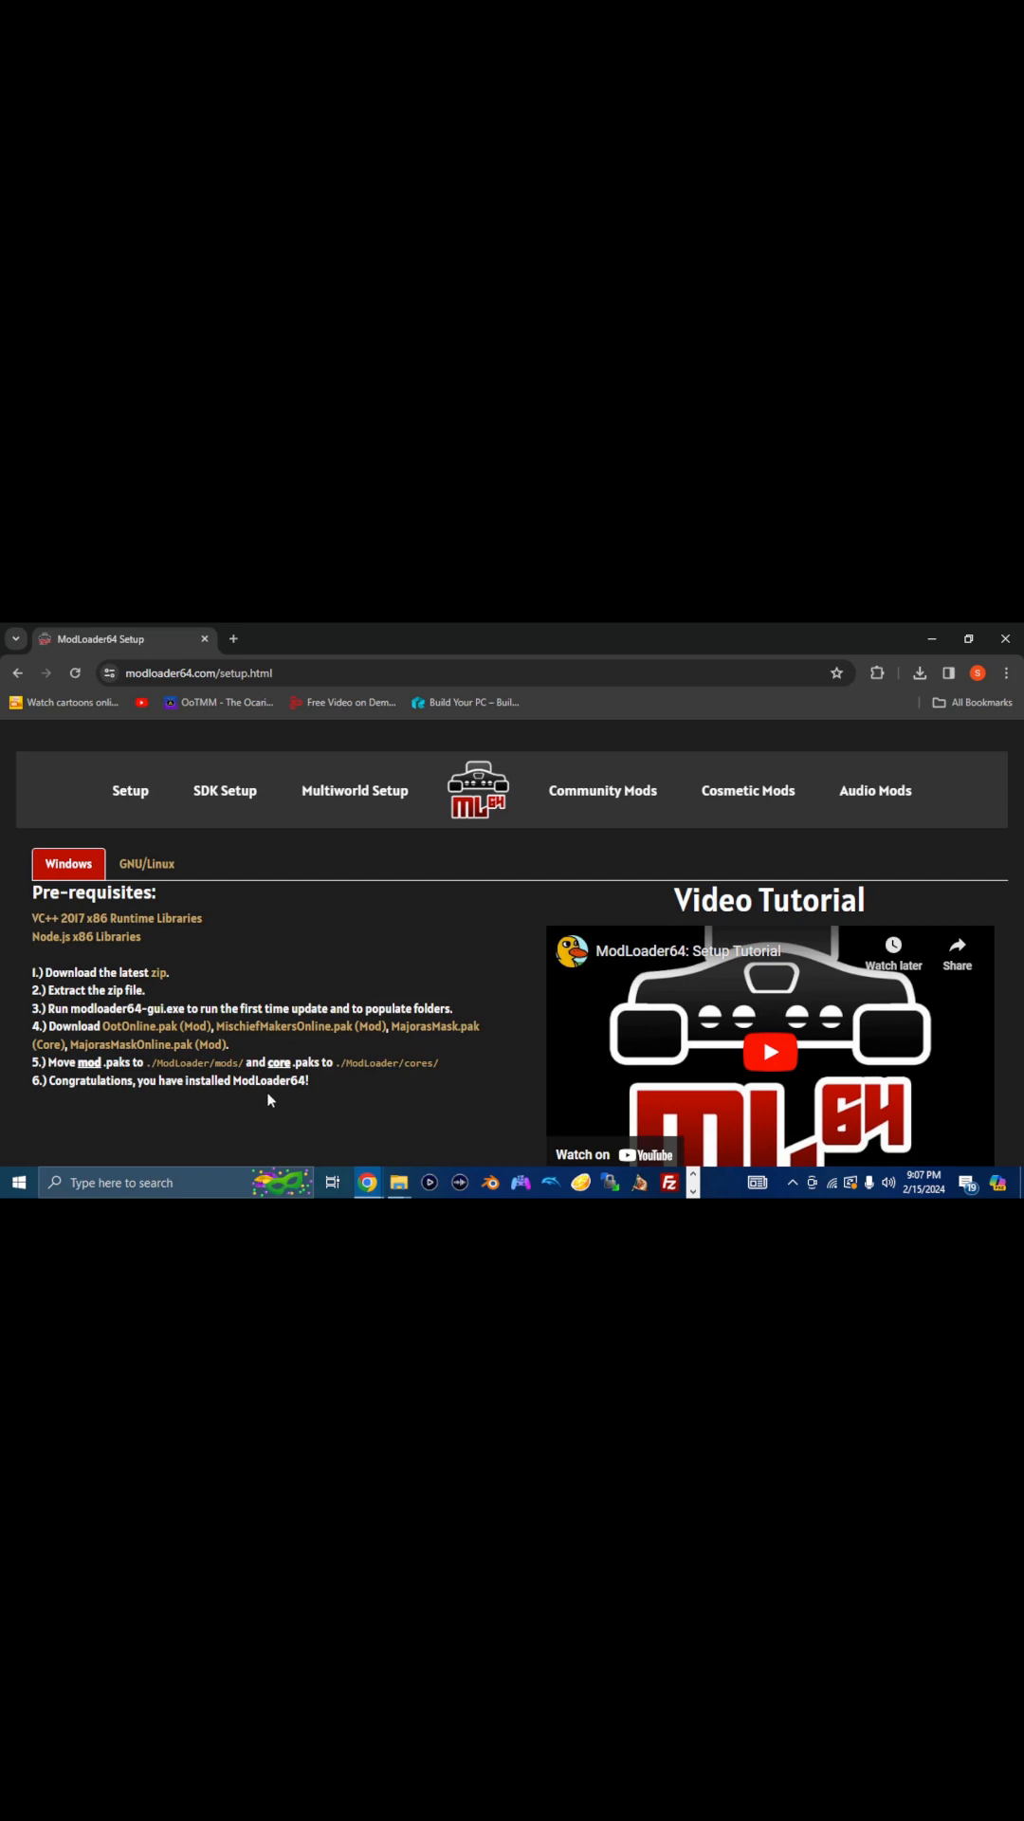
pyautogui.moveTo(287, 1086)
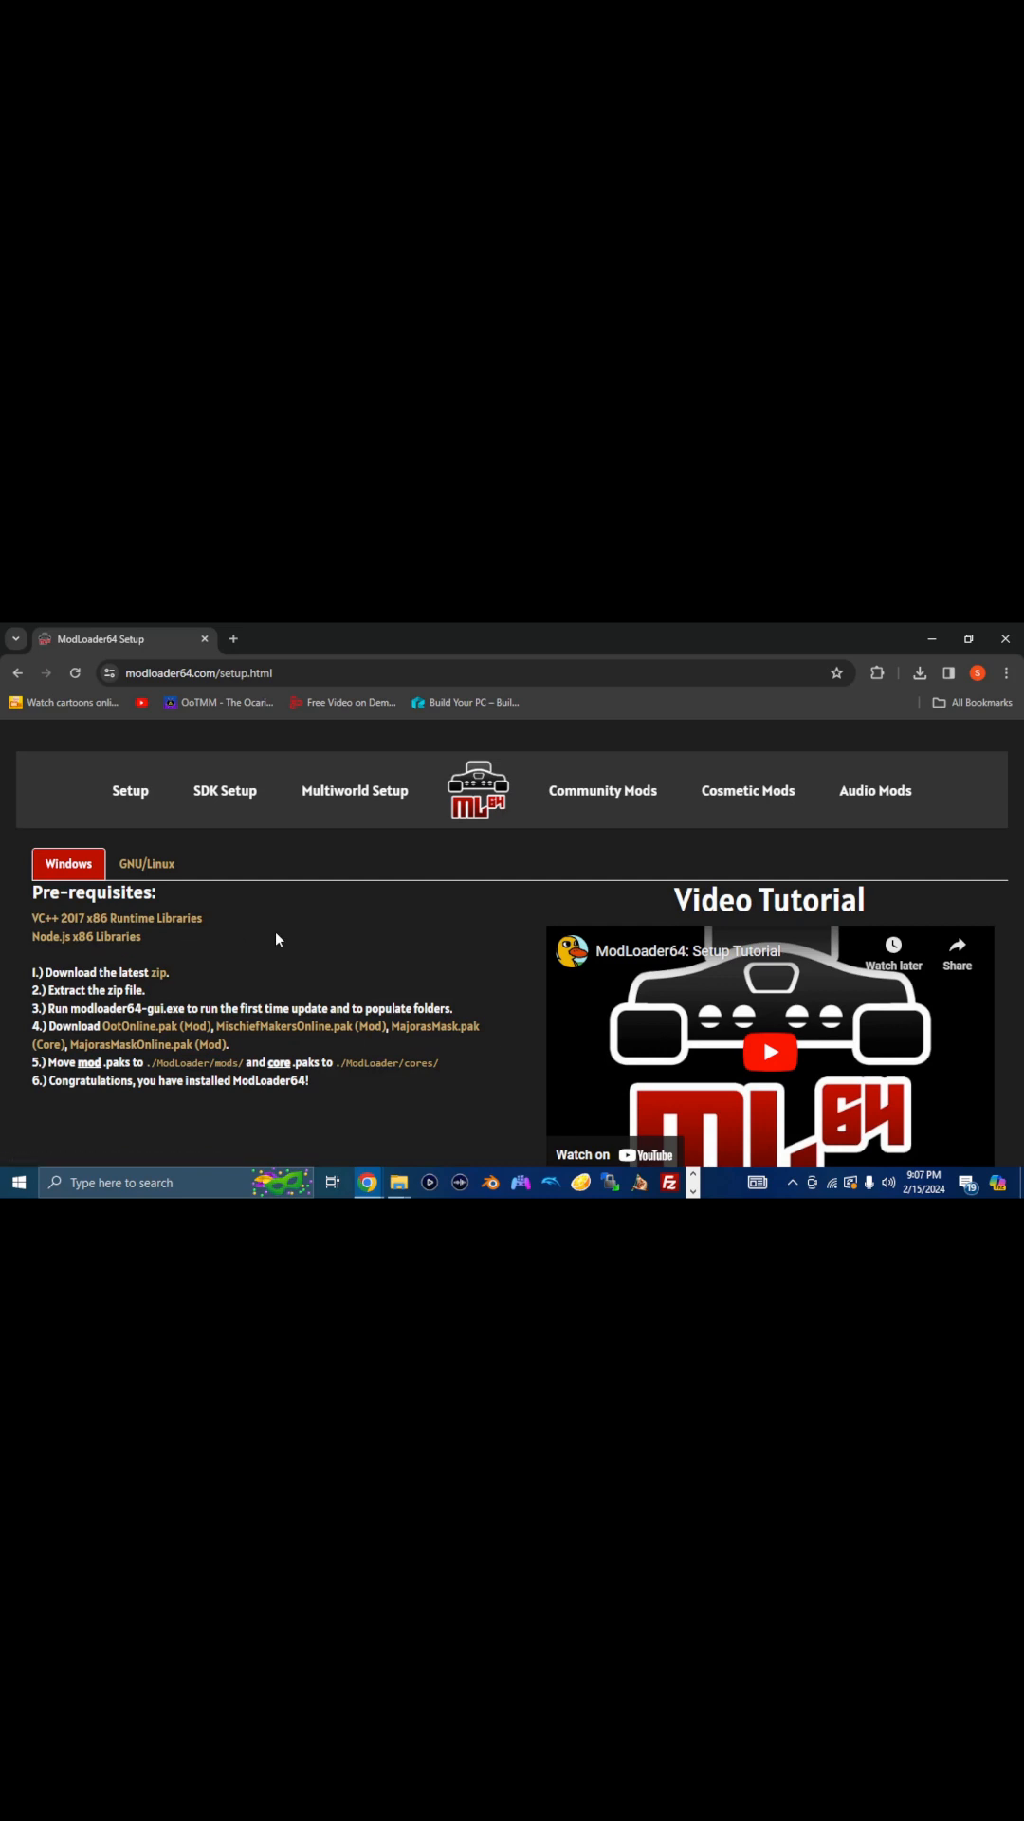
pyautogui.moveTo(171, 947)
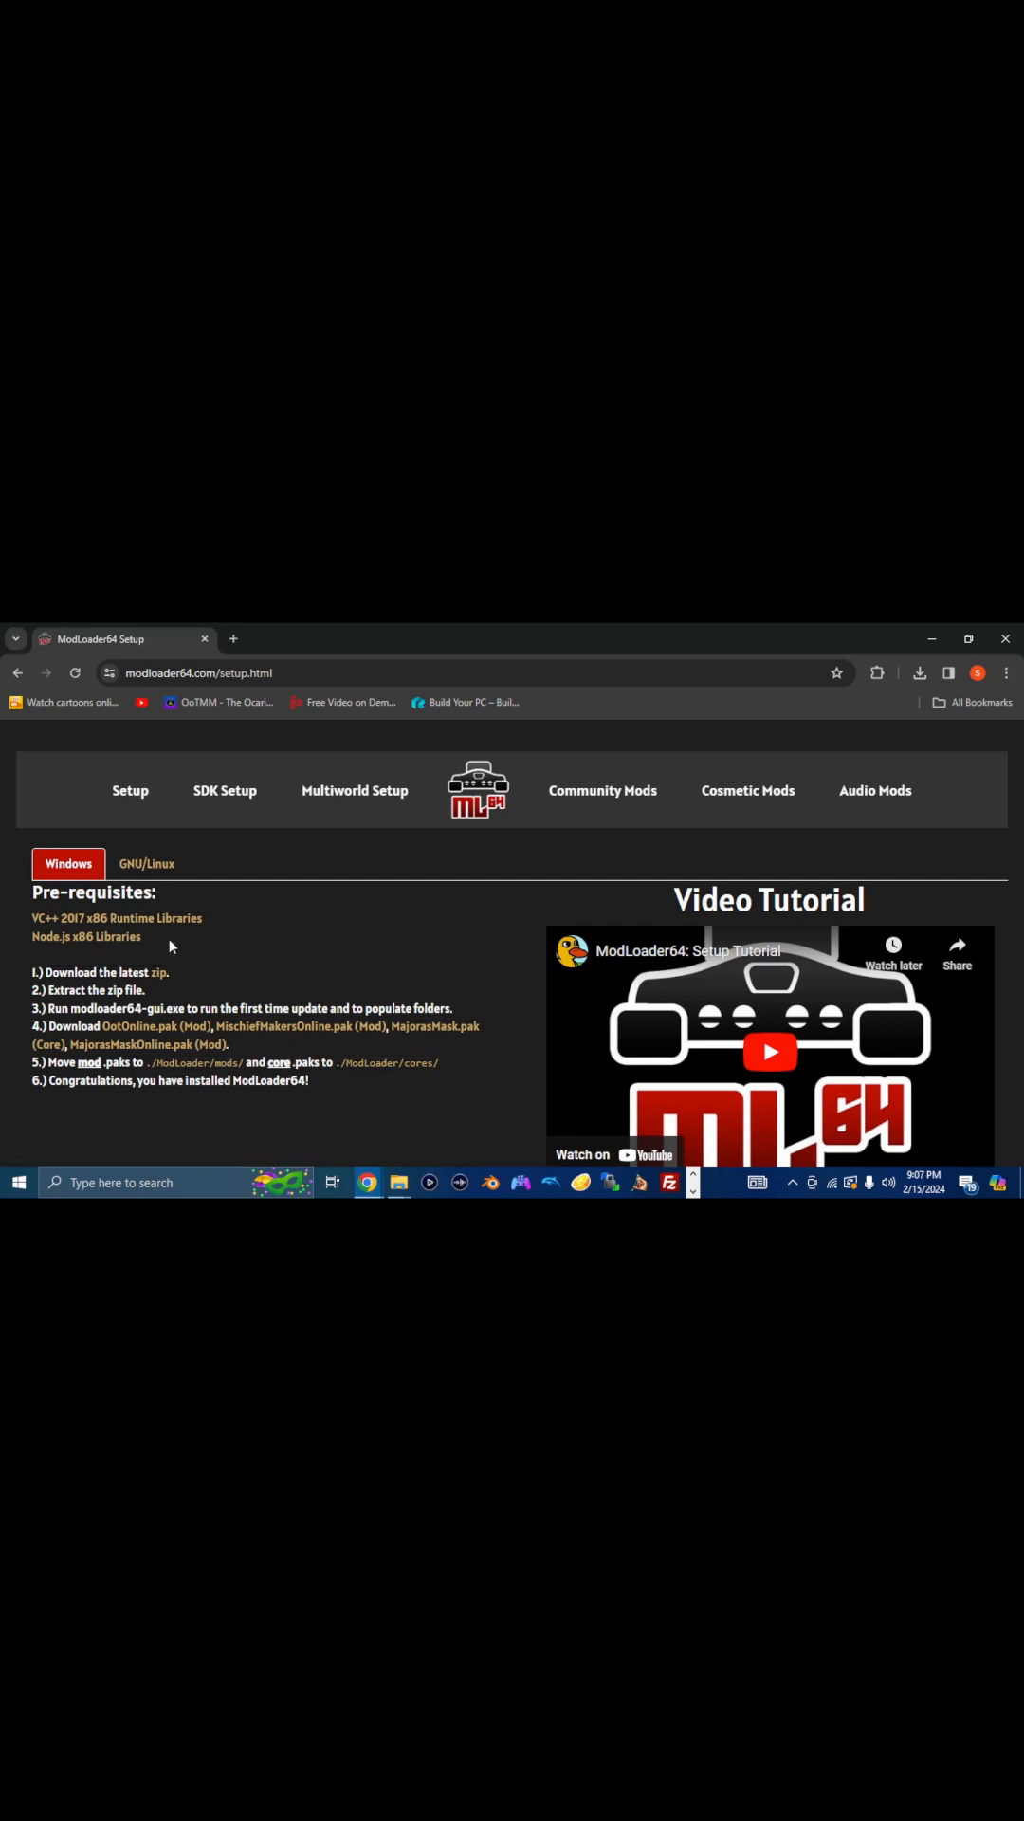
pyautogui.moveTo(83, 935)
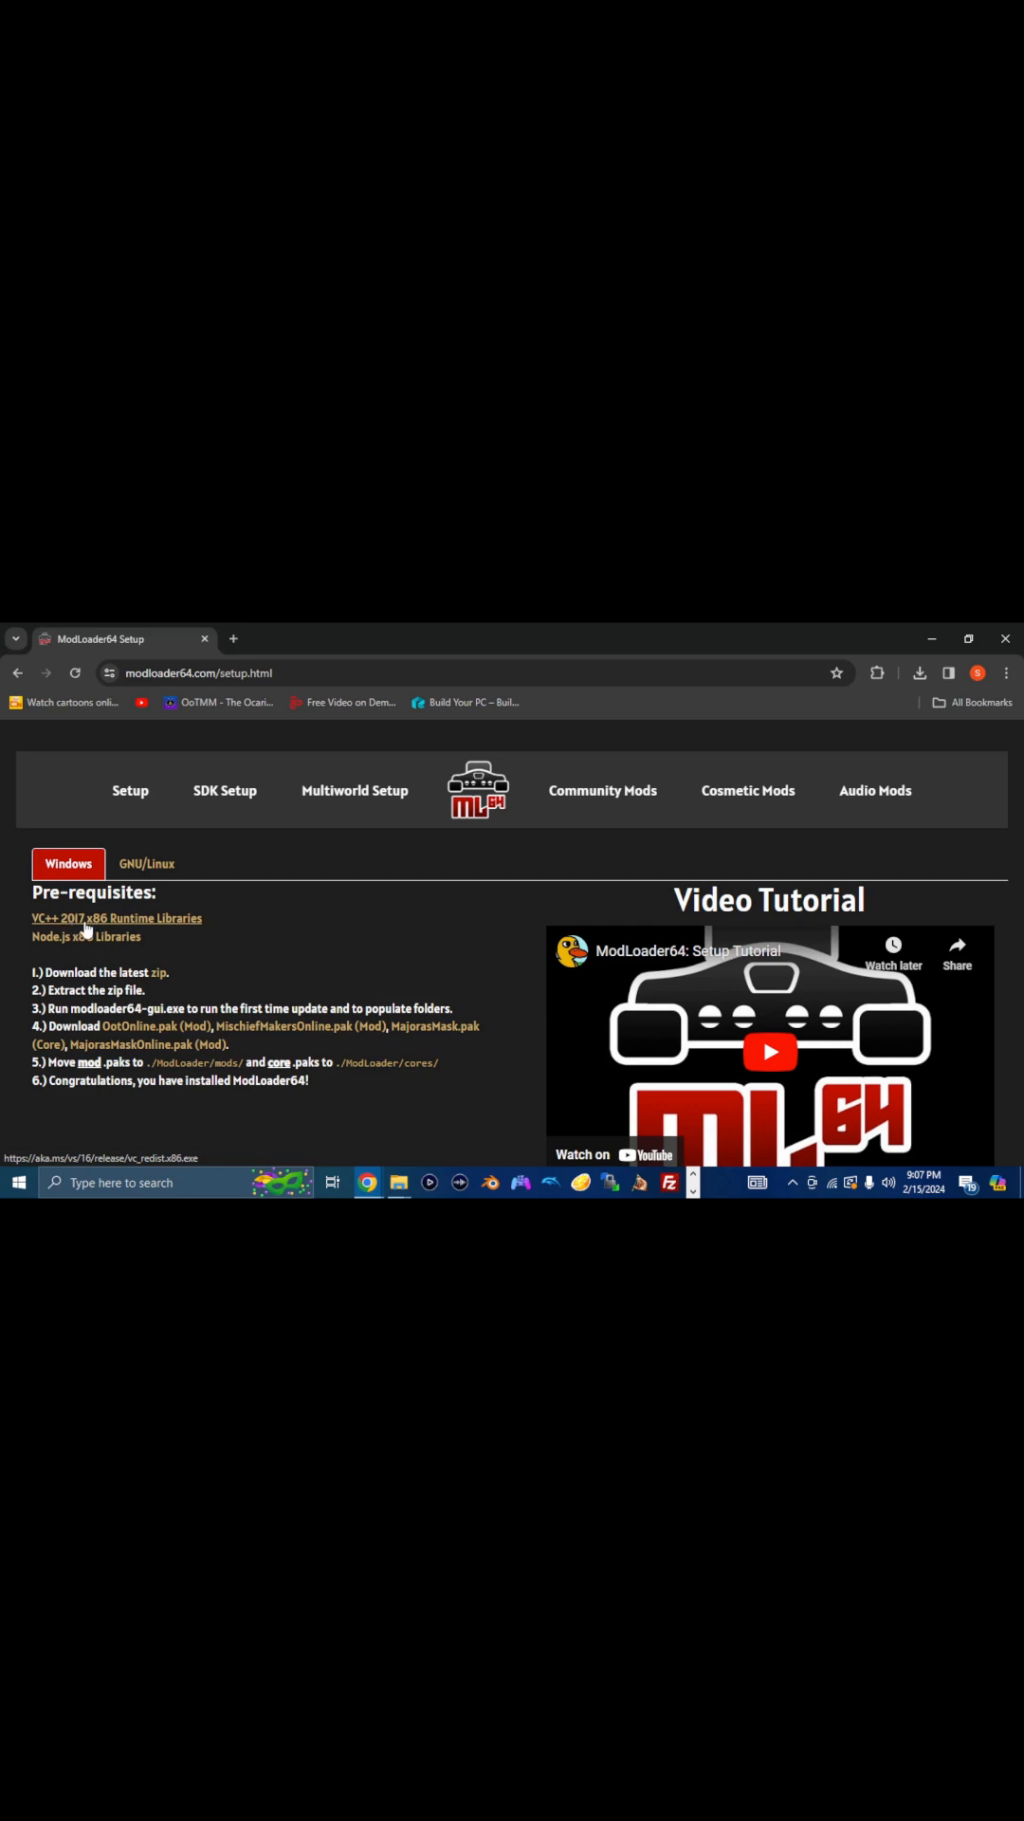
pyautogui.moveTo(139, 935)
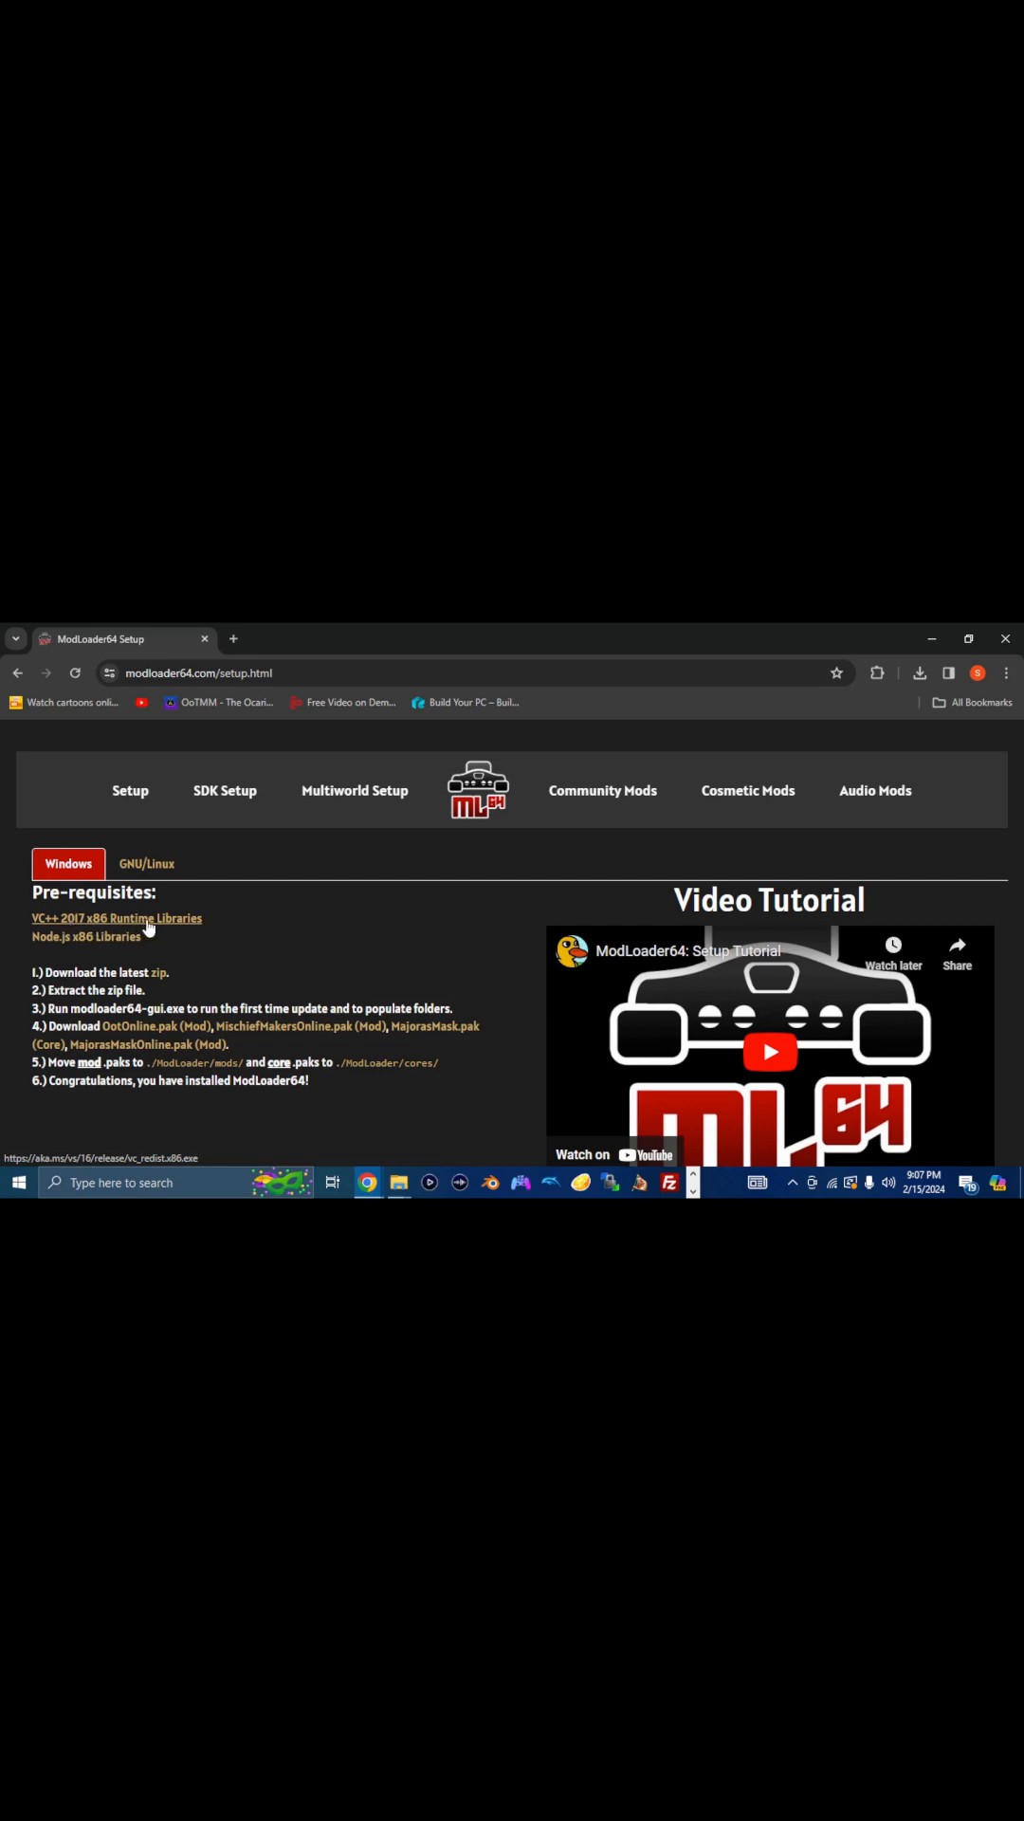
pyautogui.moveTo(330, 924)
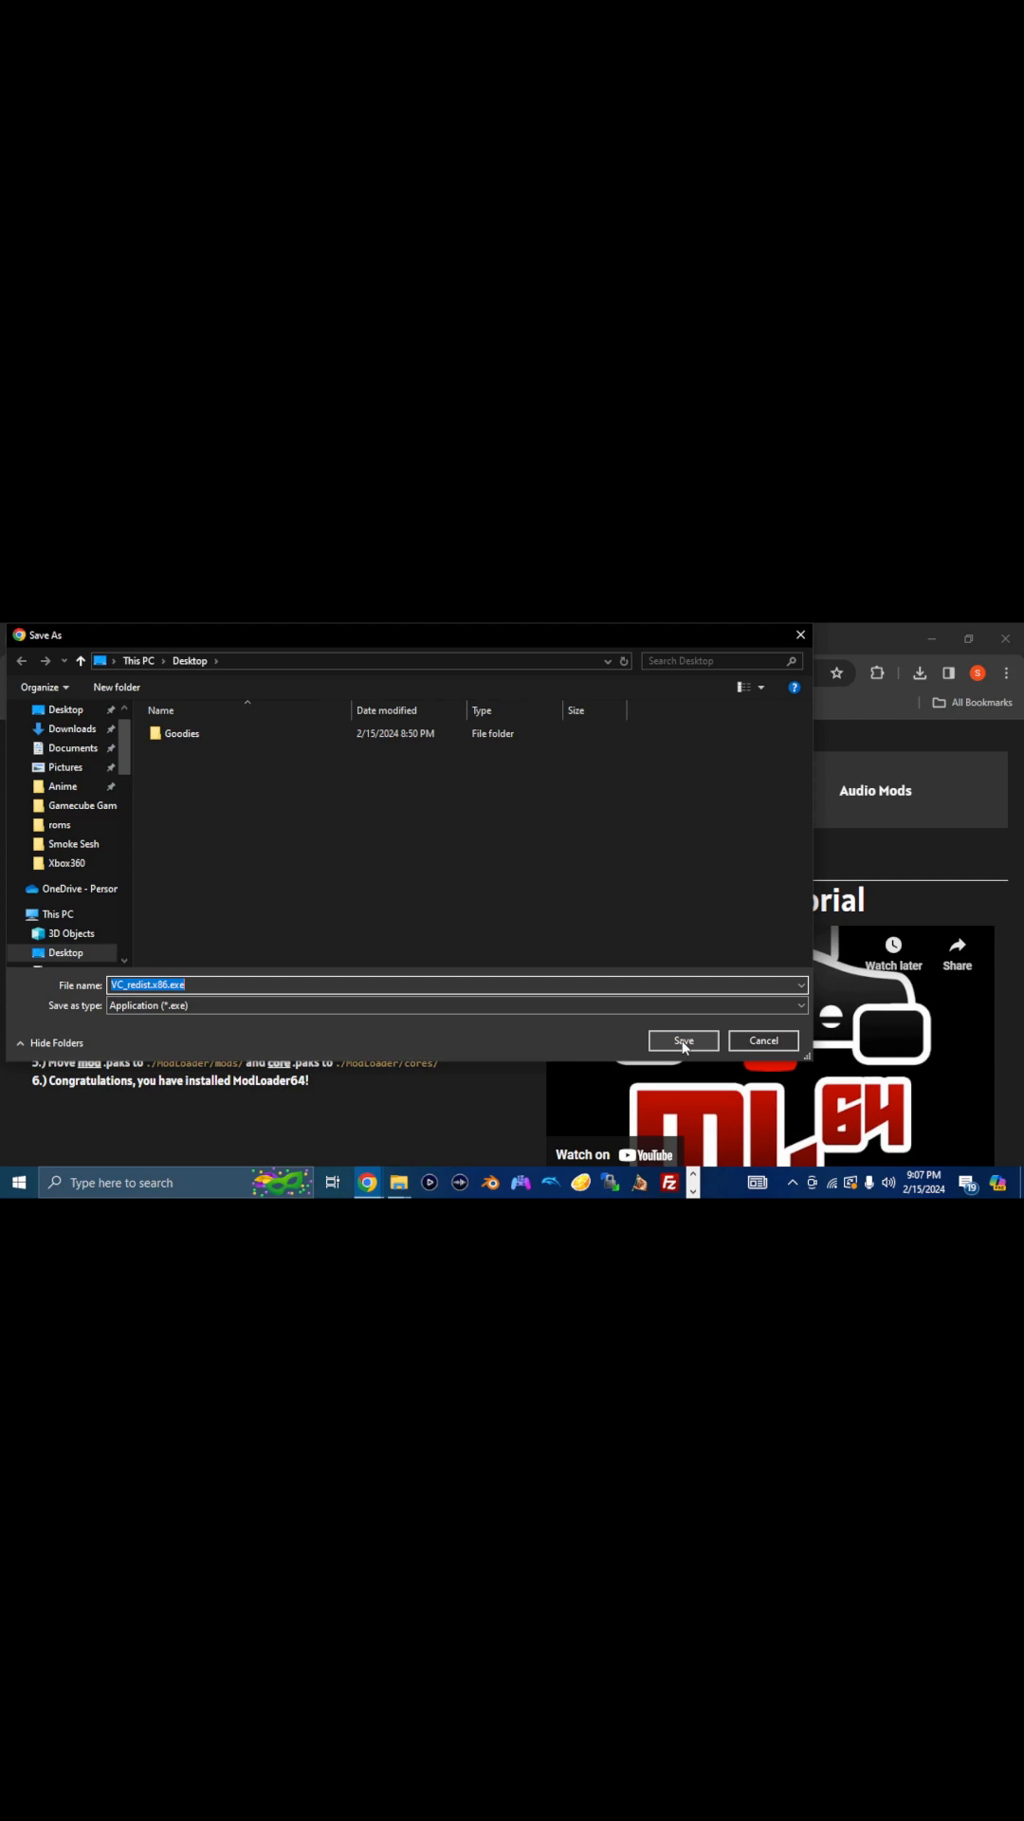
pyautogui.click(683, 1039)
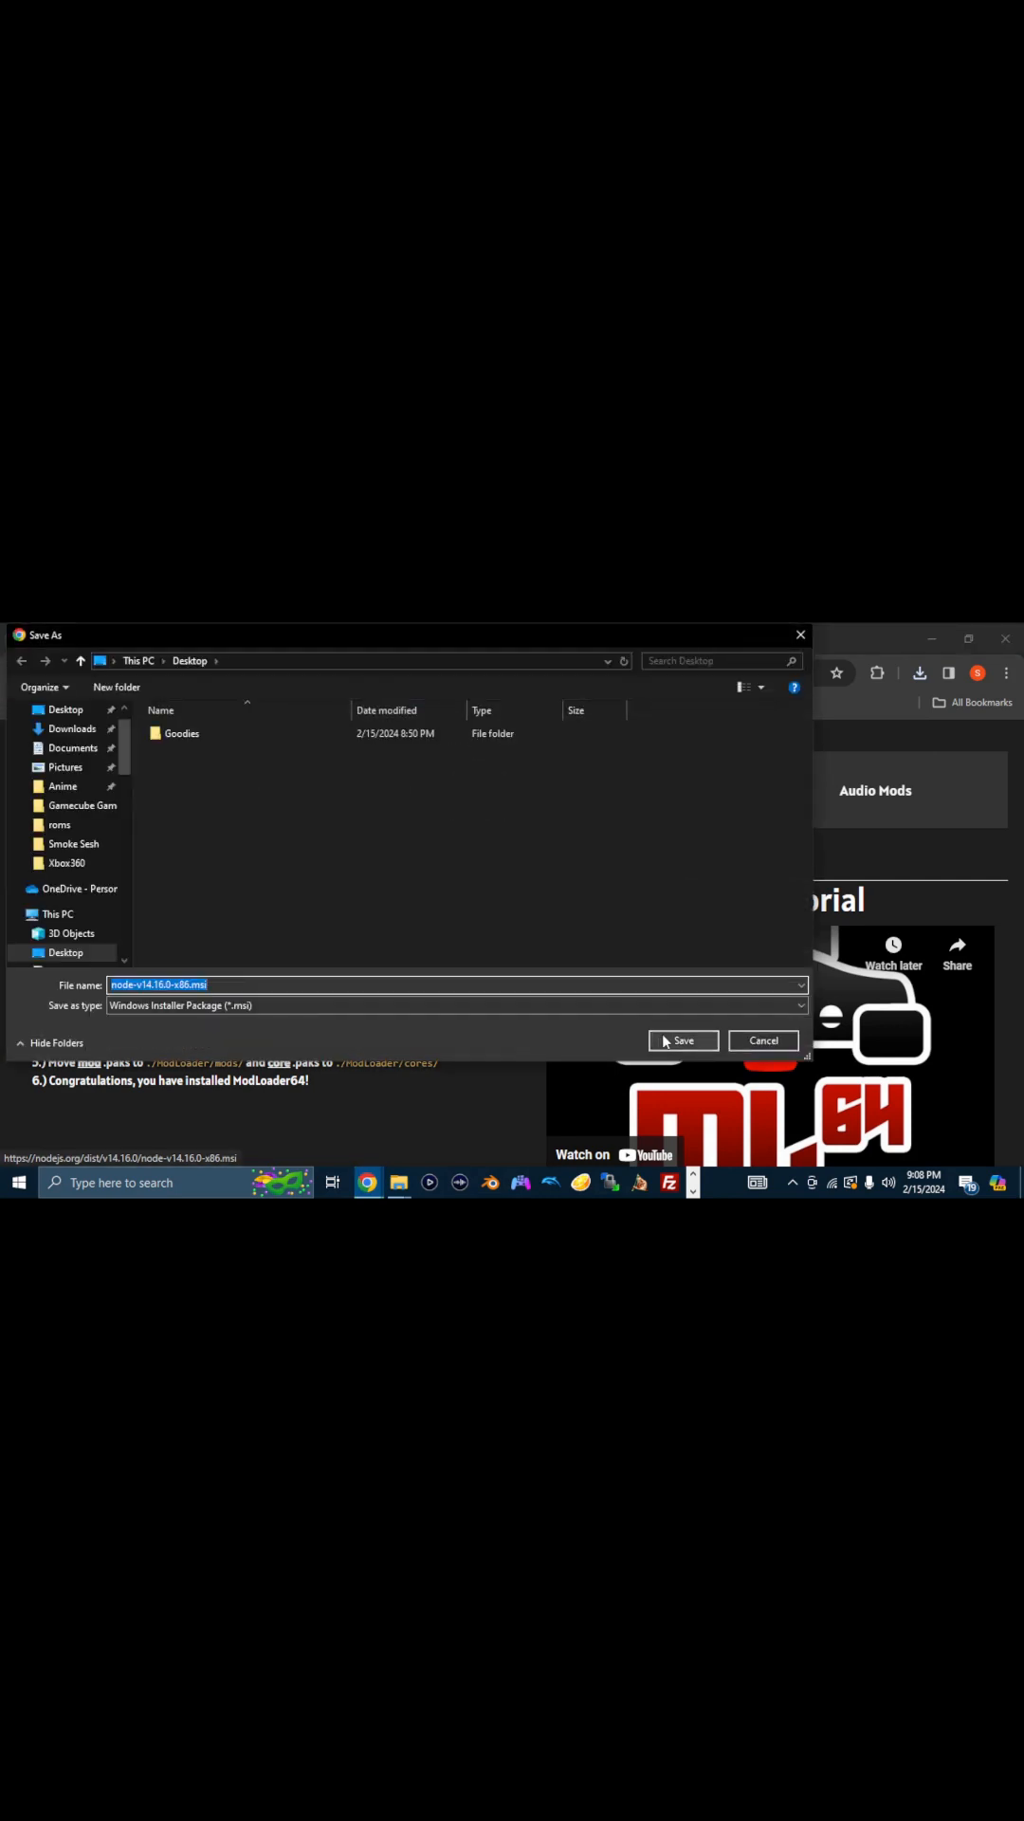
pyautogui.click(683, 1039)
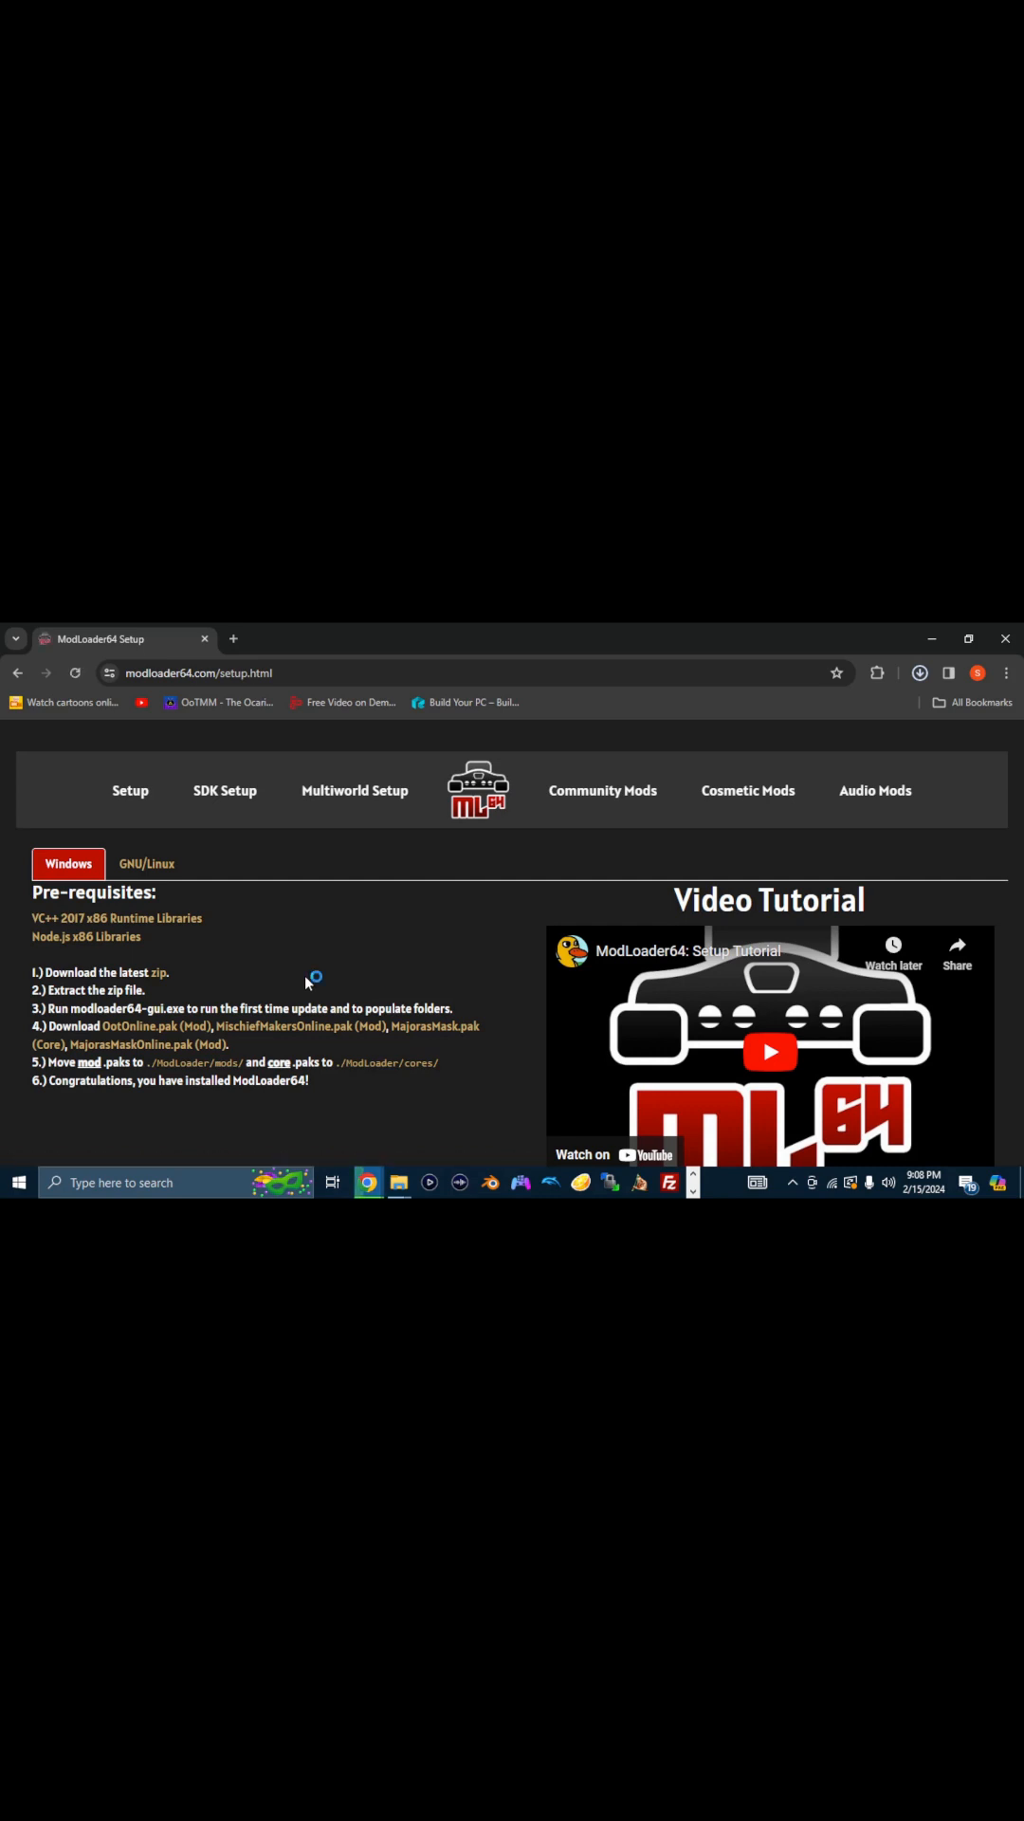
pyautogui.click(158, 972)
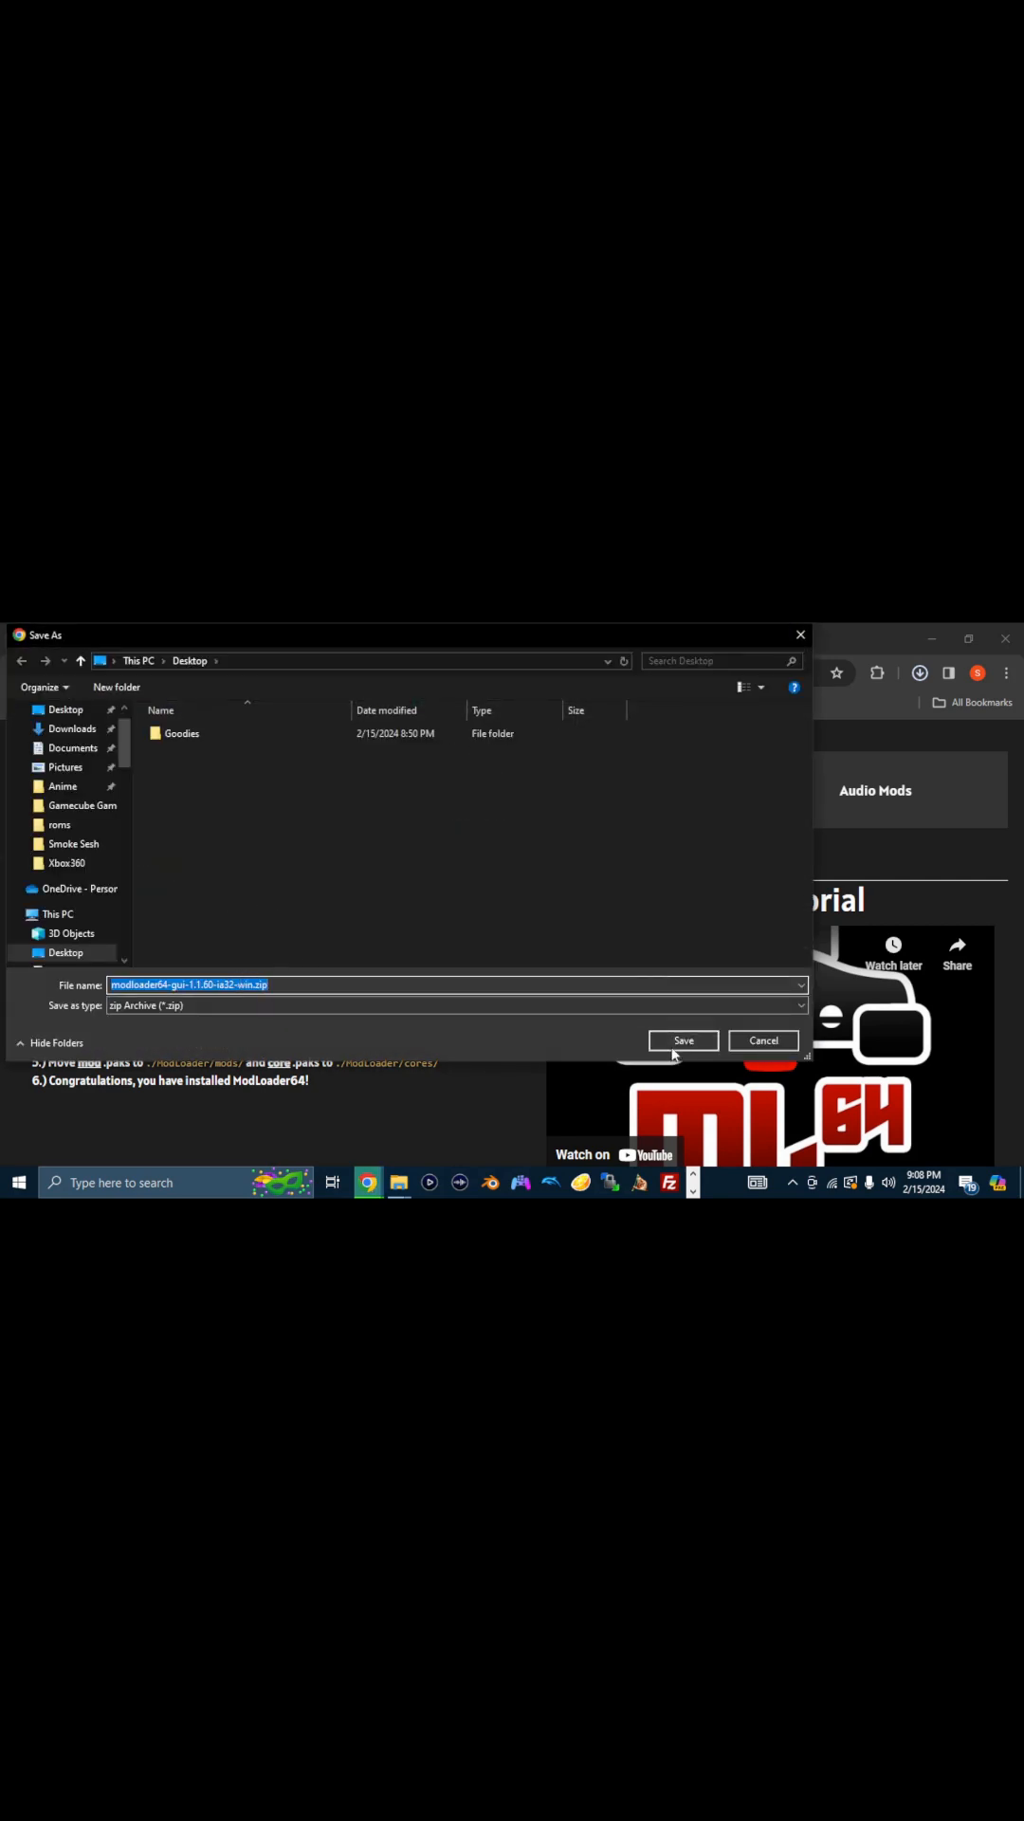
pyautogui.click(683, 1040)
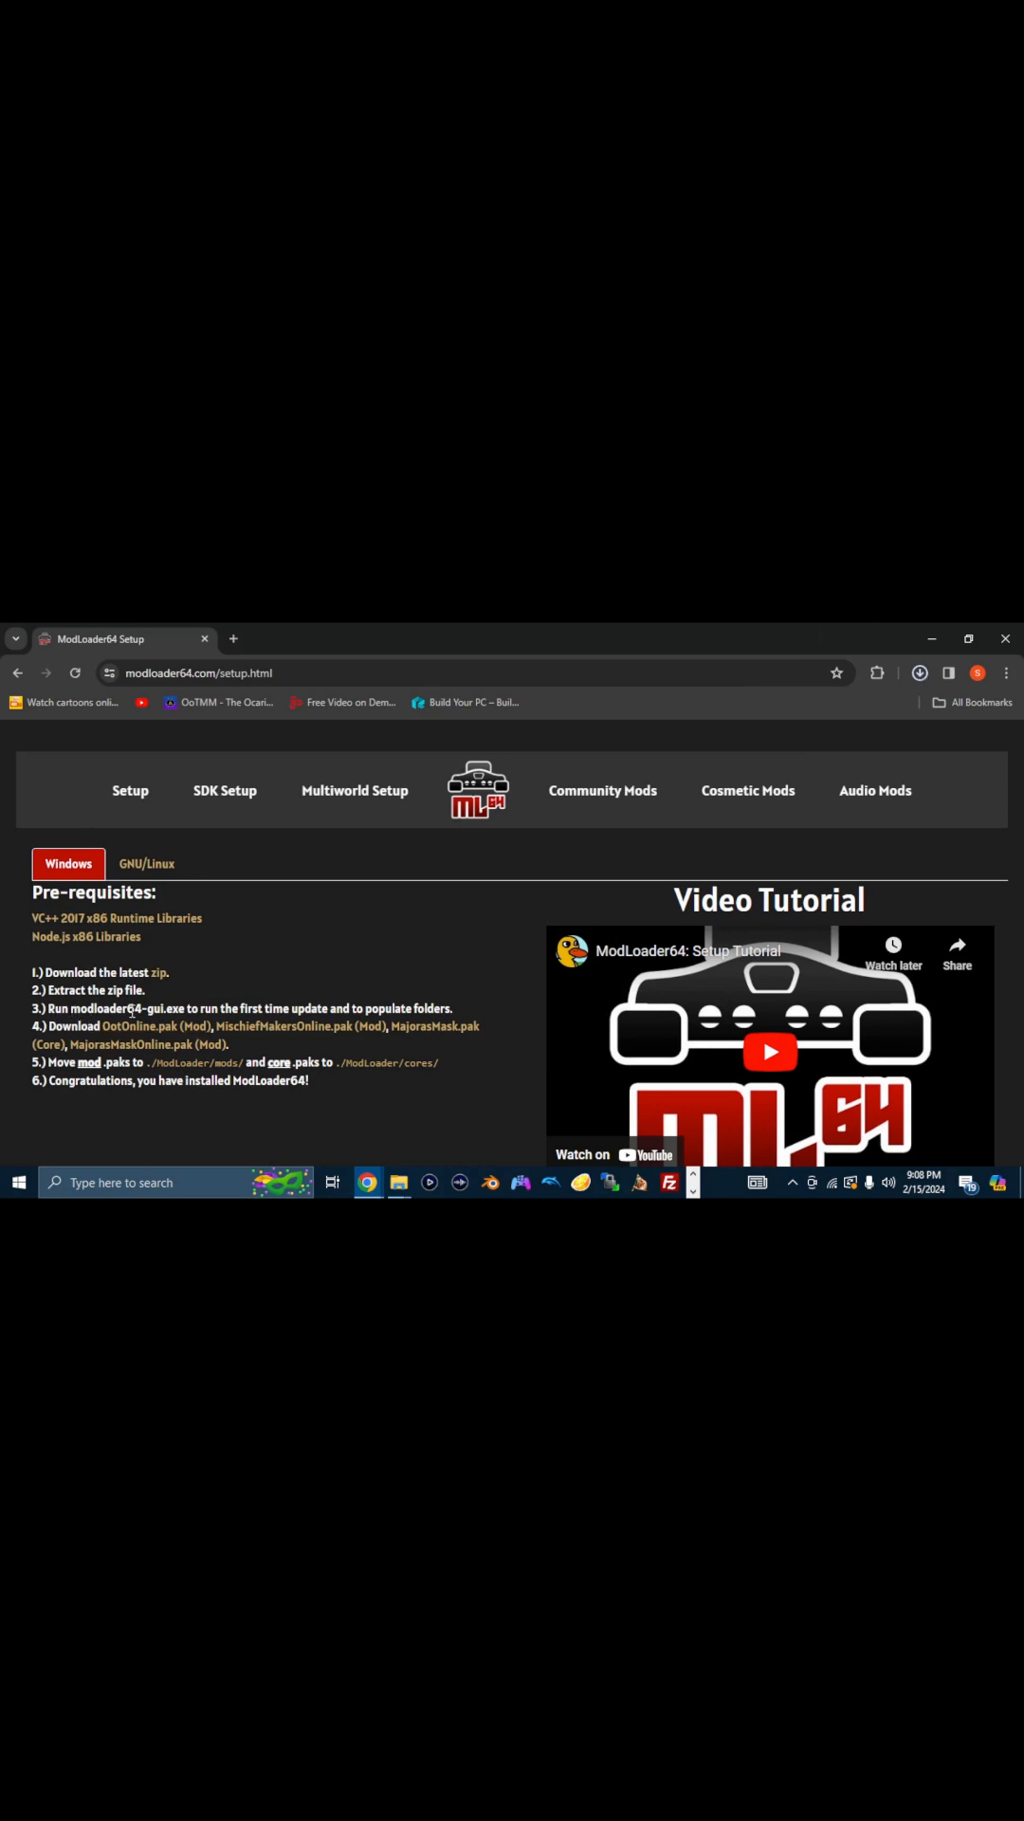
# Follow the OotOnline.pak (Mod) link to the GitHub releases page and scroll to Assets.
pyautogui.scroll(-3)
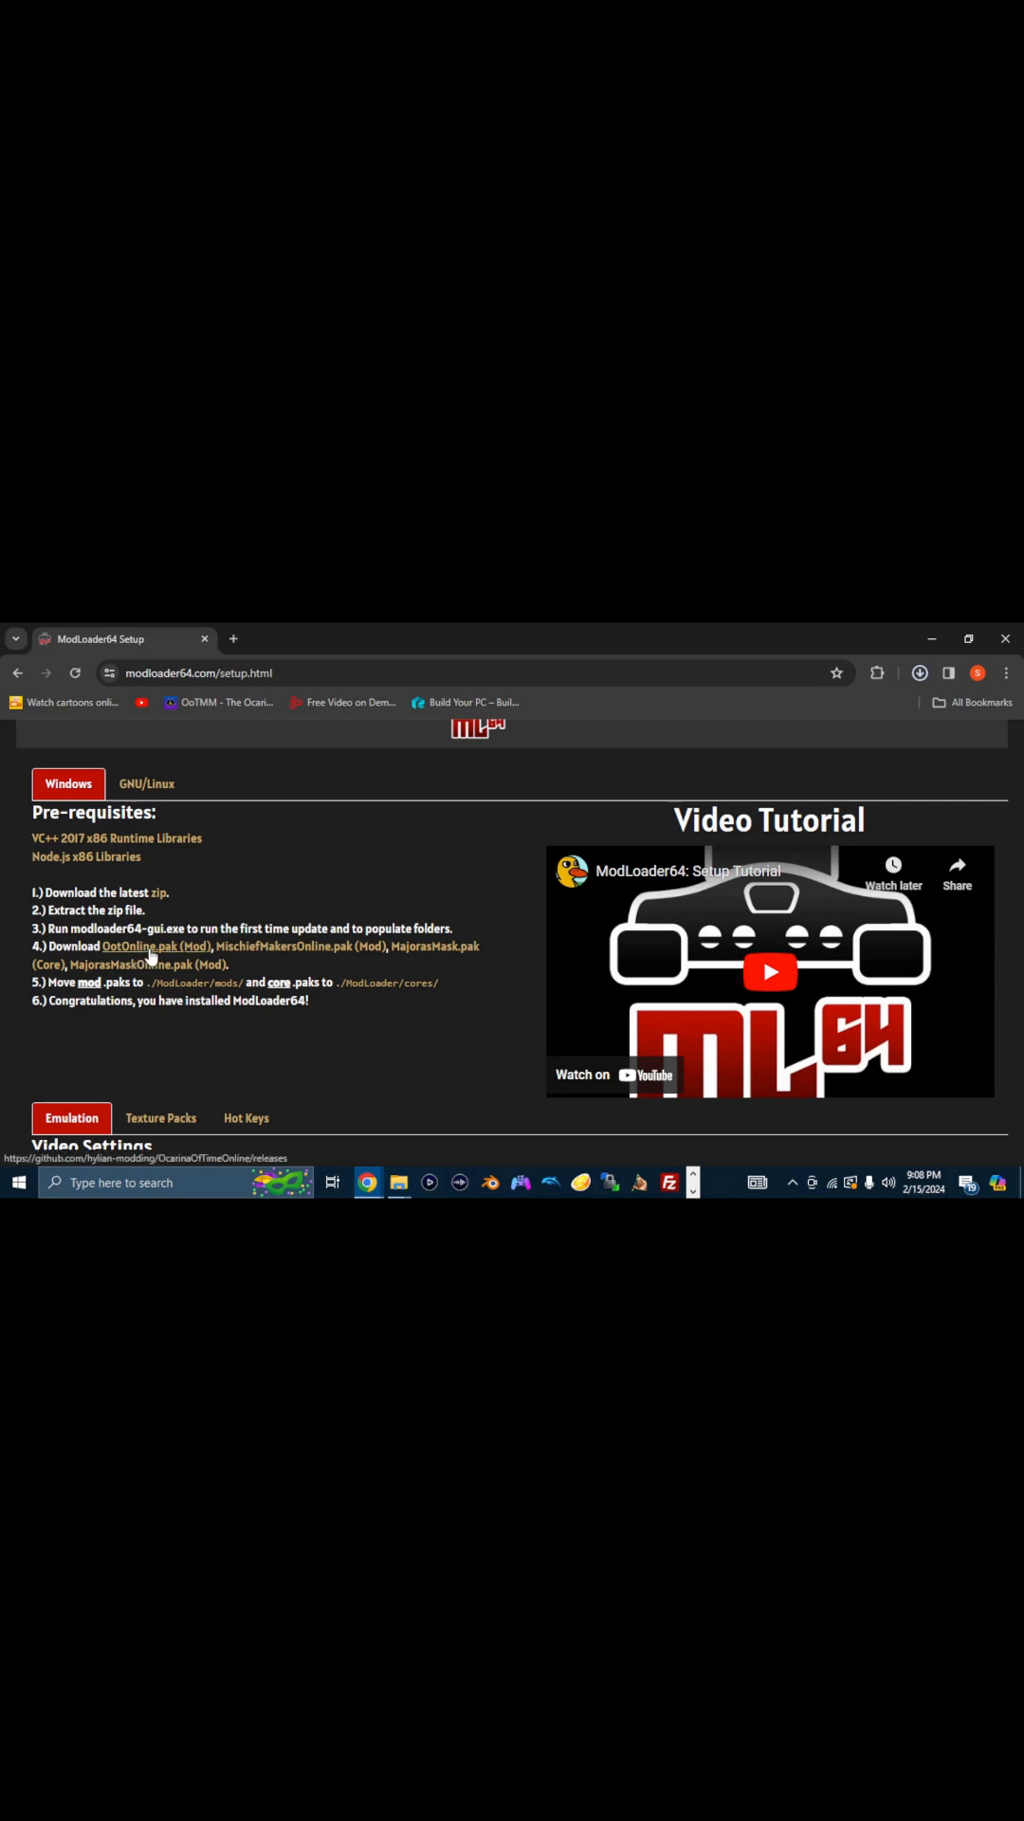
pyautogui.click(918, 672)
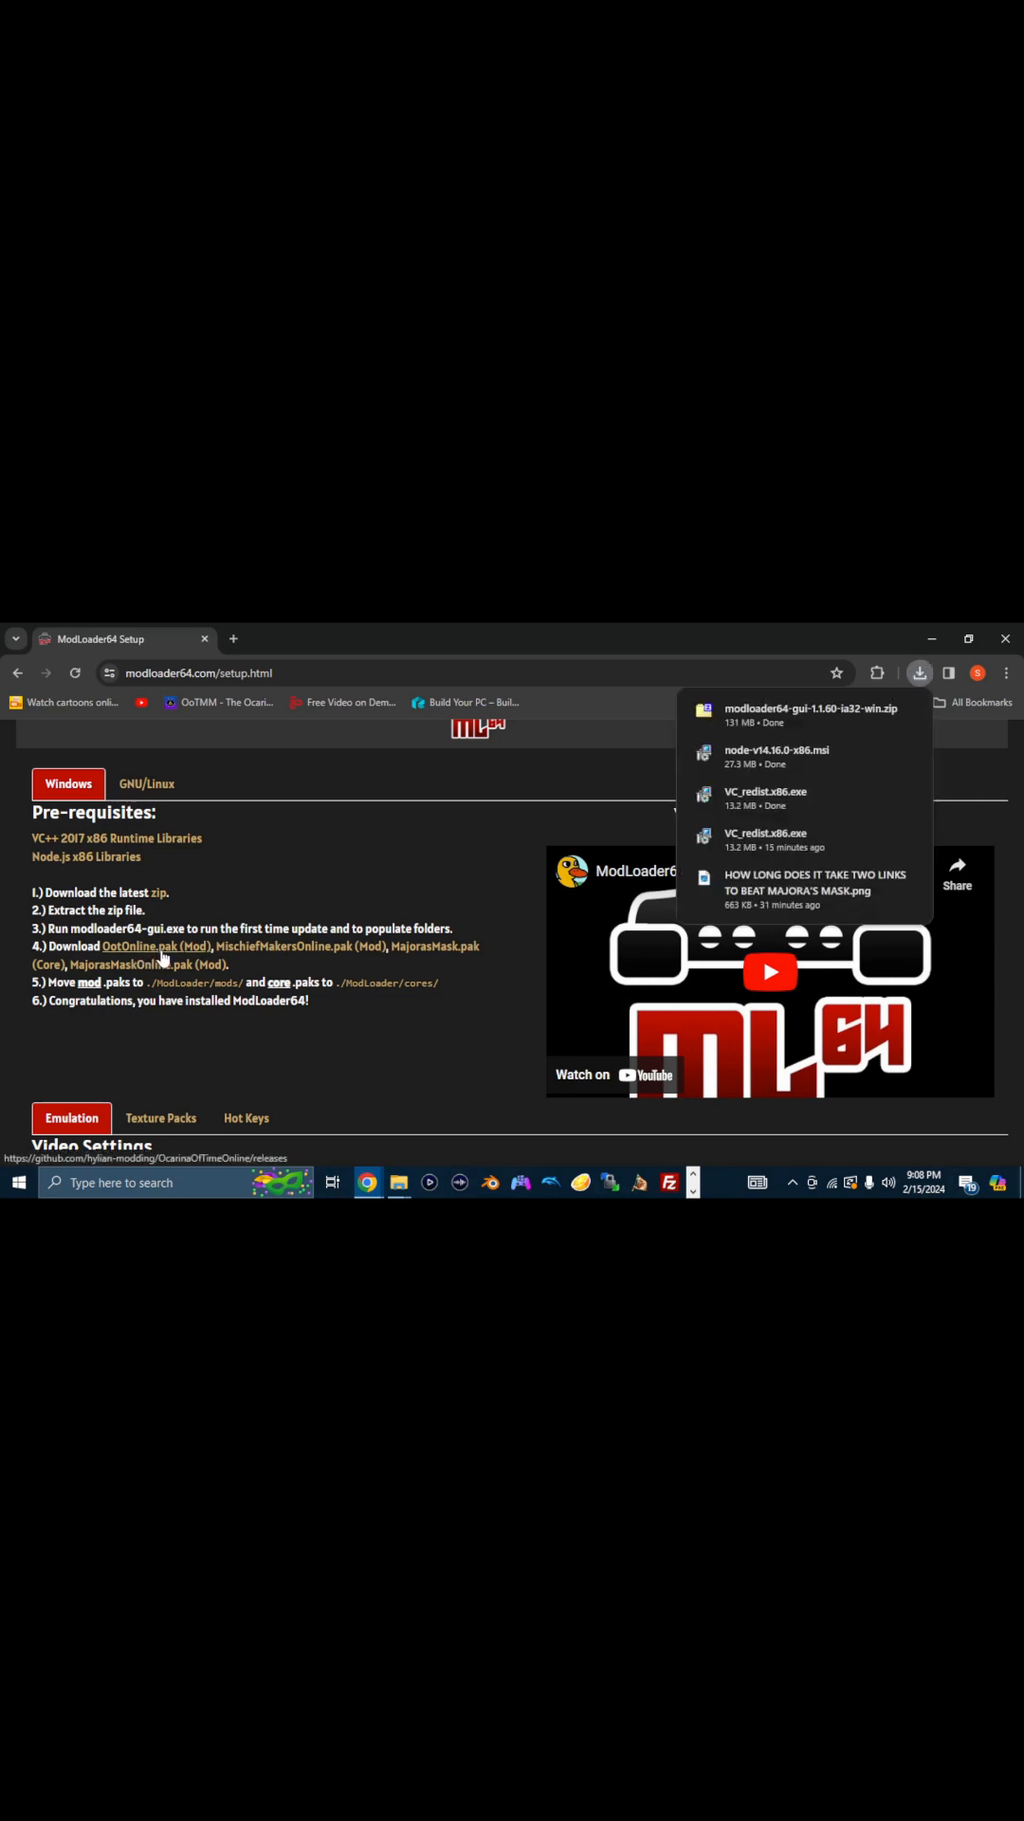
pyautogui.moveTo(448, 952)
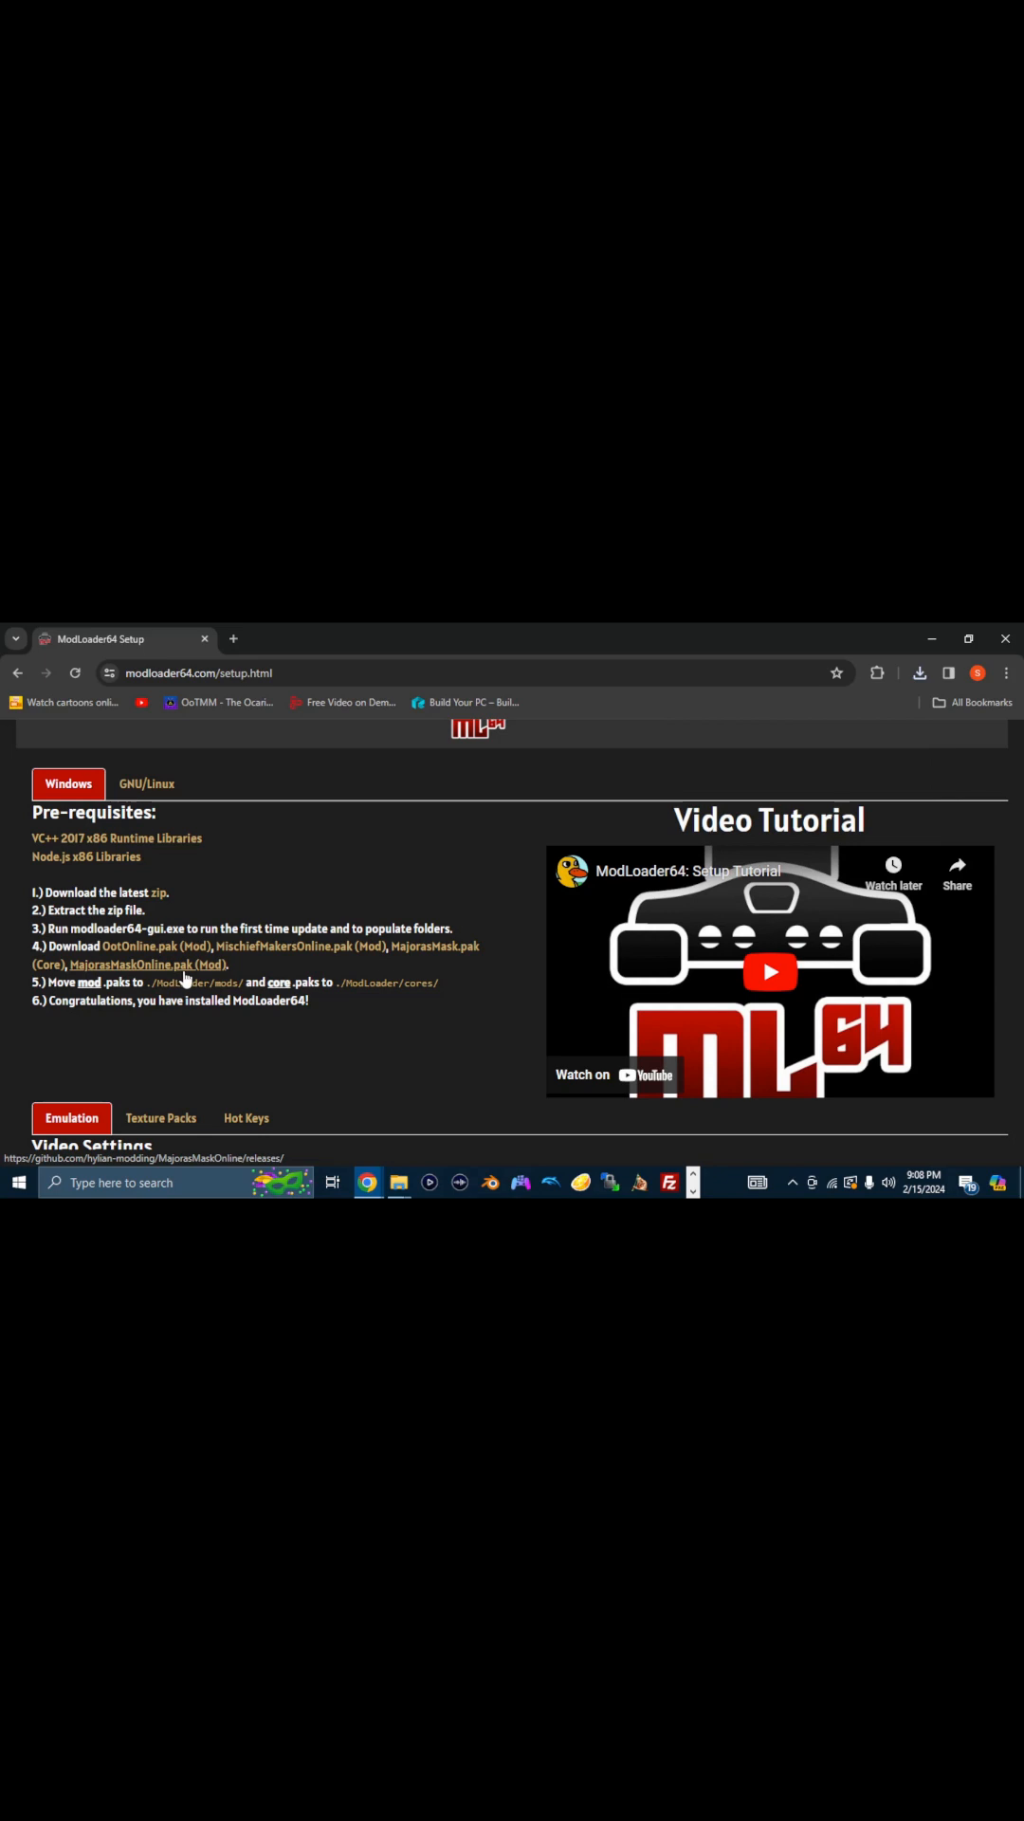
pyautogui.moveTo(139, 946)
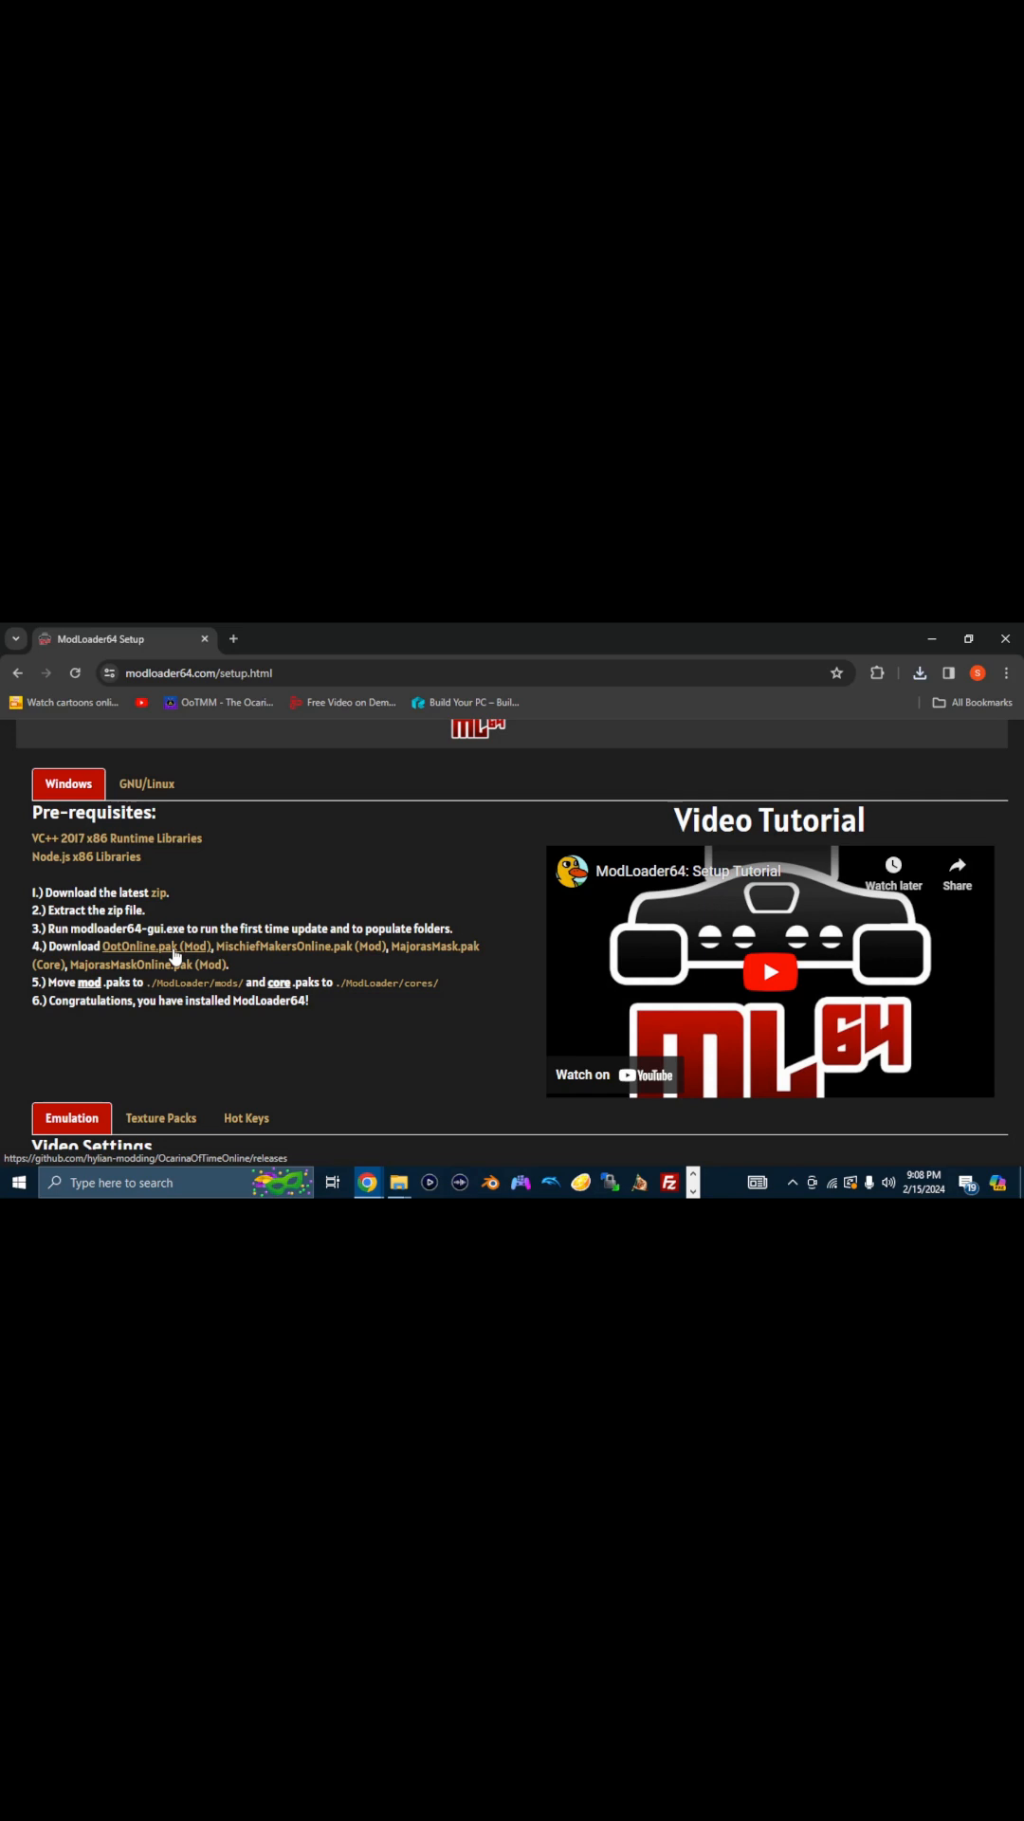
pyautogui.click(142, 966)
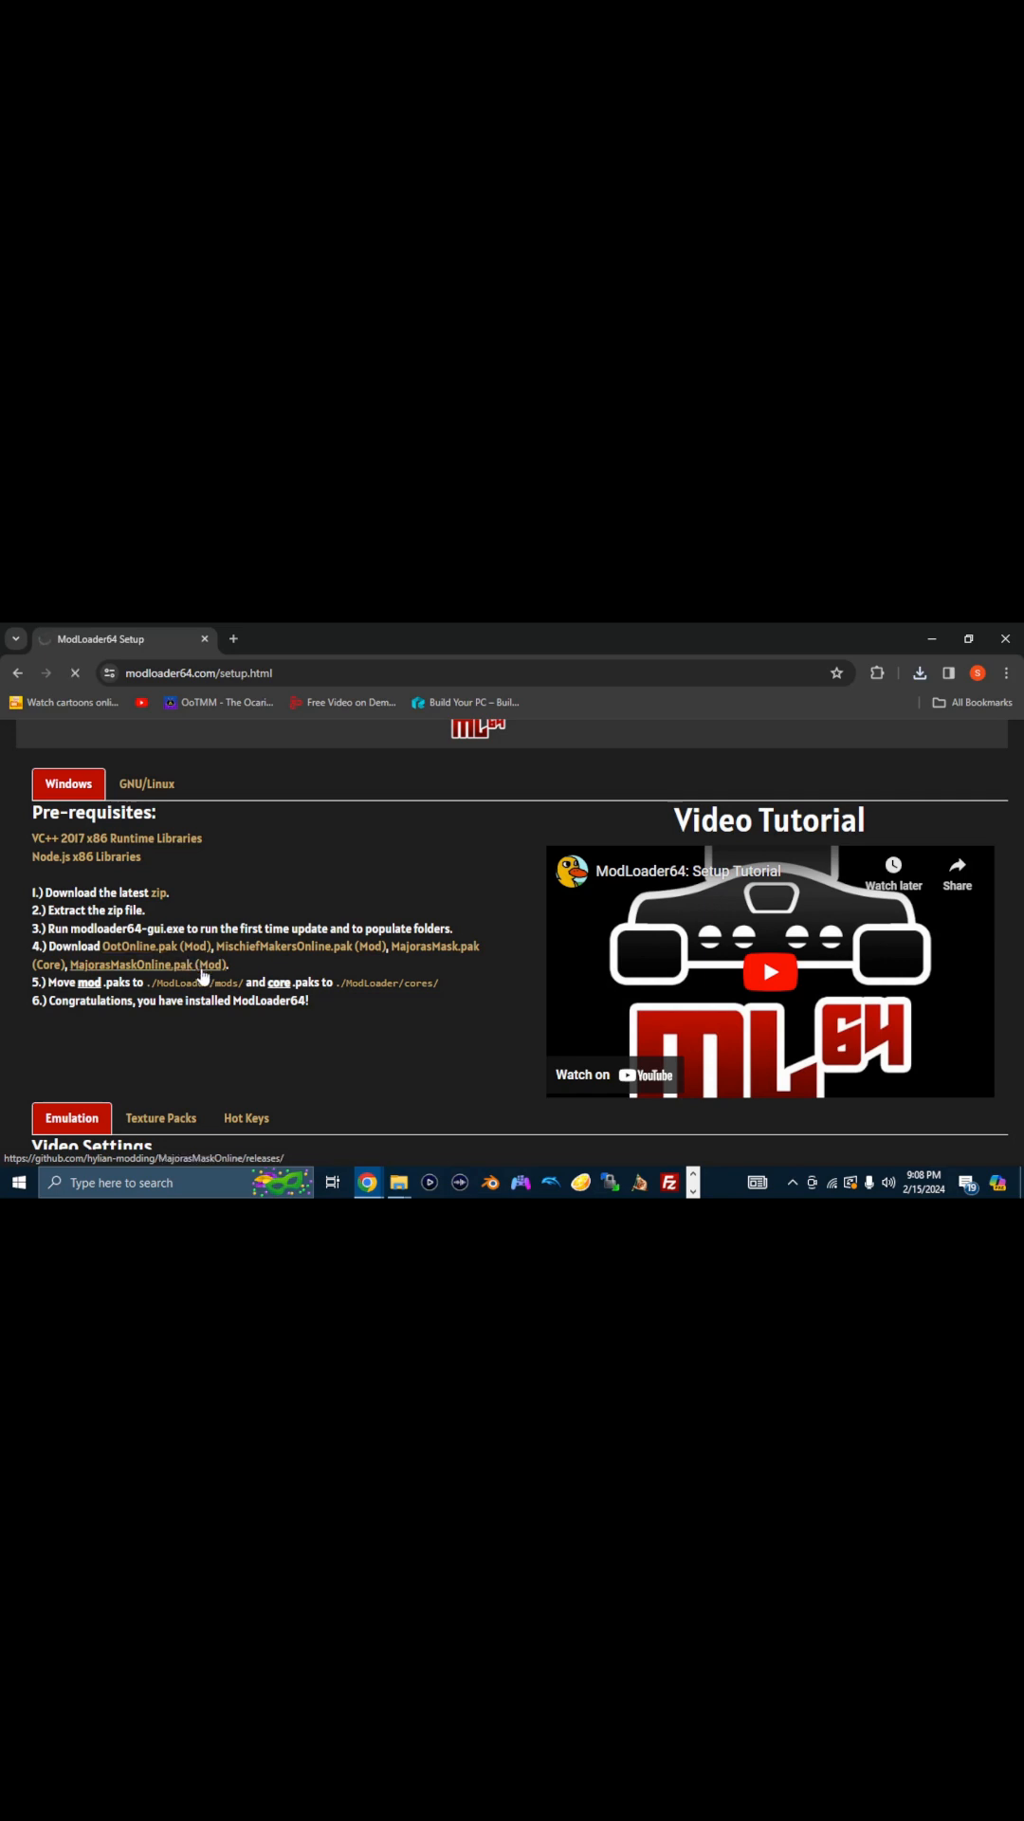
pyautogui.click(138, 964)
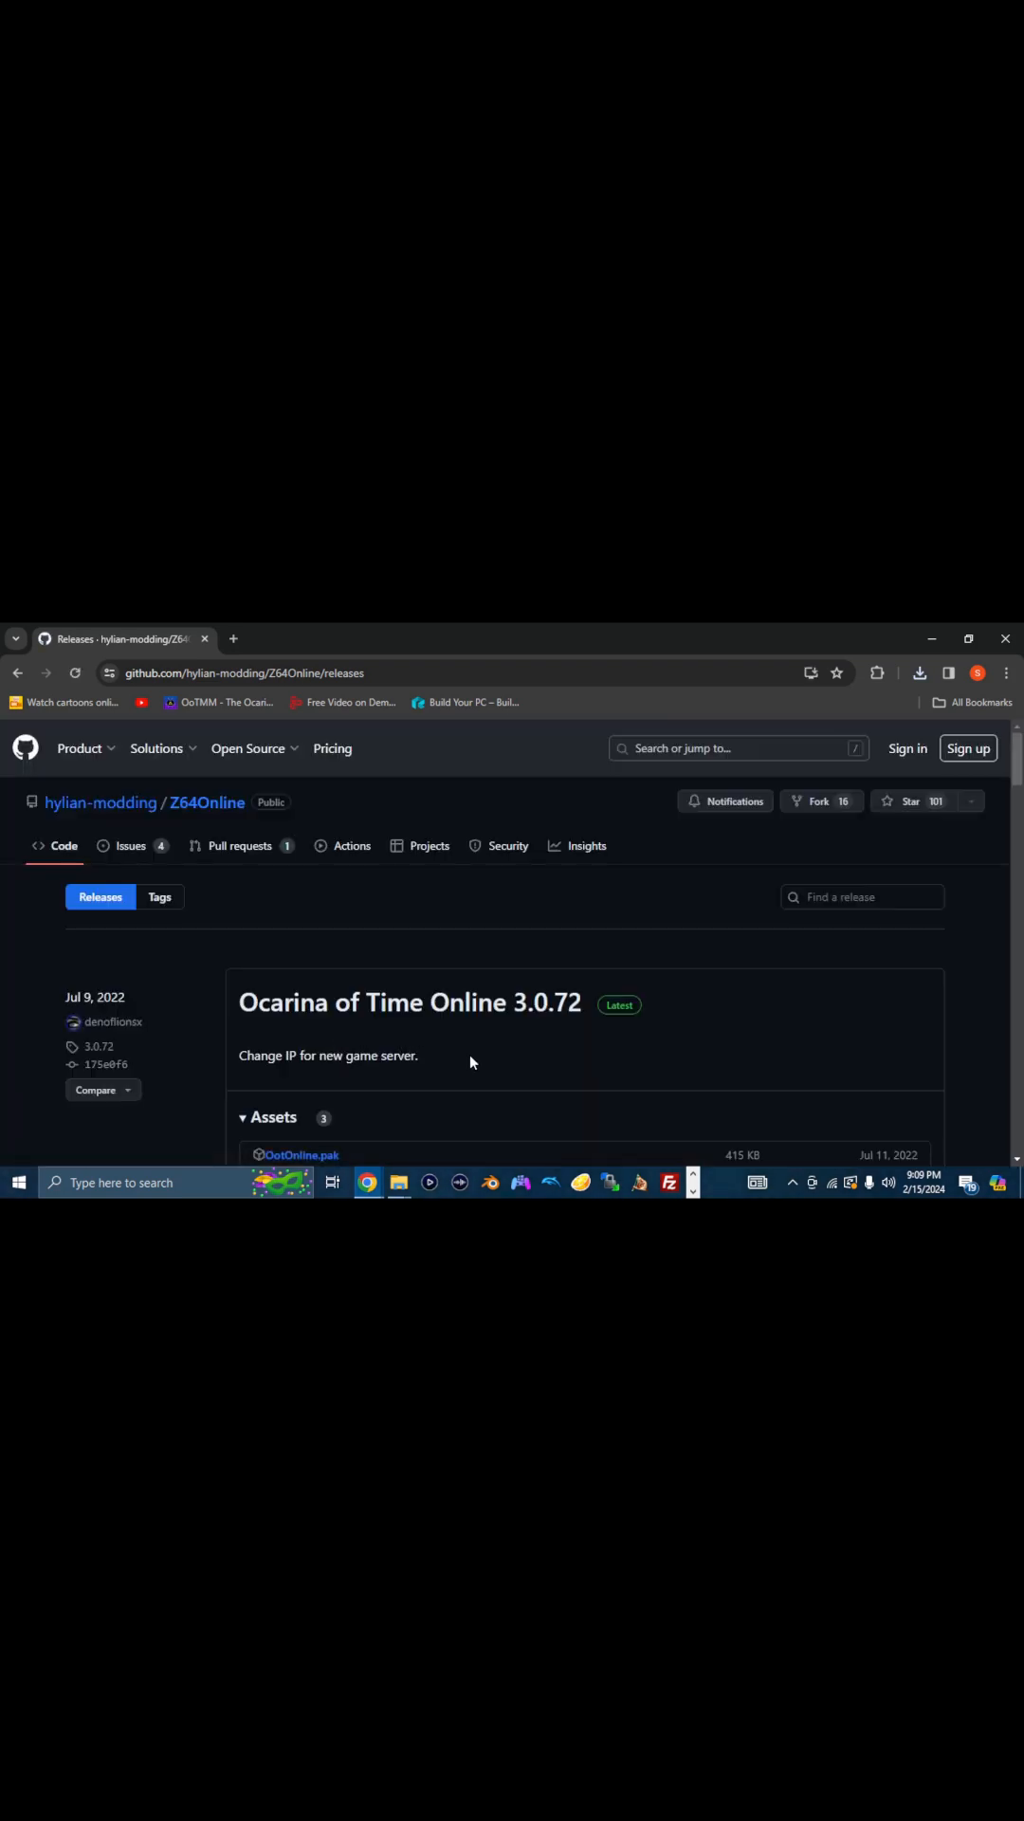
pyautogui.moveTo(339, 979)
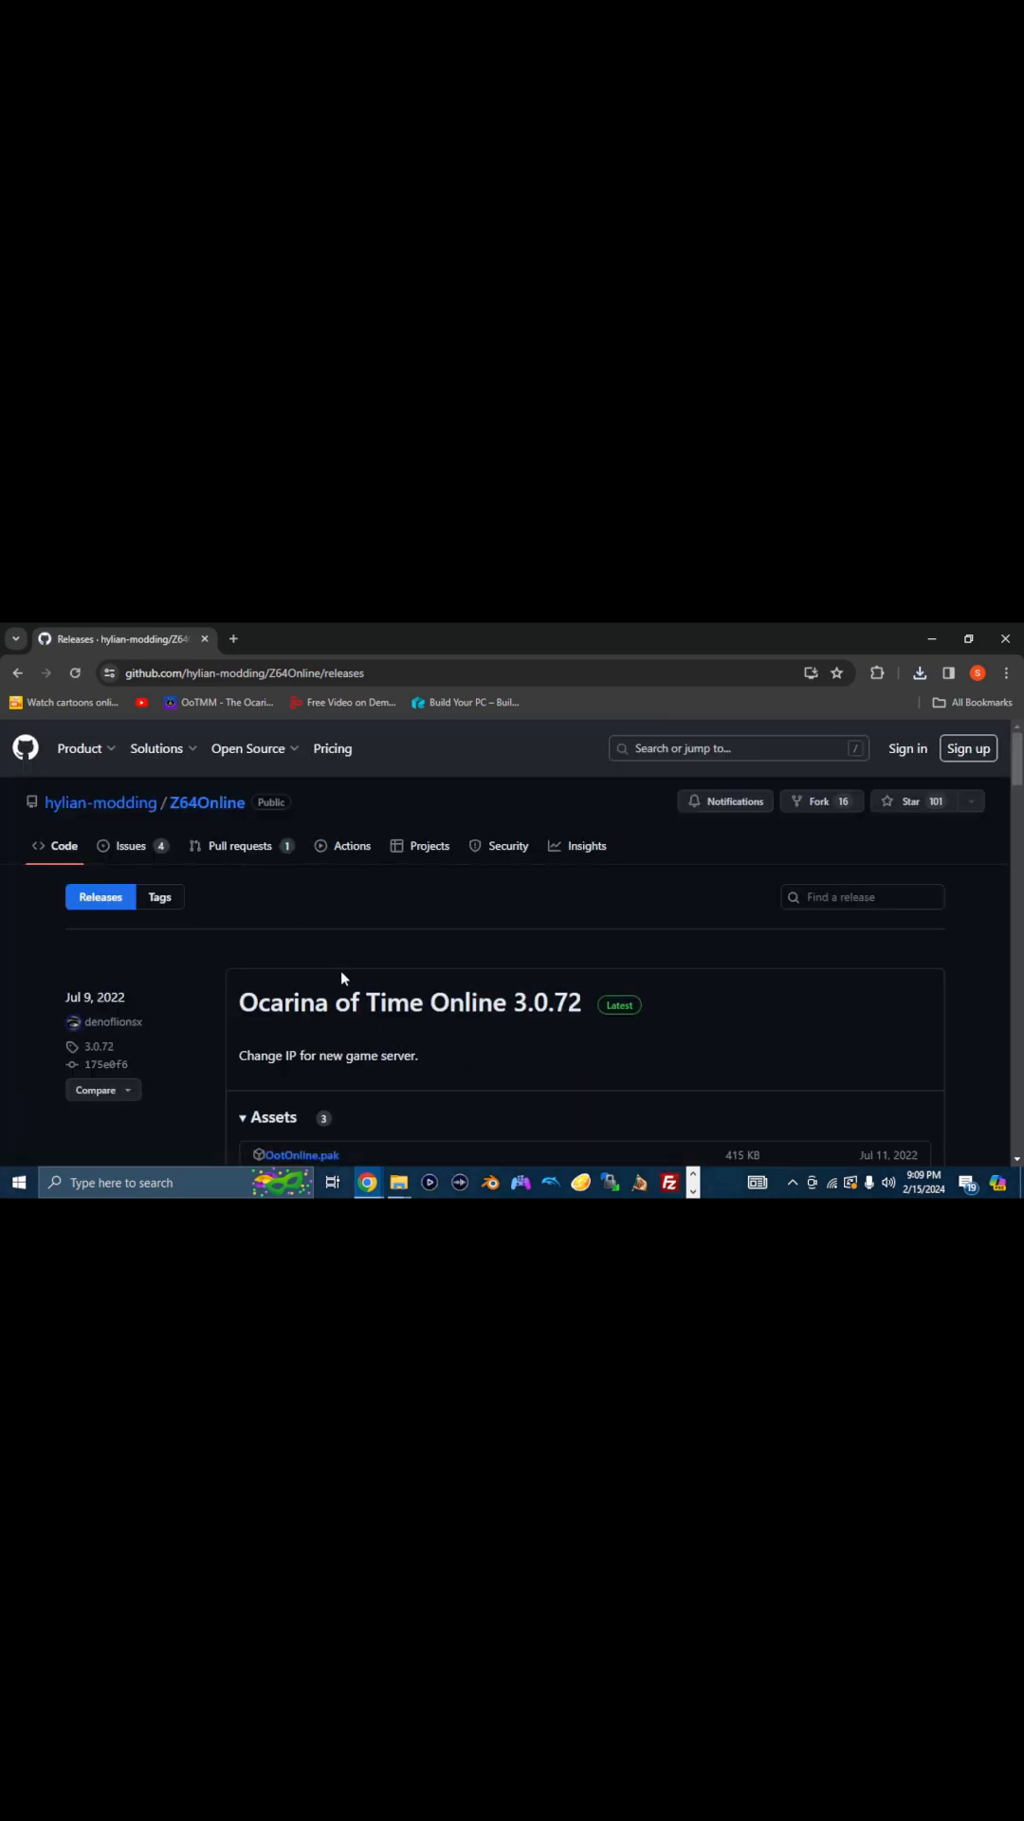
pyautogui.scroll(-3)
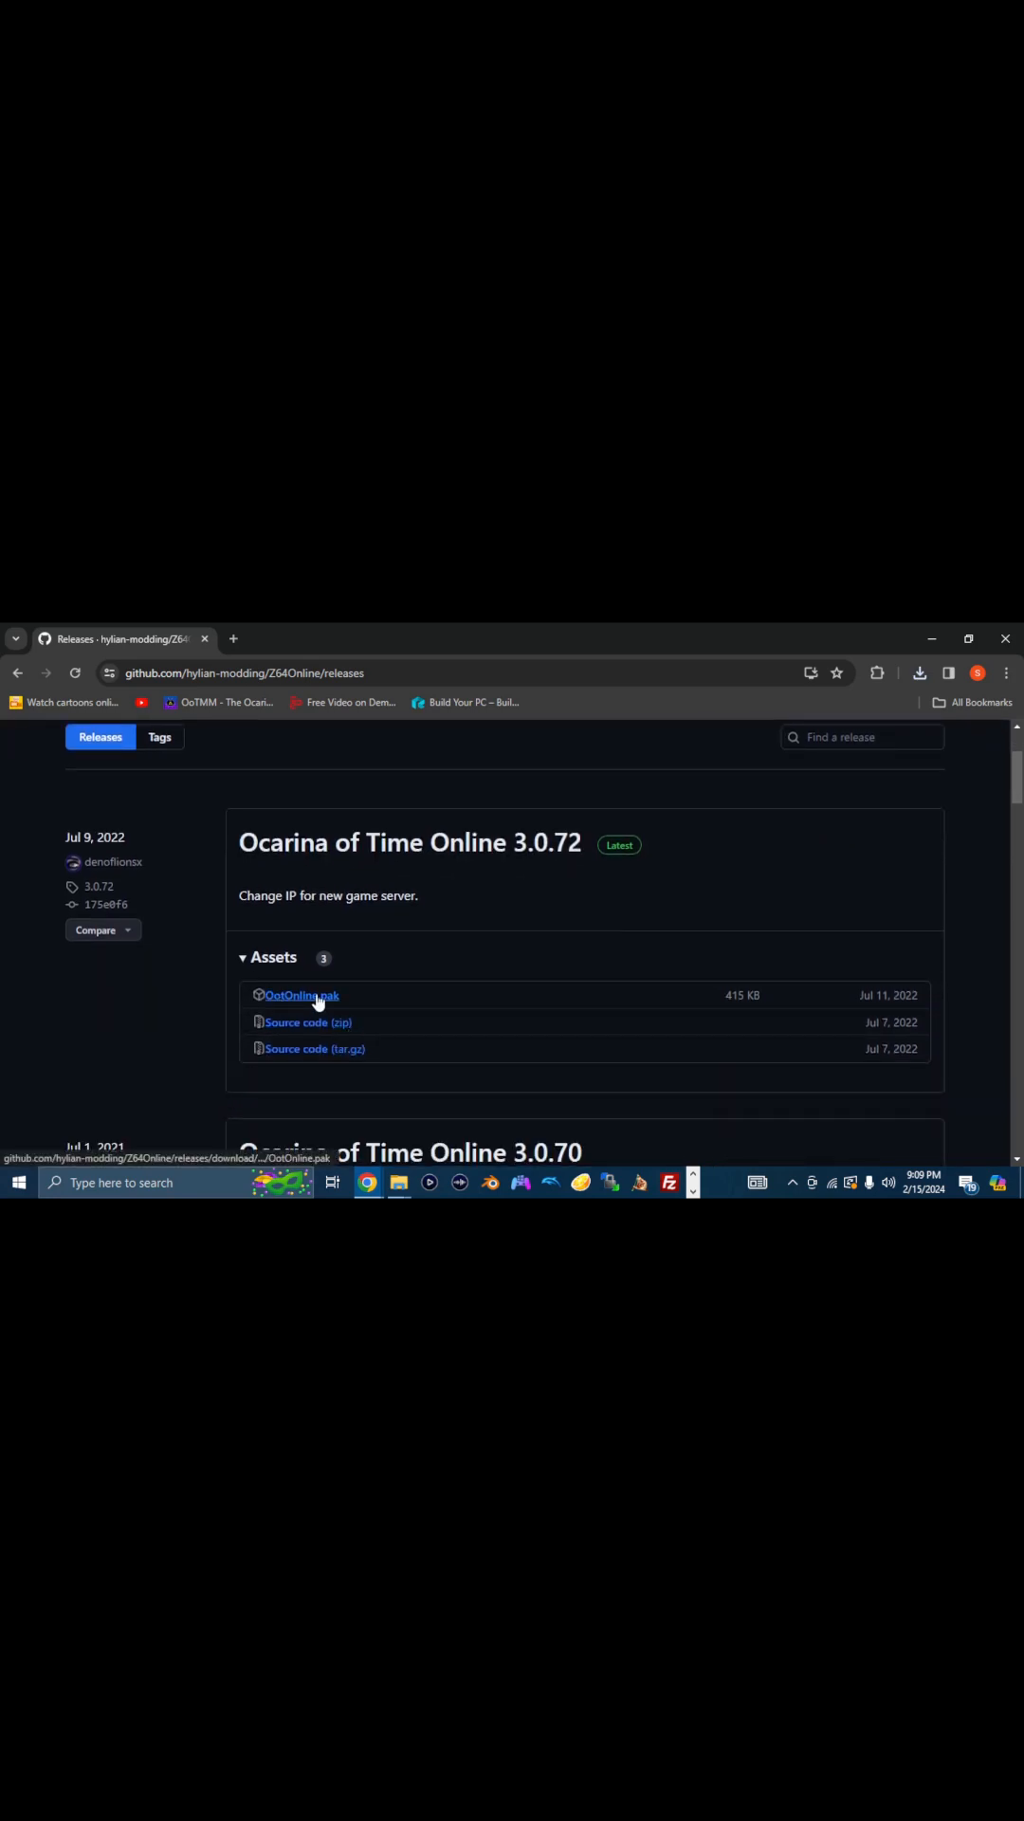
# Download OotOnline.pak to the Desktop and return to the ModLoader64 setup page.
pyautogui.click(300, 994)
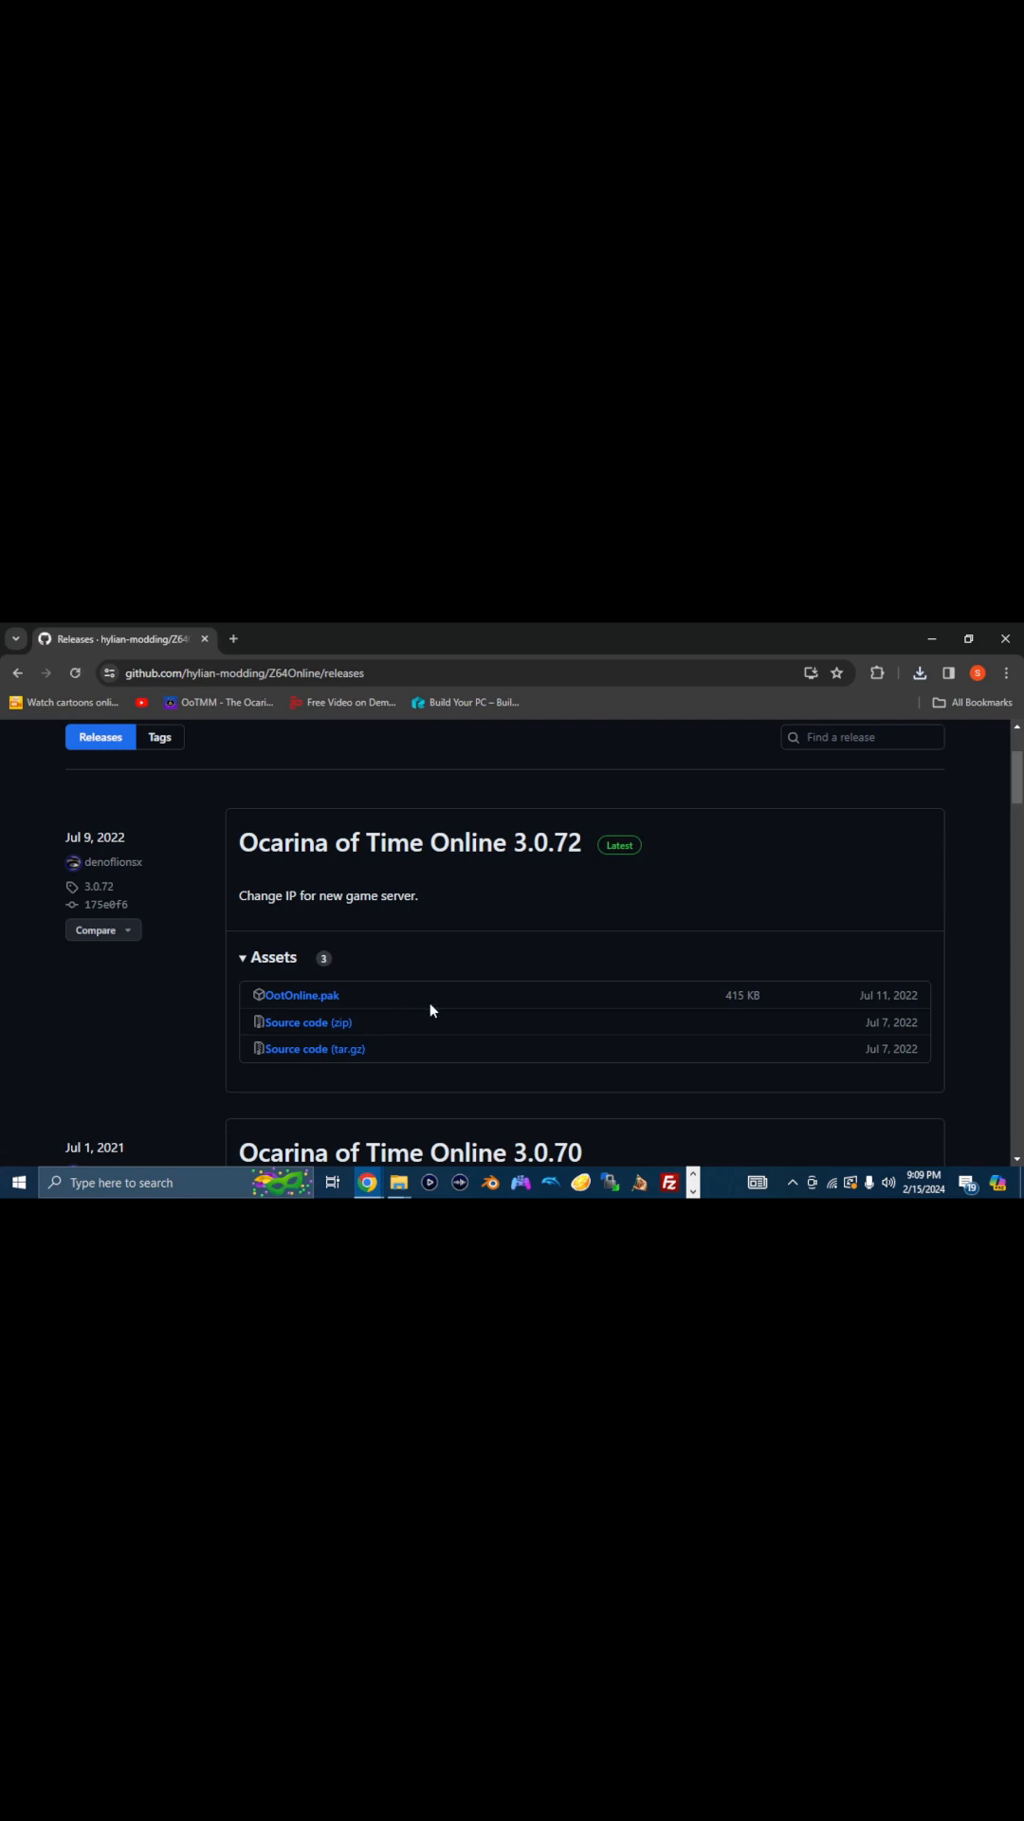
pyautogui.click(301, 994)
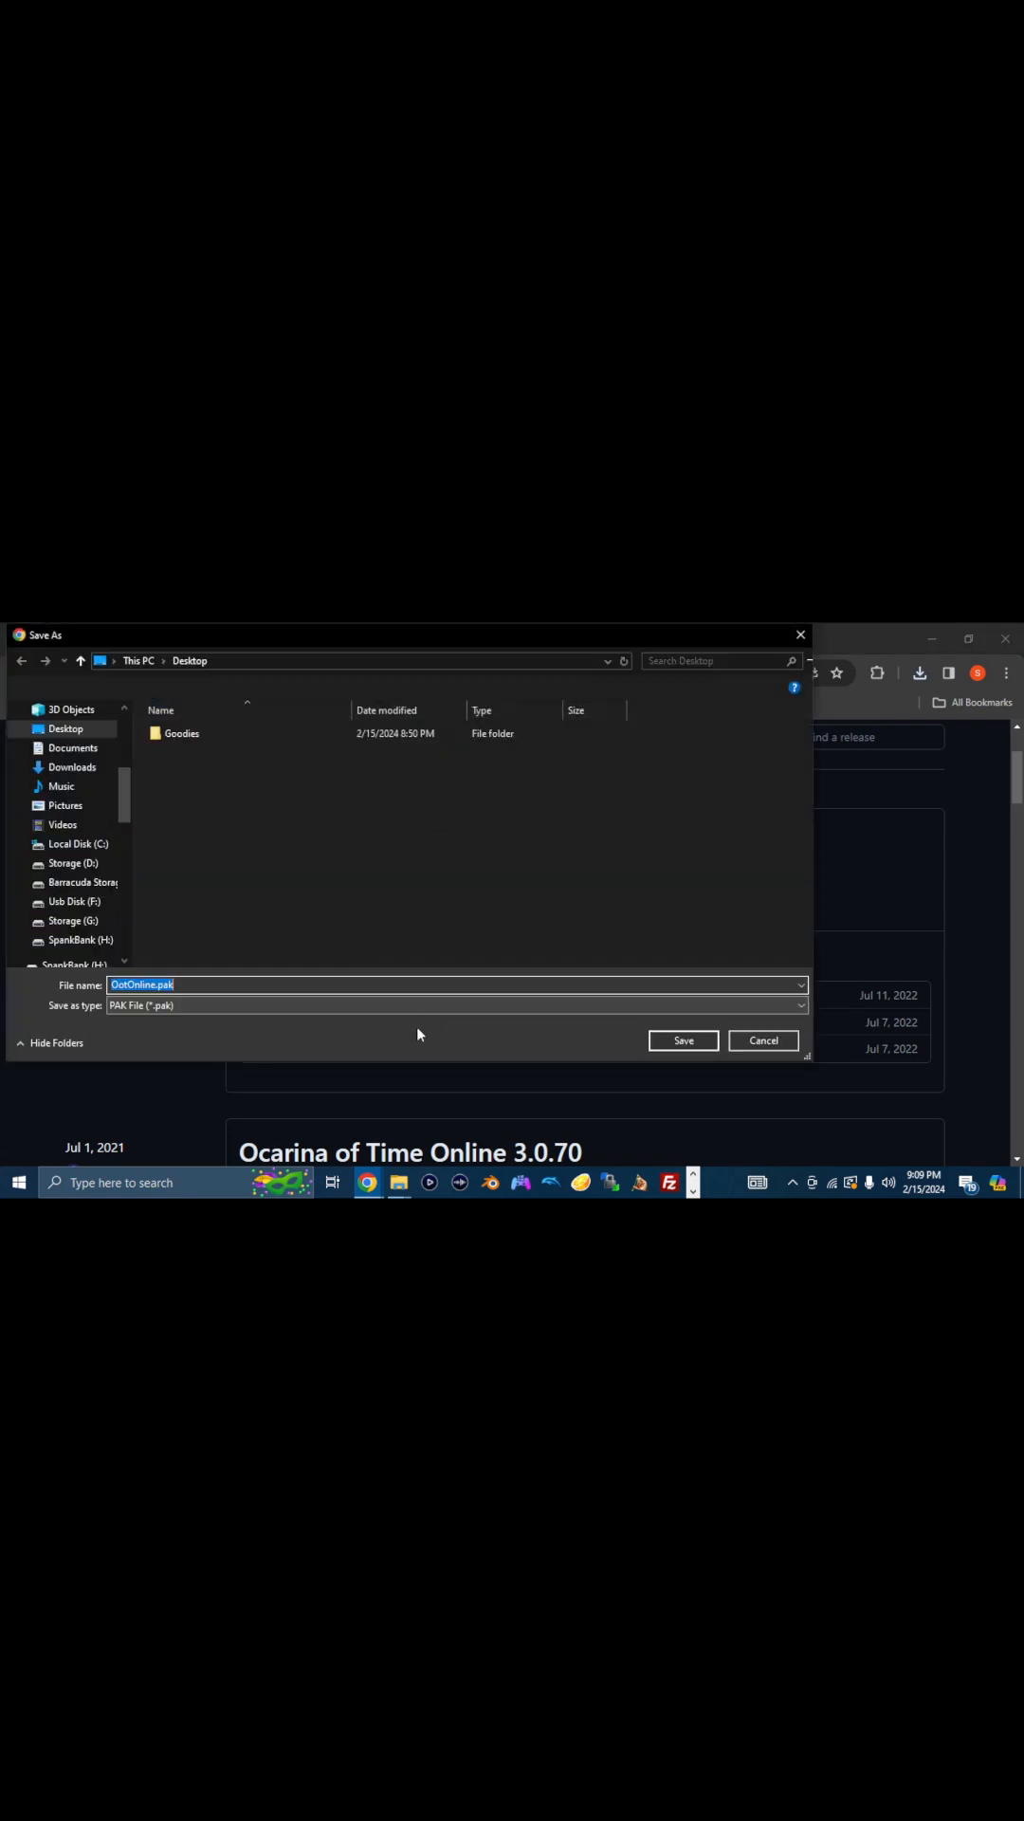
pyautogui.click(763, 1040)
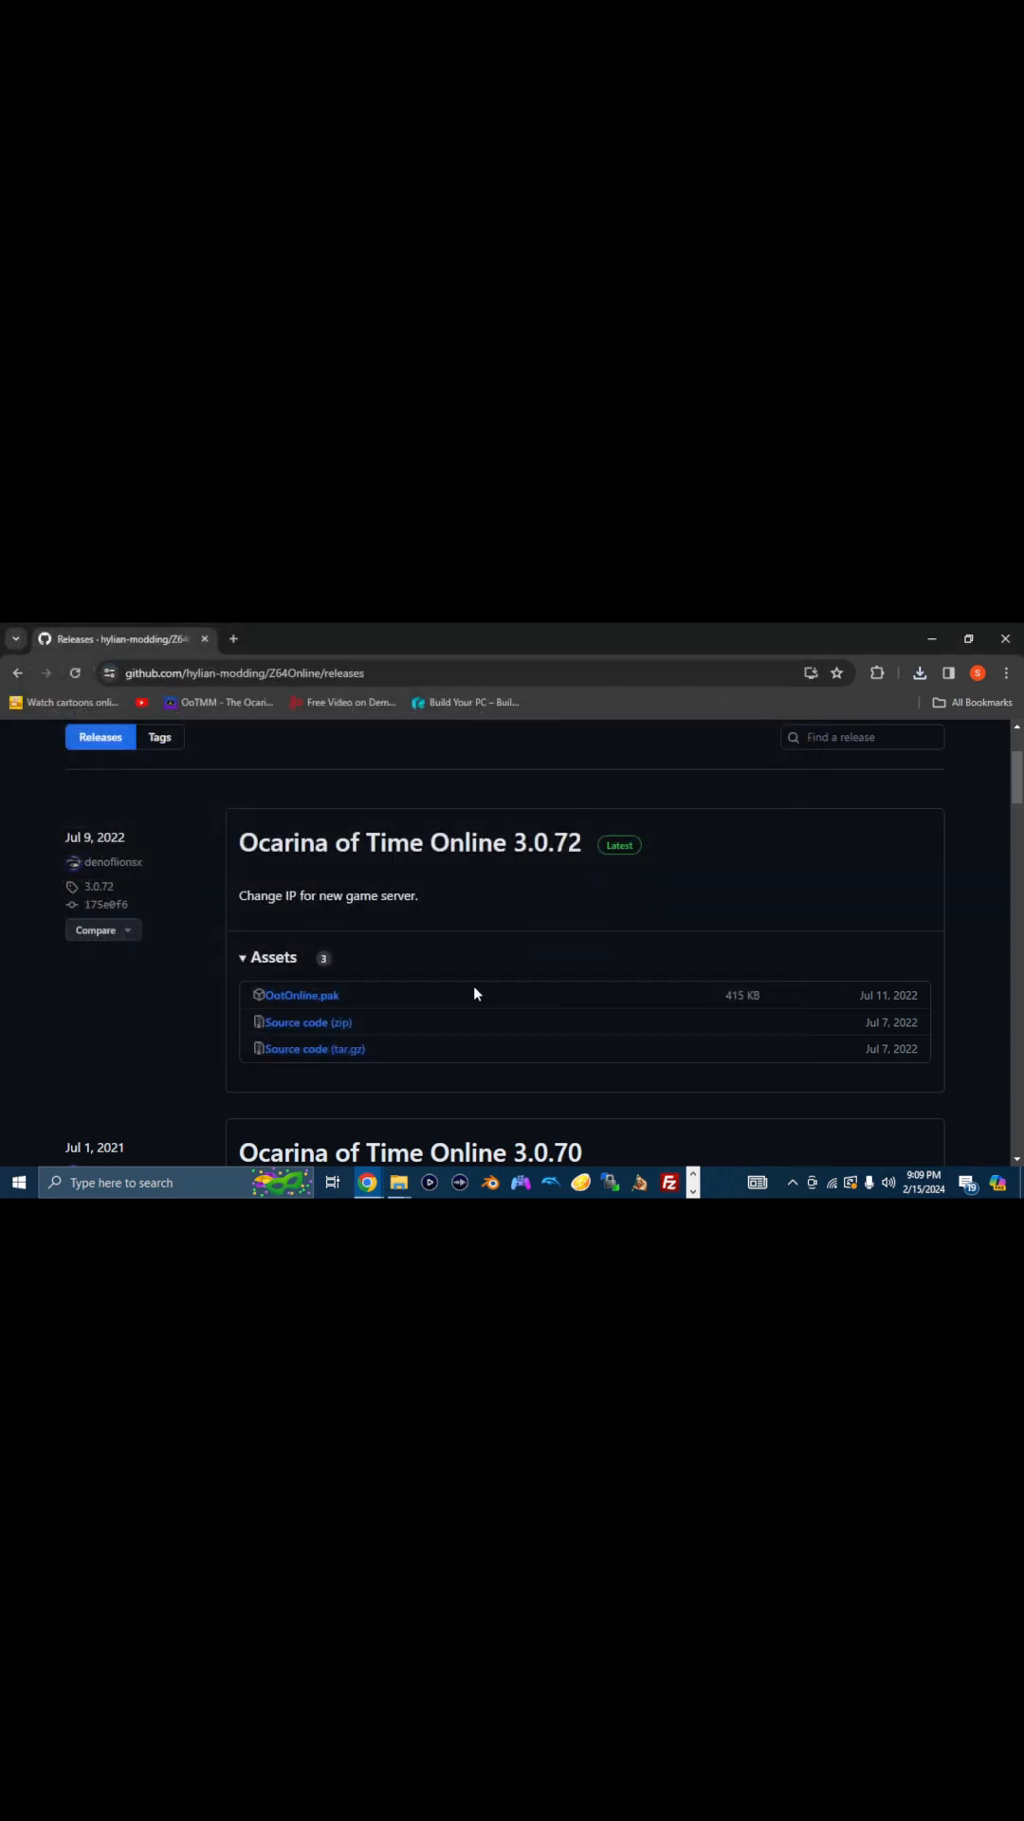
pyautogui.click(17, 671)
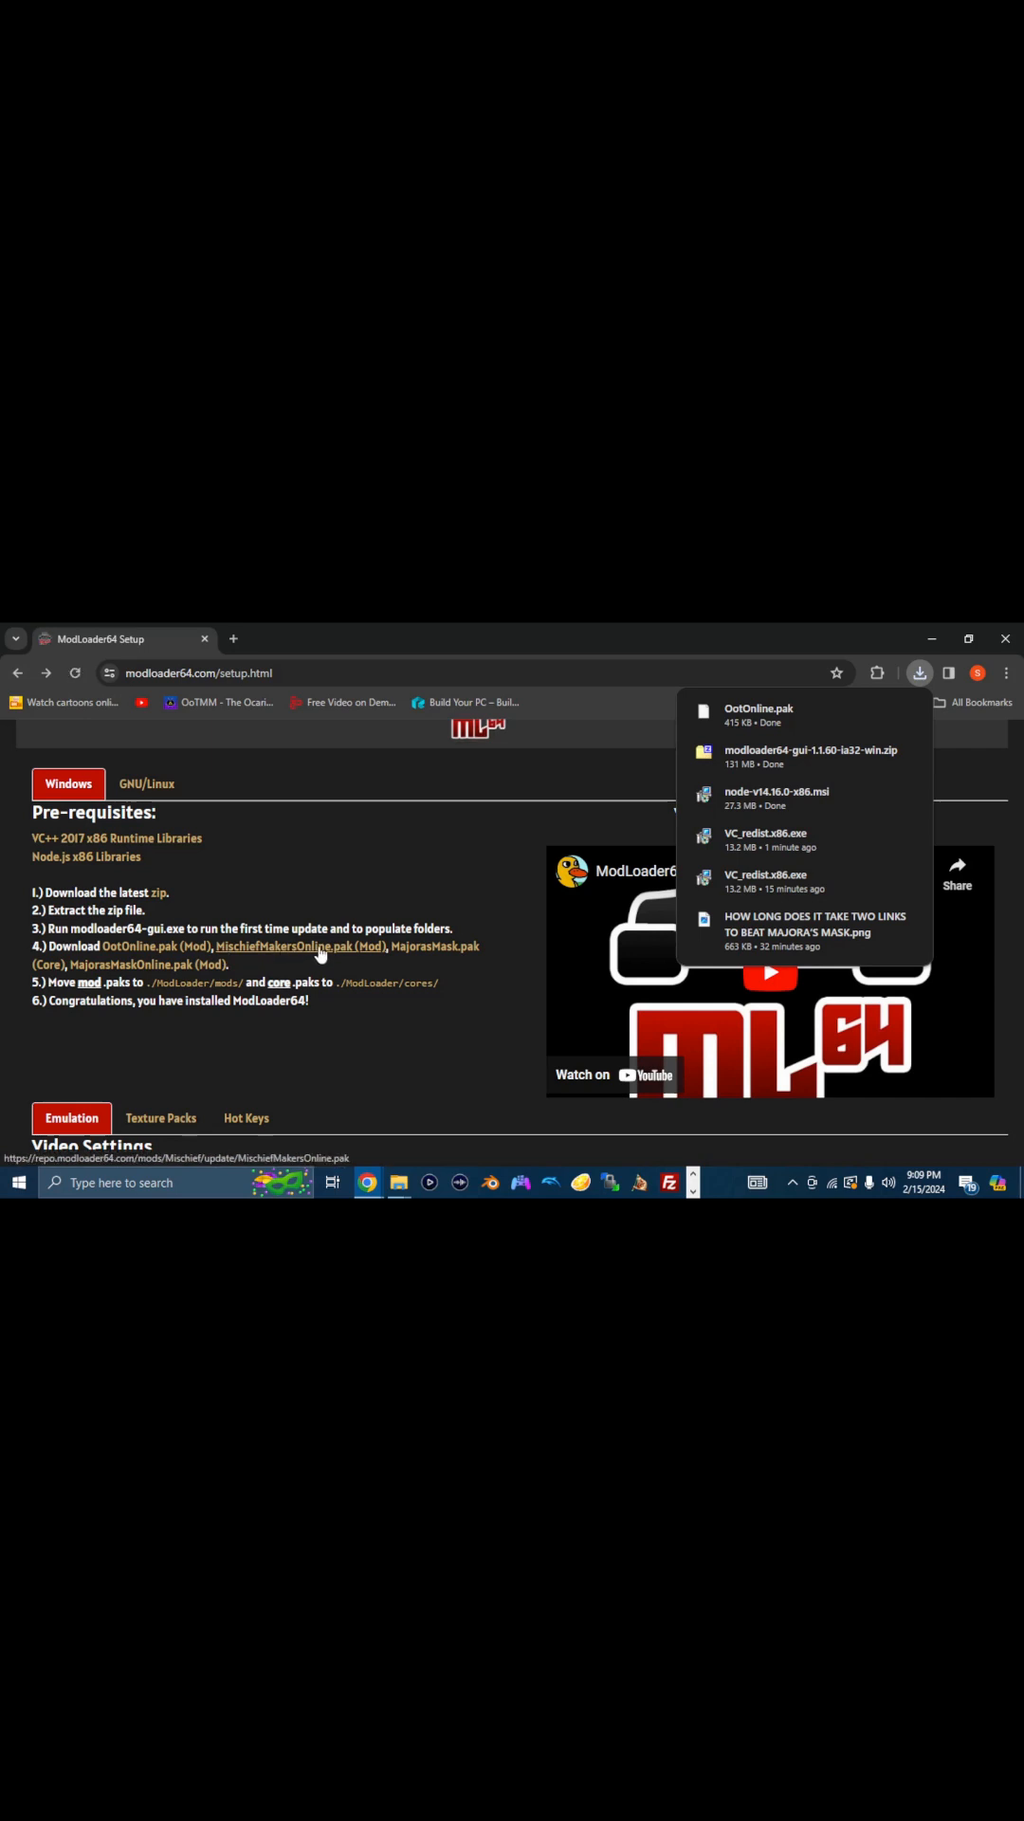
# Save MischiefMakersOnline.pak to the Desktop and follow the MajorasMask.pak (Core) link.
pyautogui.click(918, 672)
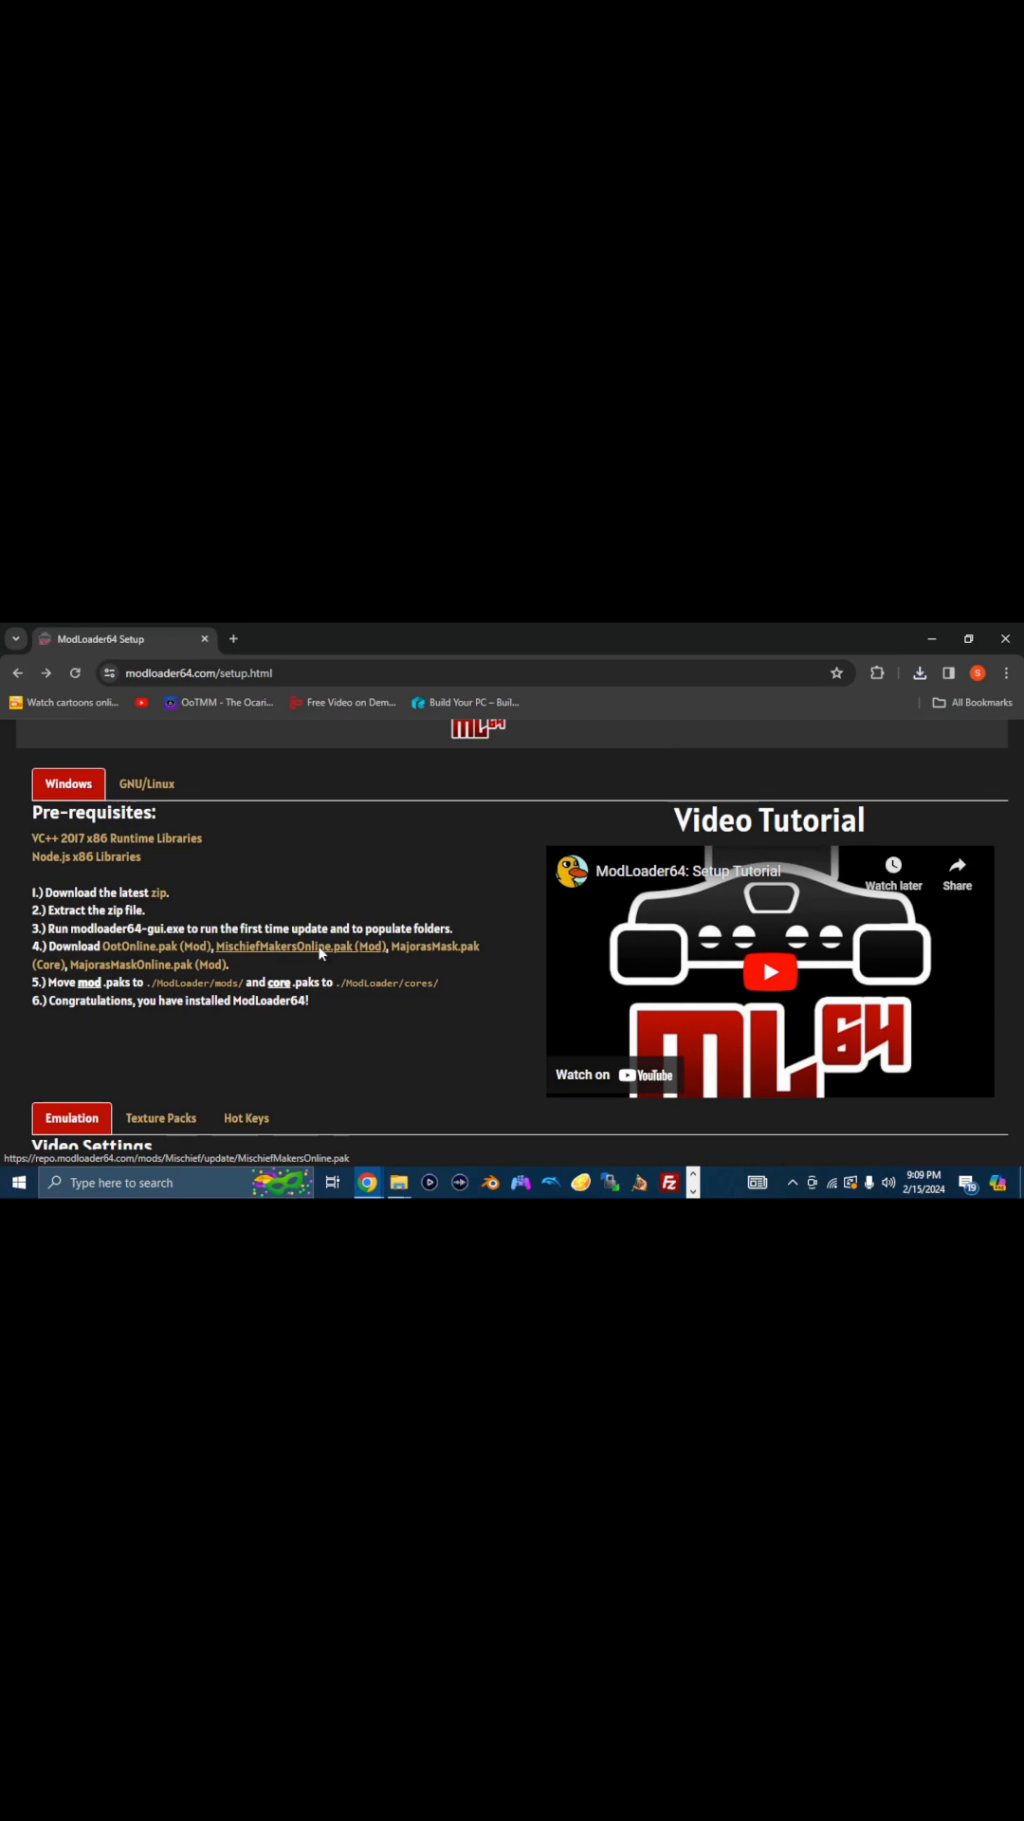
pyautogui.click(300, 947)
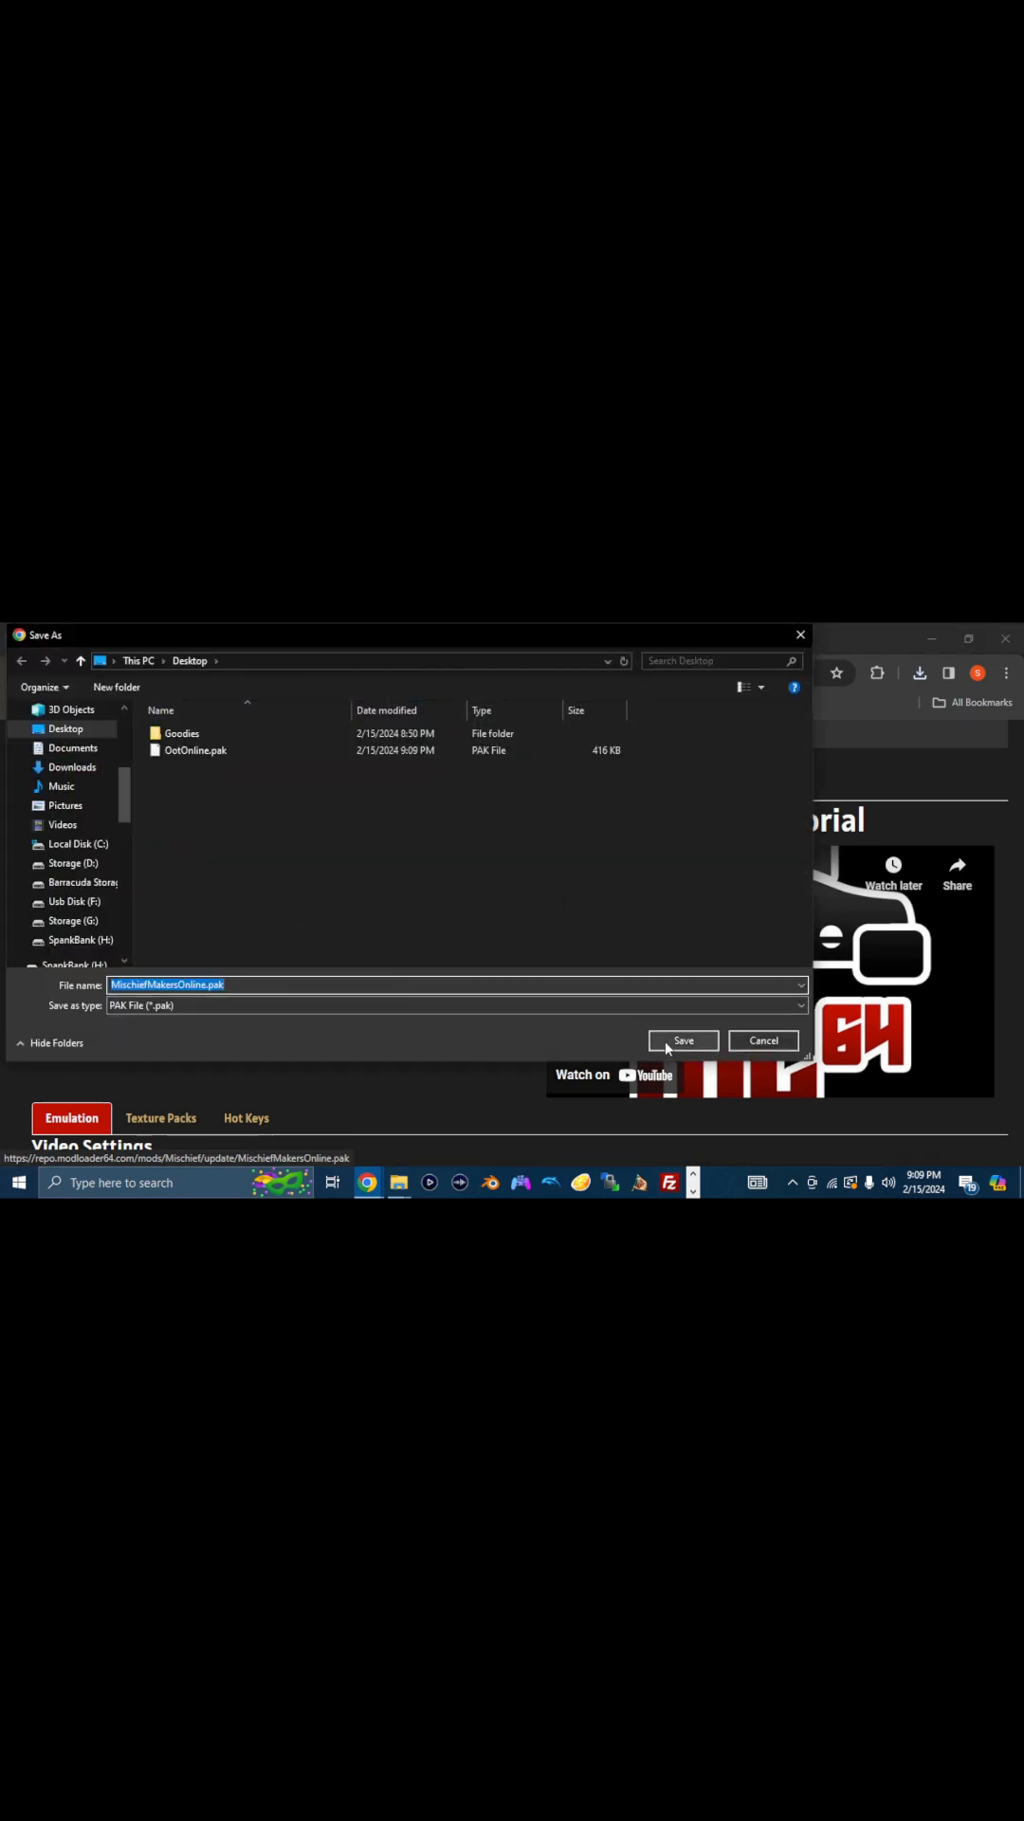
pyautogui.click(683, 1040)
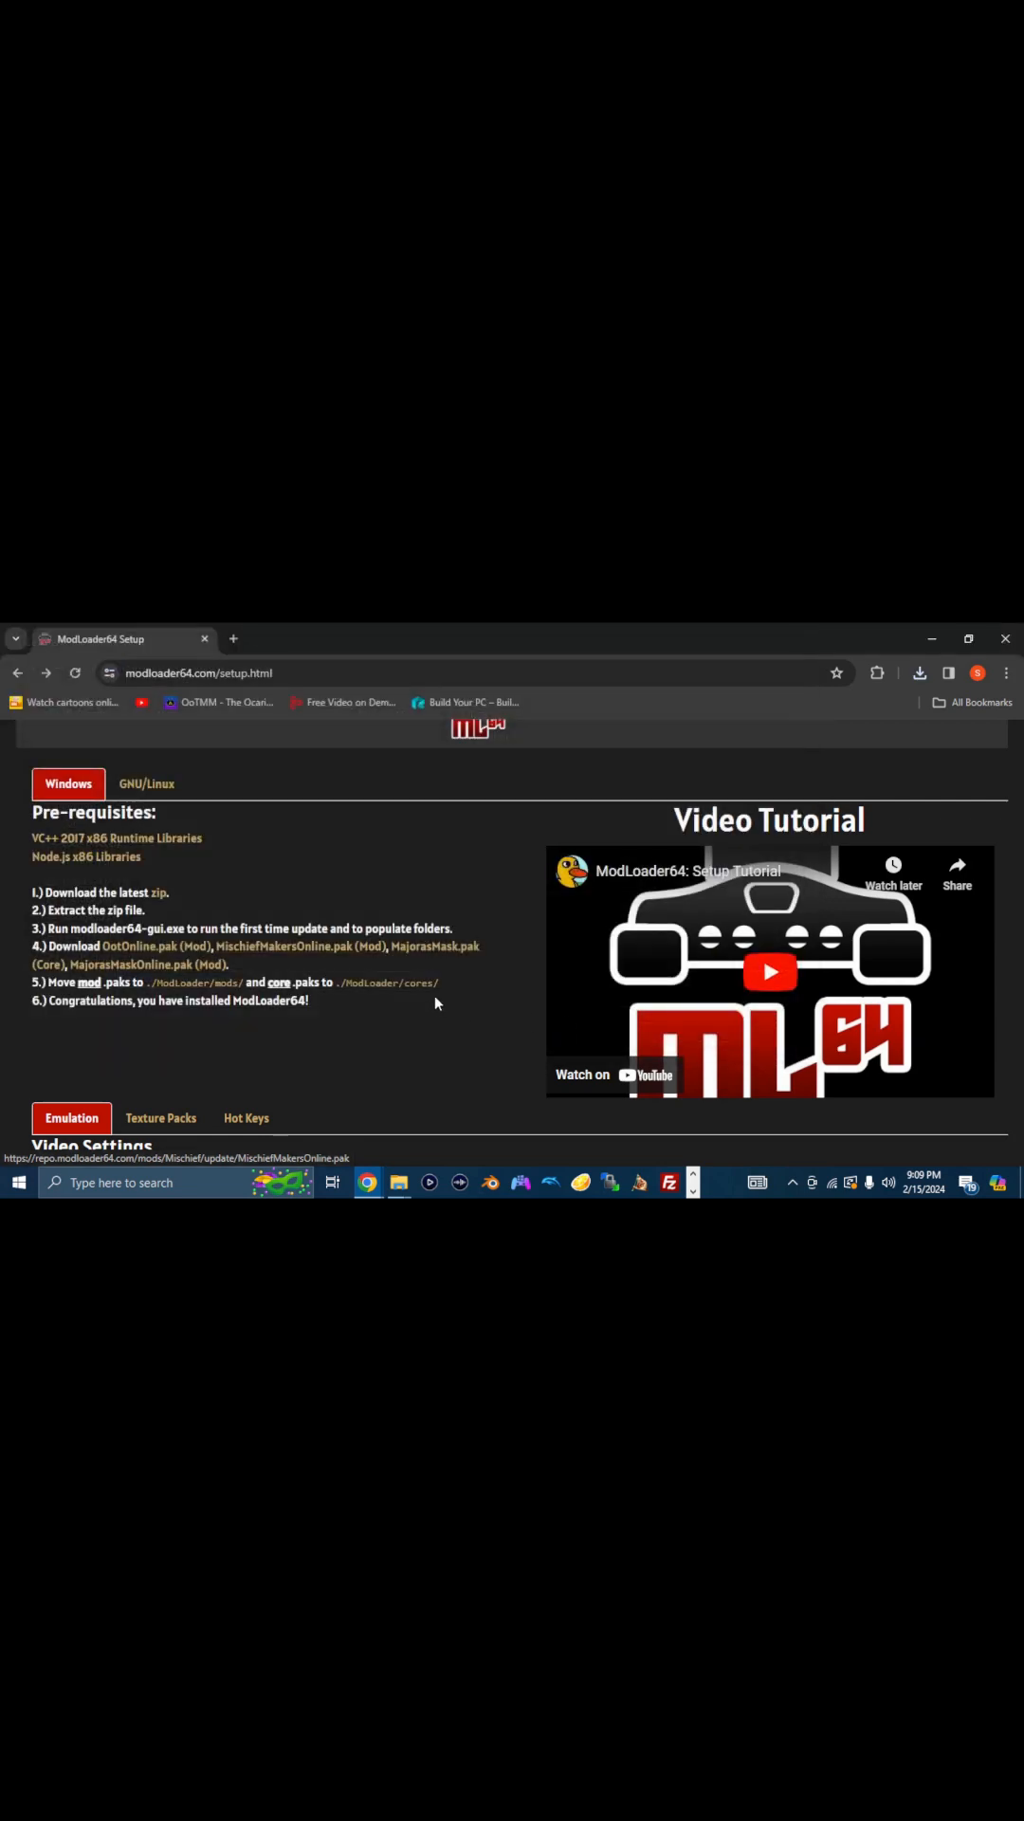
pyautogui.click(438, 953)
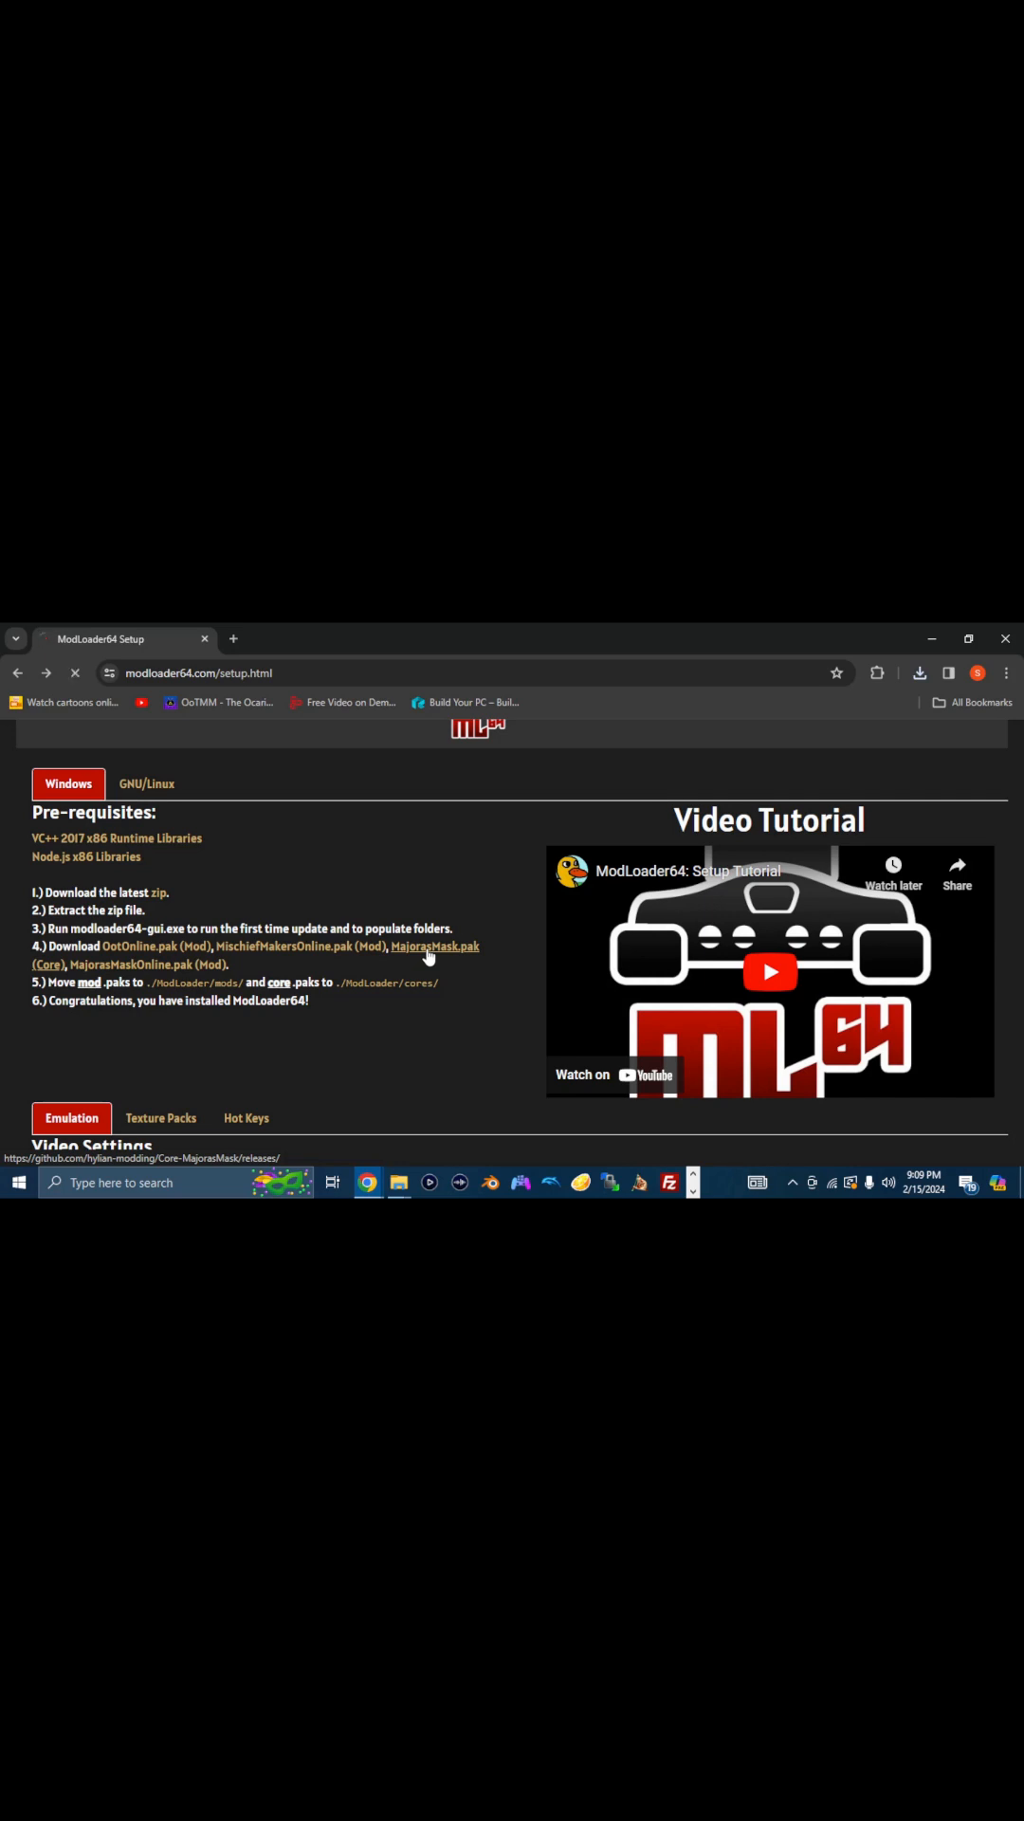
# Download MajorasMask.pak from MM Core 1.0.1, then start the MajorasMaskOnline.pak download from the 1.0.6 release.
pyautogui.click(436, 945)
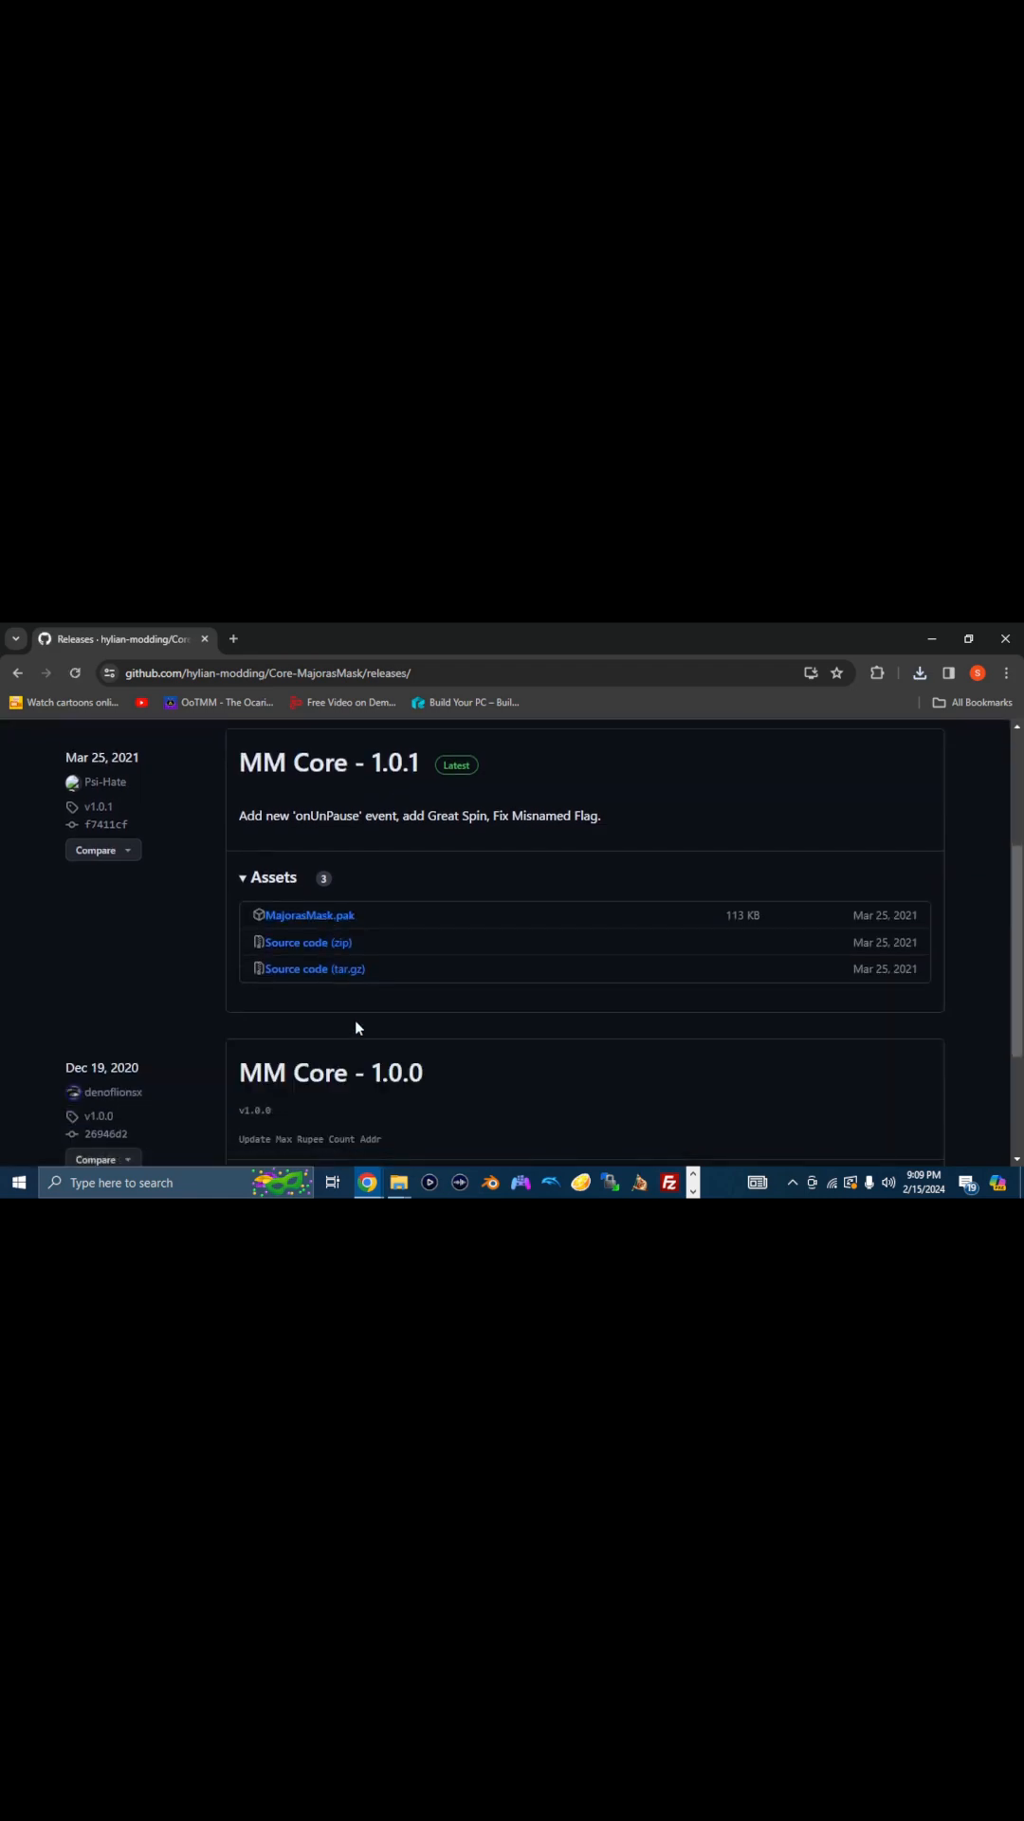
pyautogui.click(309, 914)
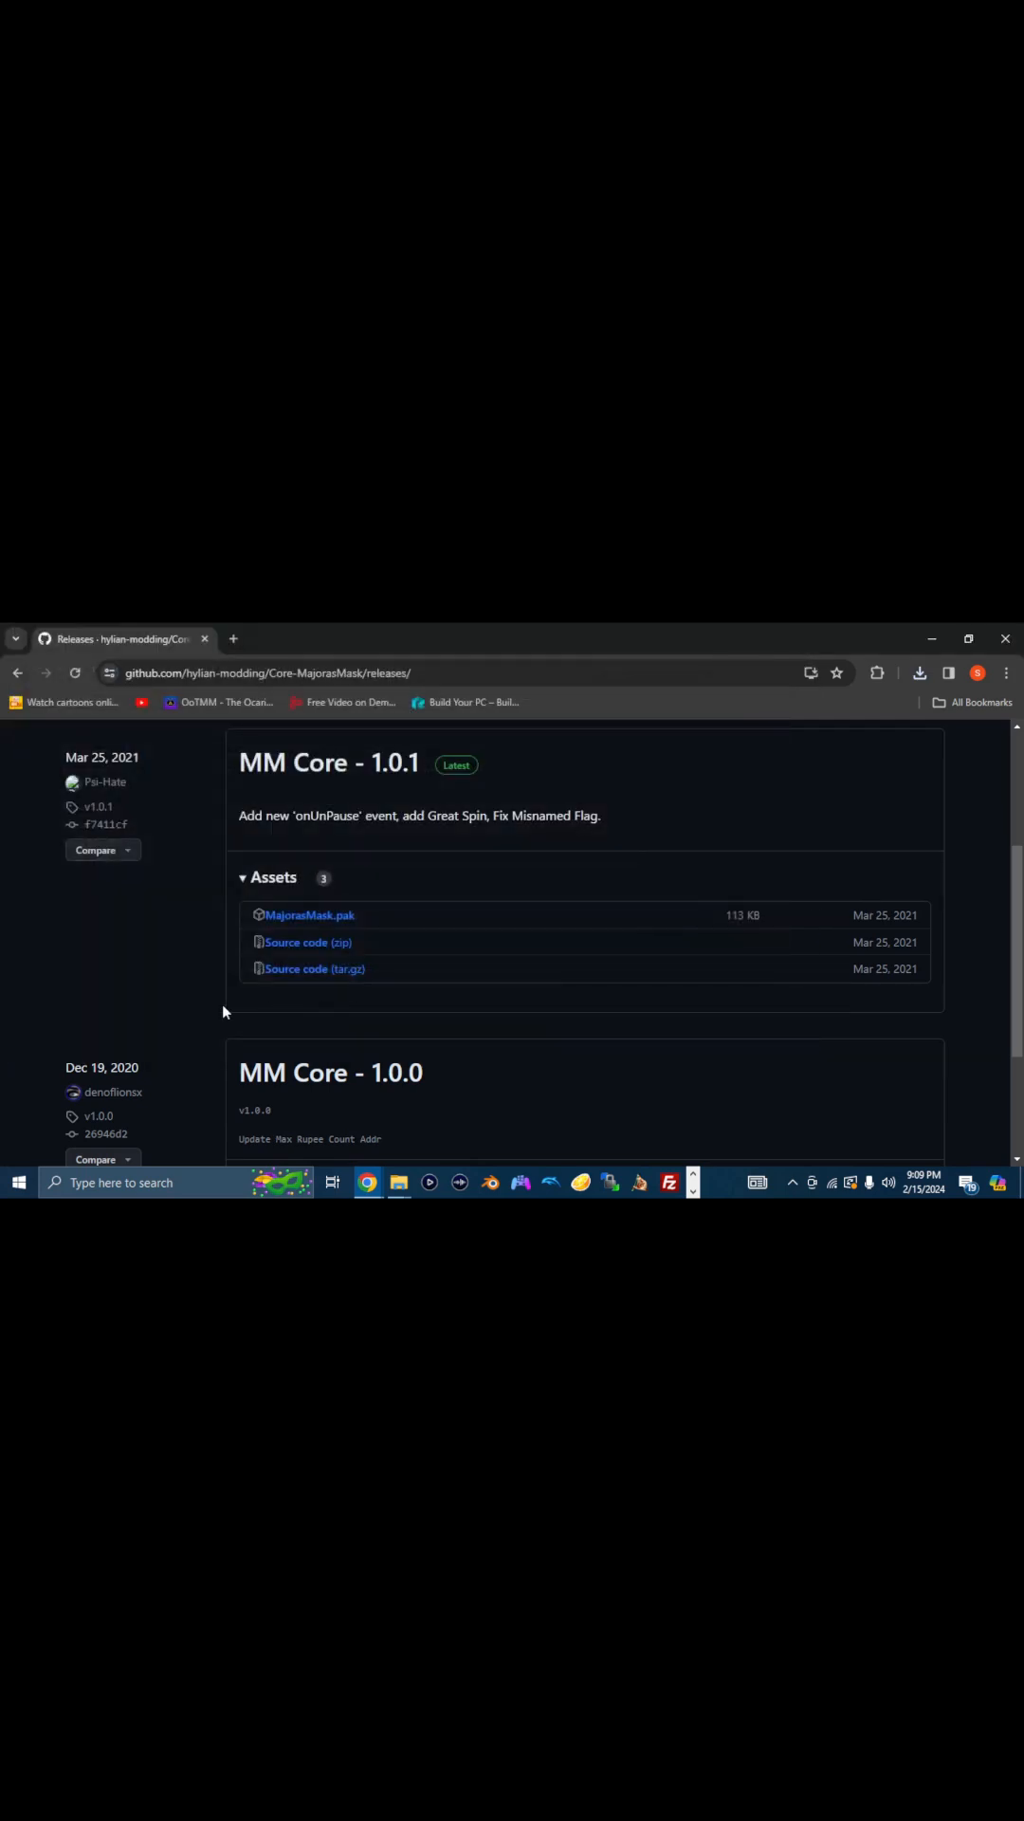
pyautogui.click(920, 673)
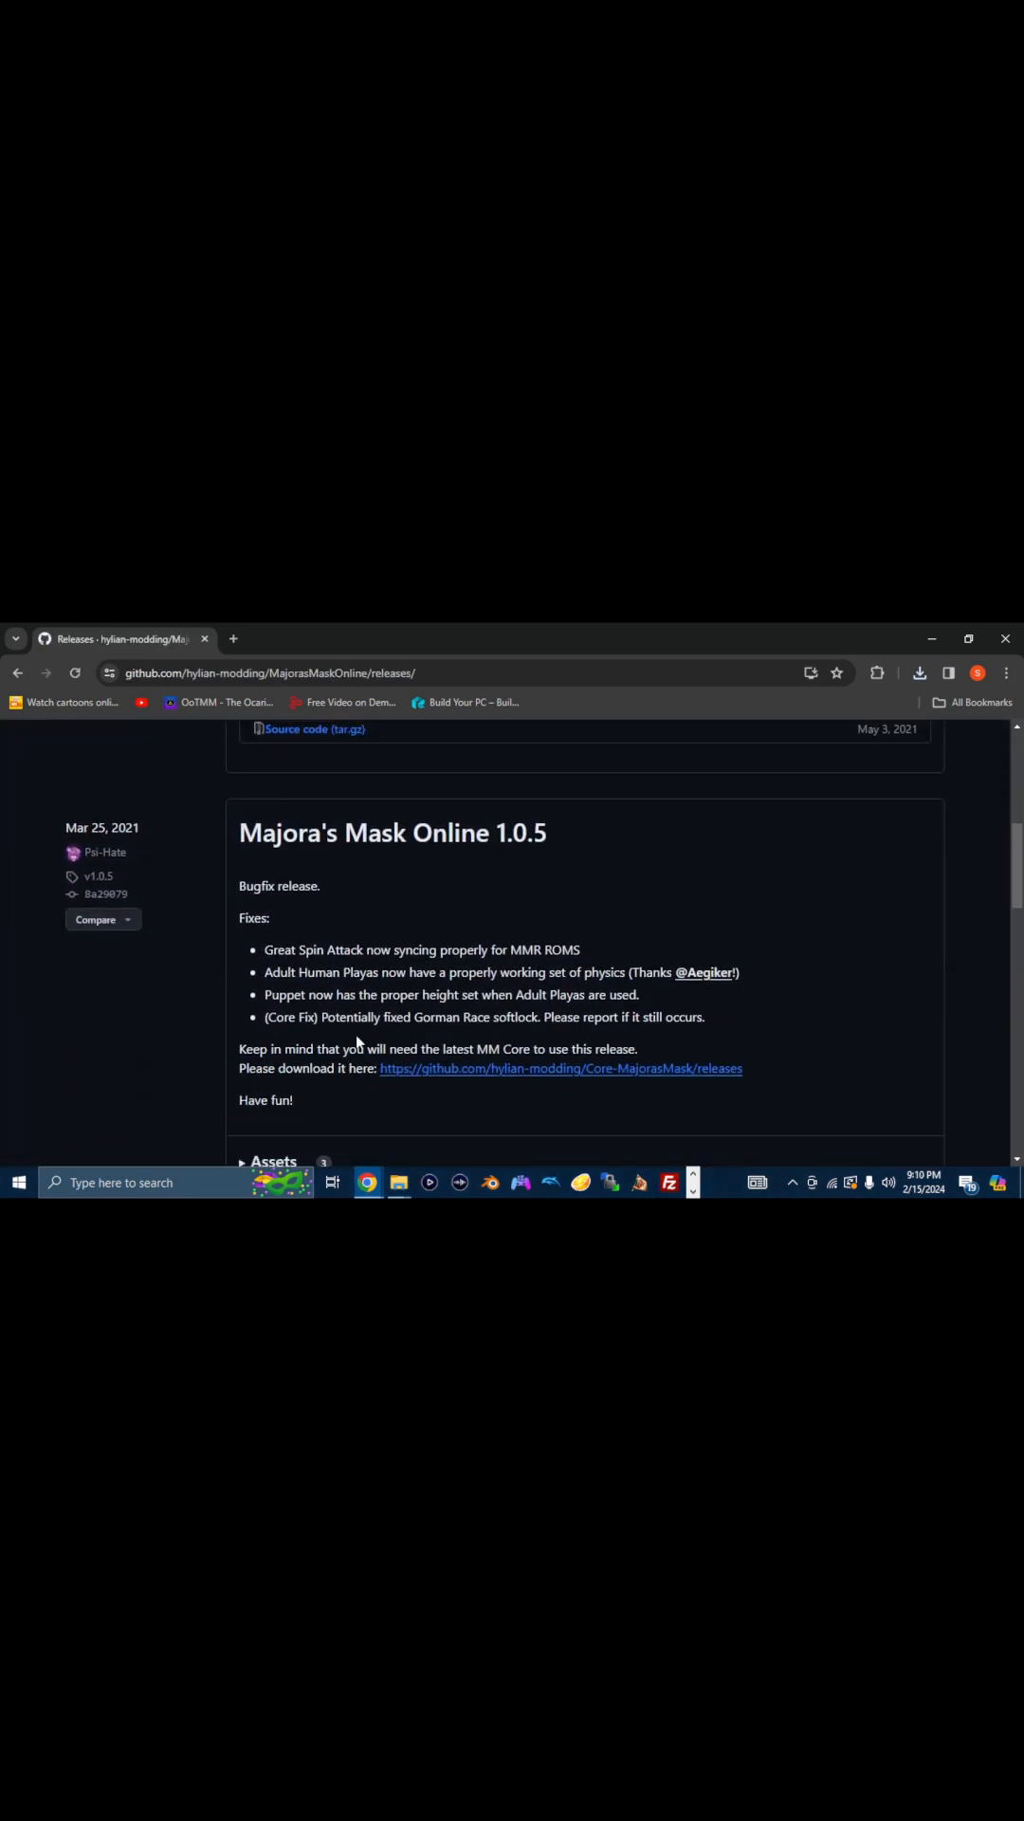
pyautogui.scroll(-3)
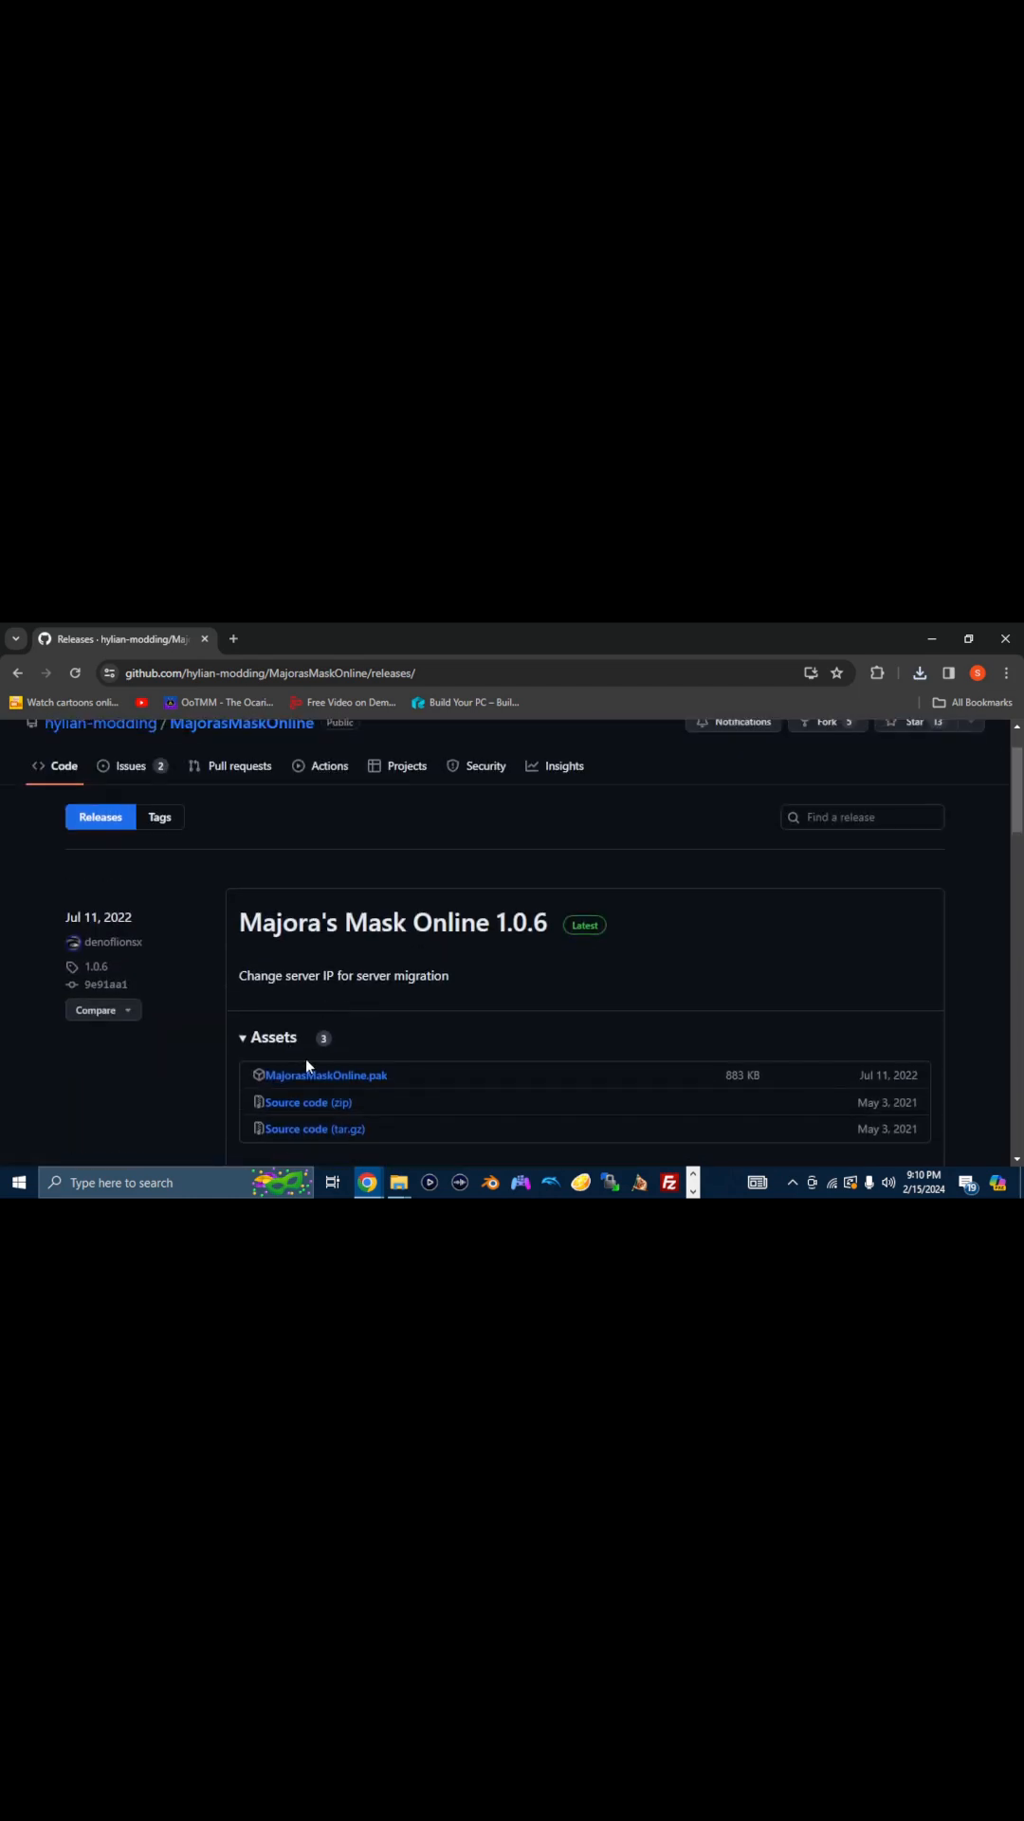
pyautogui.moveTo(324, 1074)
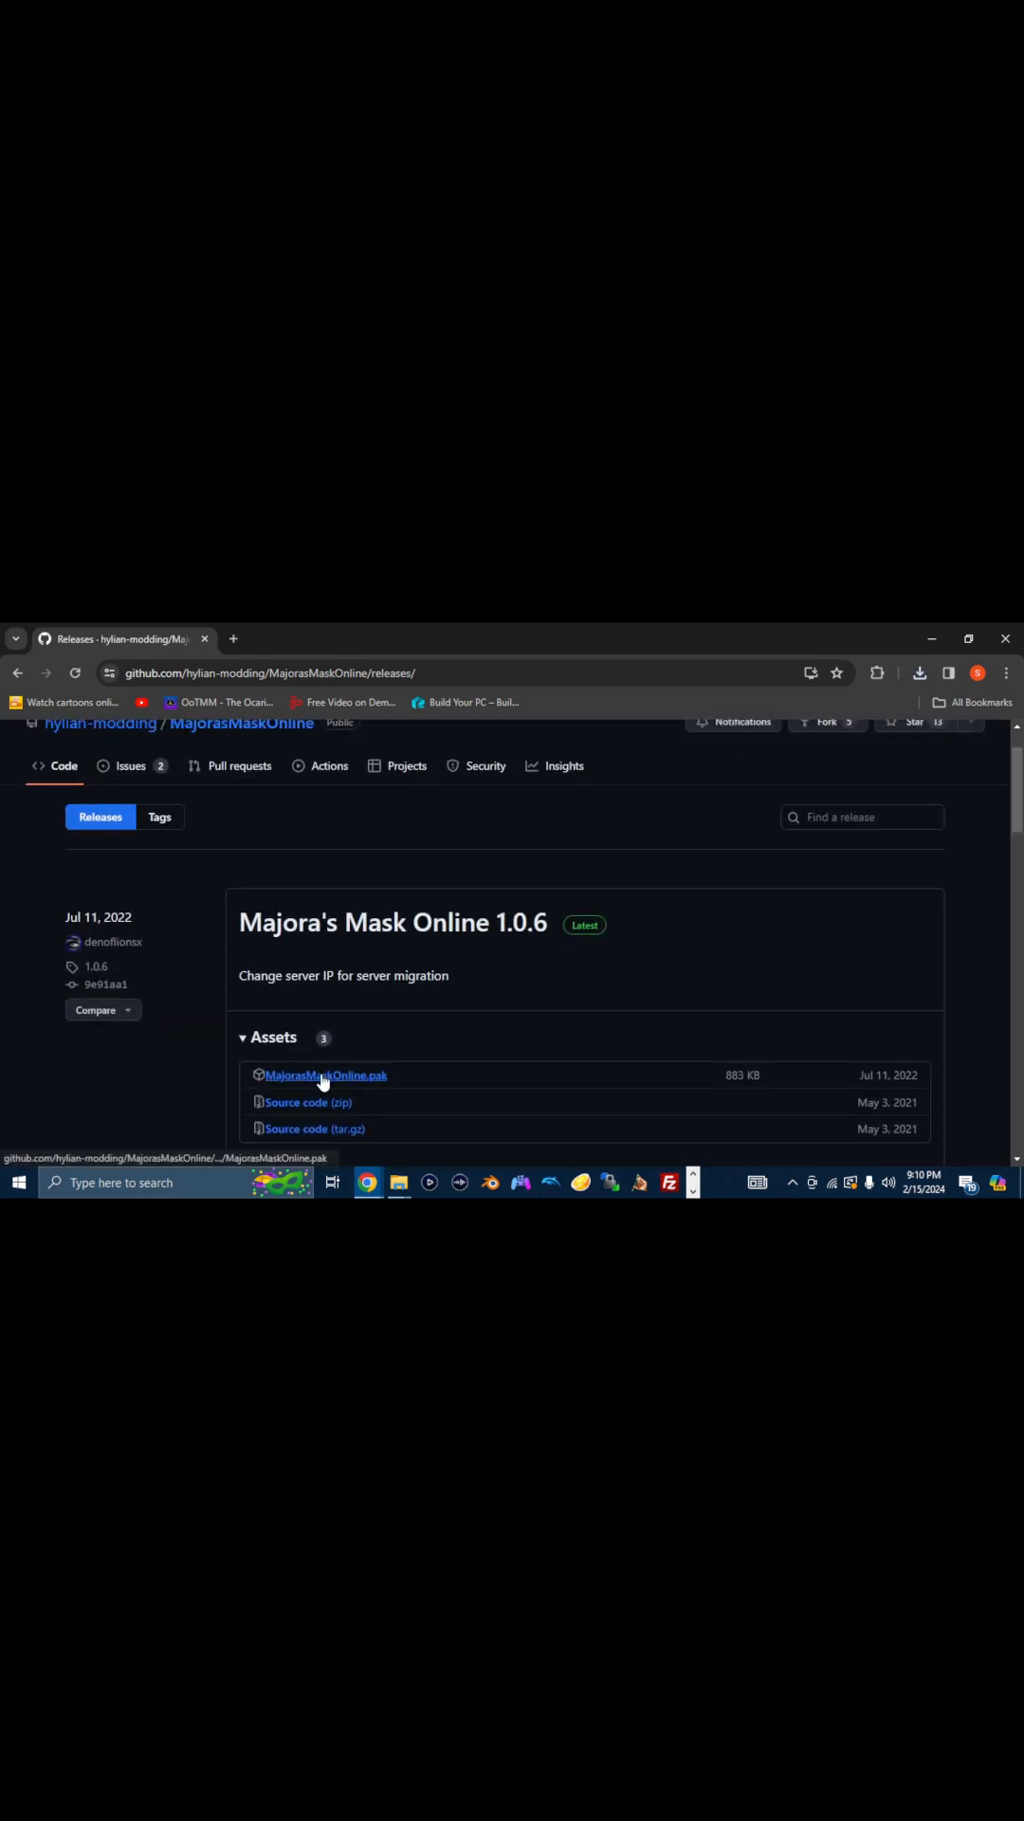
pyautogui.moveTo(469, 1059)
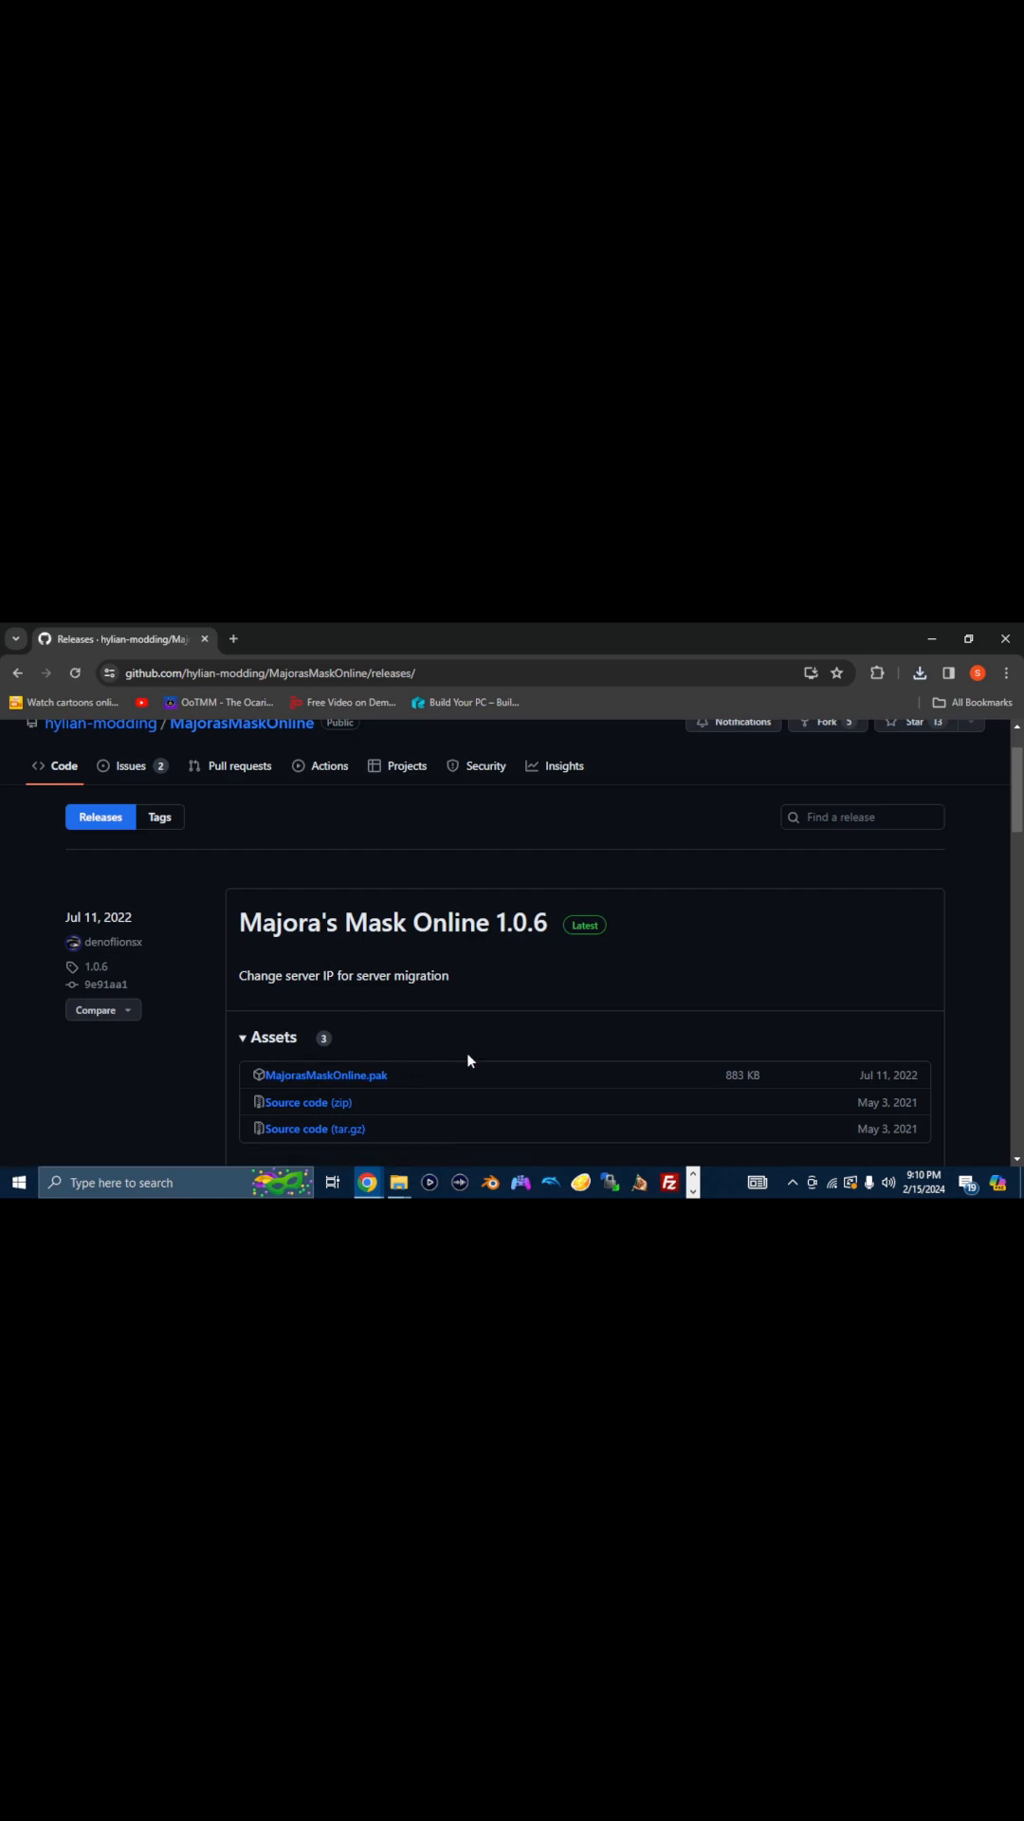
pyautogui.click(327, 1074)
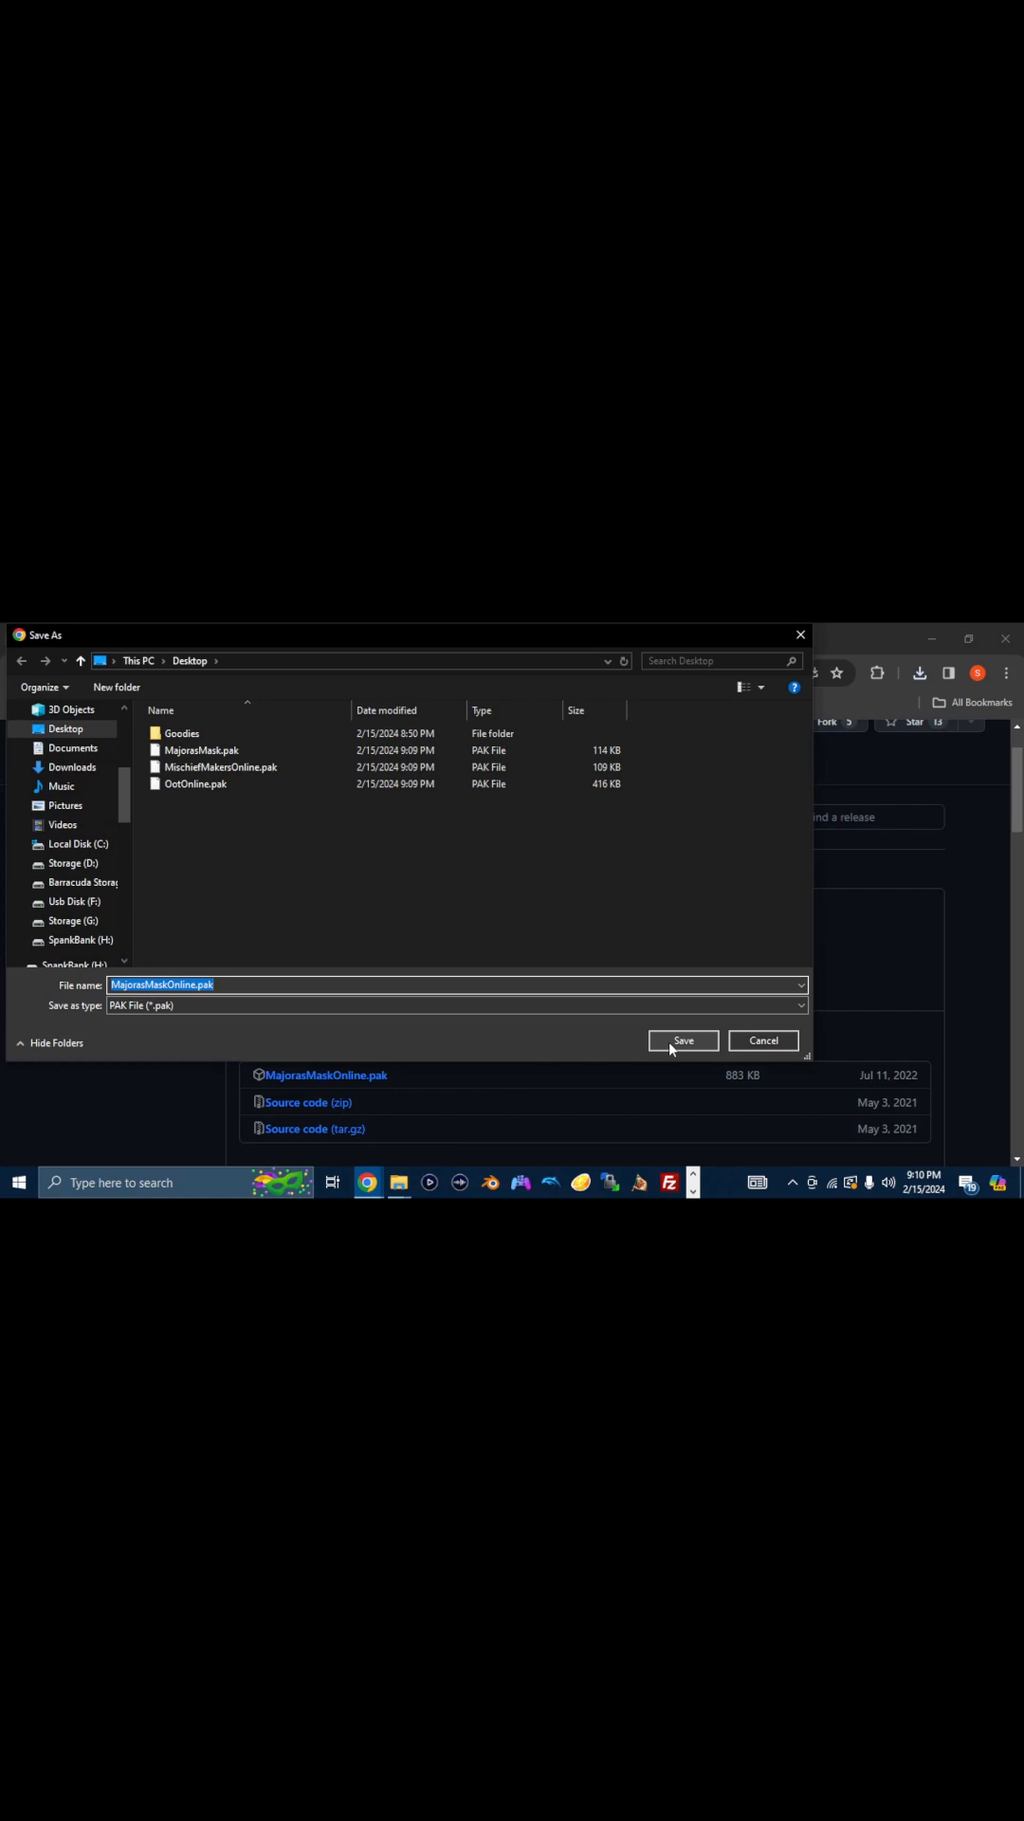
# Save MajorasMaskOnline.pak to the Desktop and go back to modloader64.com/setup.html.
pyautogui.click(683, 1042)
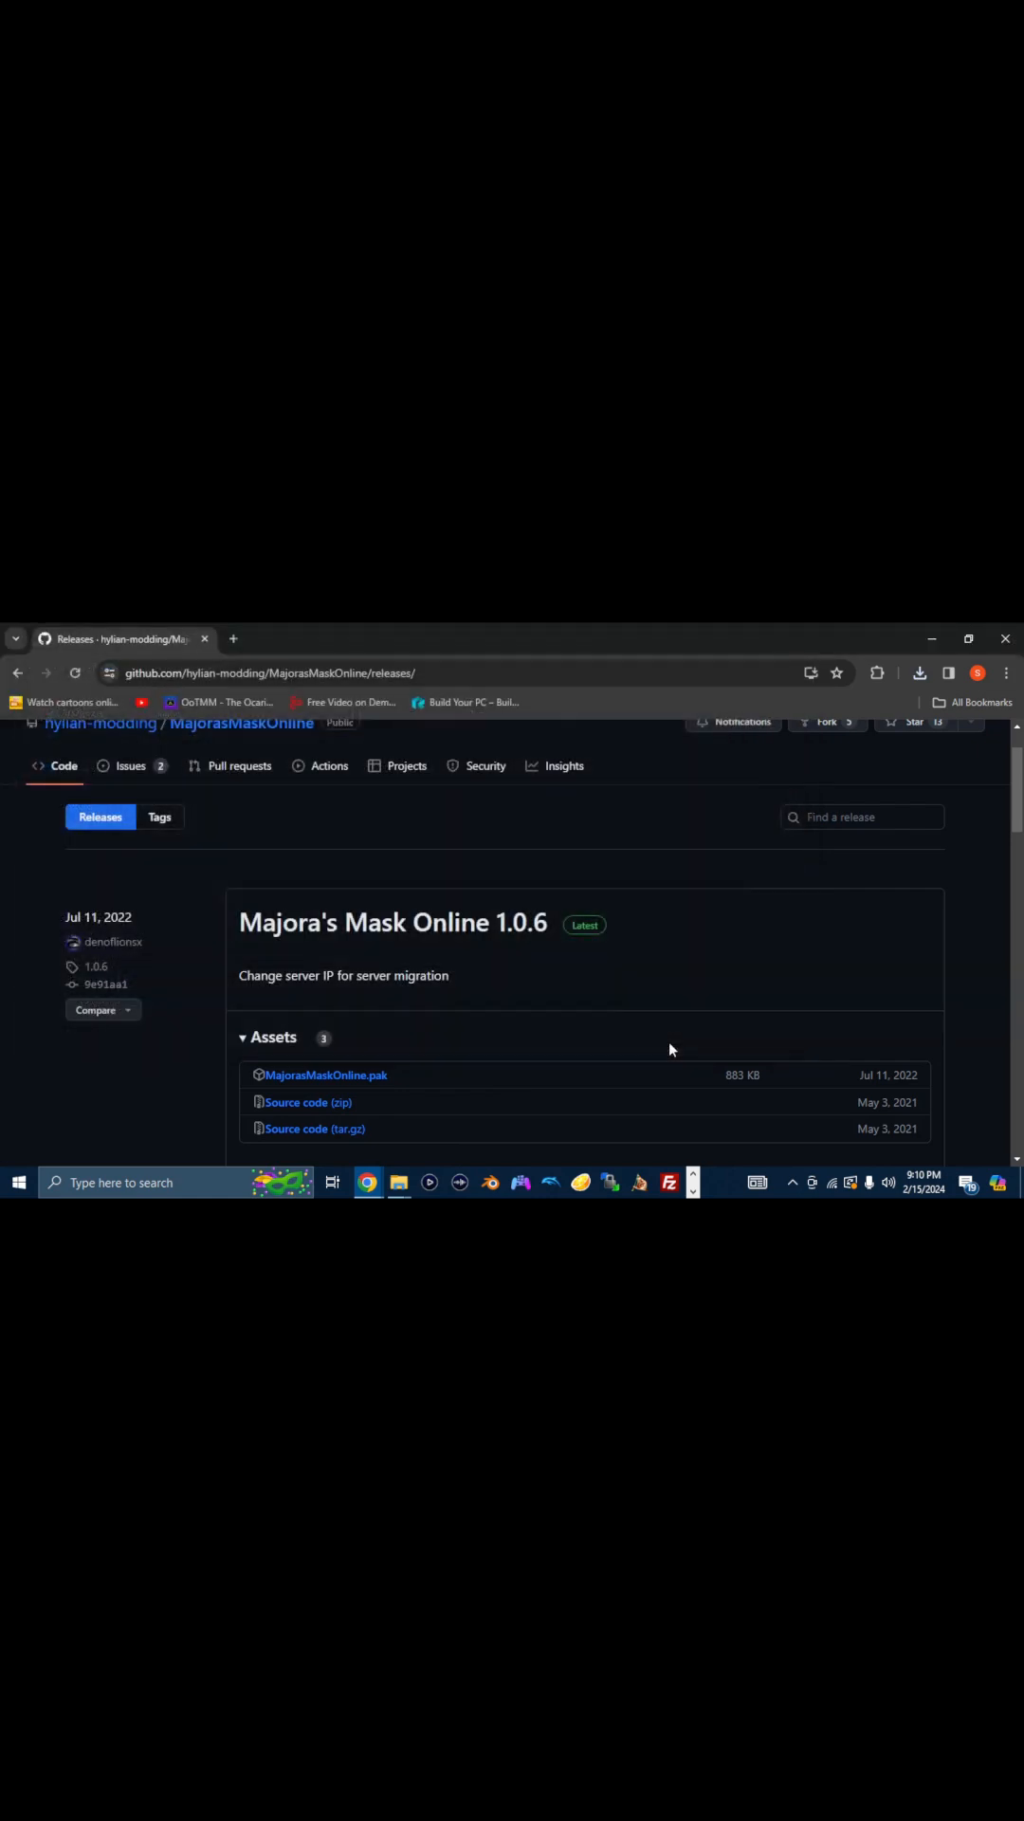
pyautogui.click(918, 671)
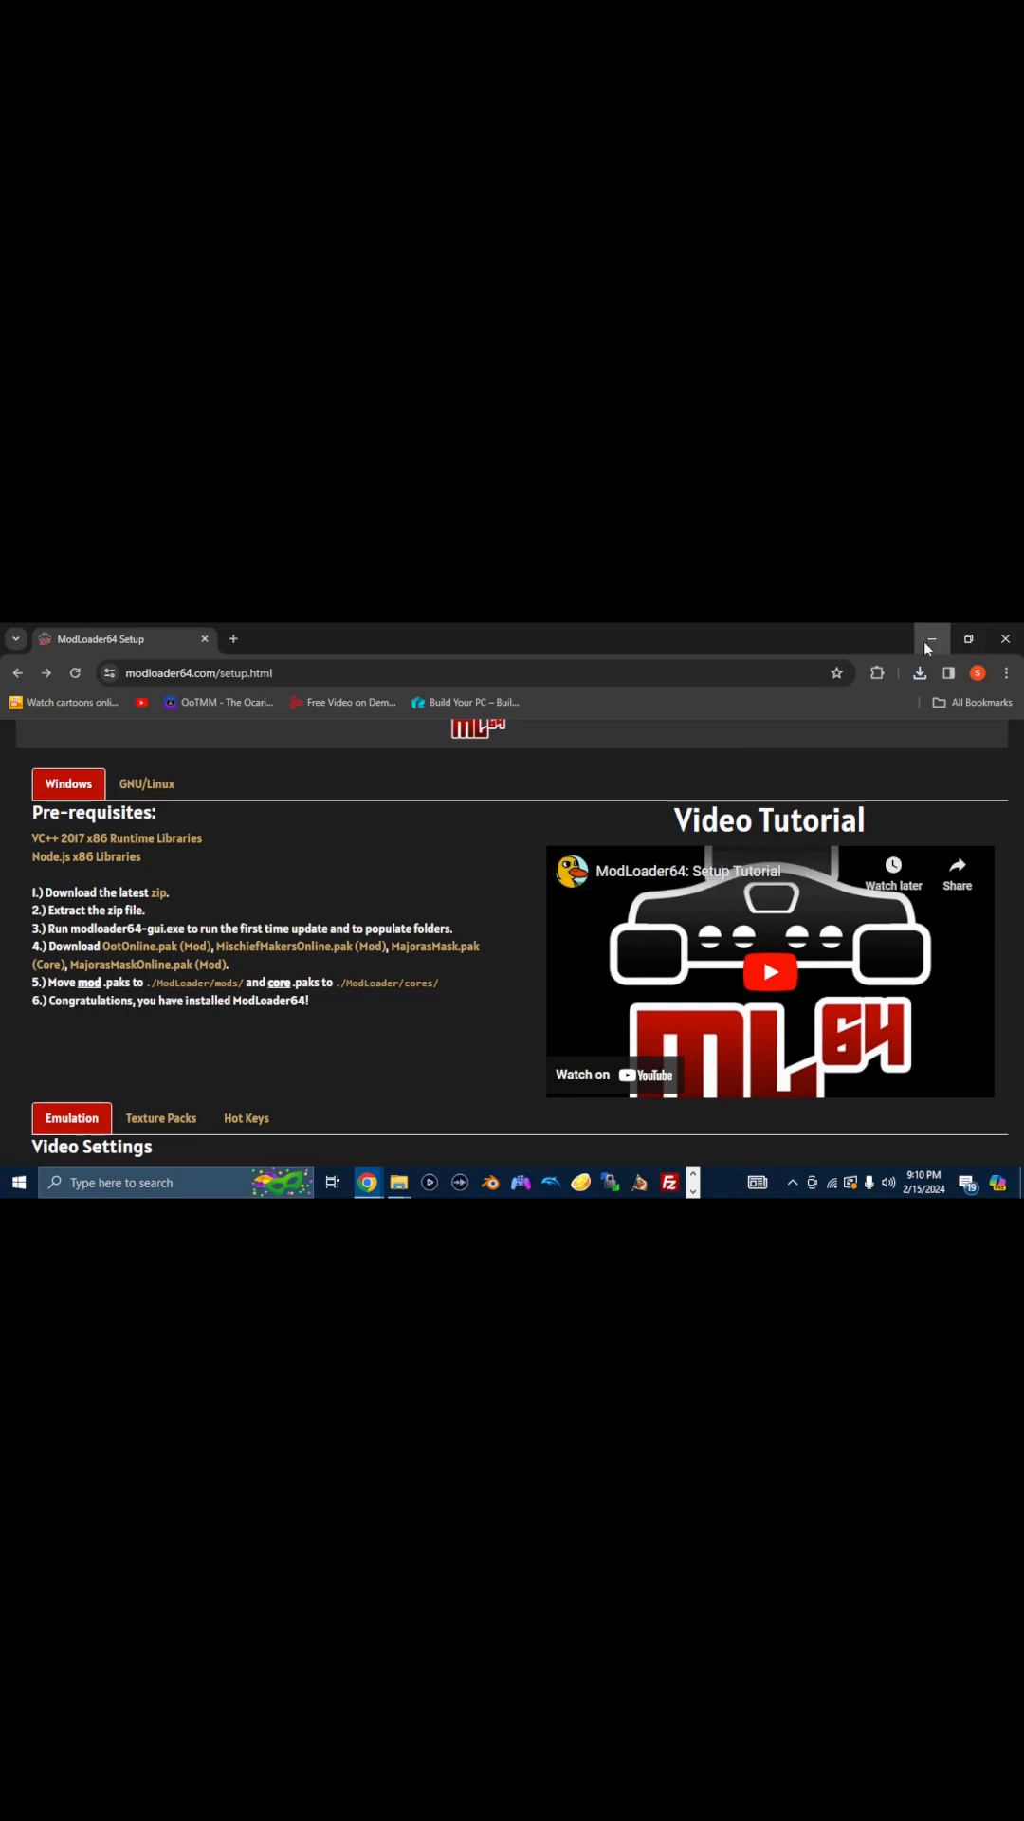
# Minimize Chrome and group the downloaded installers, zip and pak files on the desktop.
pyautogui.click(930, 639)
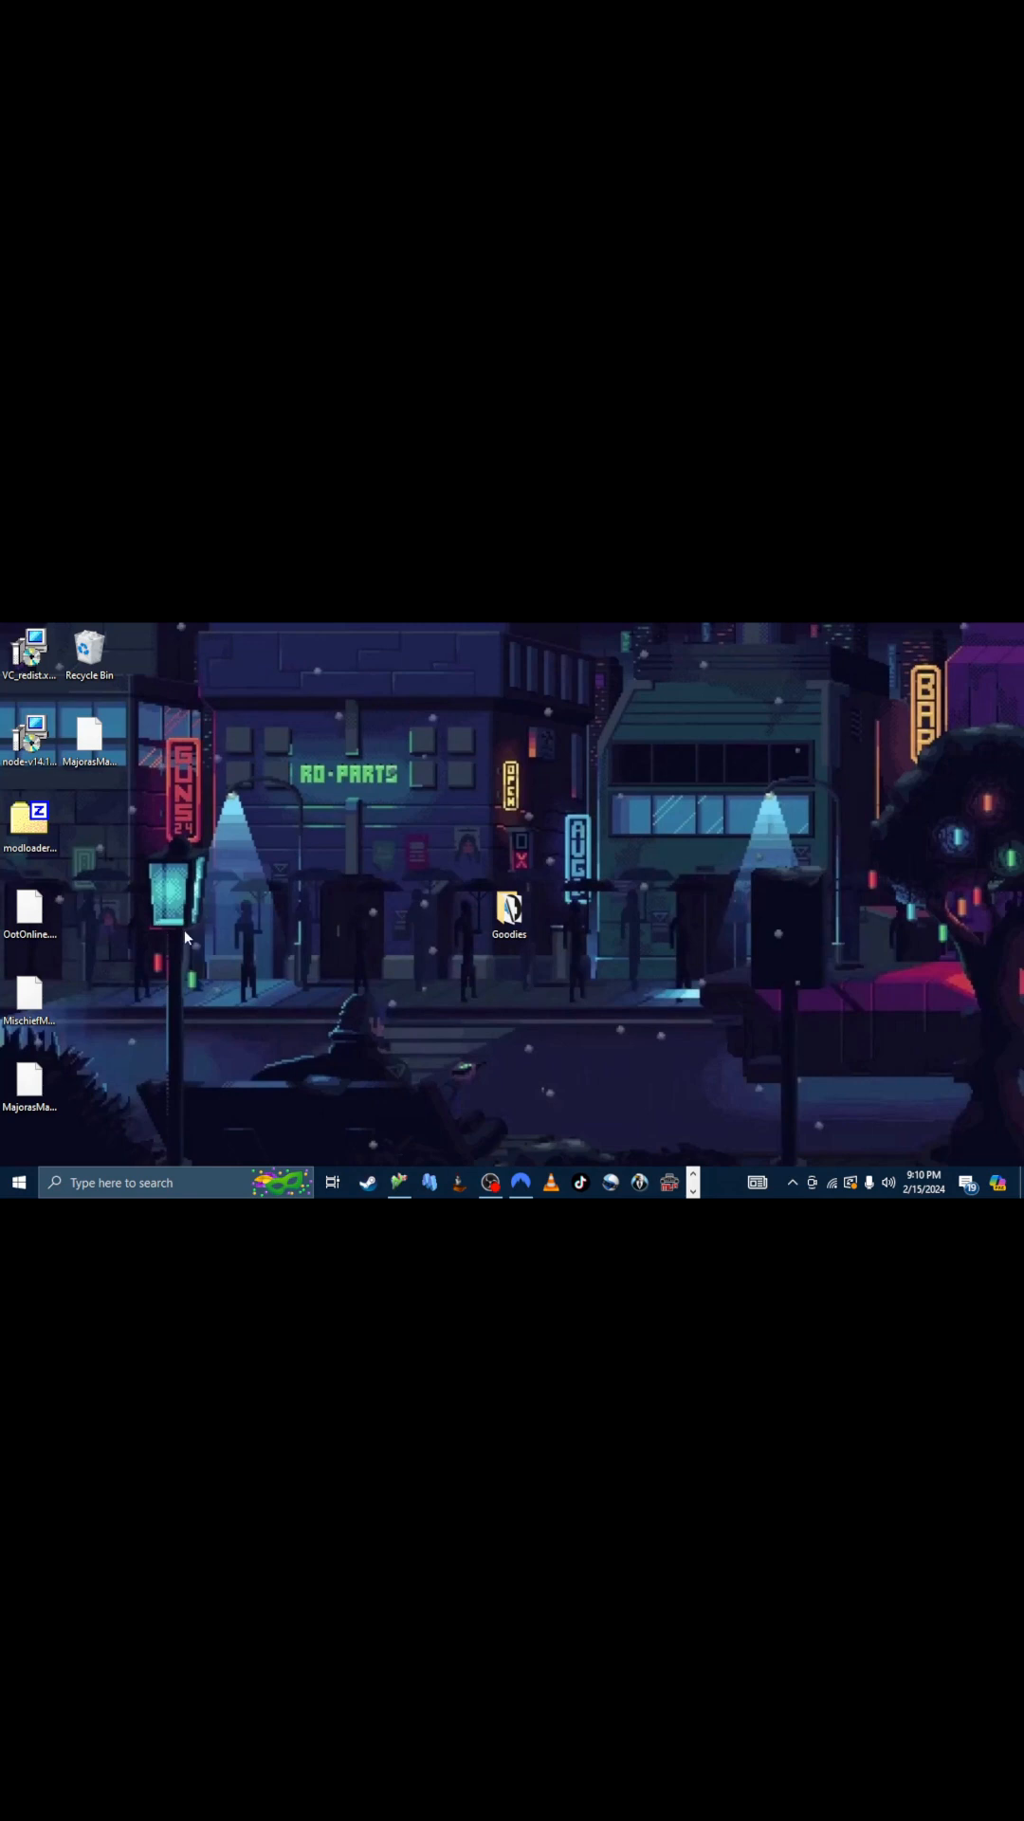
pyautogui.moveTo(378, 898)
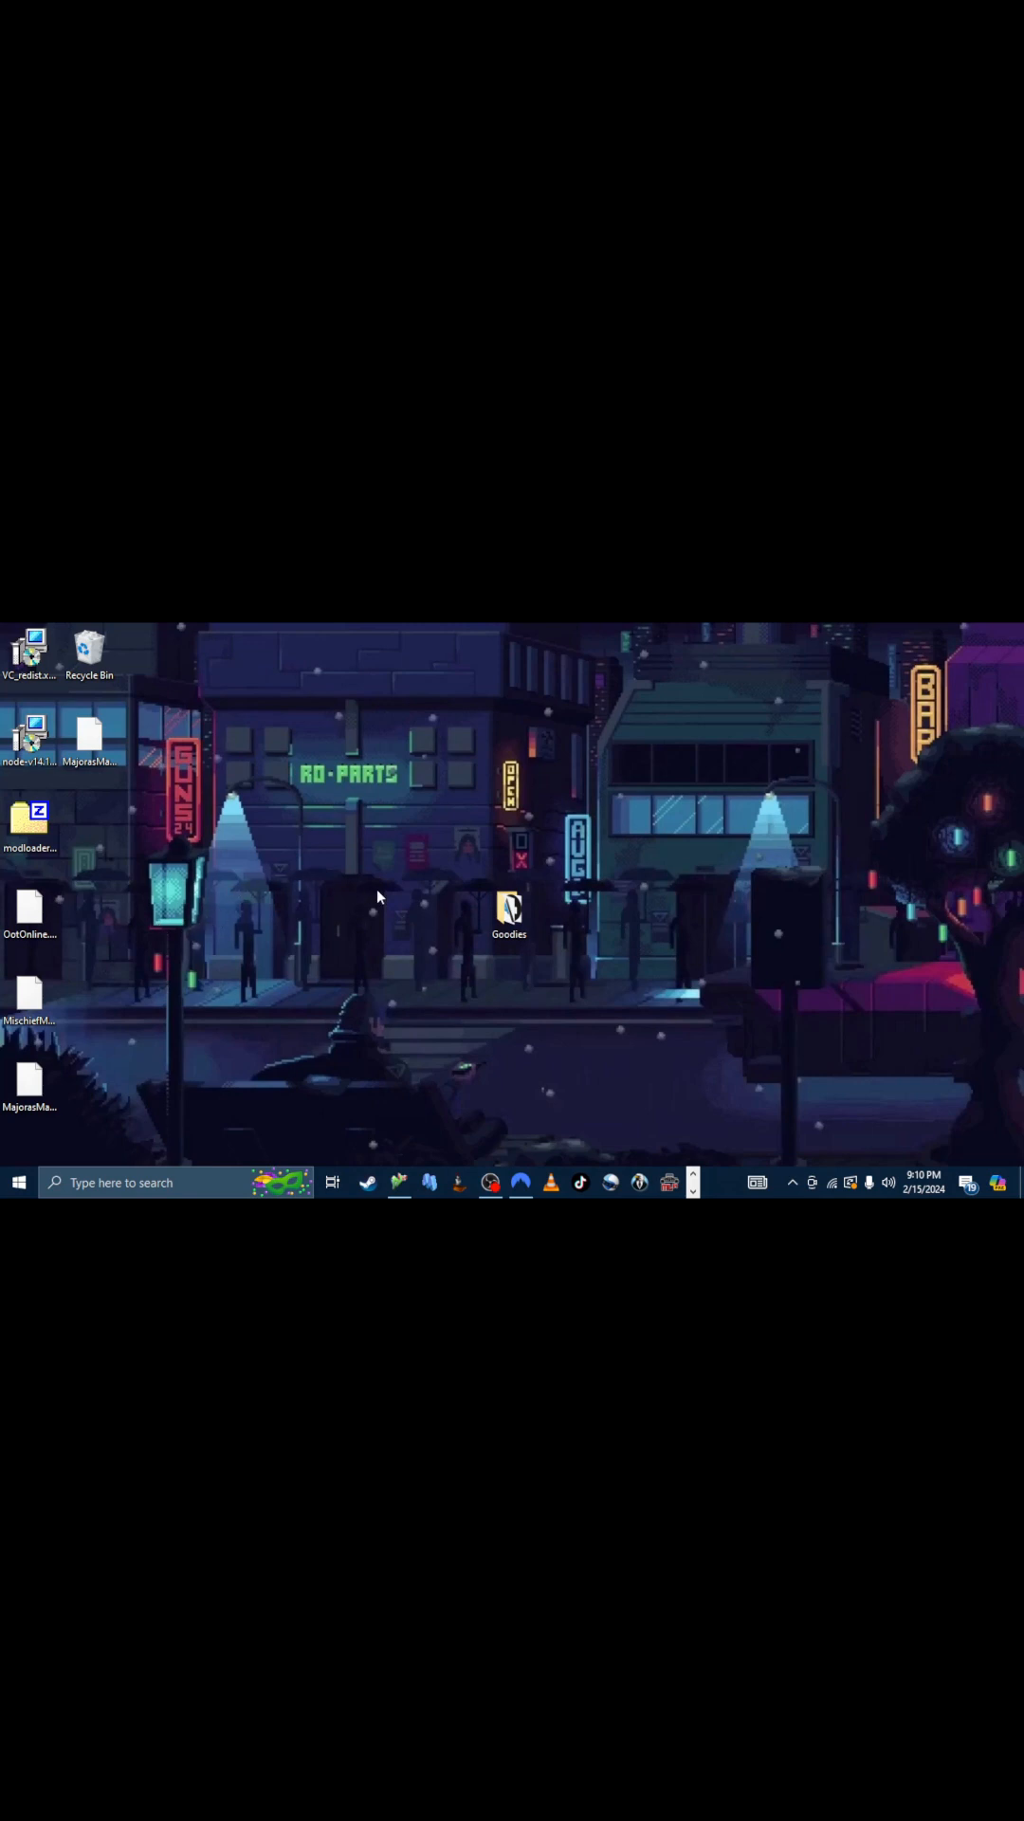
pyautogui.moveTo(294, 985)
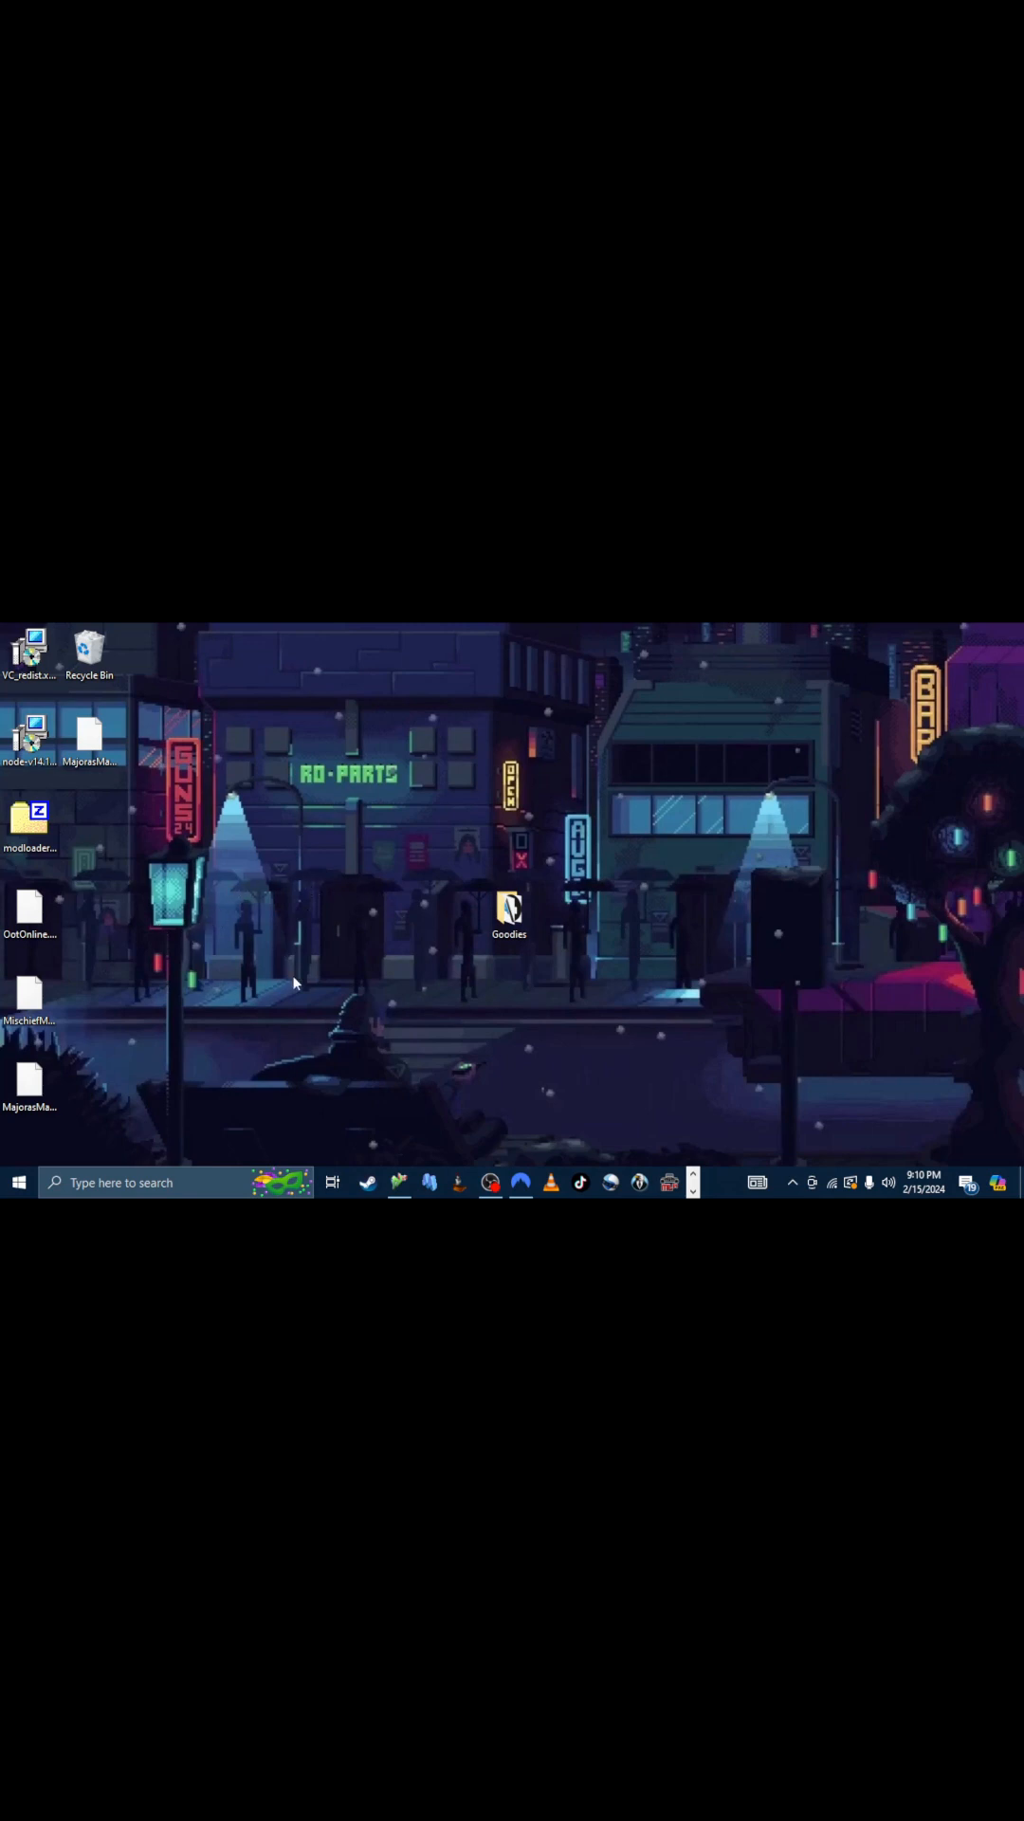
pyautogui.click(30, 825)
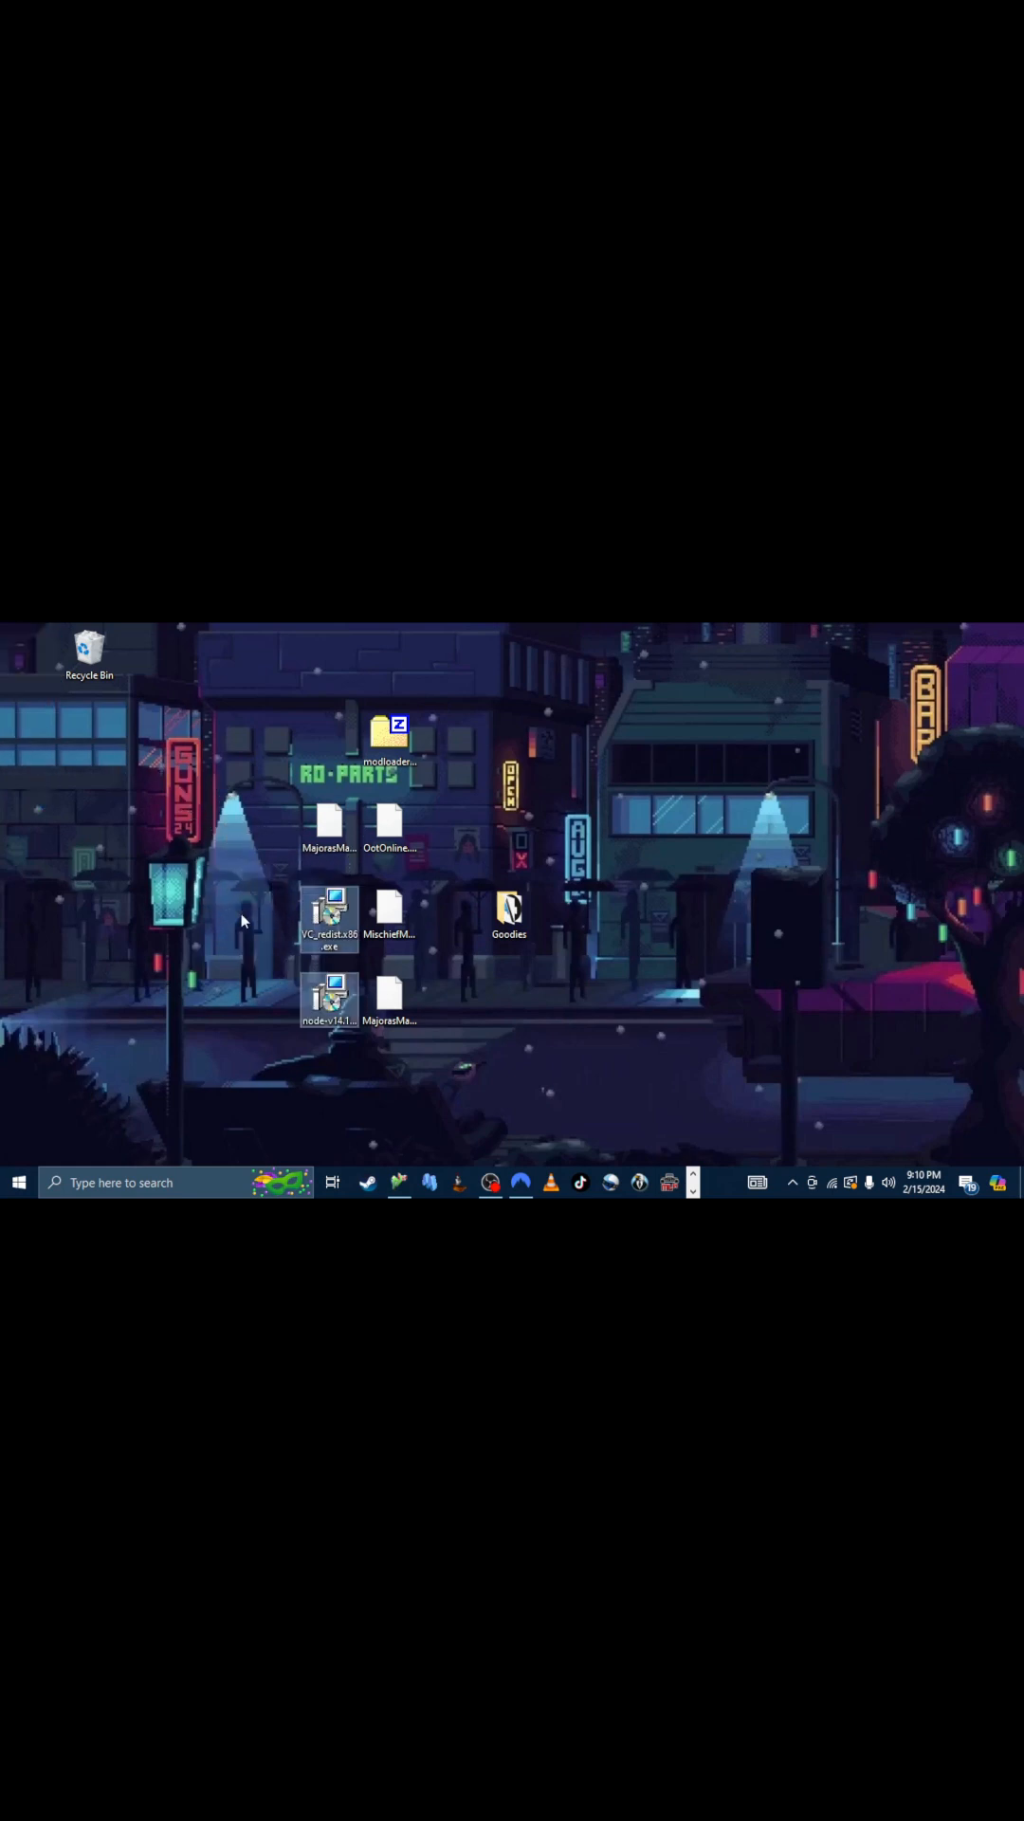
pyautogui.moveTo(328, 912)
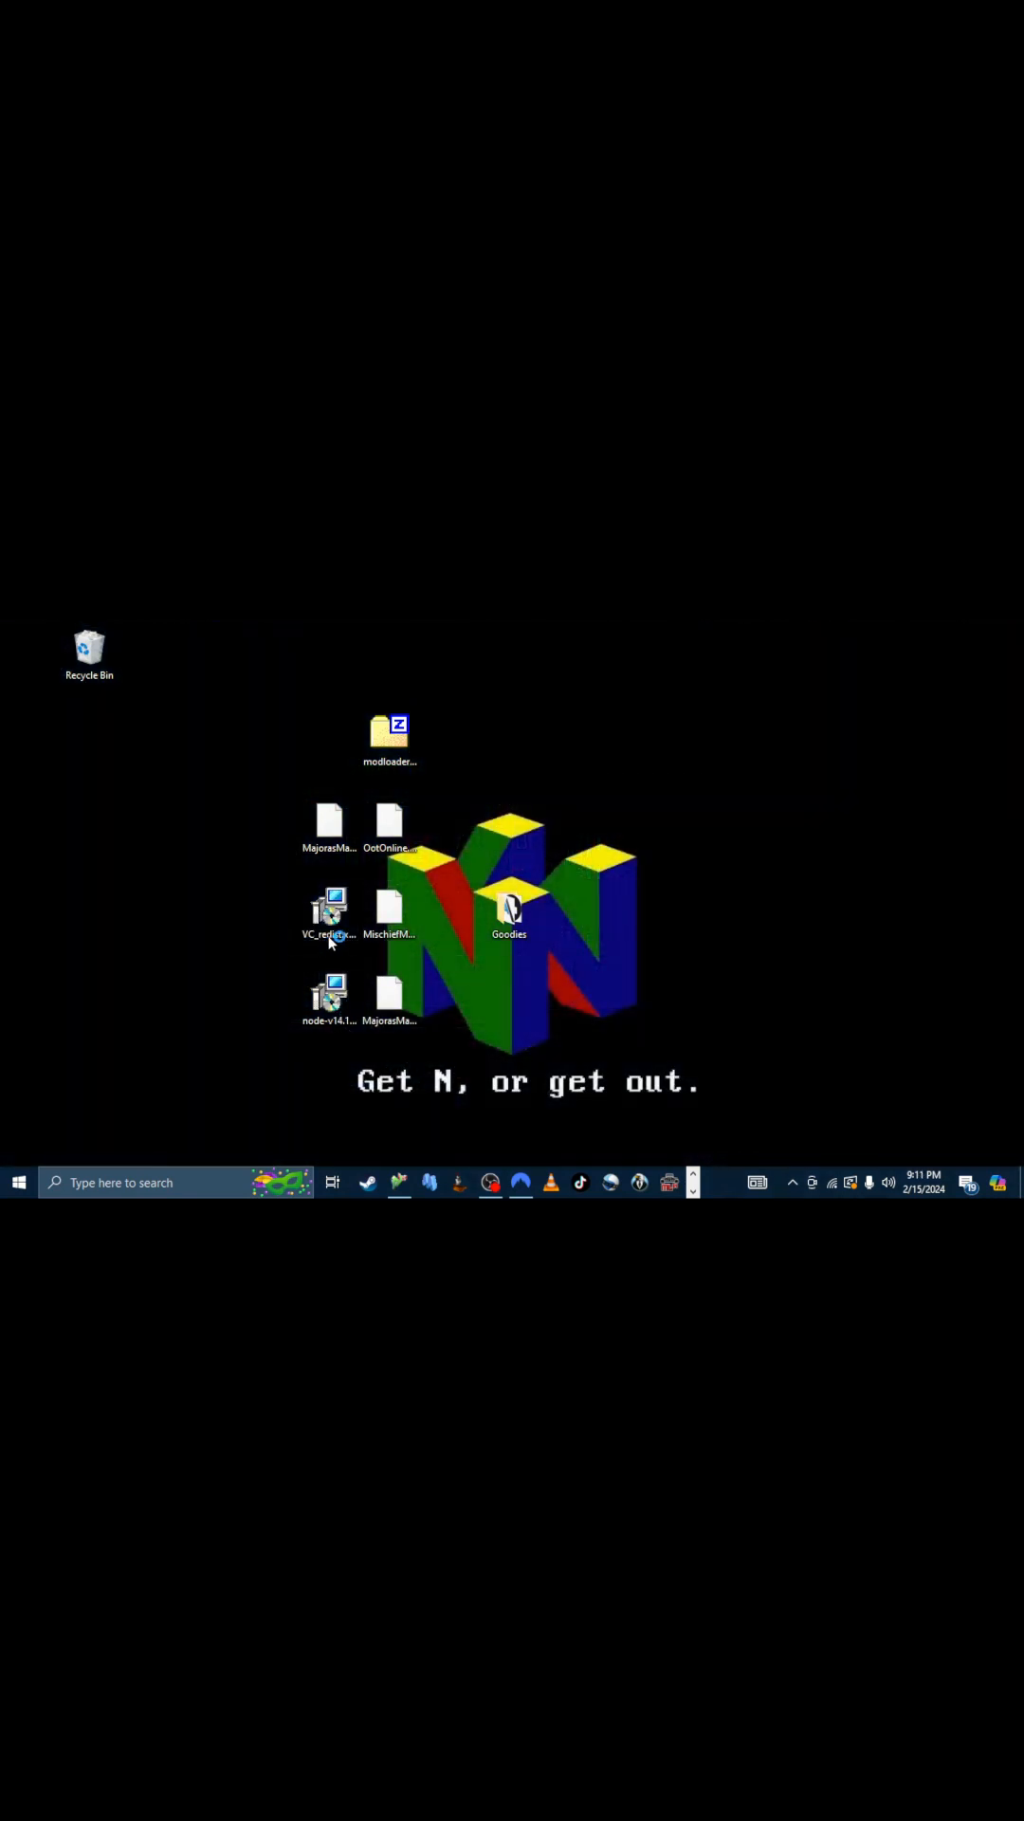
# Run VC_redist.x86.exe and close its Setup Failed already-installed notice.
pyautogui.doubleClick(328, 907)
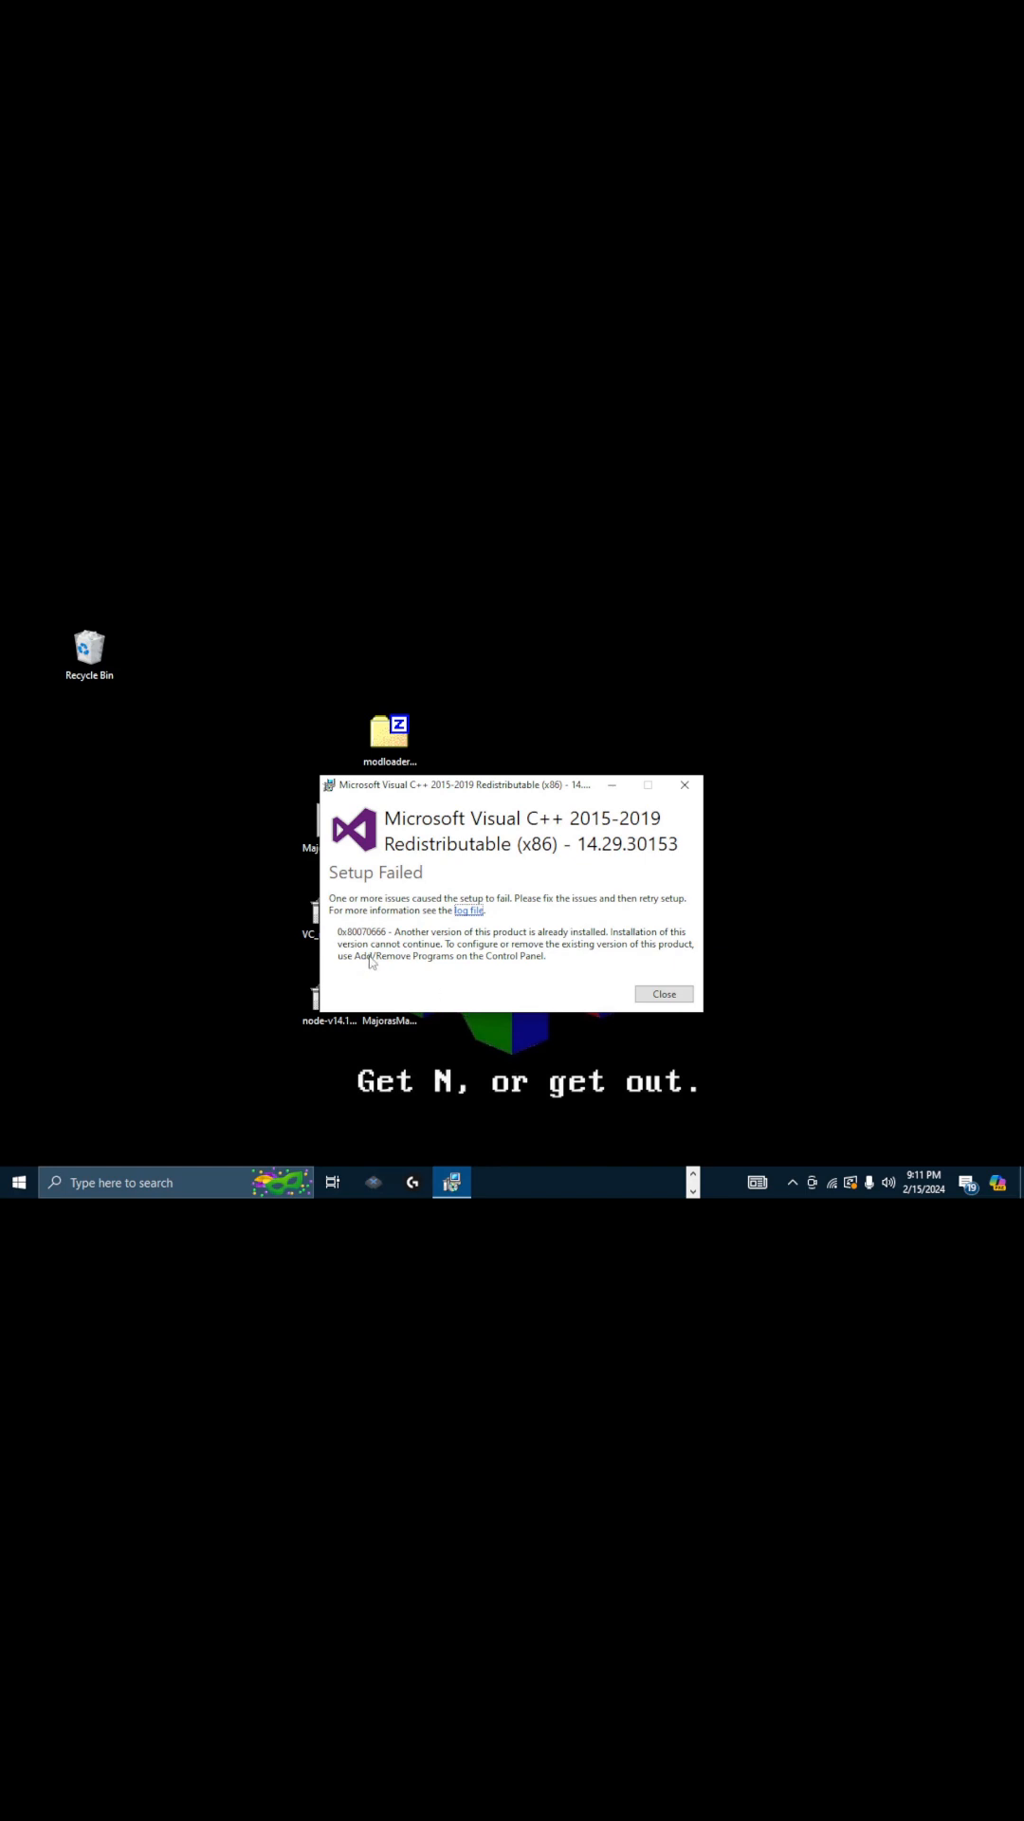
pyautogui.moveTo(509, 962)
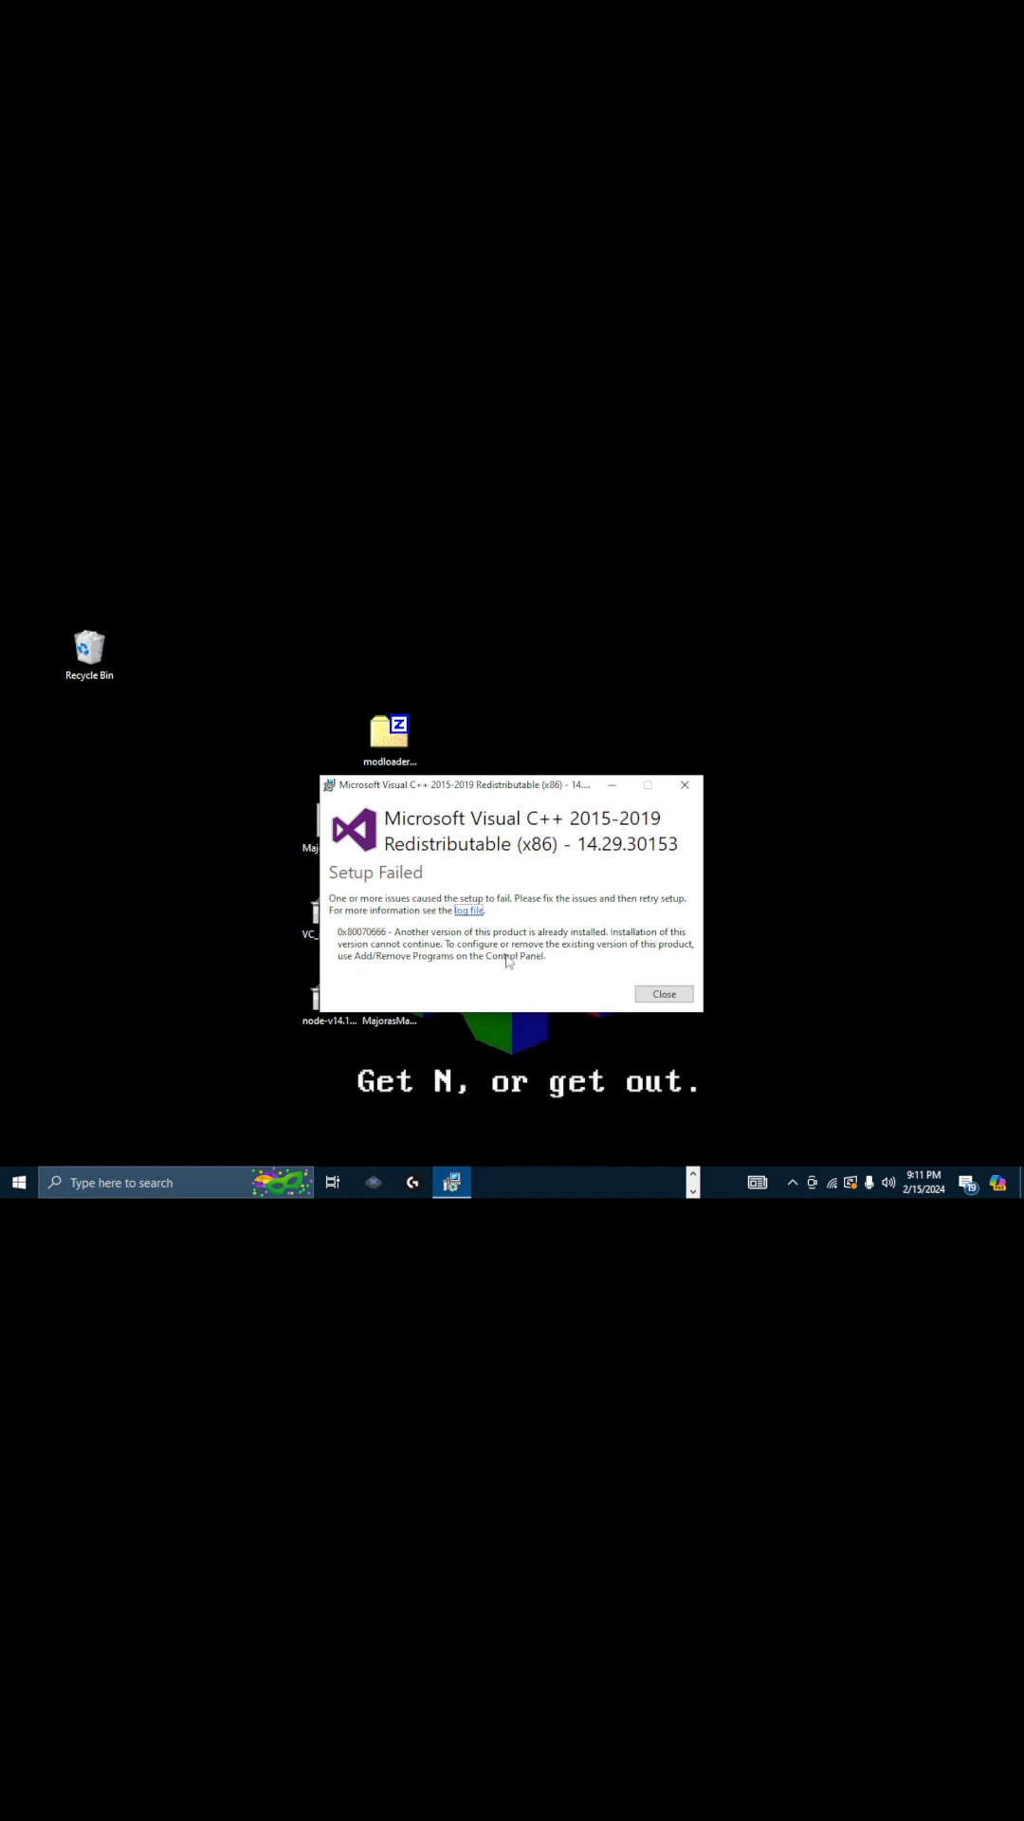
pyautogui.click(664, 992)
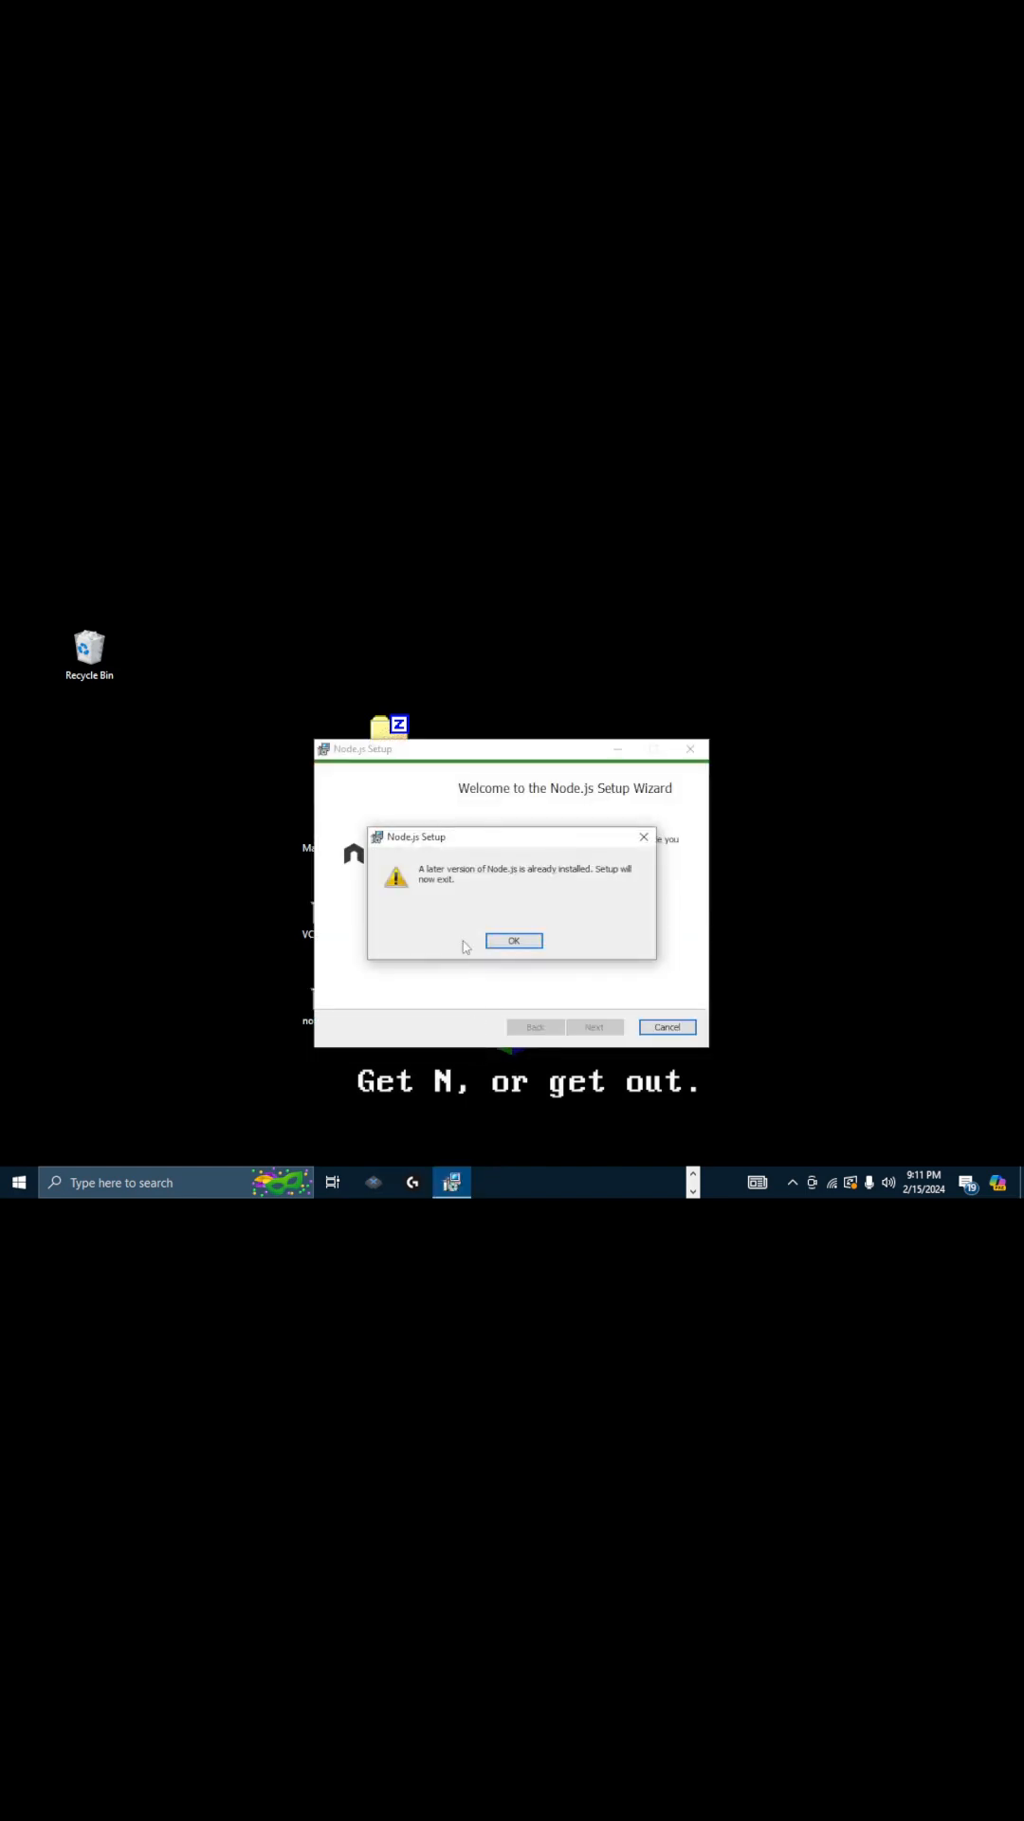
pyautogui.moveTo(525, 886)
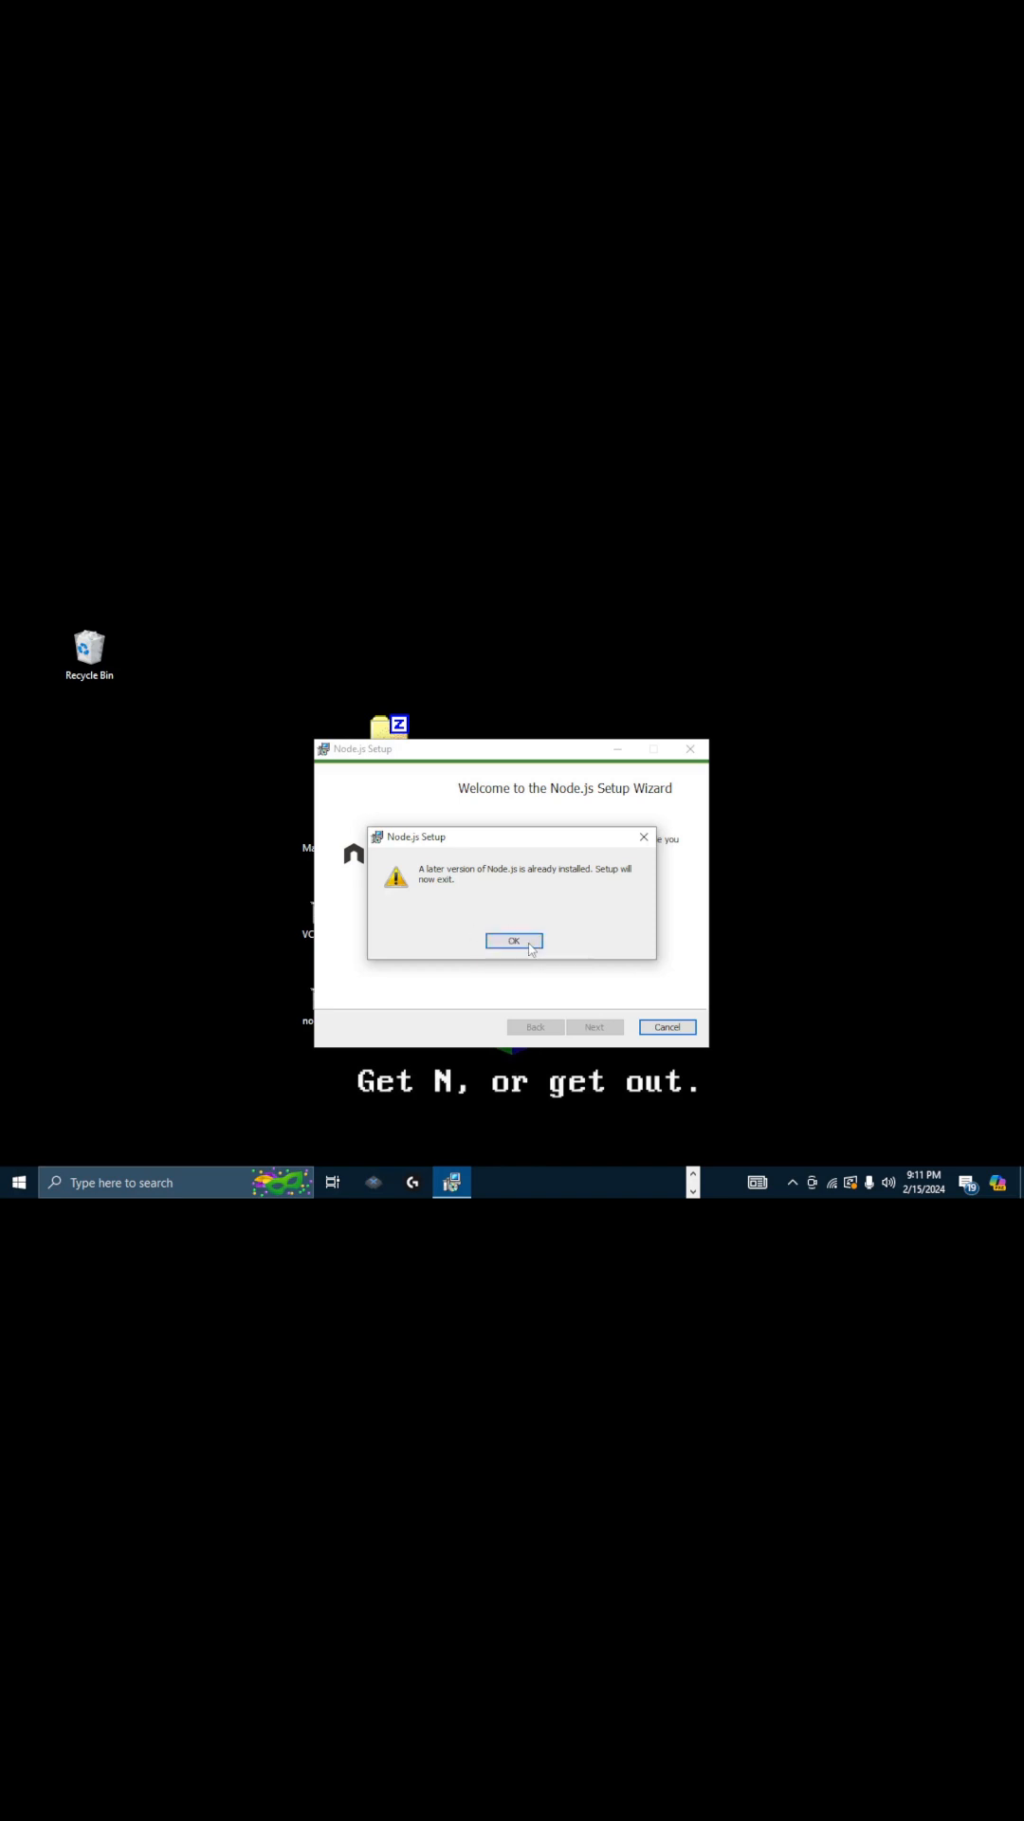
# Dismiss the later-version-installed warning and finish the Node.js setup wizard.
pyautogui.click(514, 941)
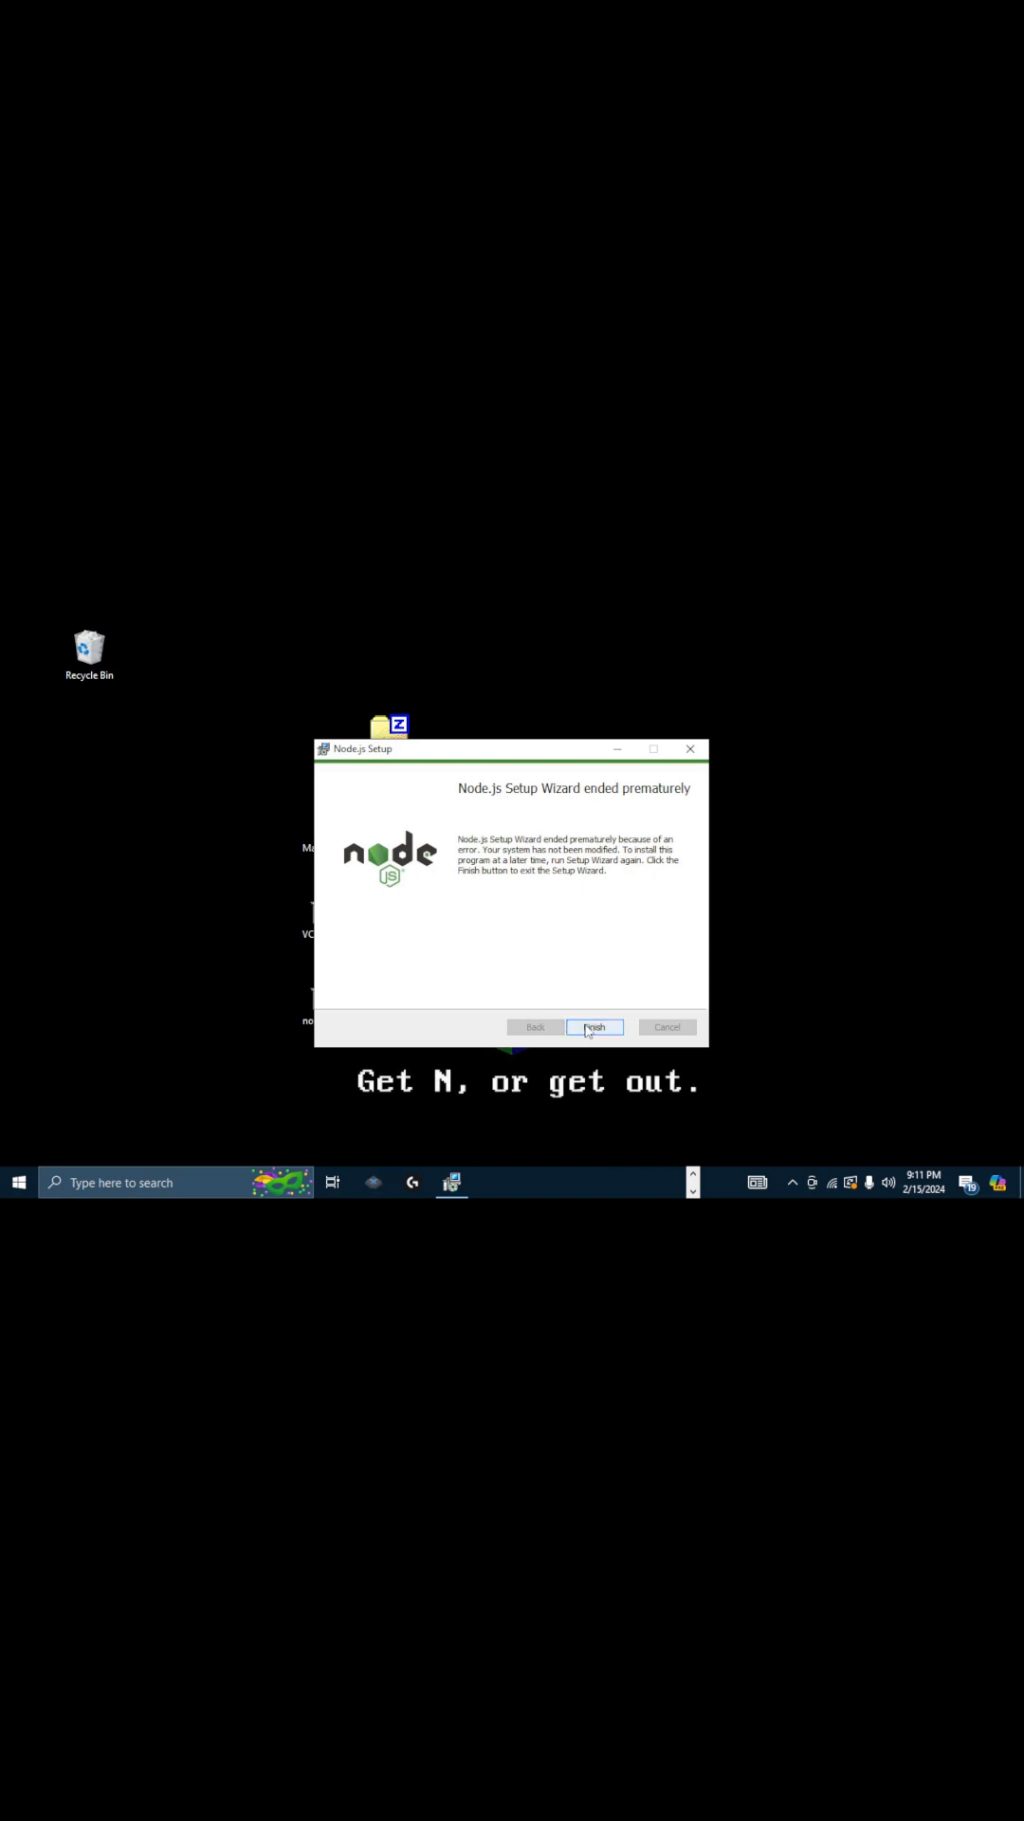
pyautogui.click(594, 1026)
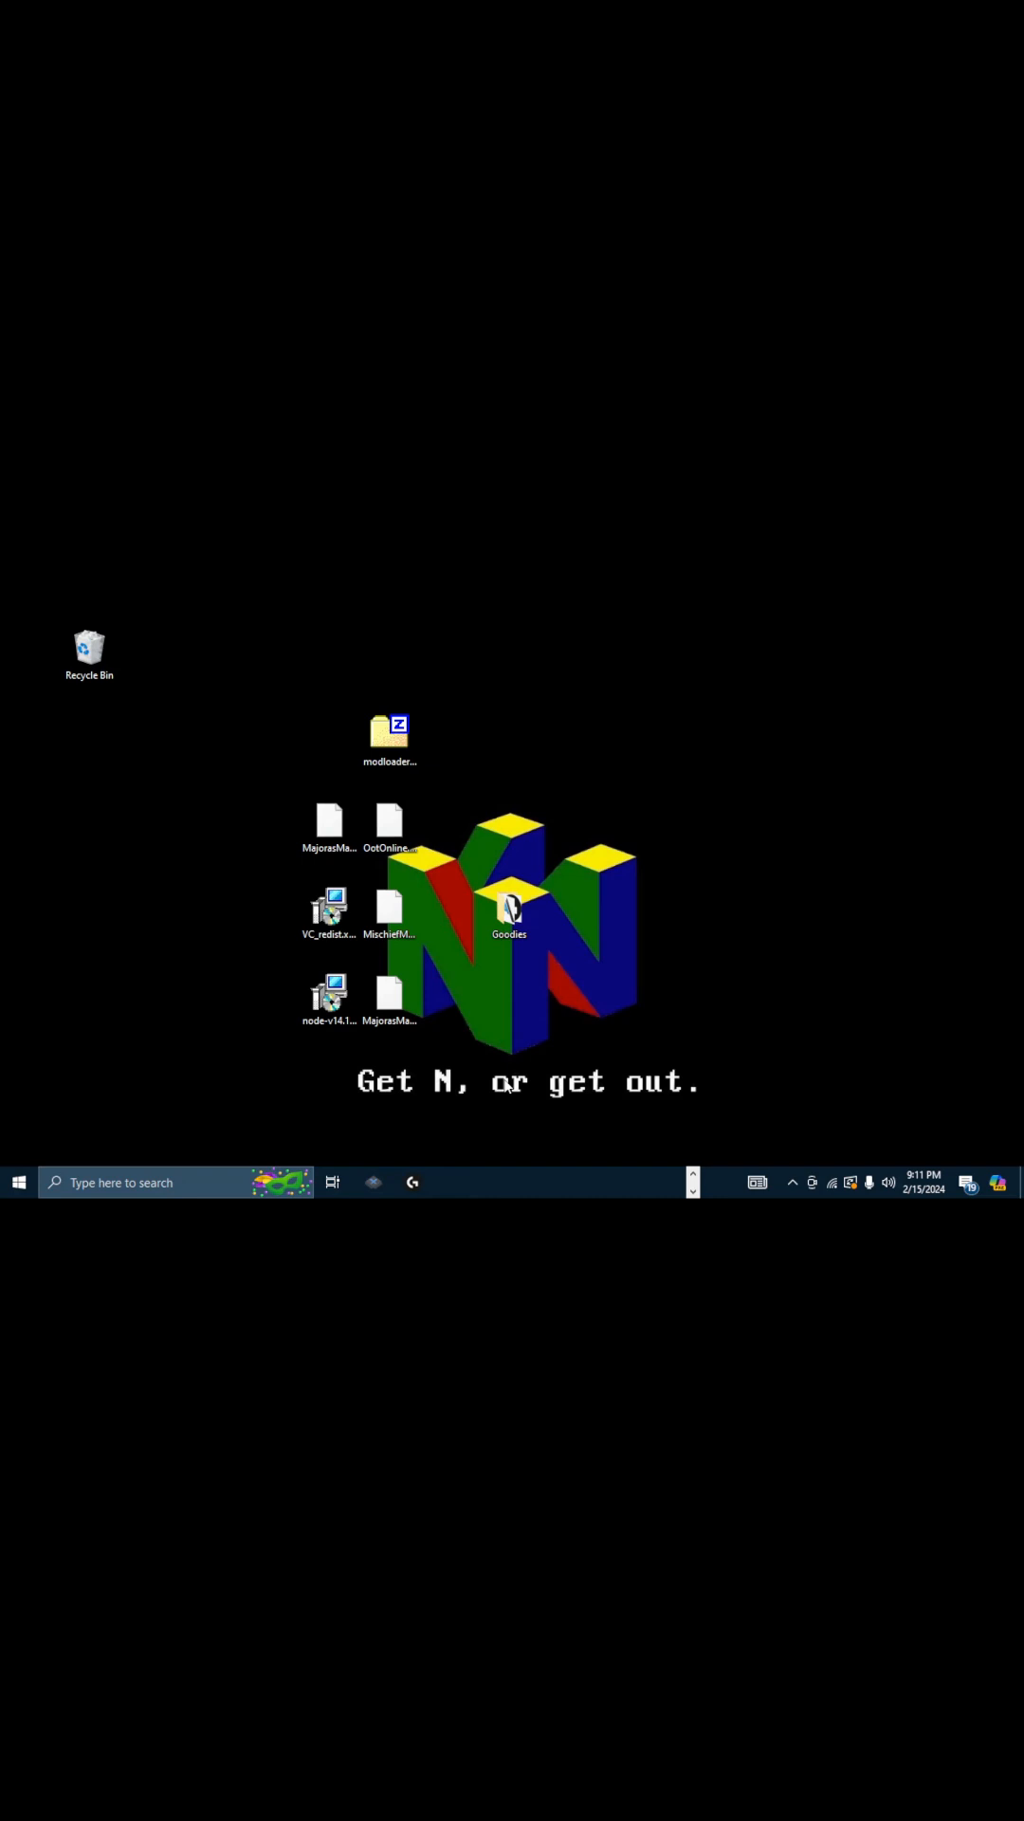
# Open the ModLoader64 GUI zip in 7-Zip and select the modloader64-gui-1.1.60-ia32-win folder for extraction.
pyautogui.click(389, 728)
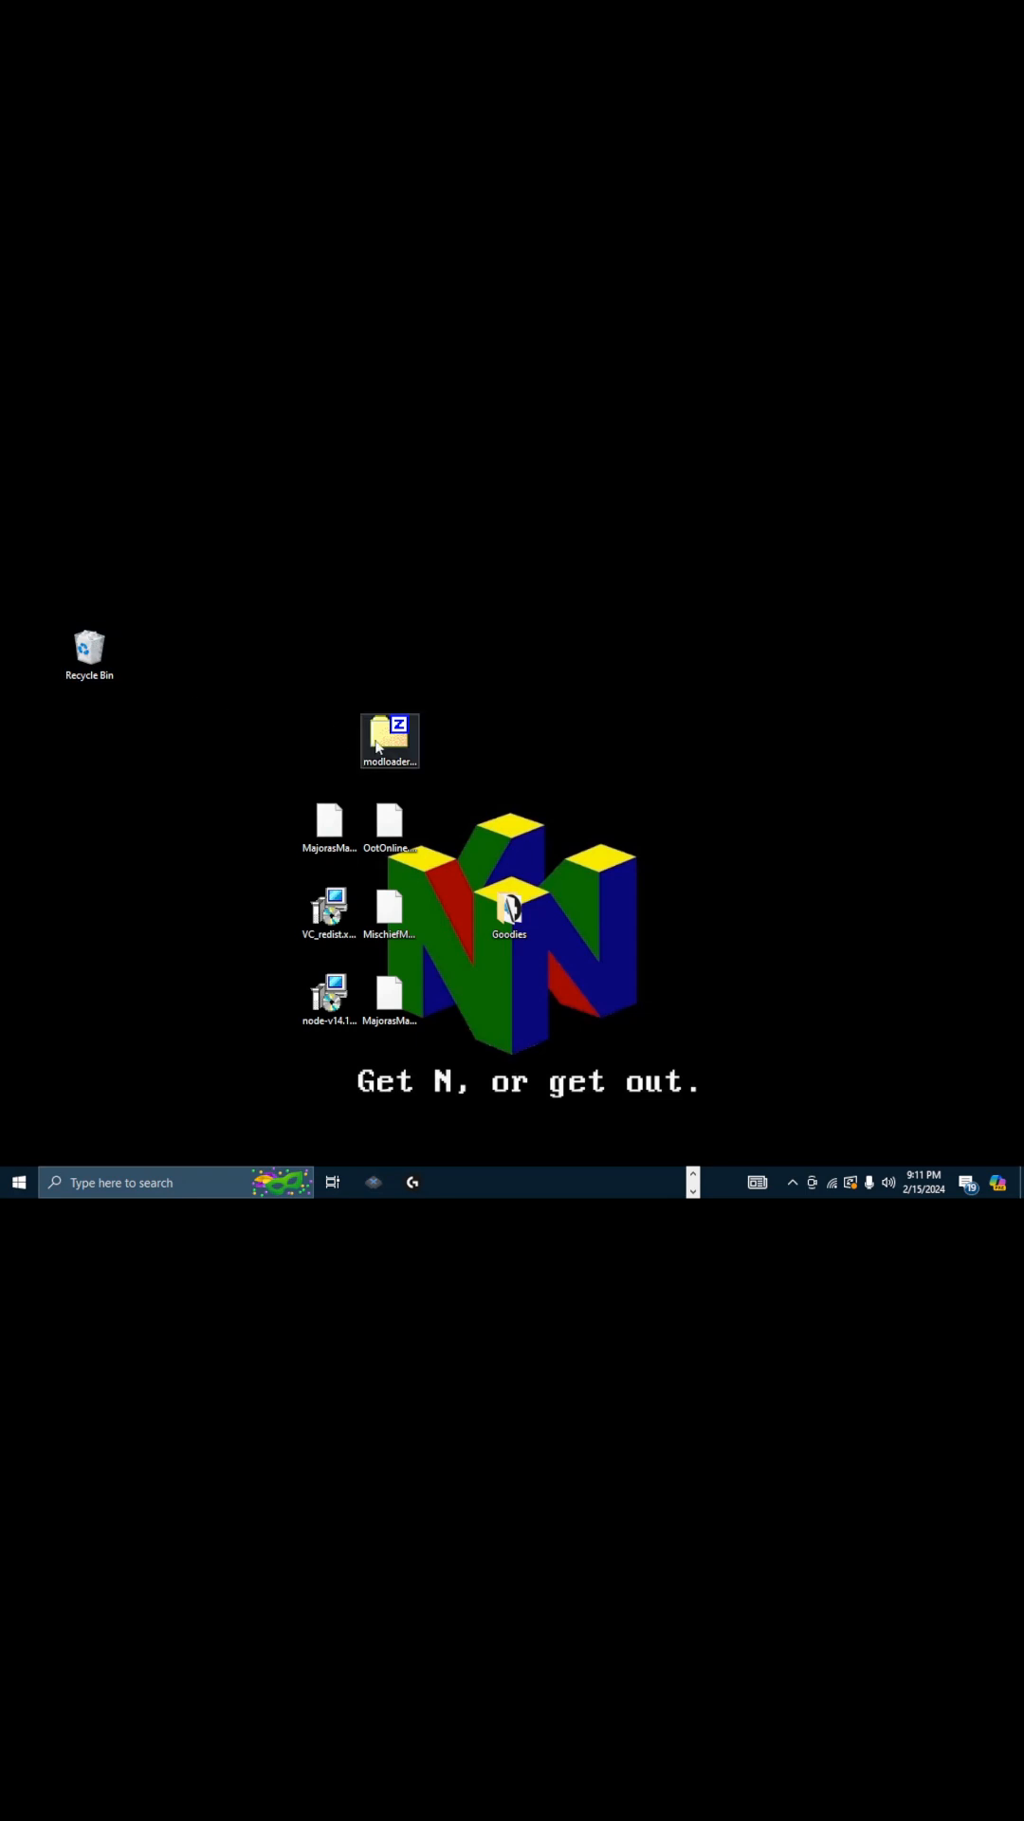
pyautogui.click(389, 740)
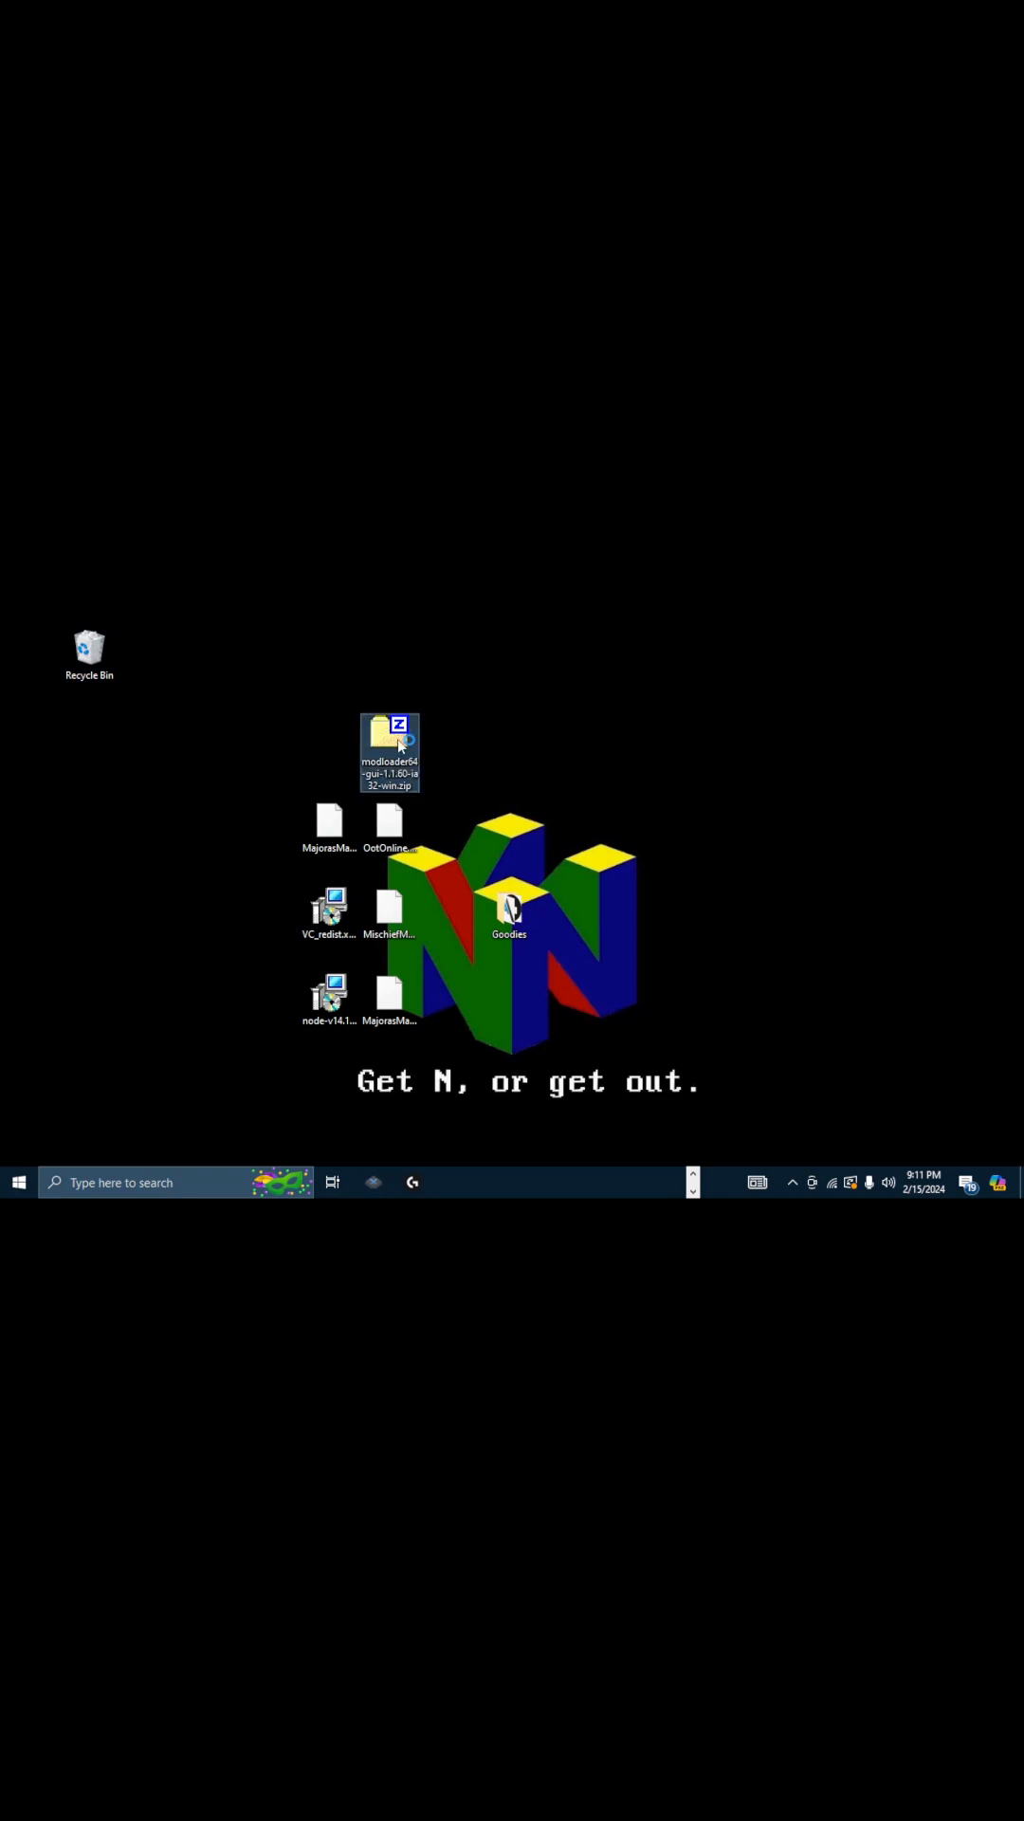
pyautogui.doubleClick(389, 750)
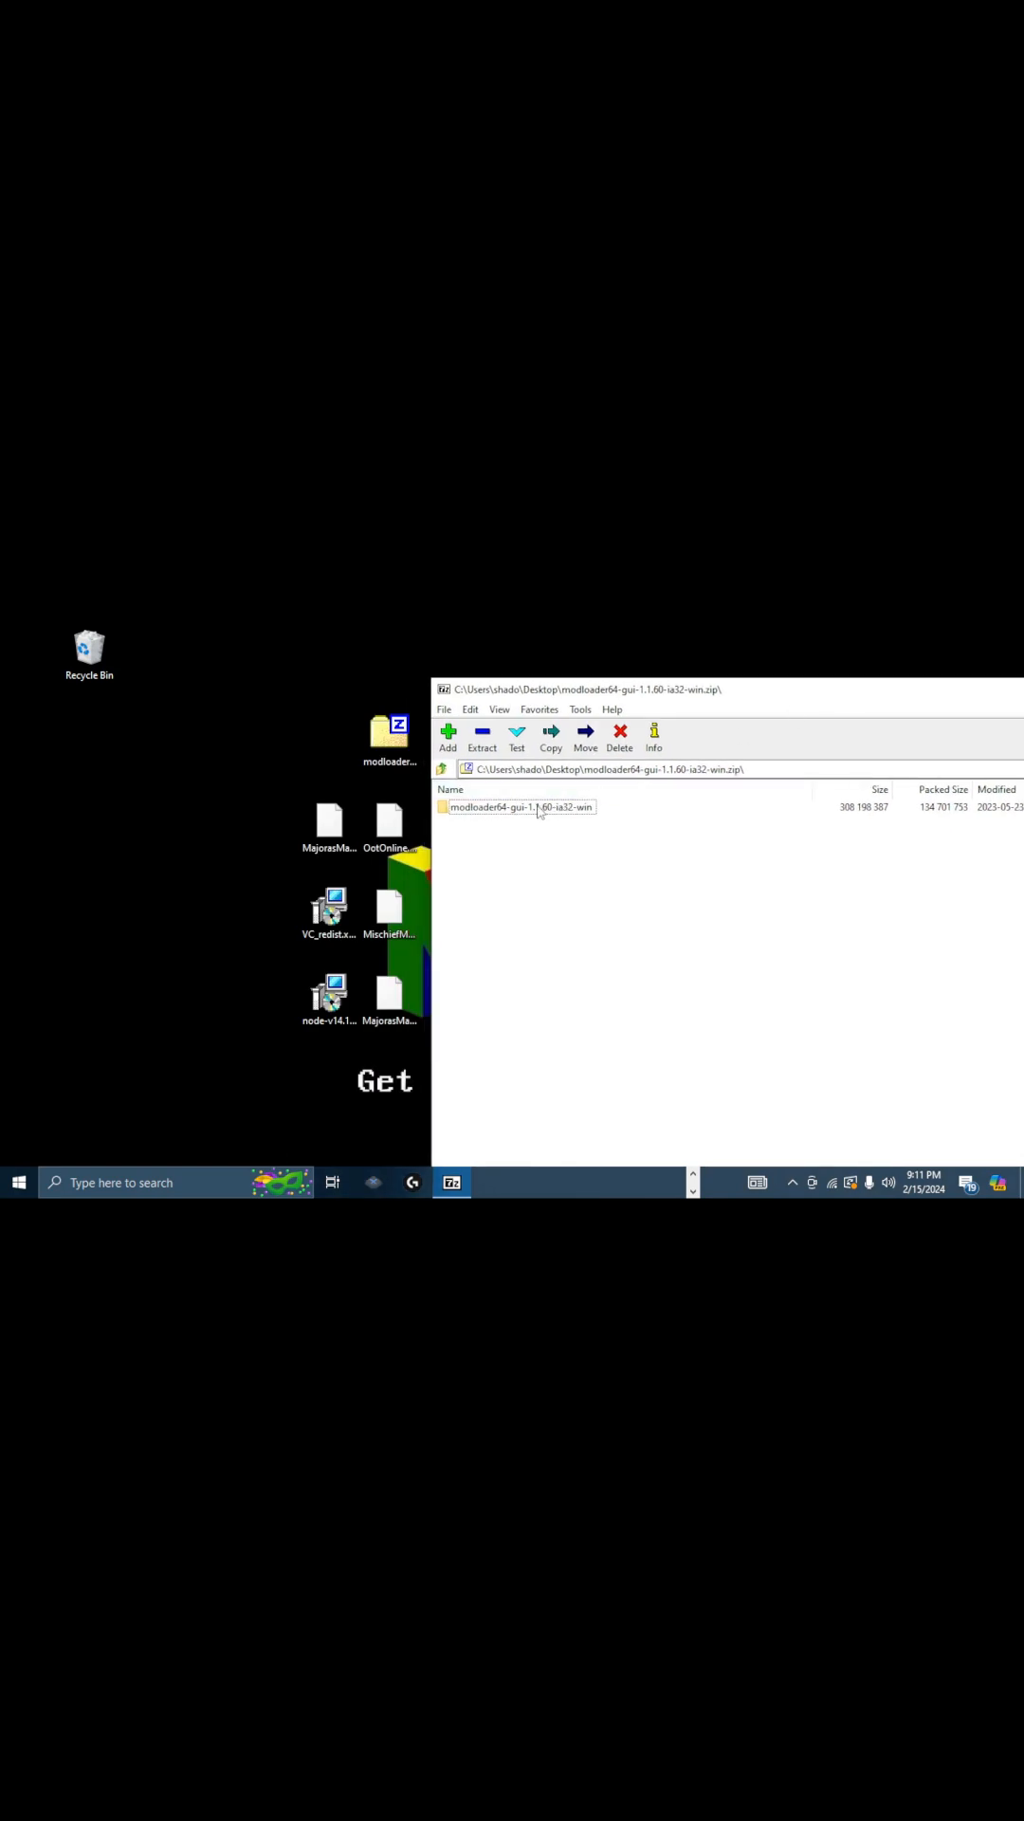
pyautogui.click(482, 738)
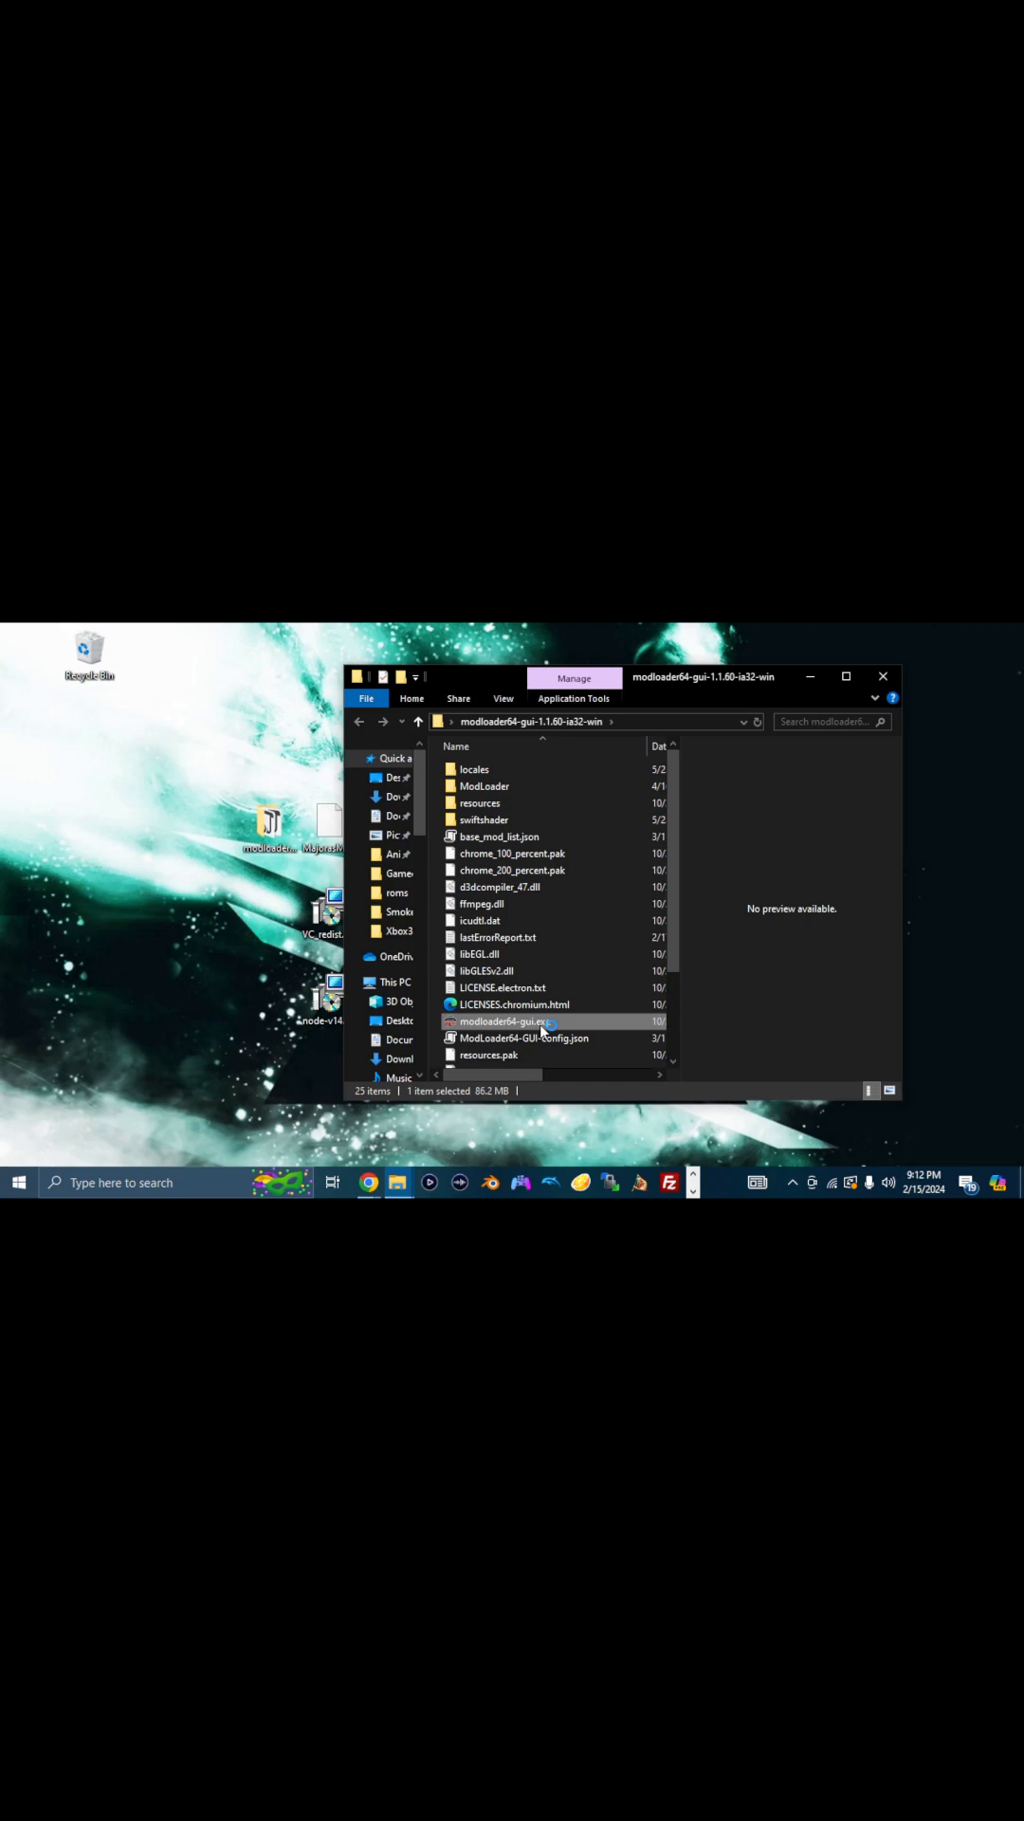
# Launch modloader64-gui from the extracted folder for its first-run update.
pyautogui.doubleClick(503, 1020)
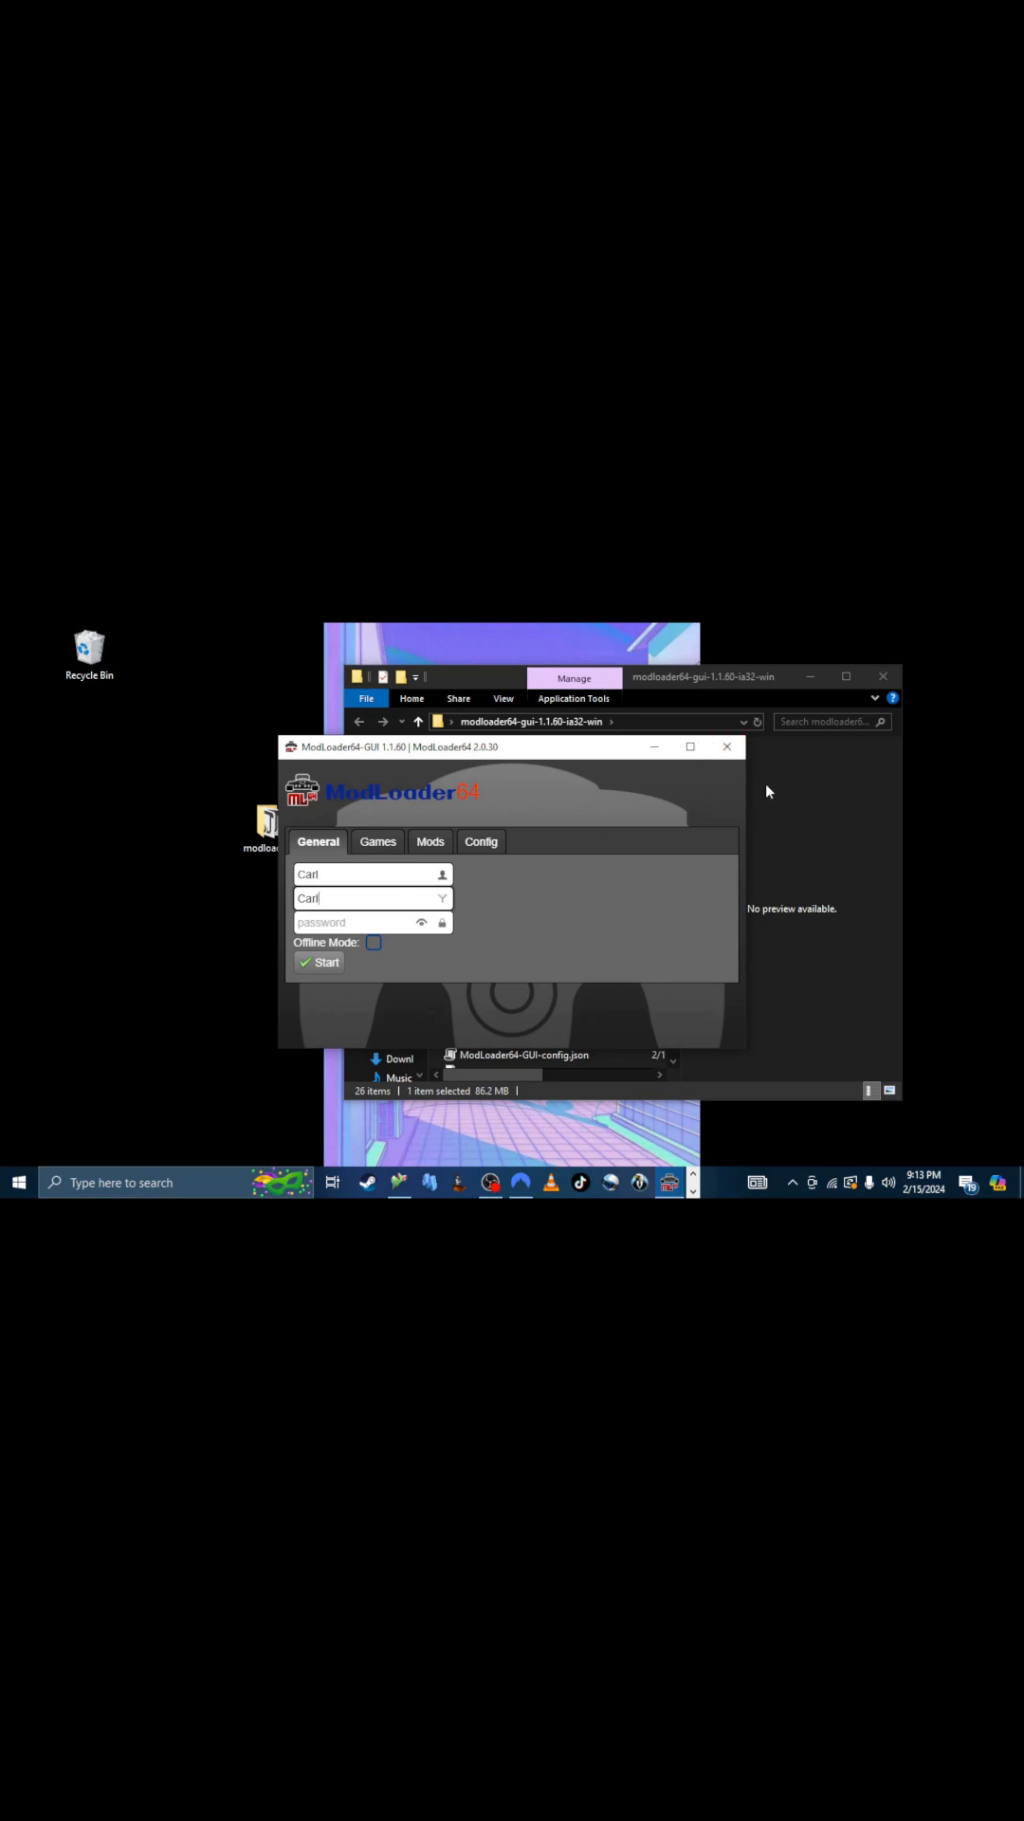
# Open the games (roms) folder from the Games tab, confirm it is empty, and close it.
pyautogui.click(431, 841)
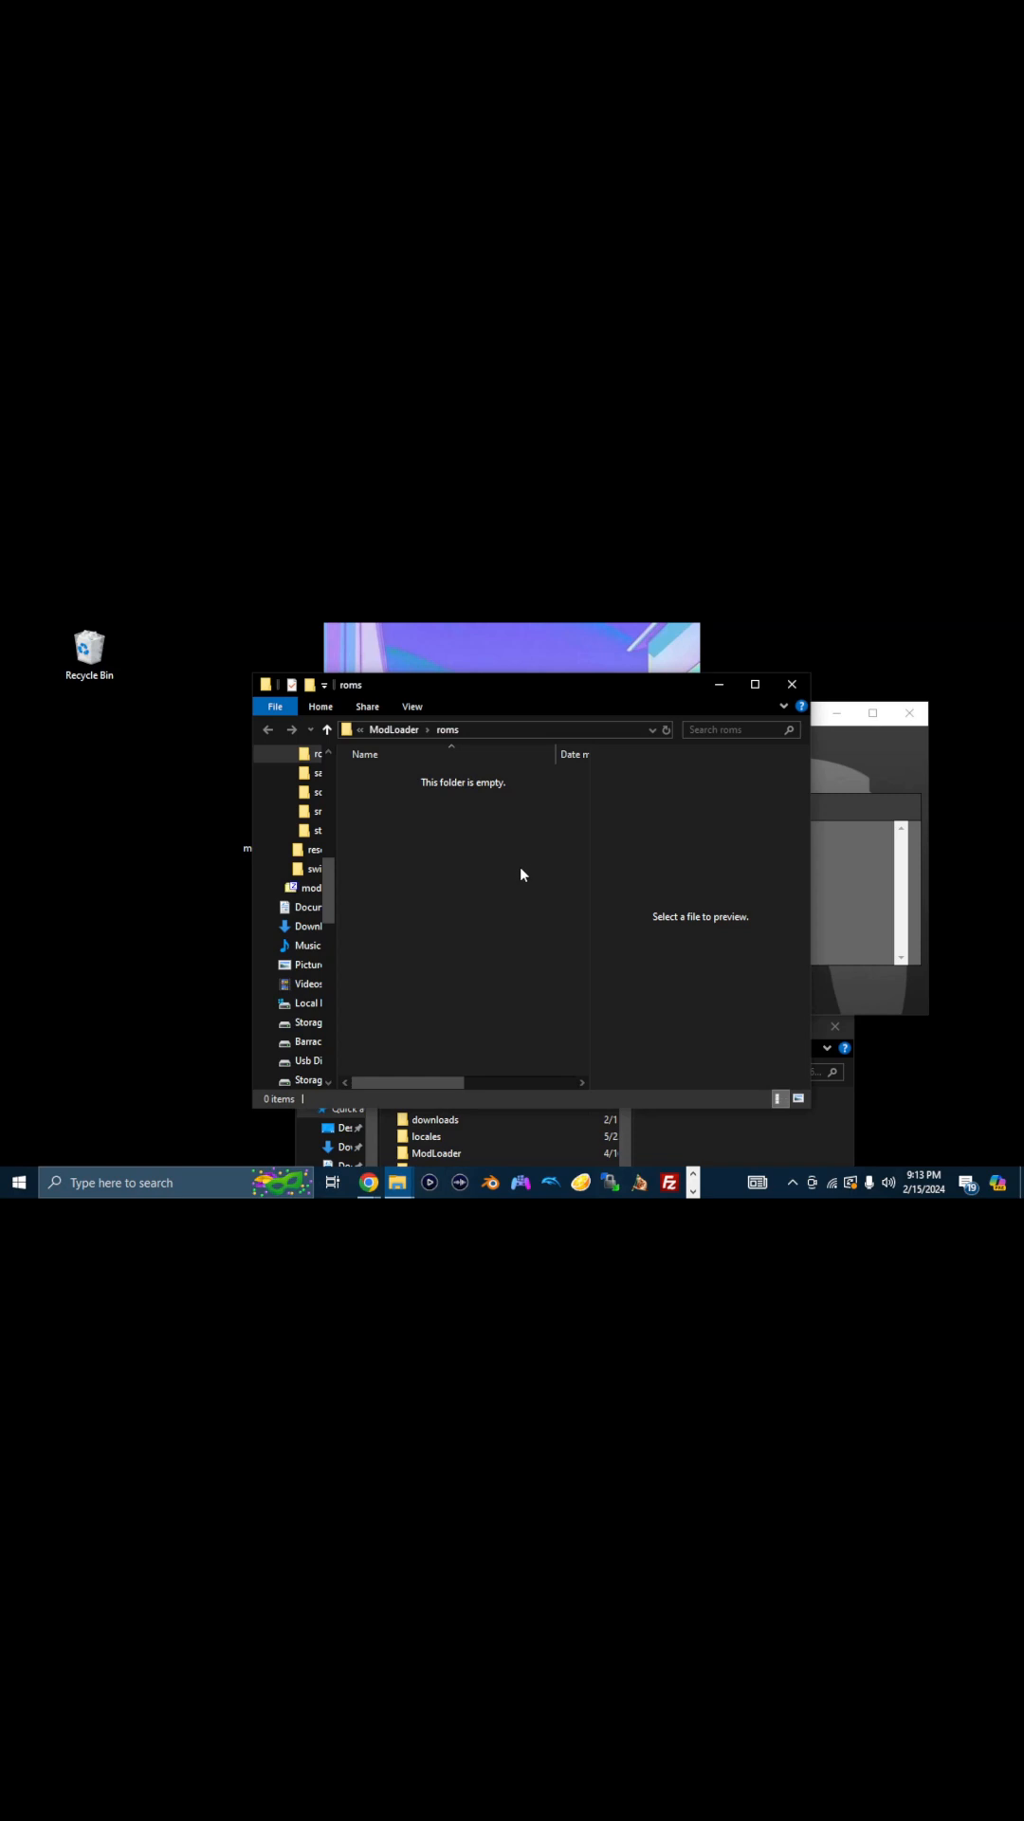
pyautogui.moveTo(523, 876)
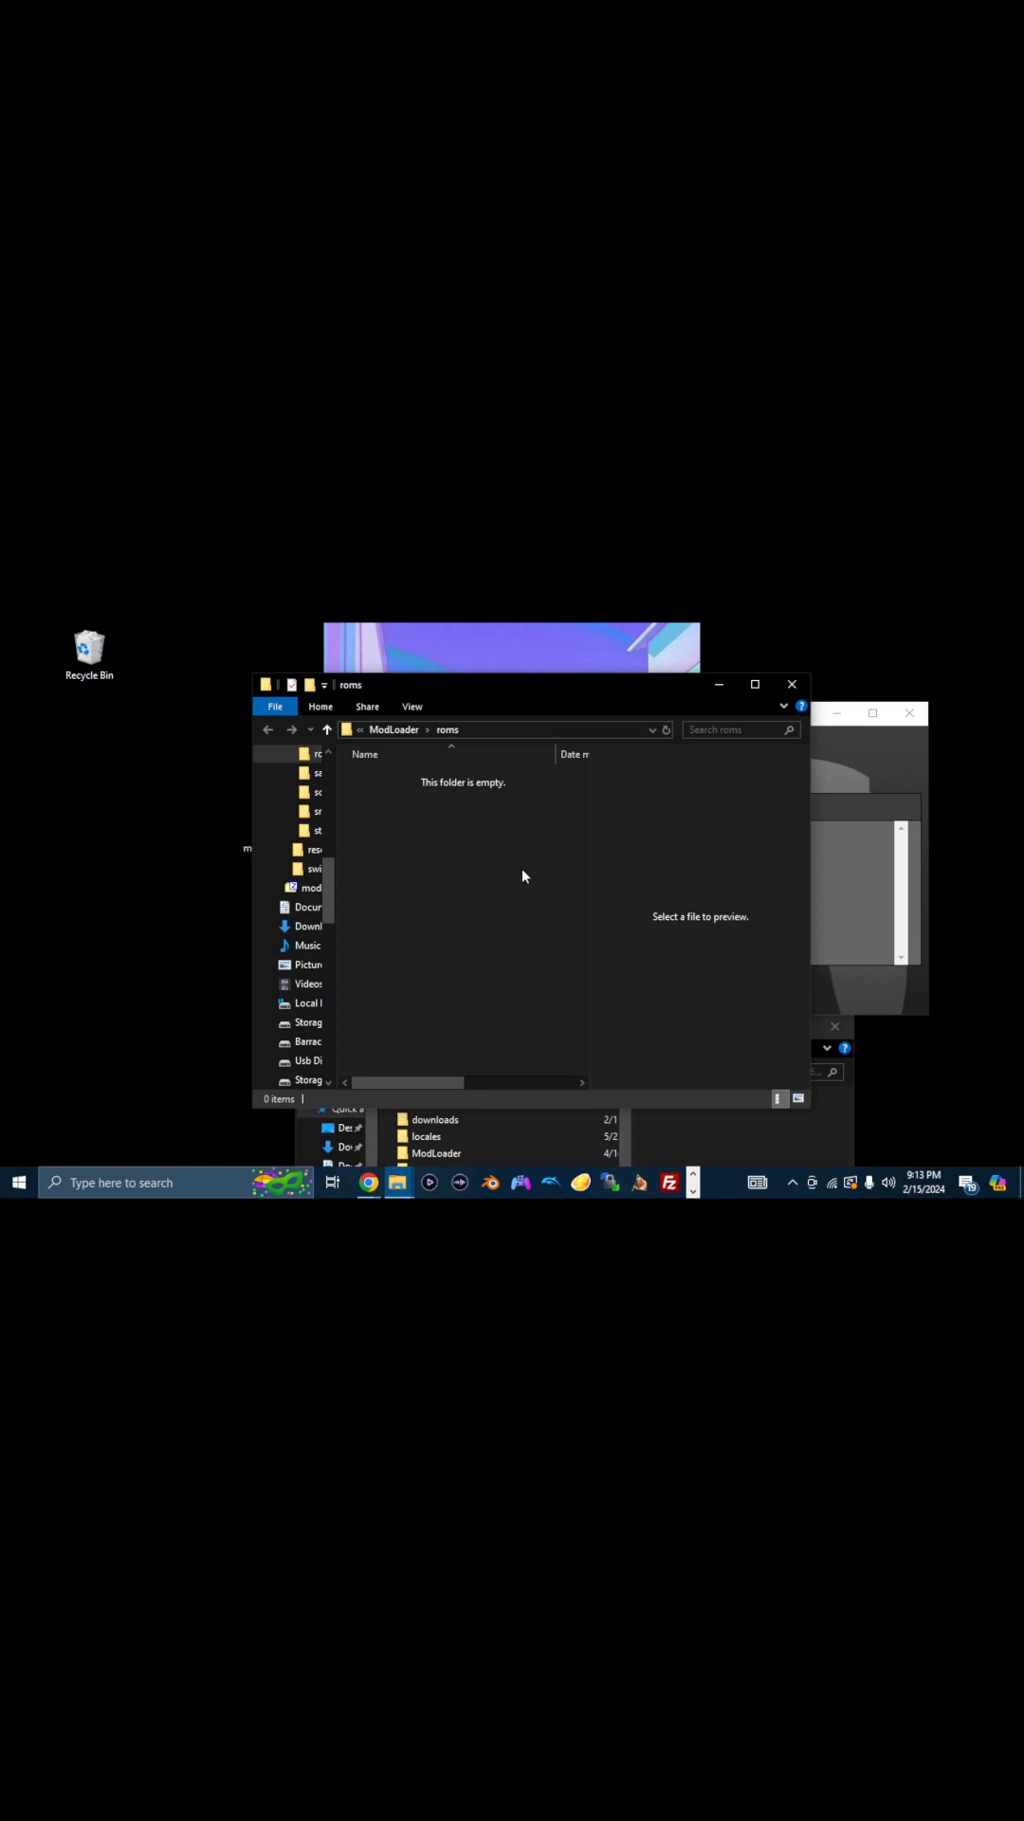
pyautogui.moveTo(406, 839)
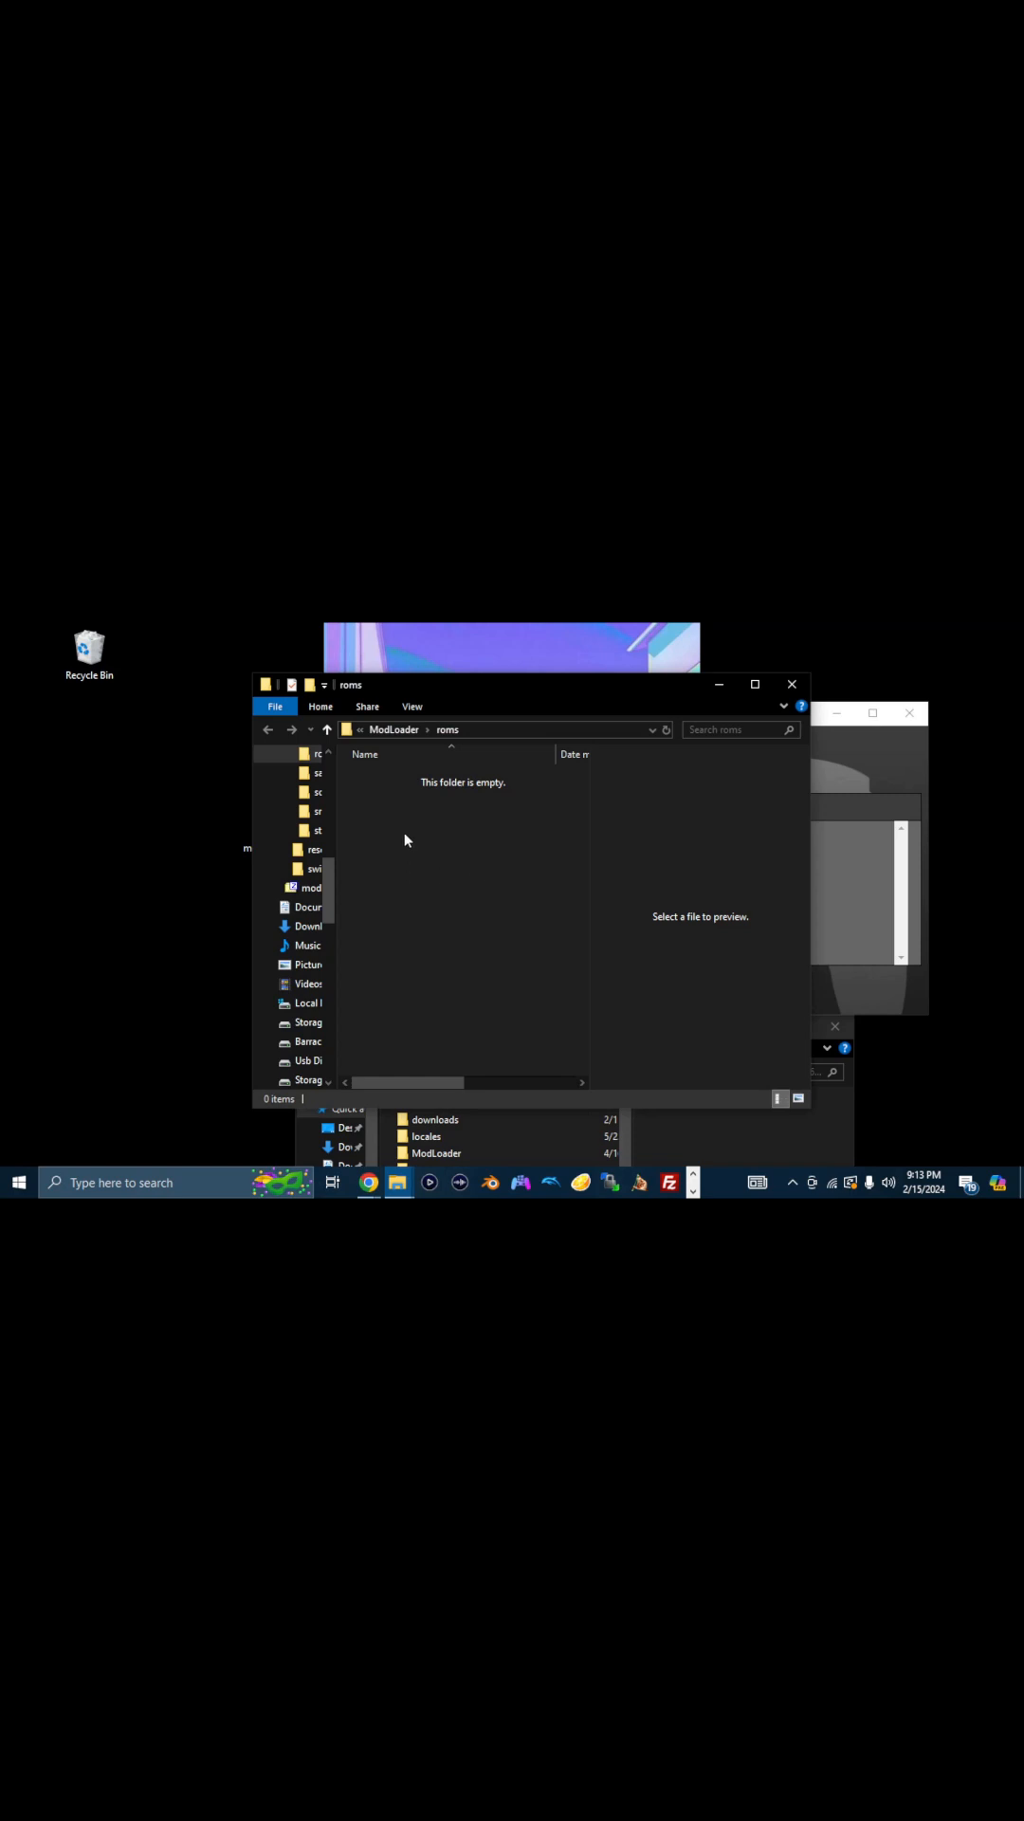
pyautogui.moveTo(490, 827)
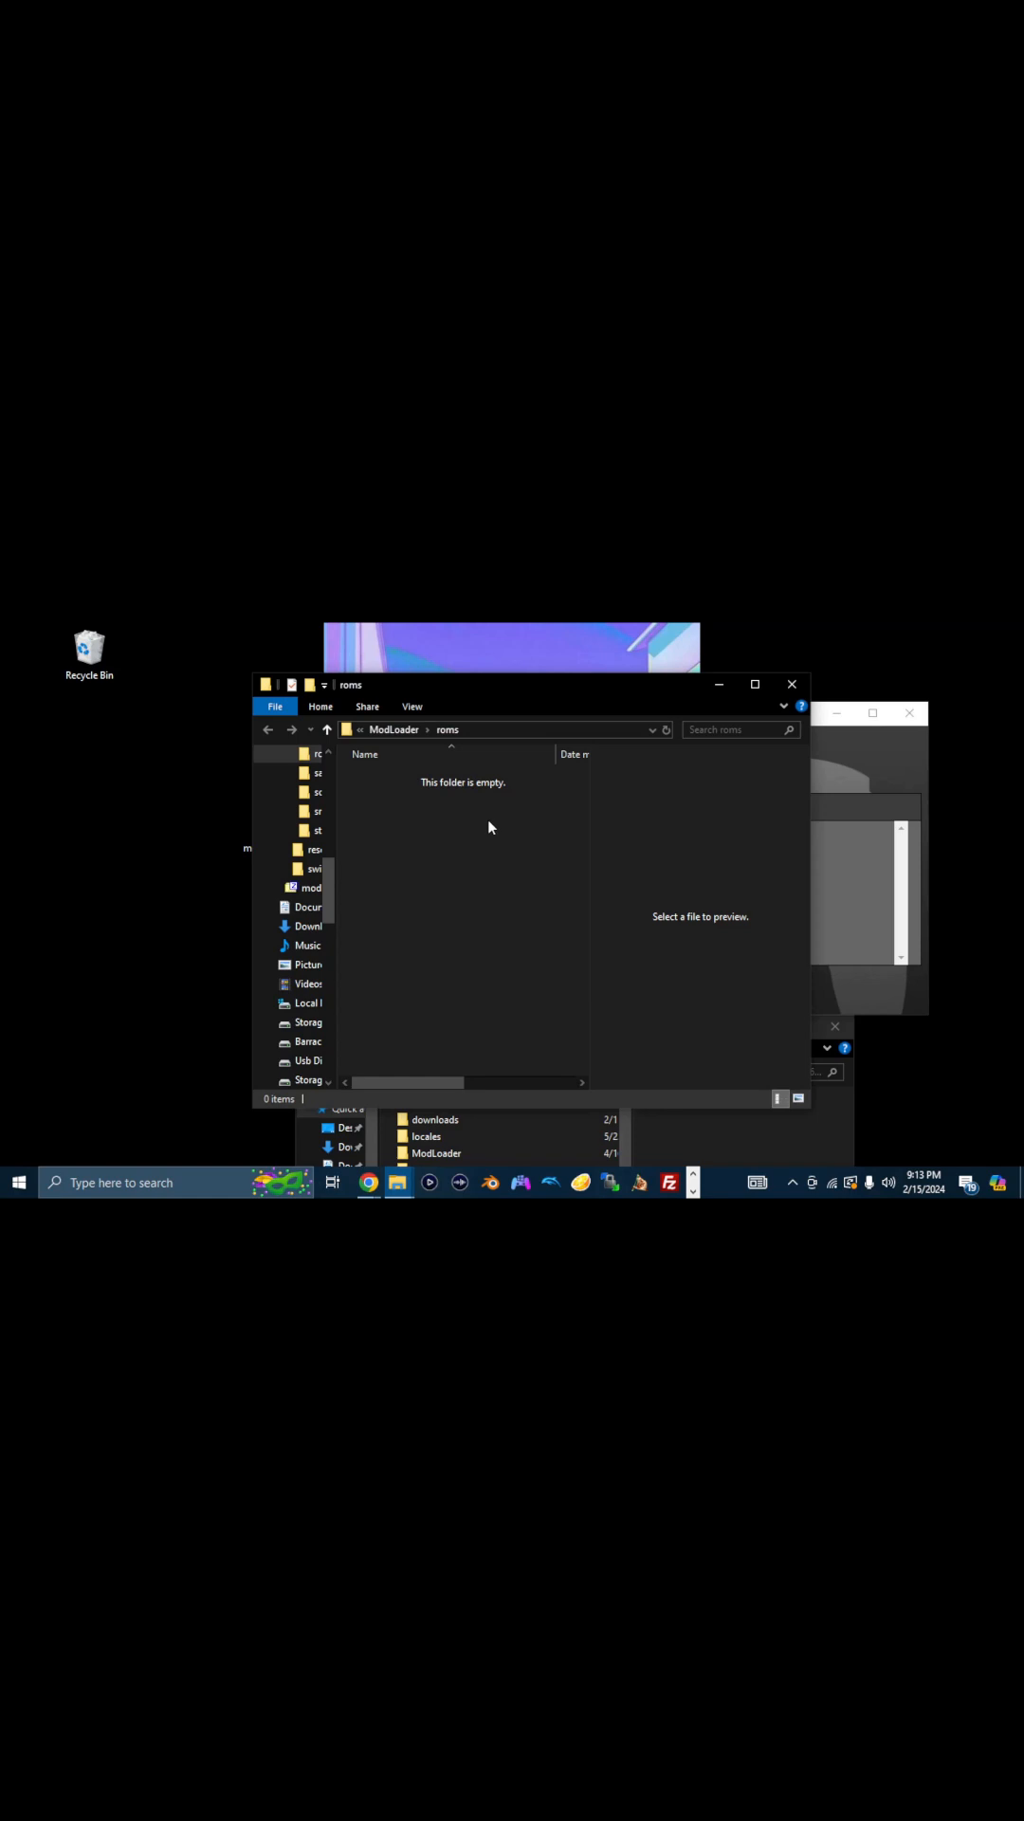
pyautogui.moveTo(495, 835)
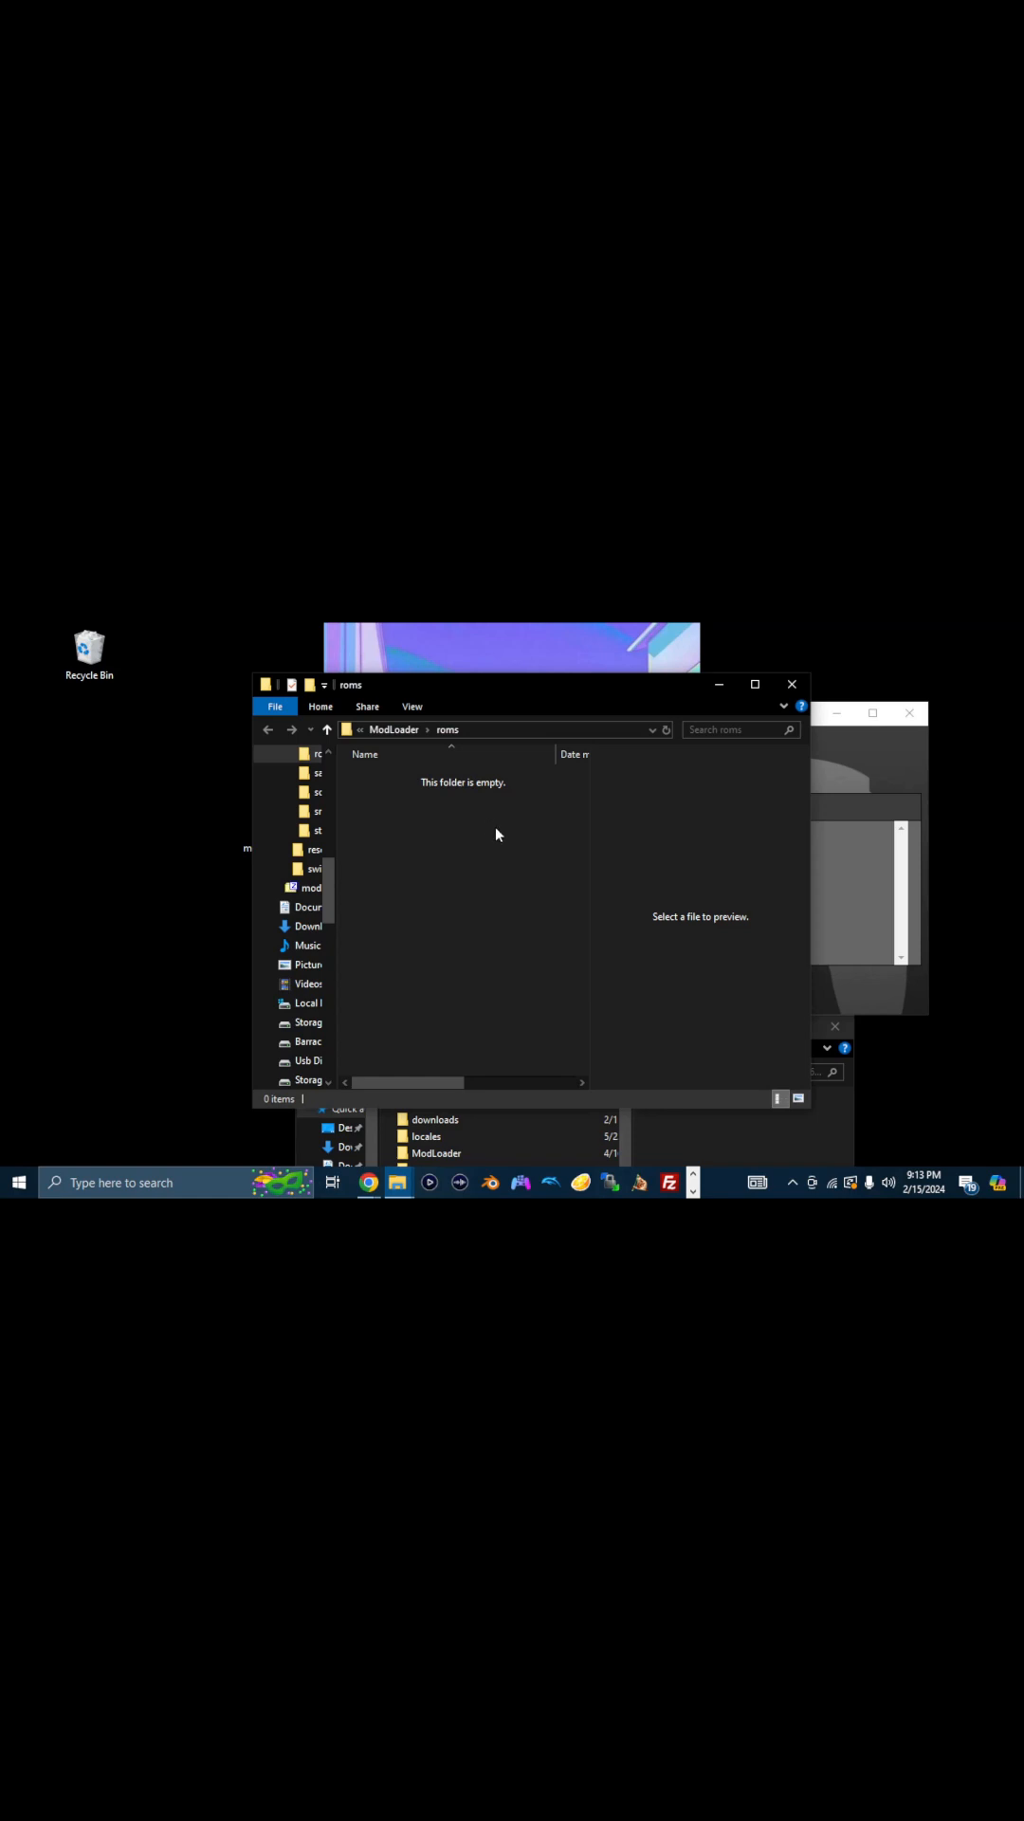
pyautogui.moveTo(495, 858)
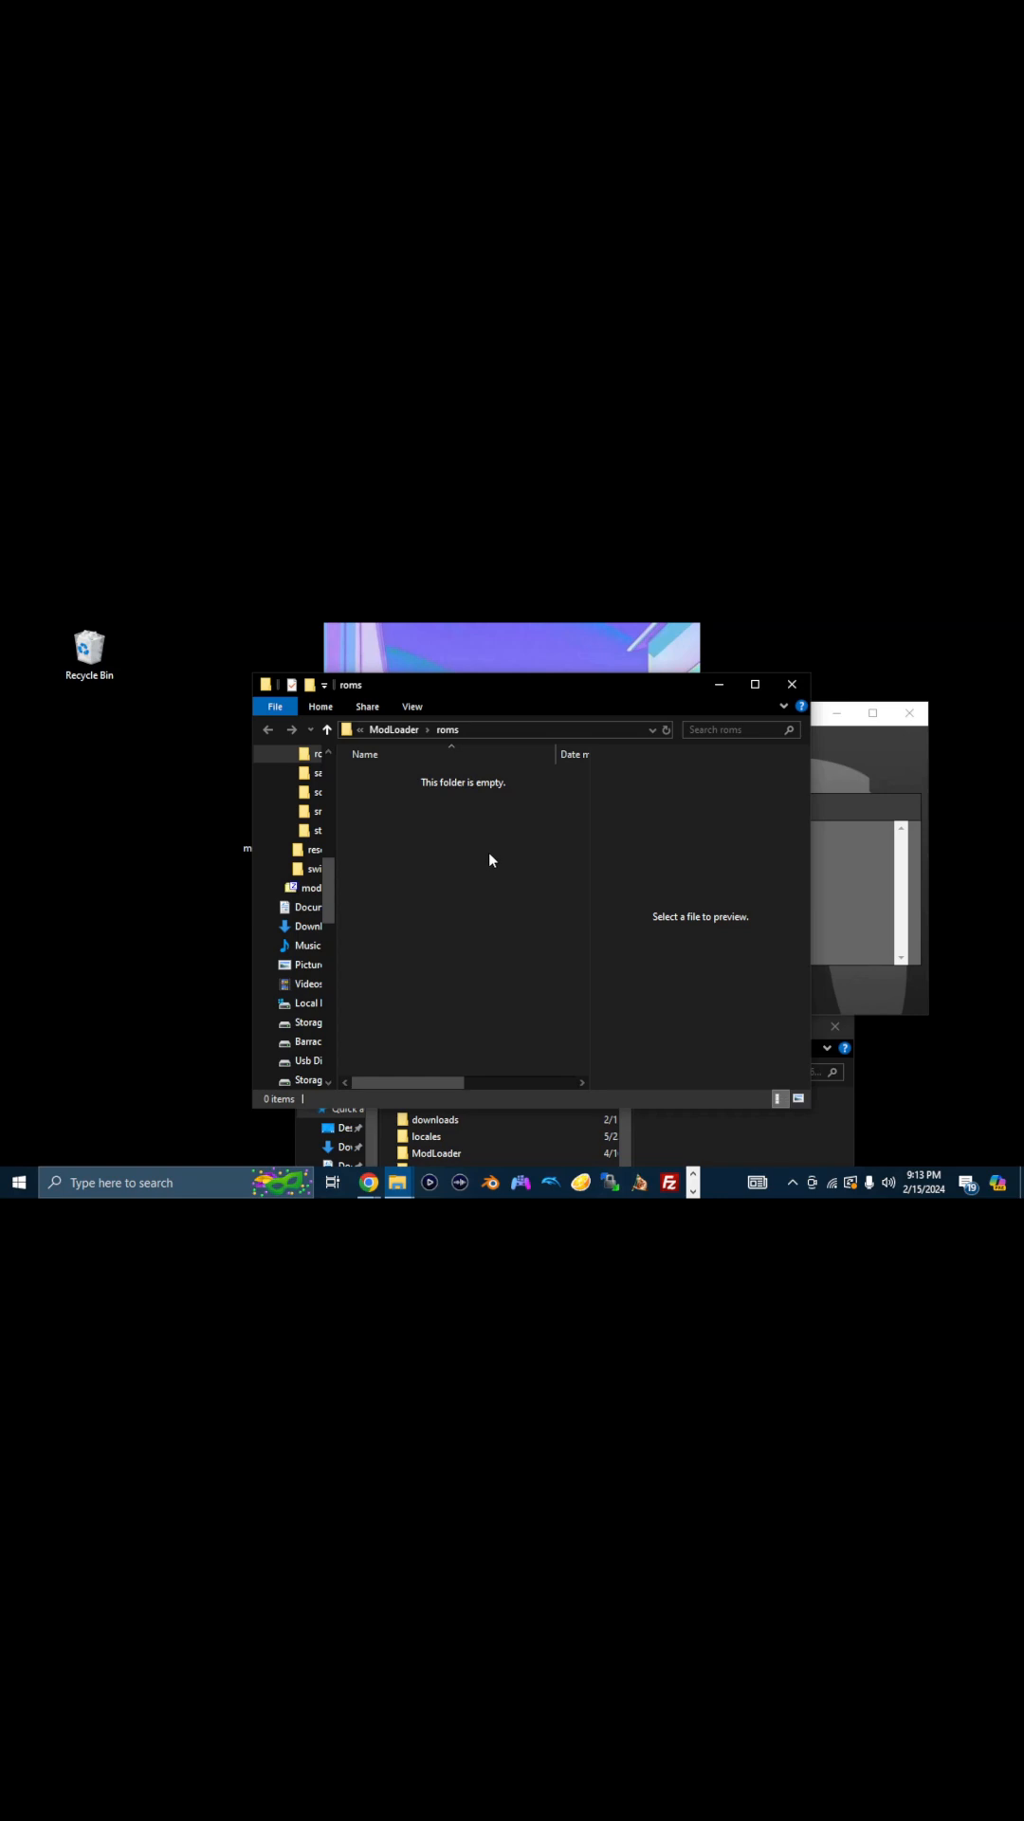
pyautogui.moveTo(463, 869)
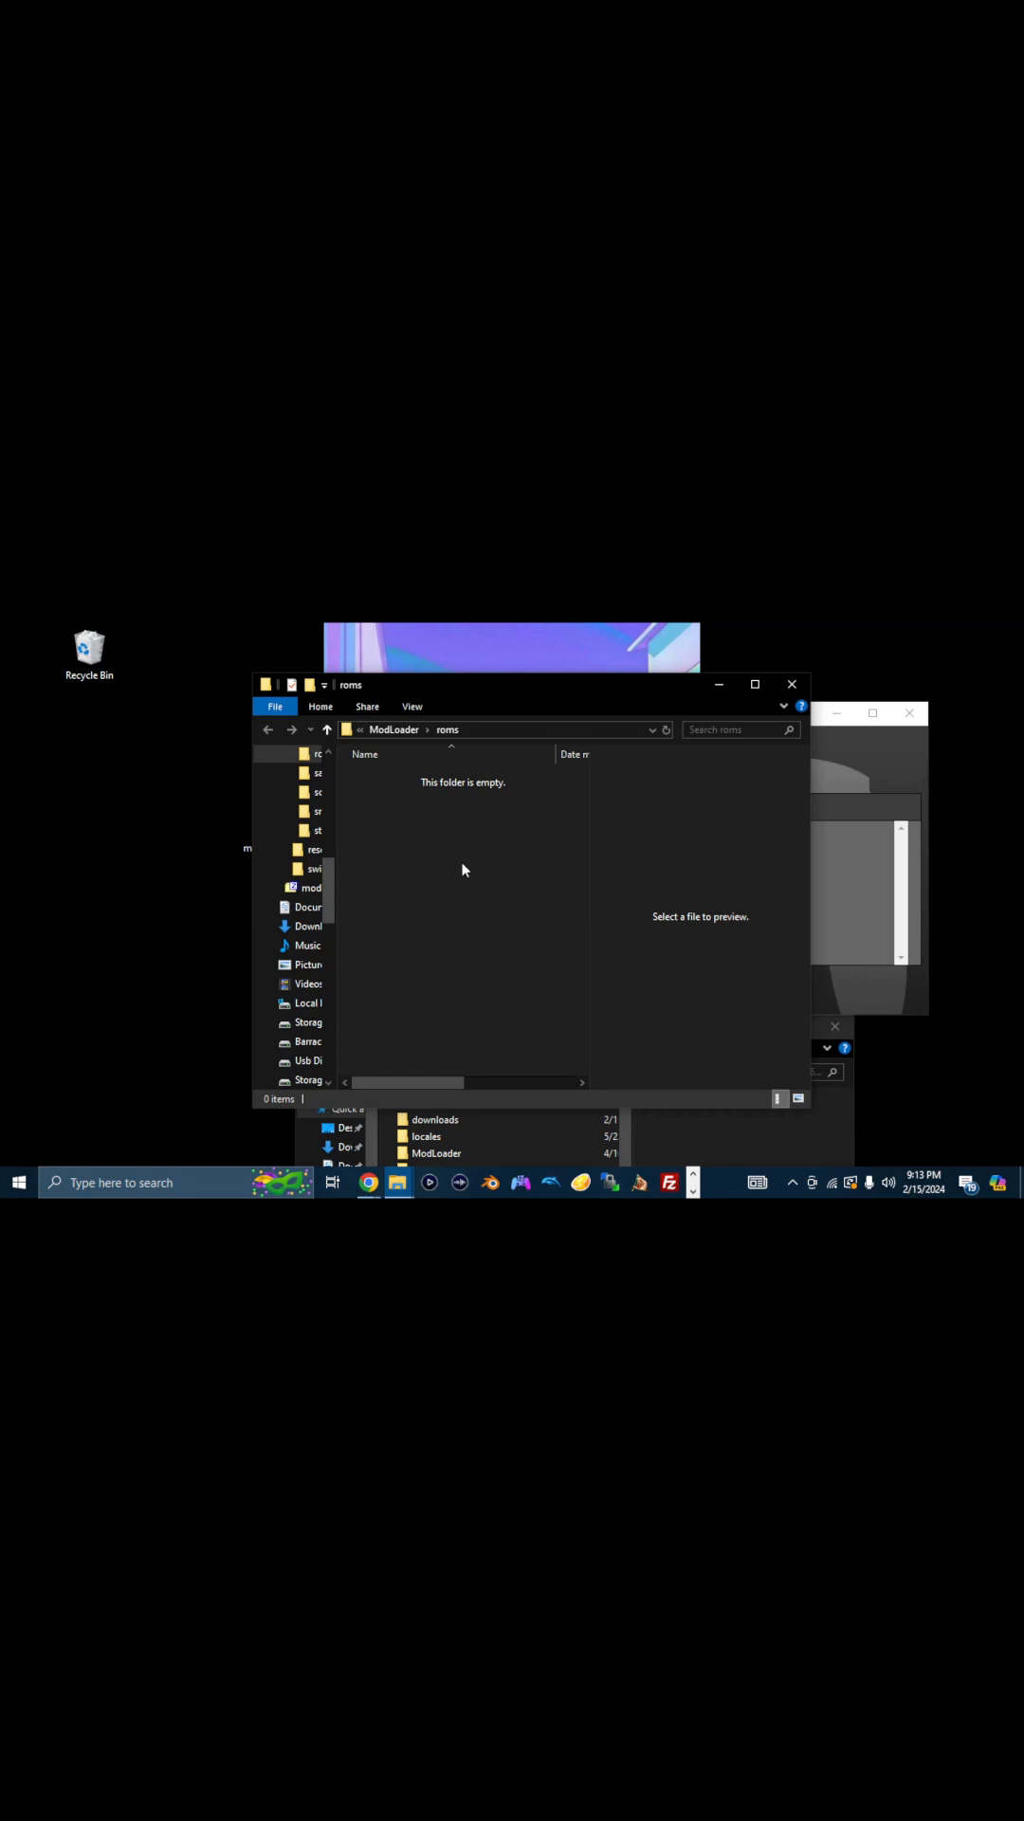
pyautogui.moveTo(493, 871)
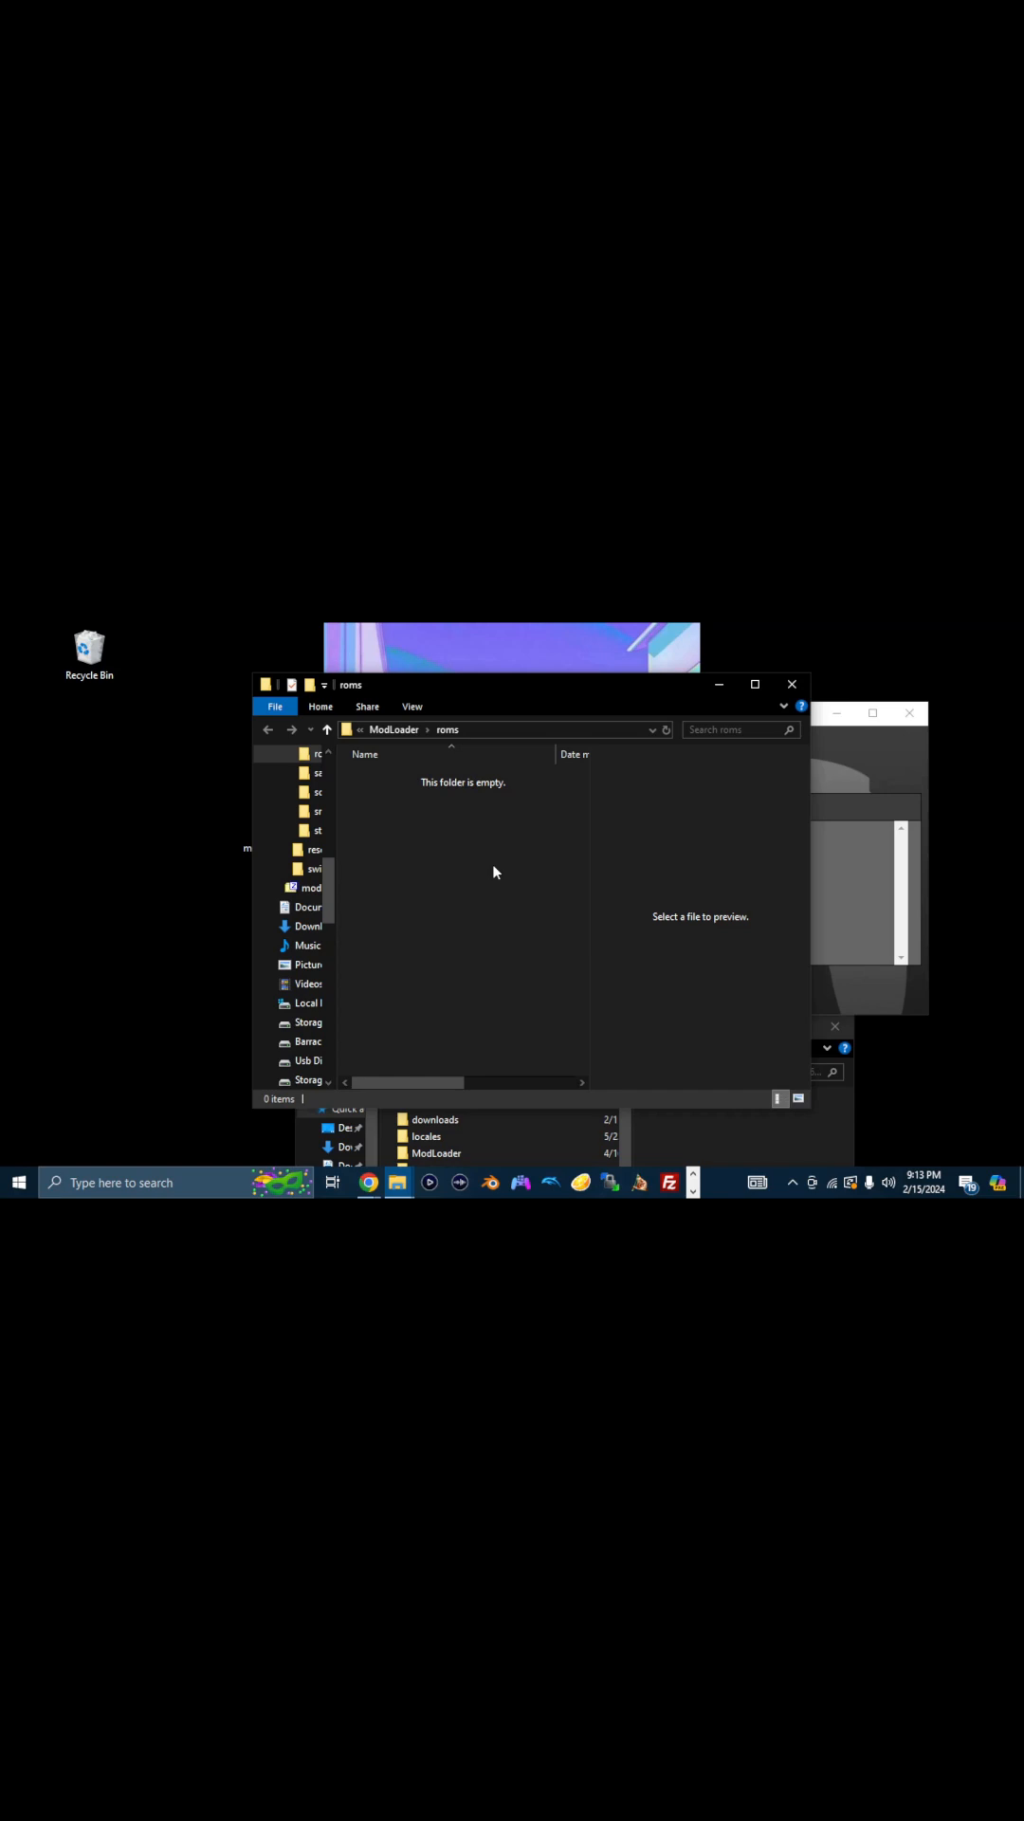
pyautogui.moveTo(793, 685)
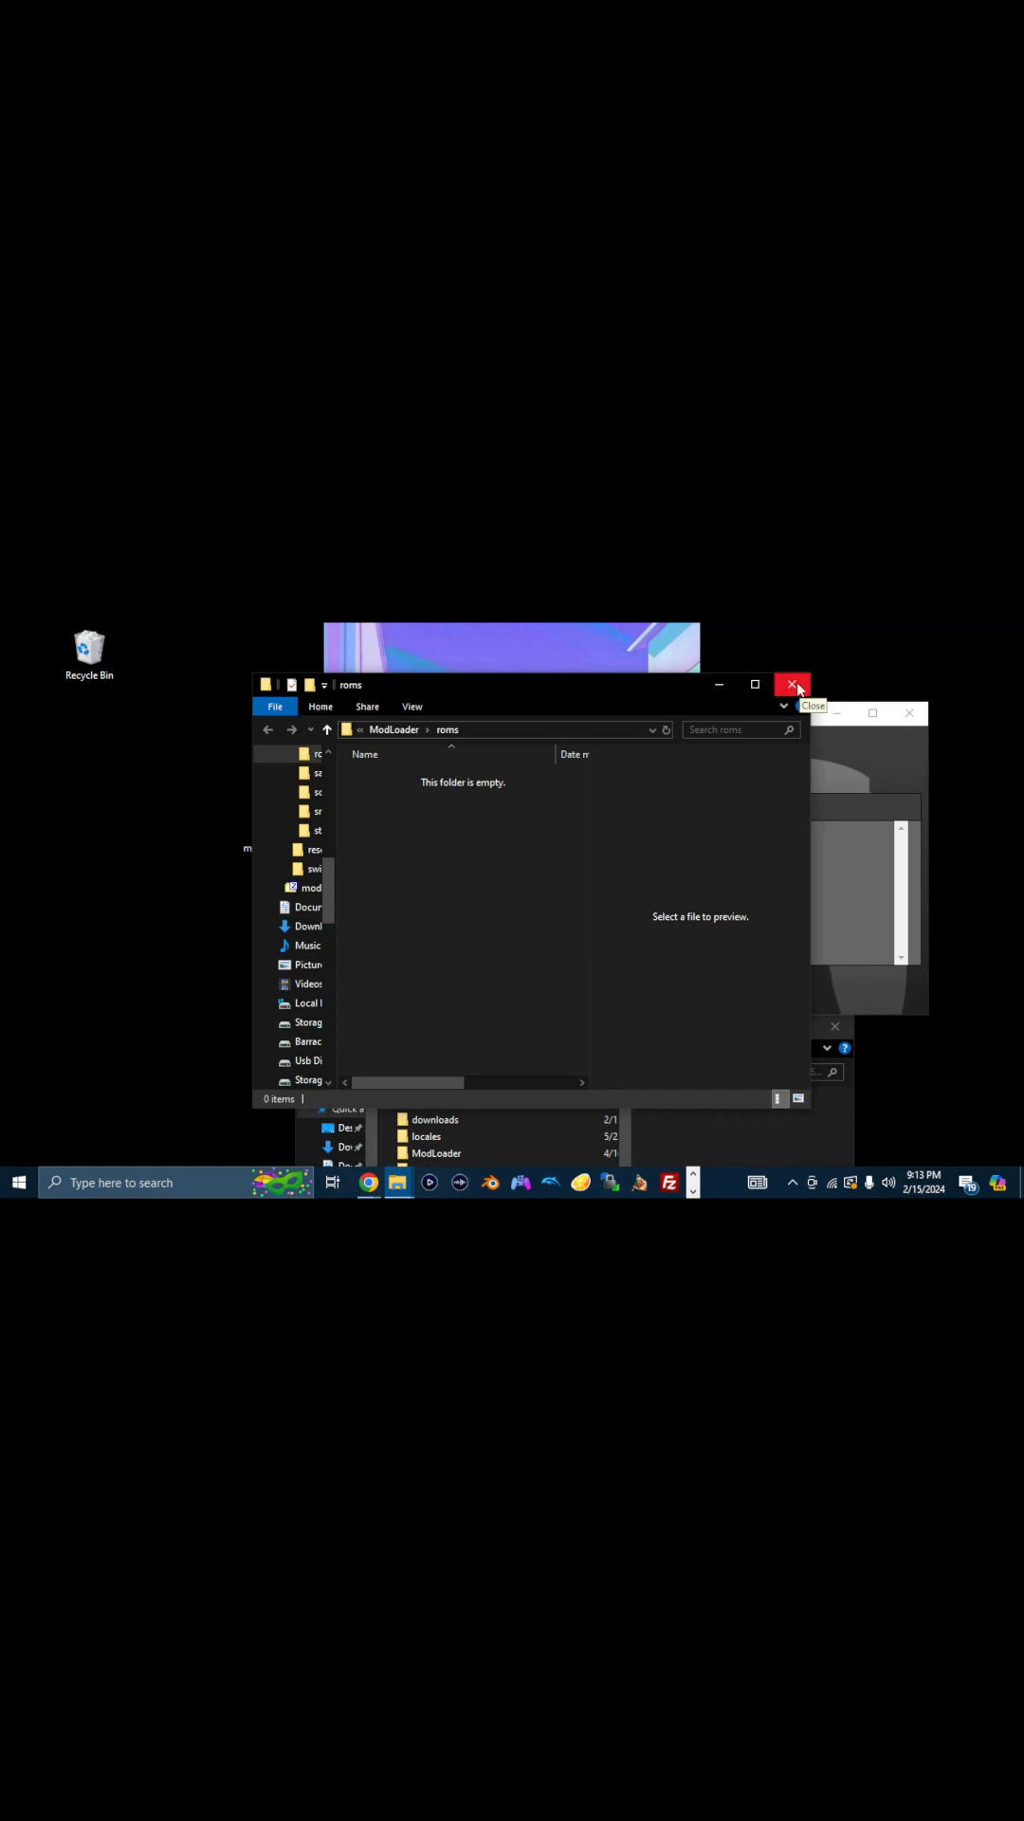
pyautogui.click(793, 685)
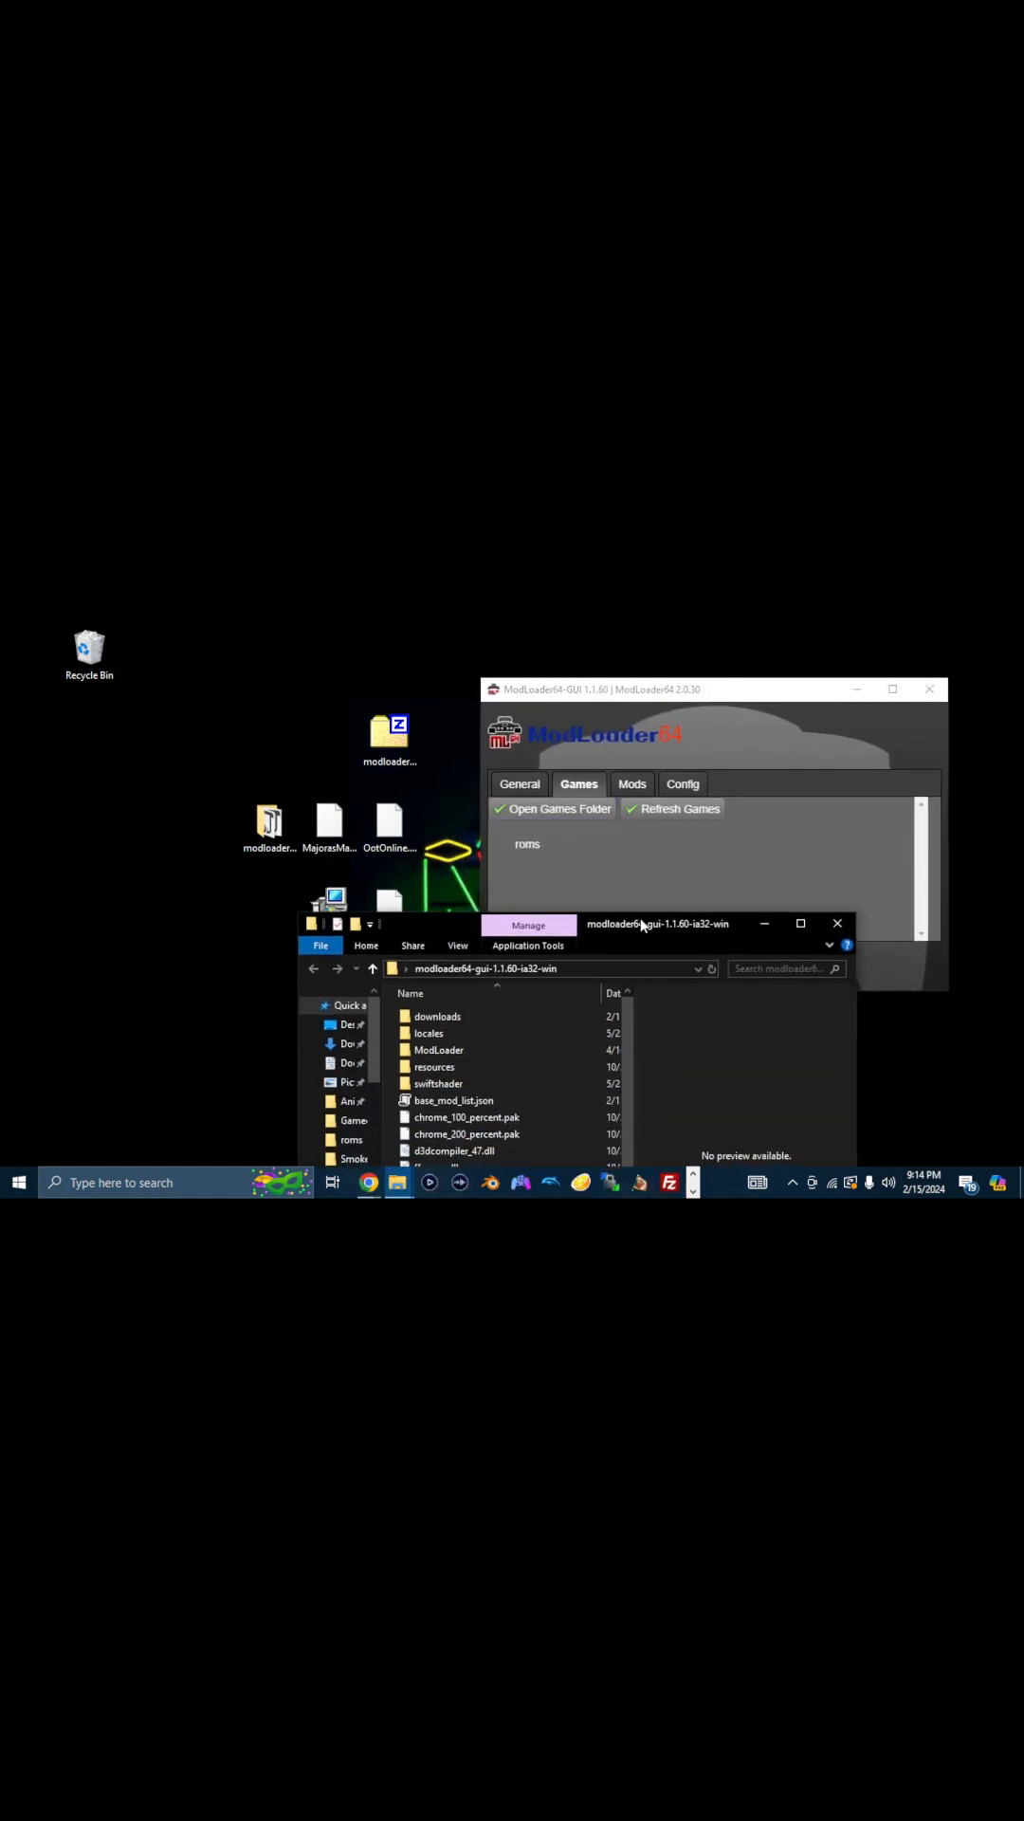
# Browse into the ModLoader folder and look inside the empty roms folder.
pyautogui.click(630, 783)
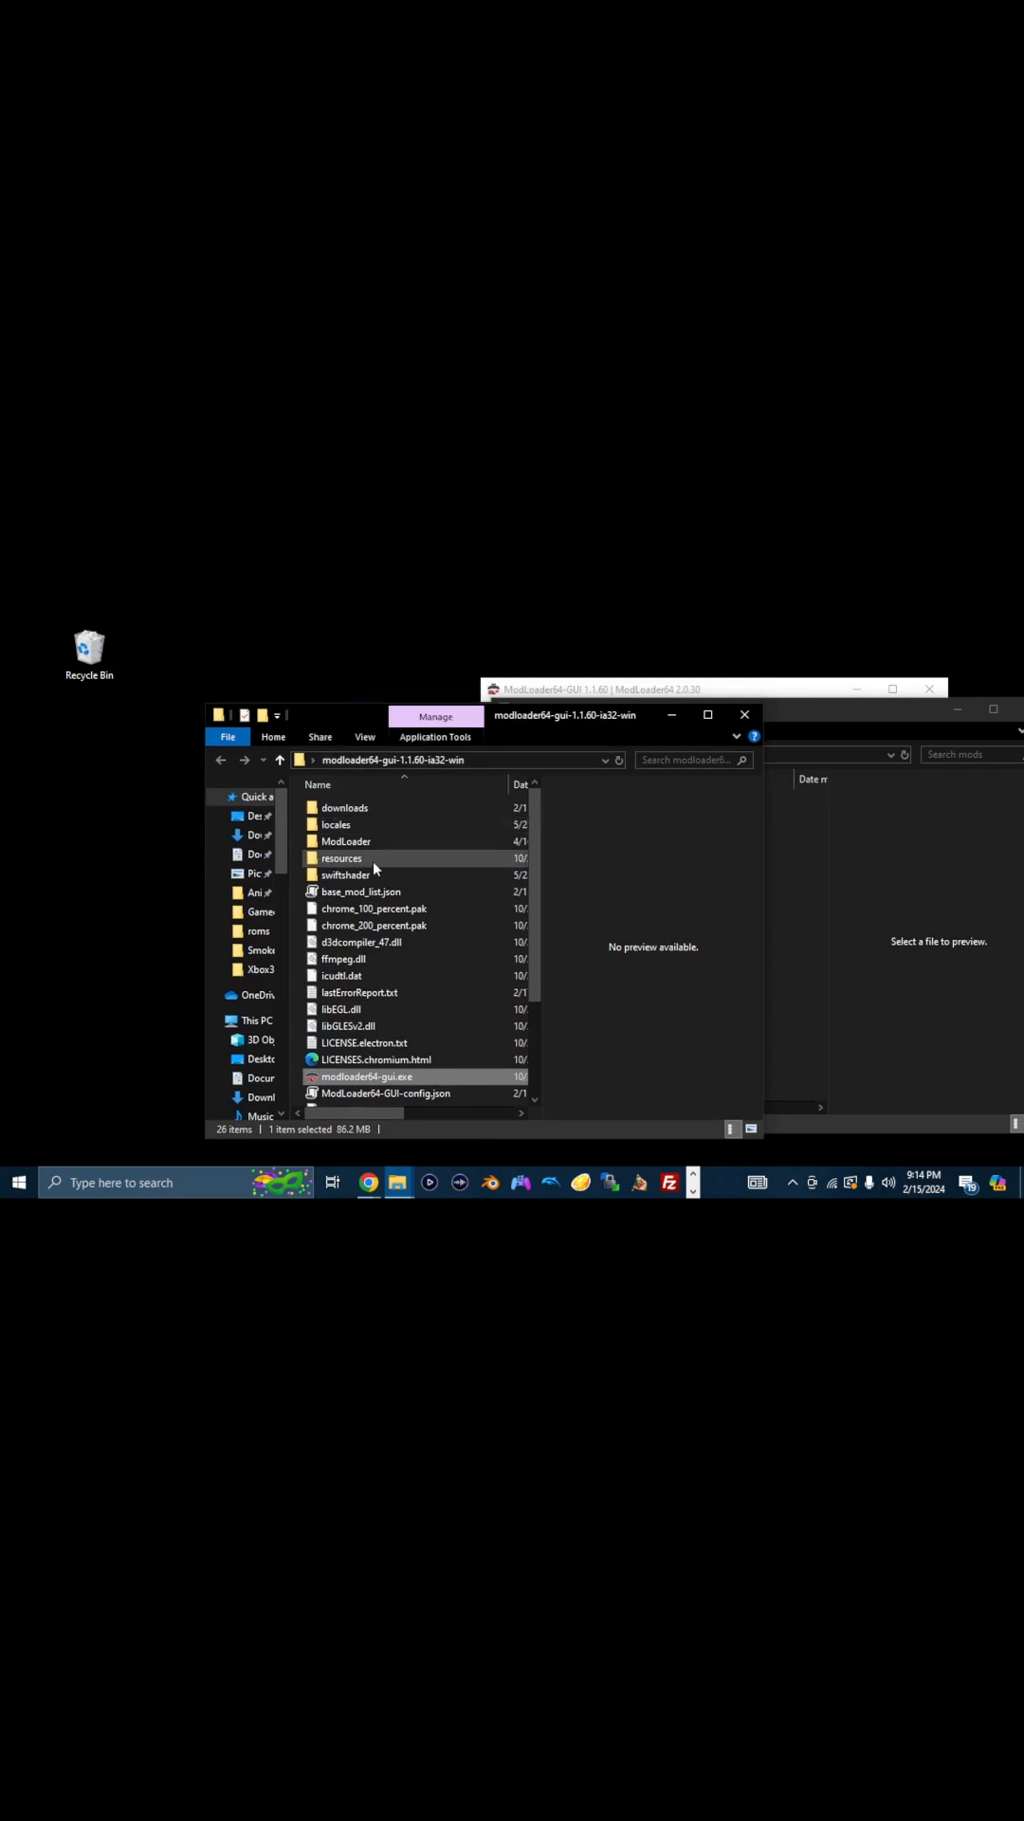
pyautogui.doubleClick(345, 841)
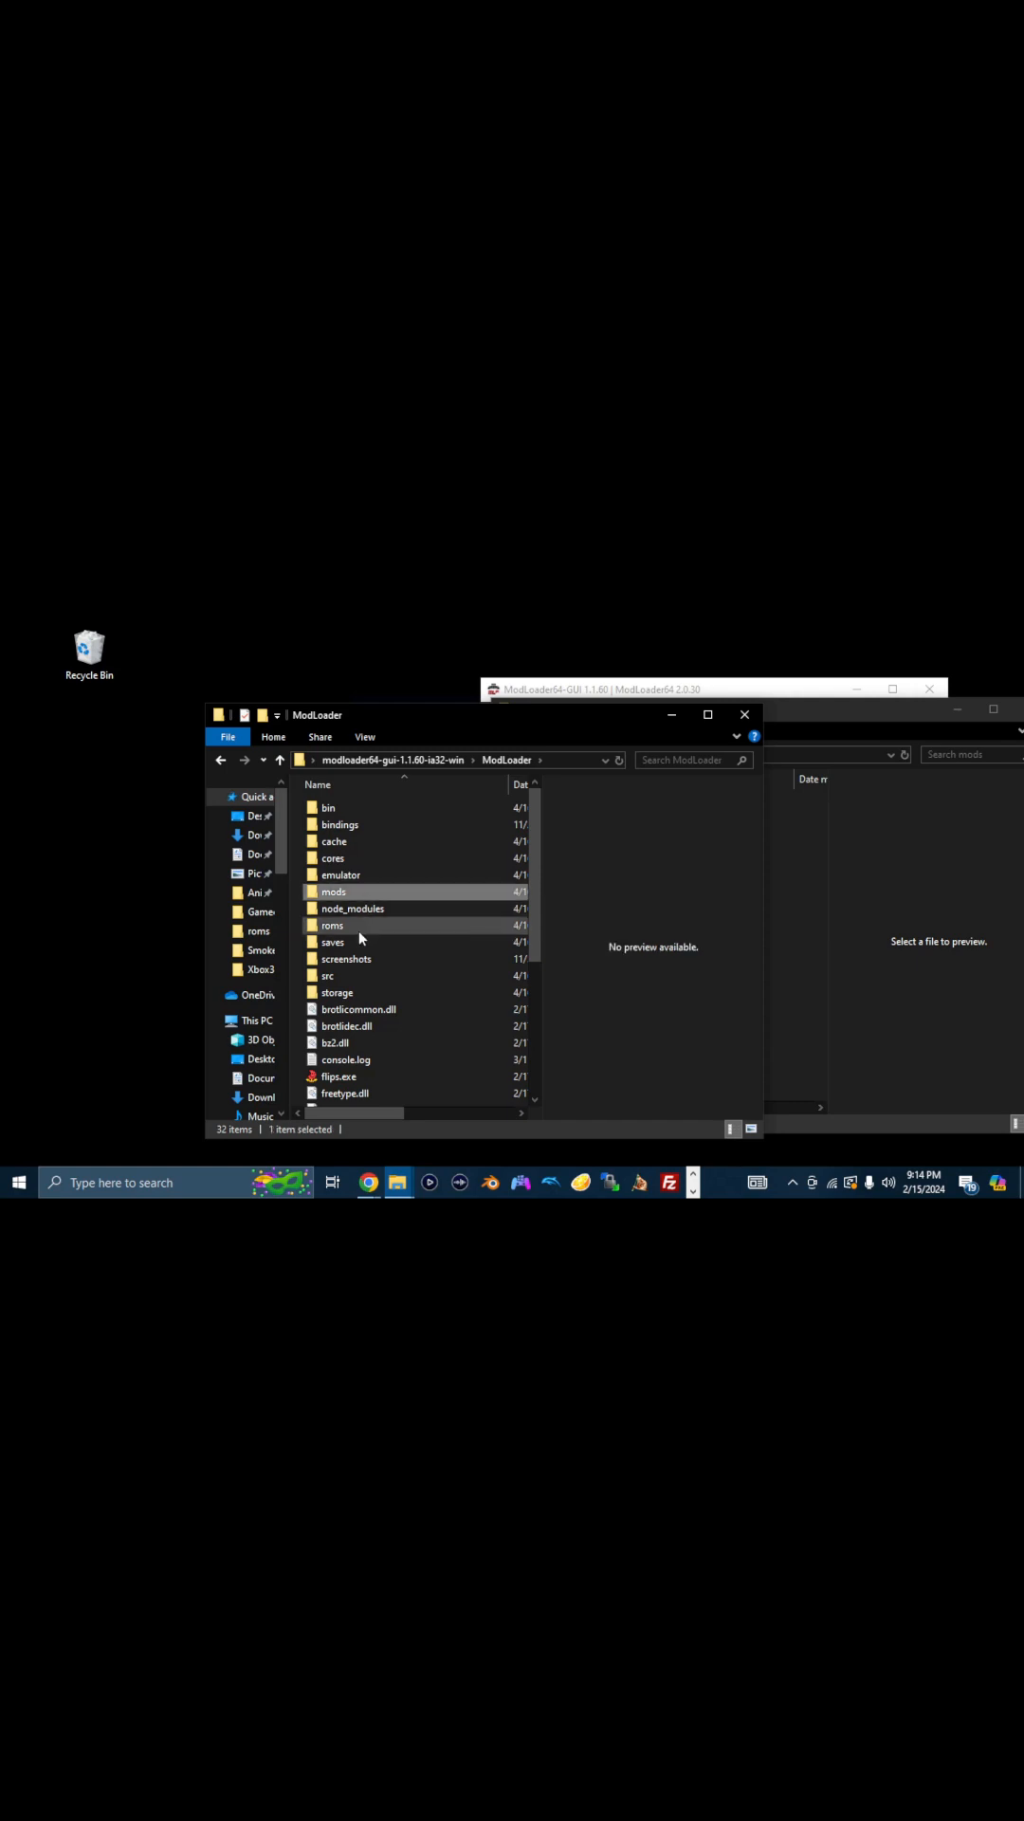
pyautogui.doubleClick(334, 891)
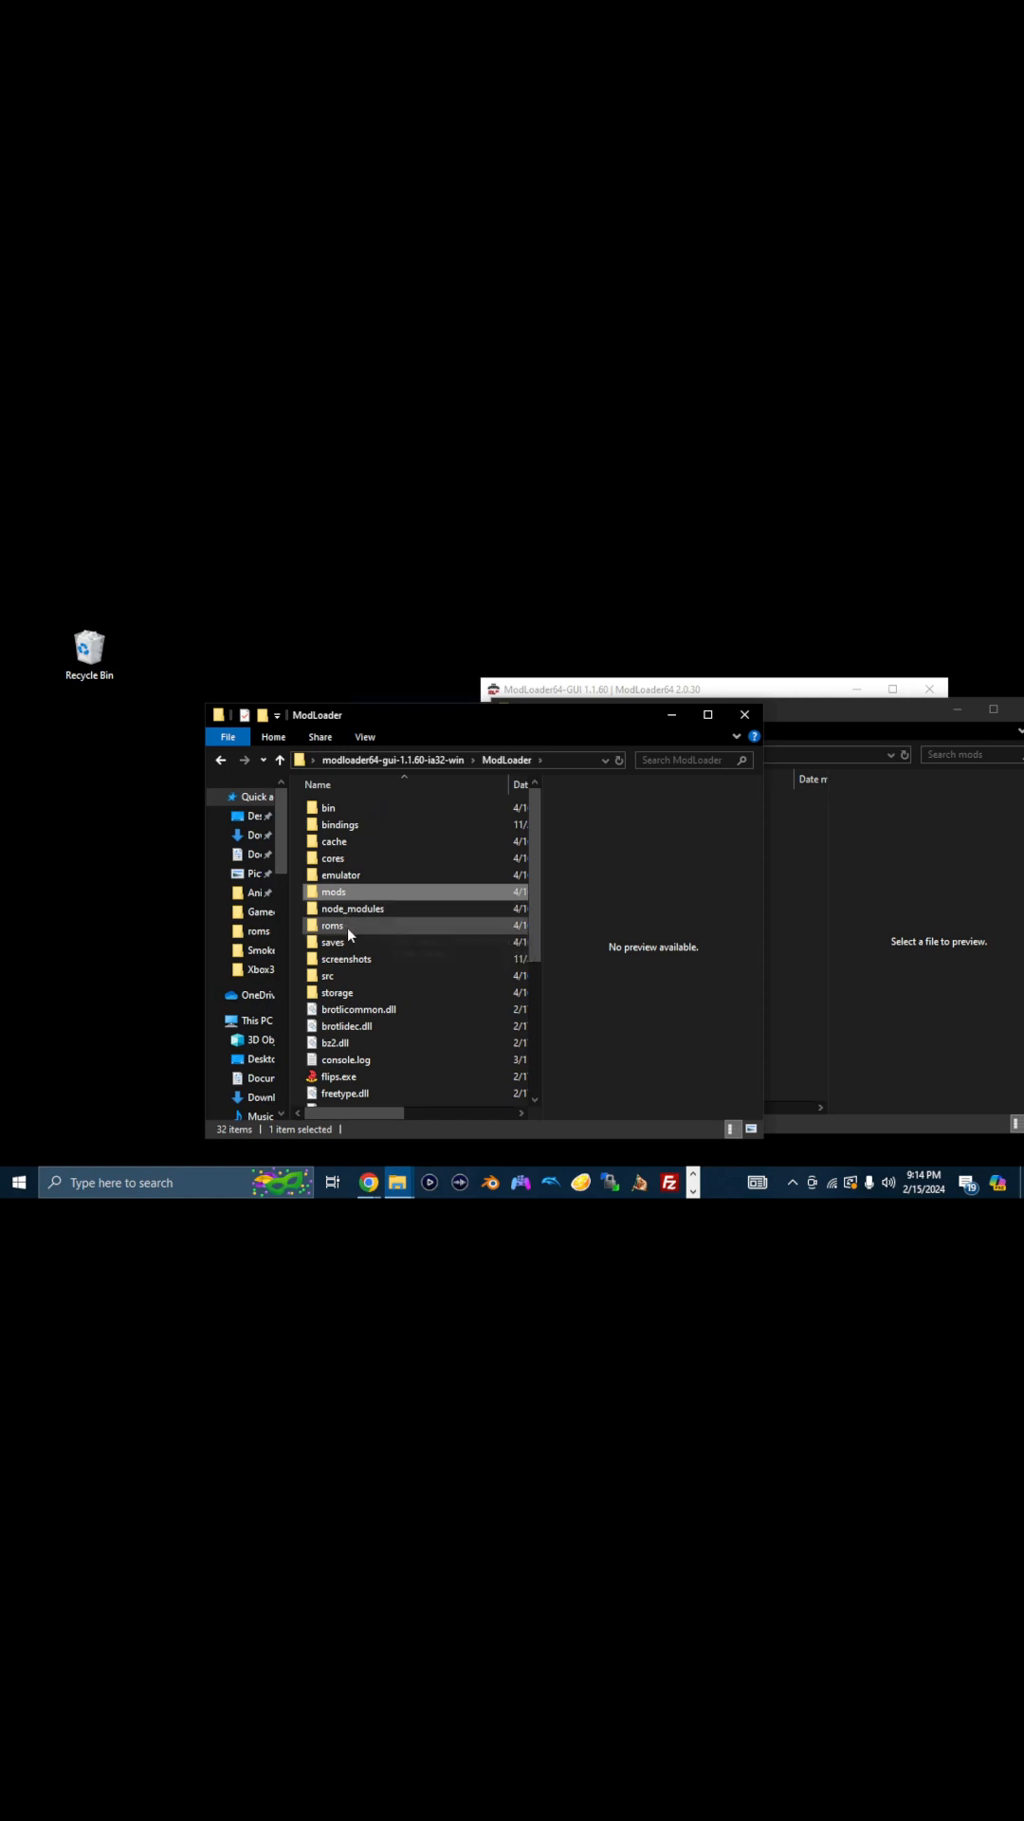
pyautogui.click(332, 924)
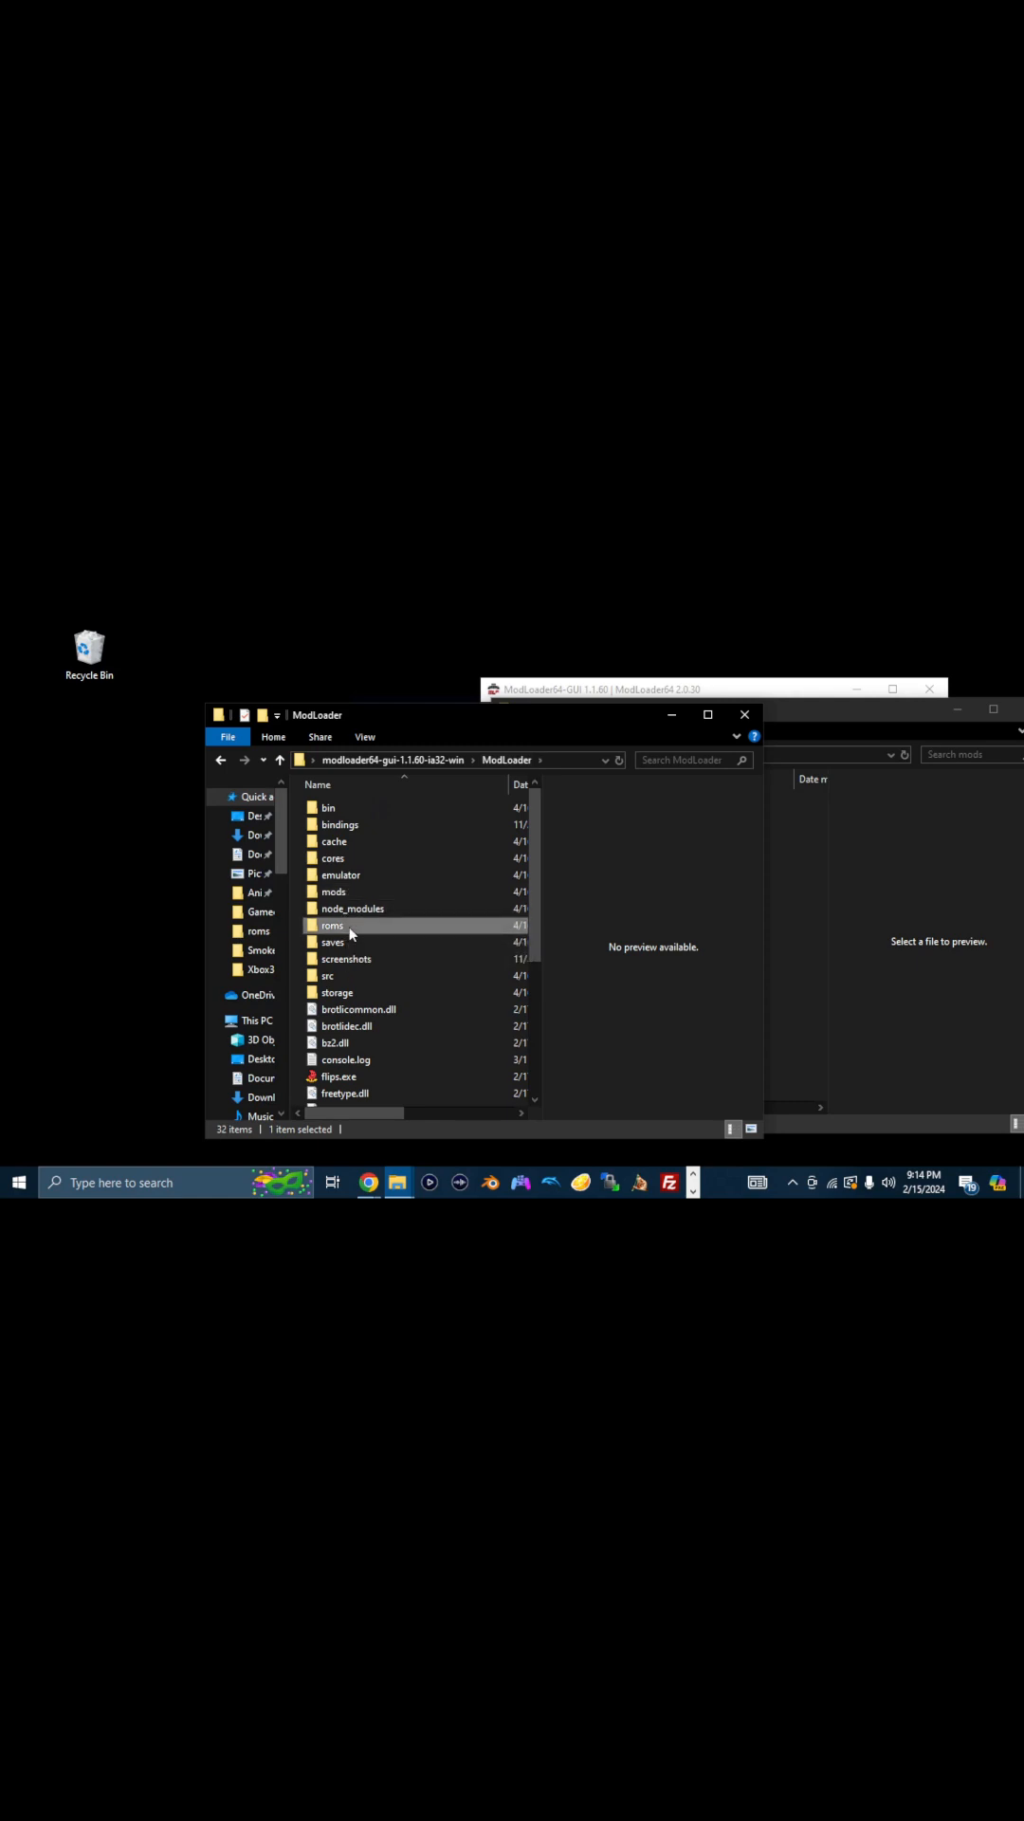
pyautogui.doubleClick(332, 926)
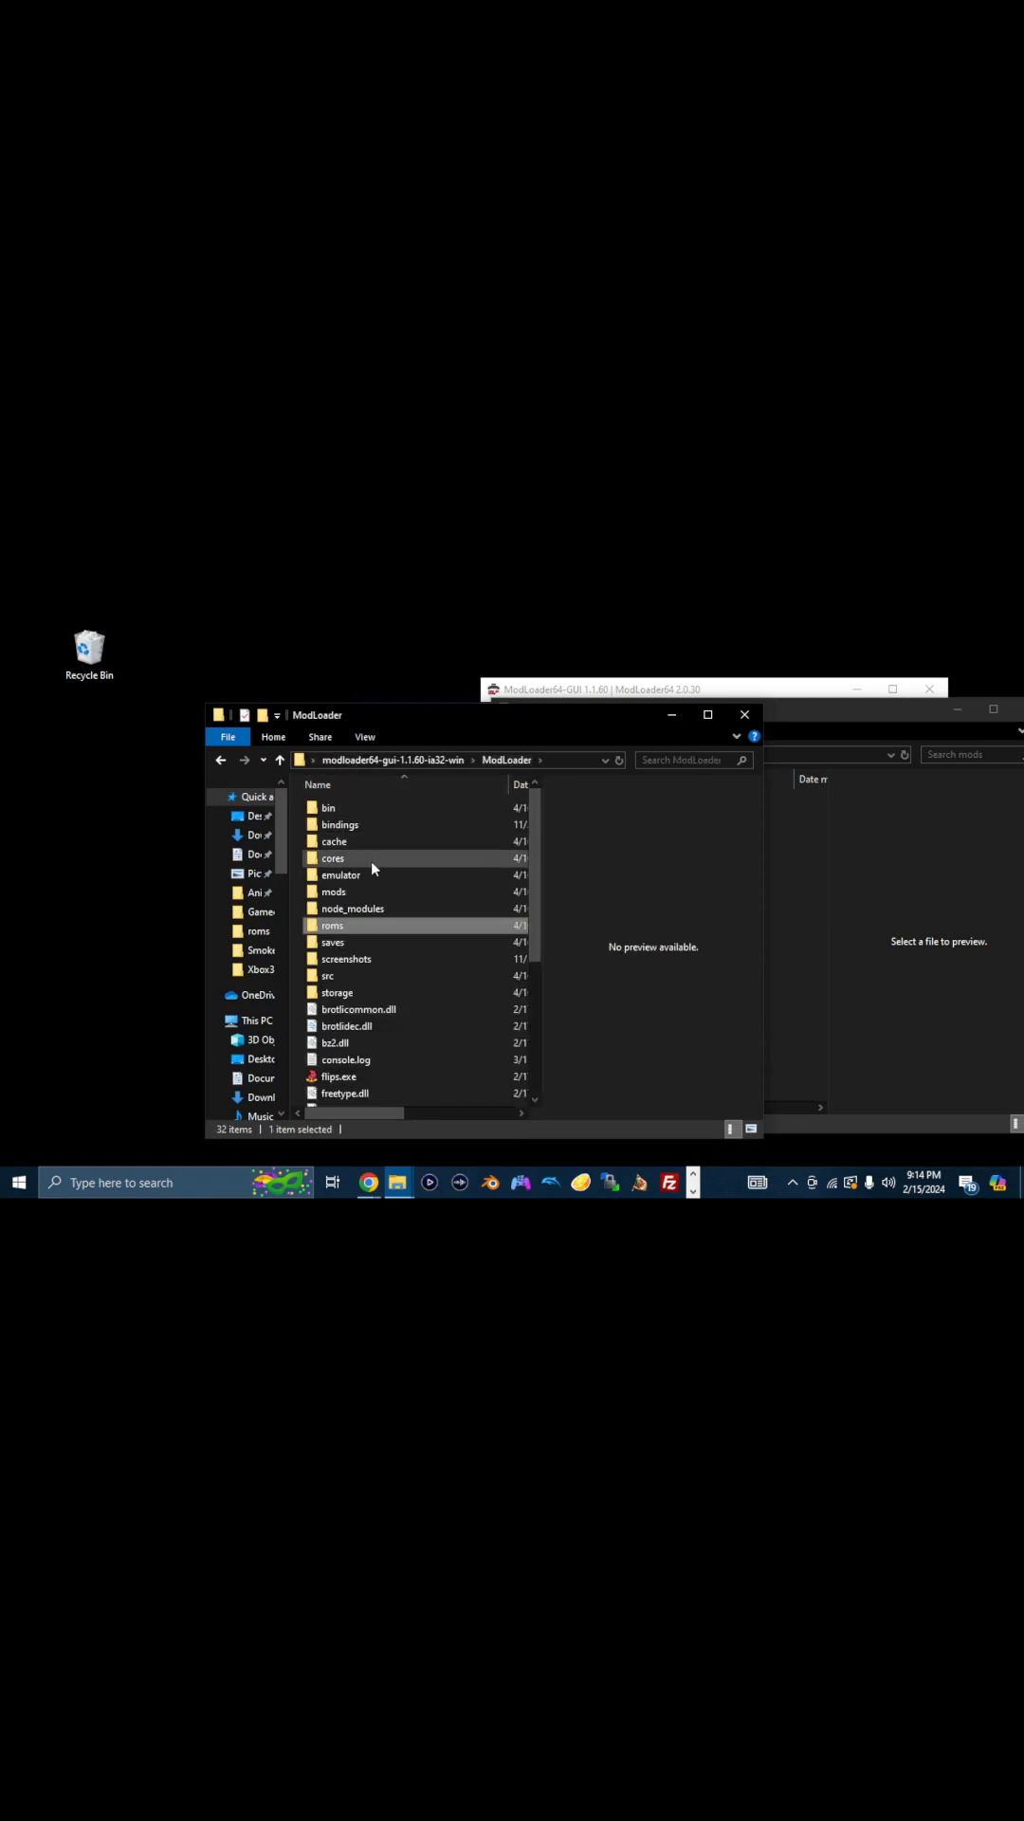
# Check the cores folder holds Z64Lib.pak, then open the empty mods folder.
pyautogui.doubleClick(334, 857)
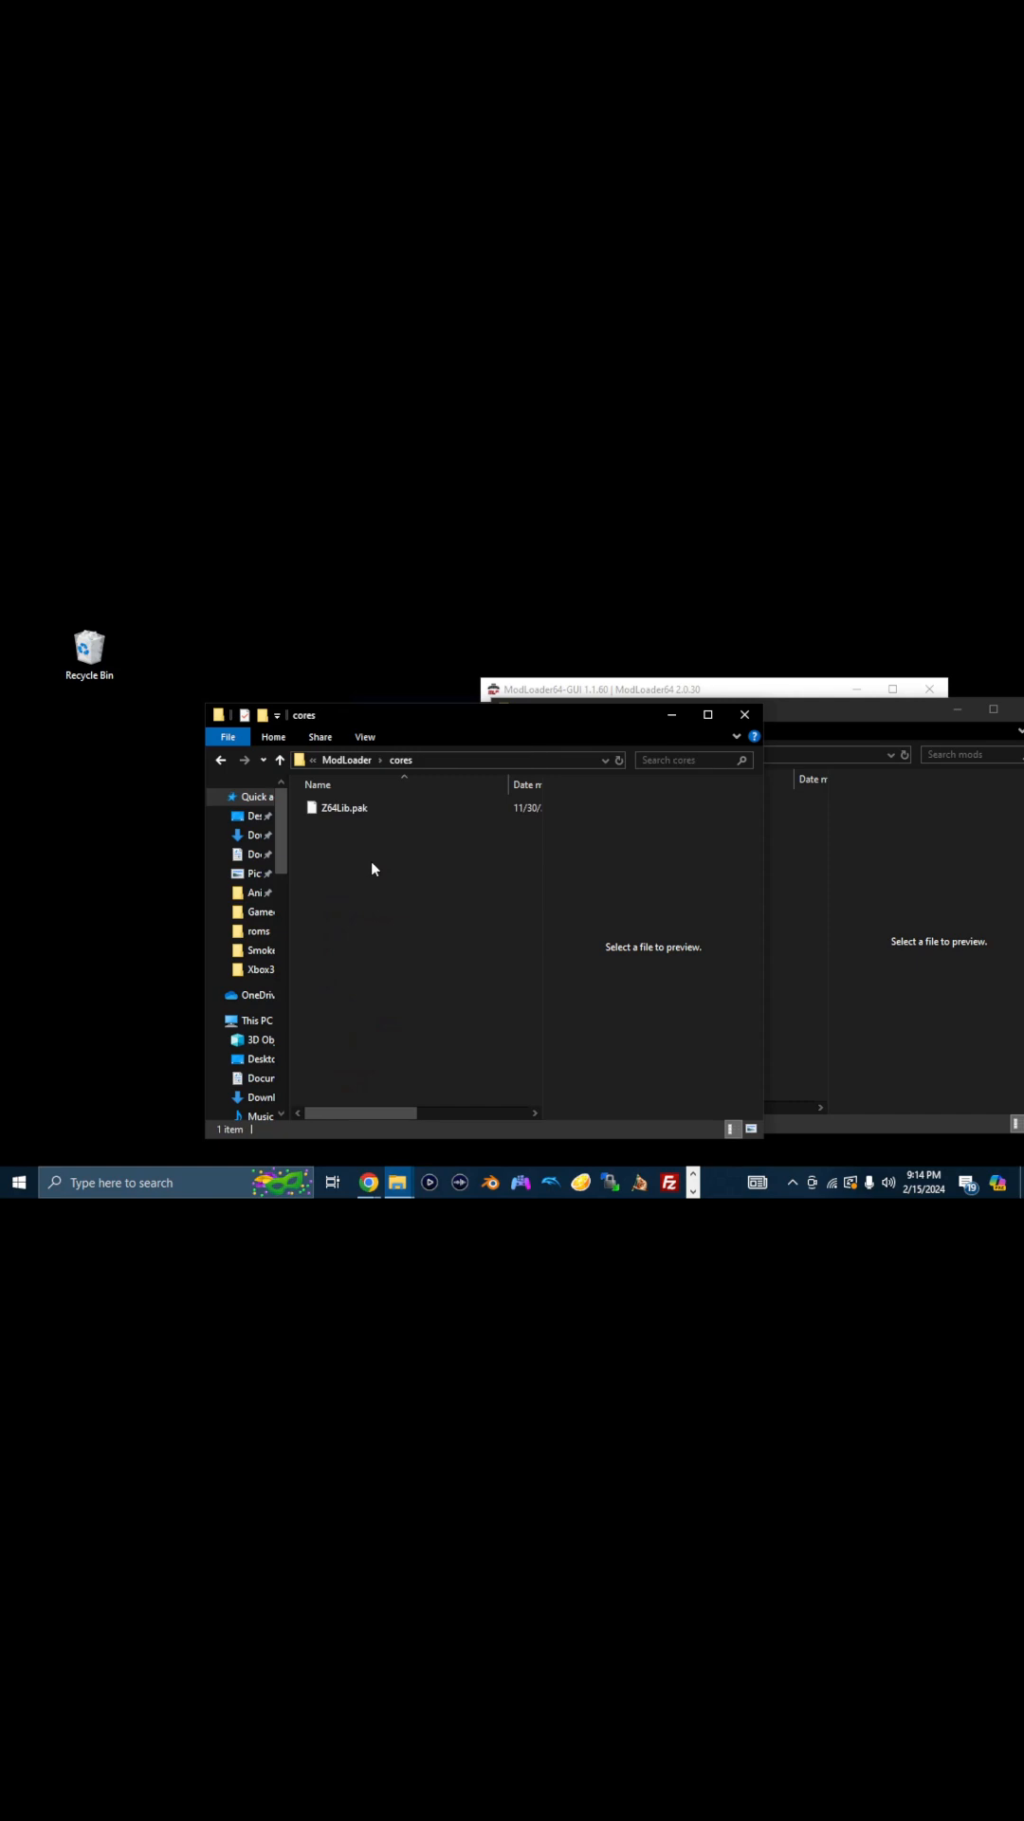
pyautogui.moveTo(418, 848)
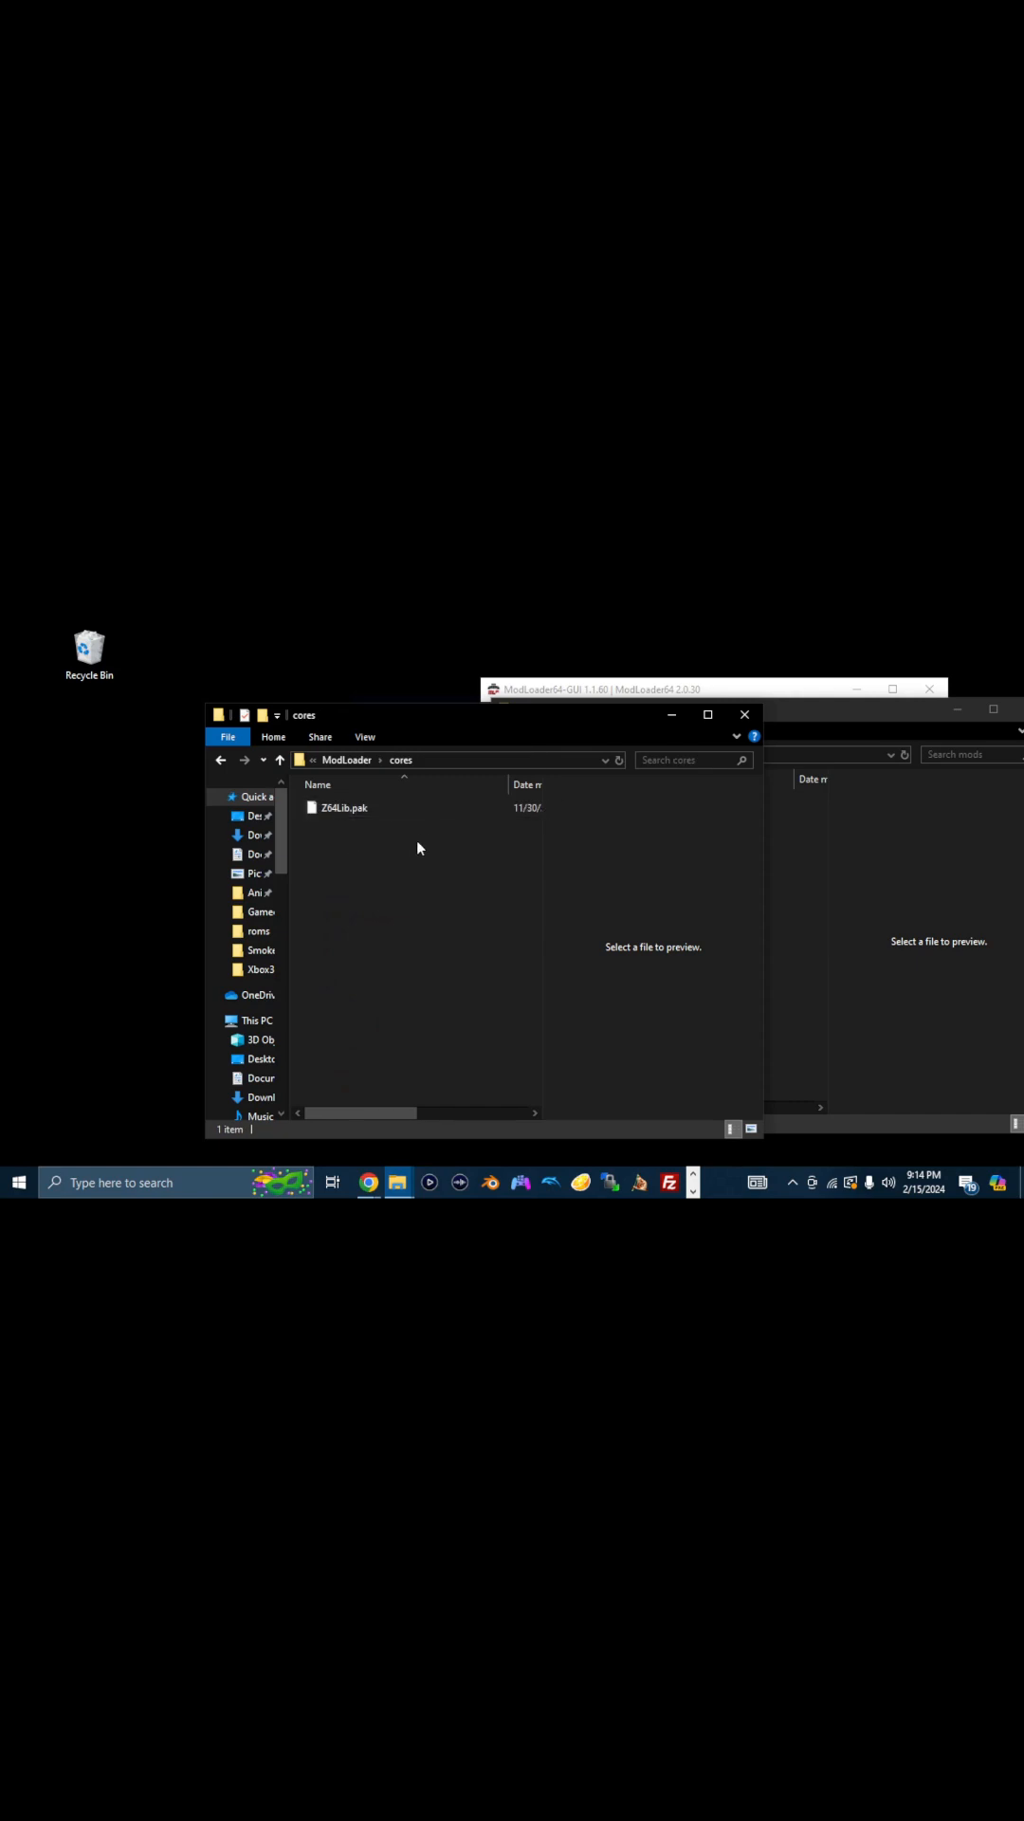
pyautogui.moveTo(412, 852)
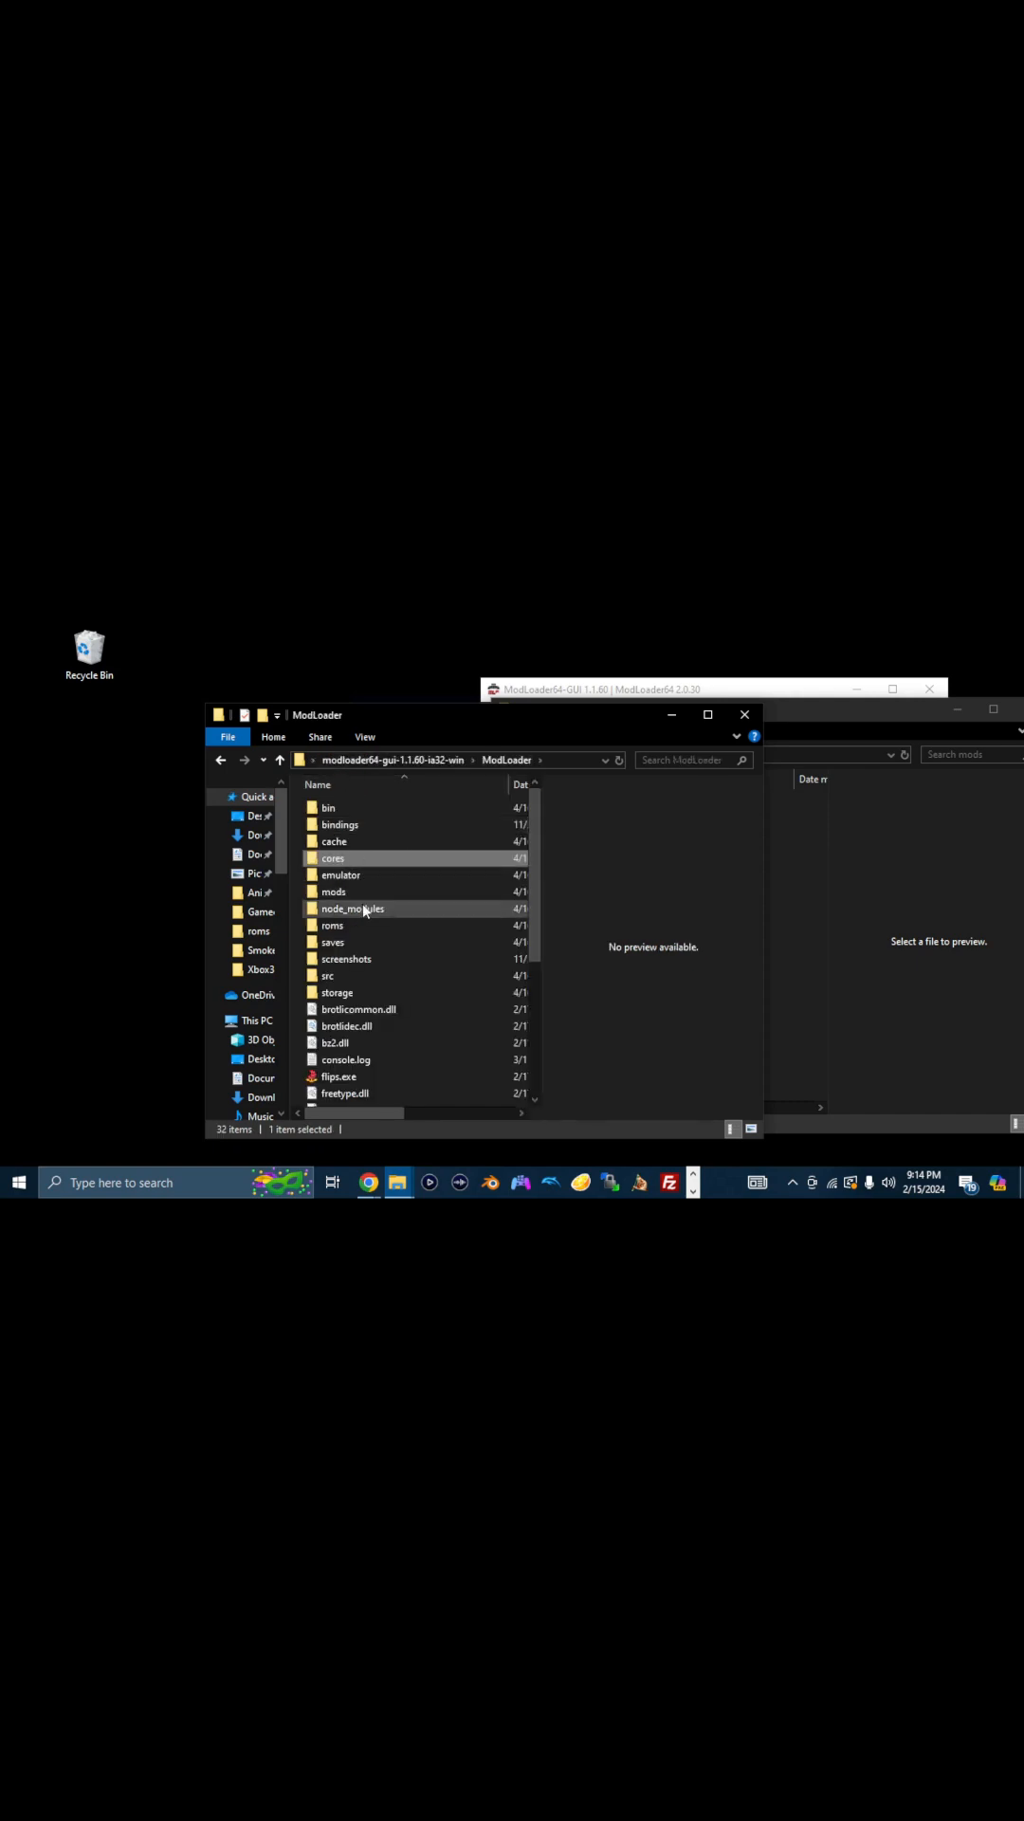
pyautogui.doubleClick(334, 892)
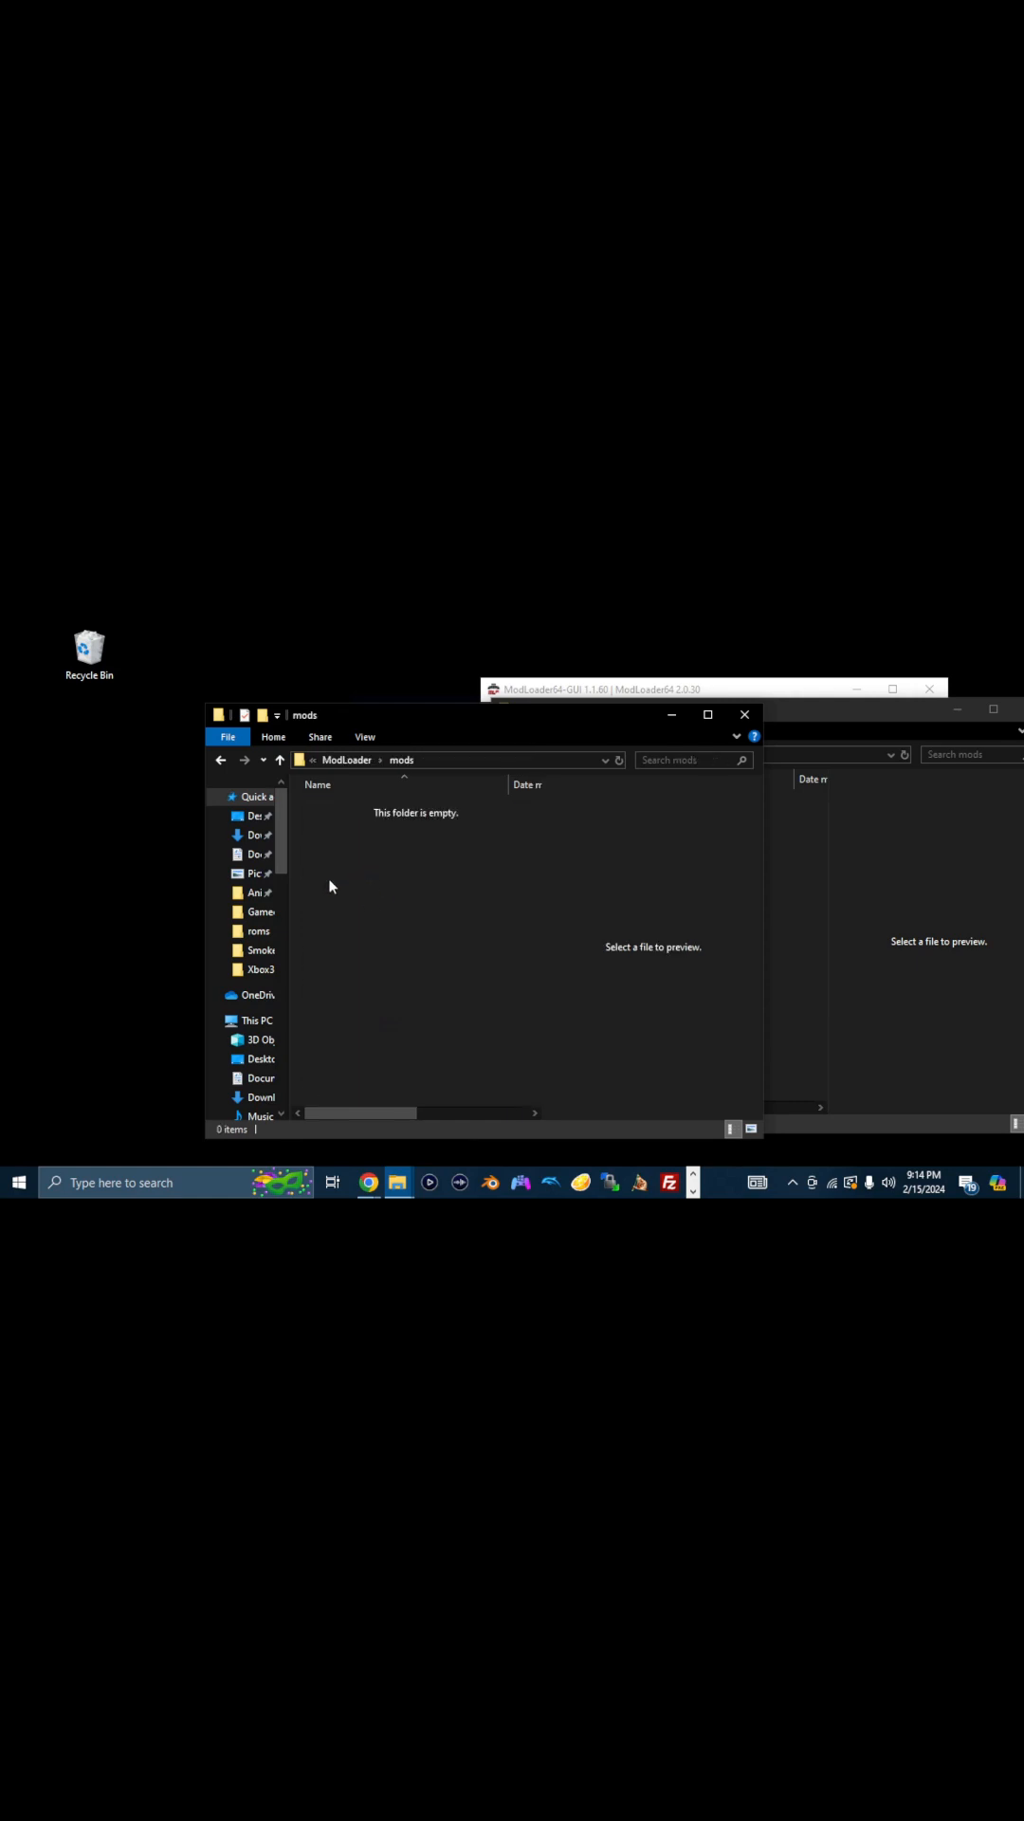
pyautogui.moveTo(353, 845)
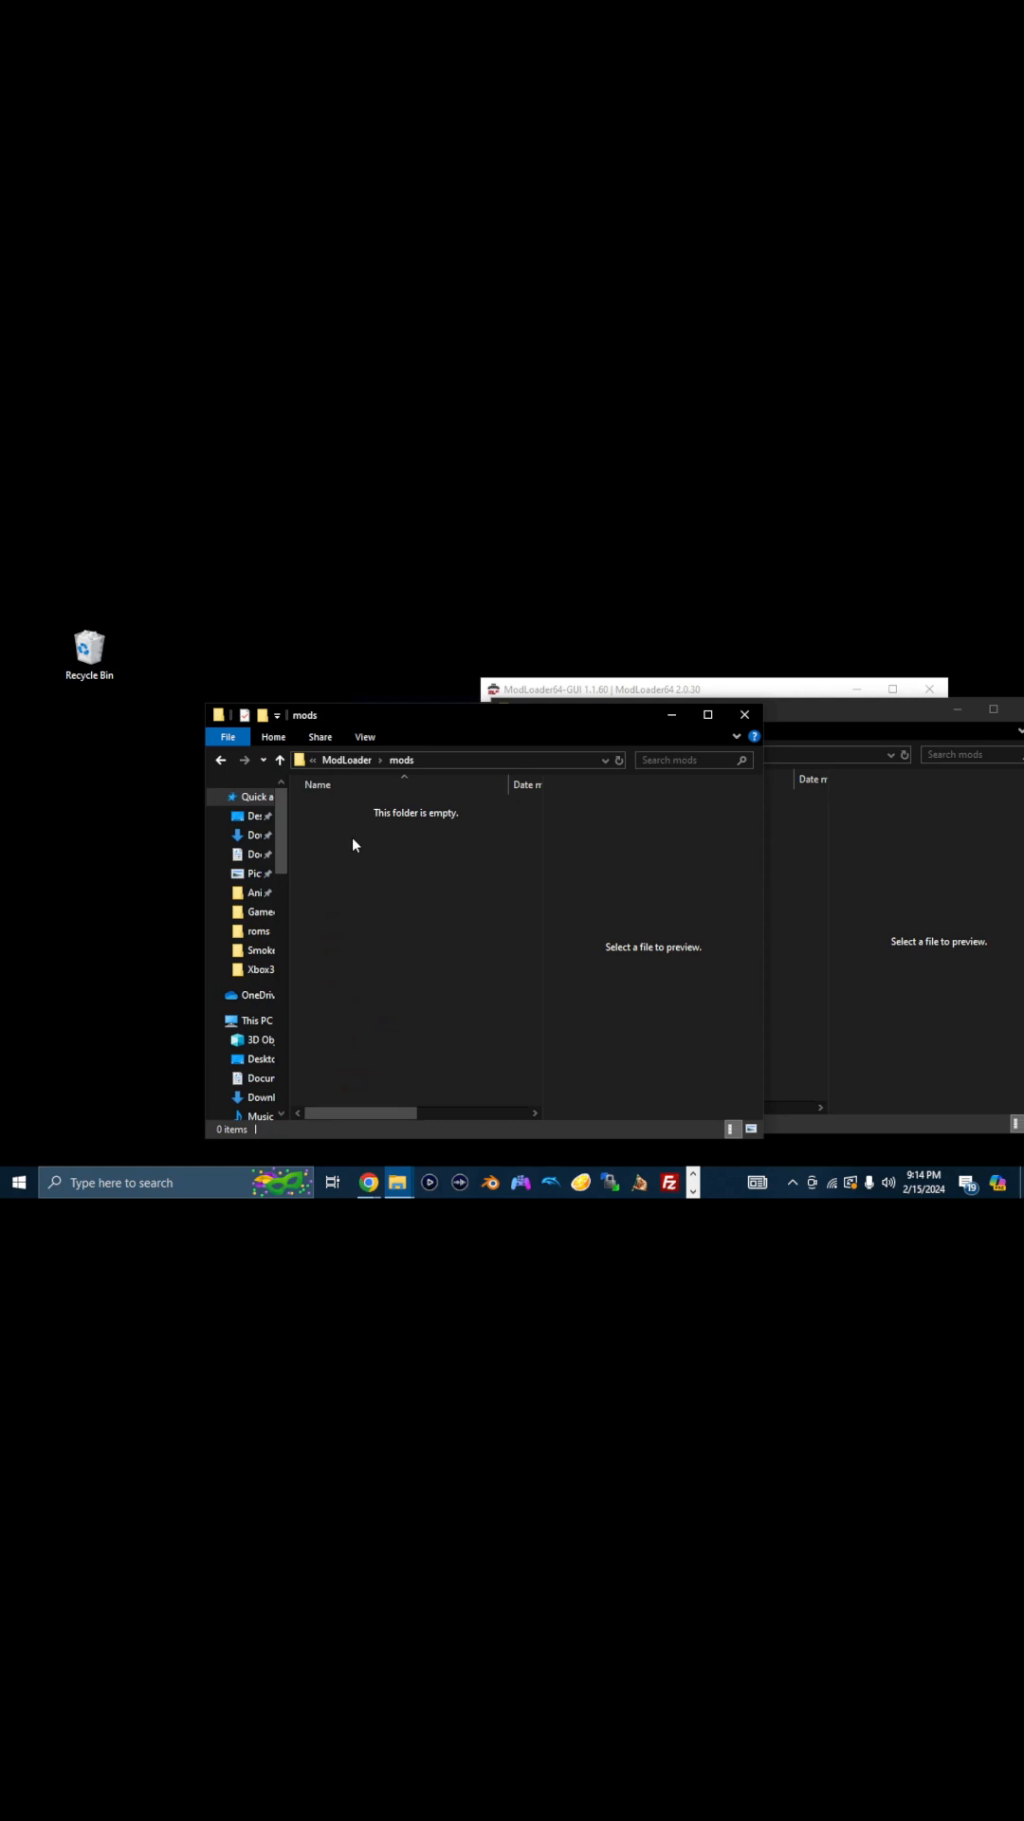
pyautogui.rightClick(354, 844)
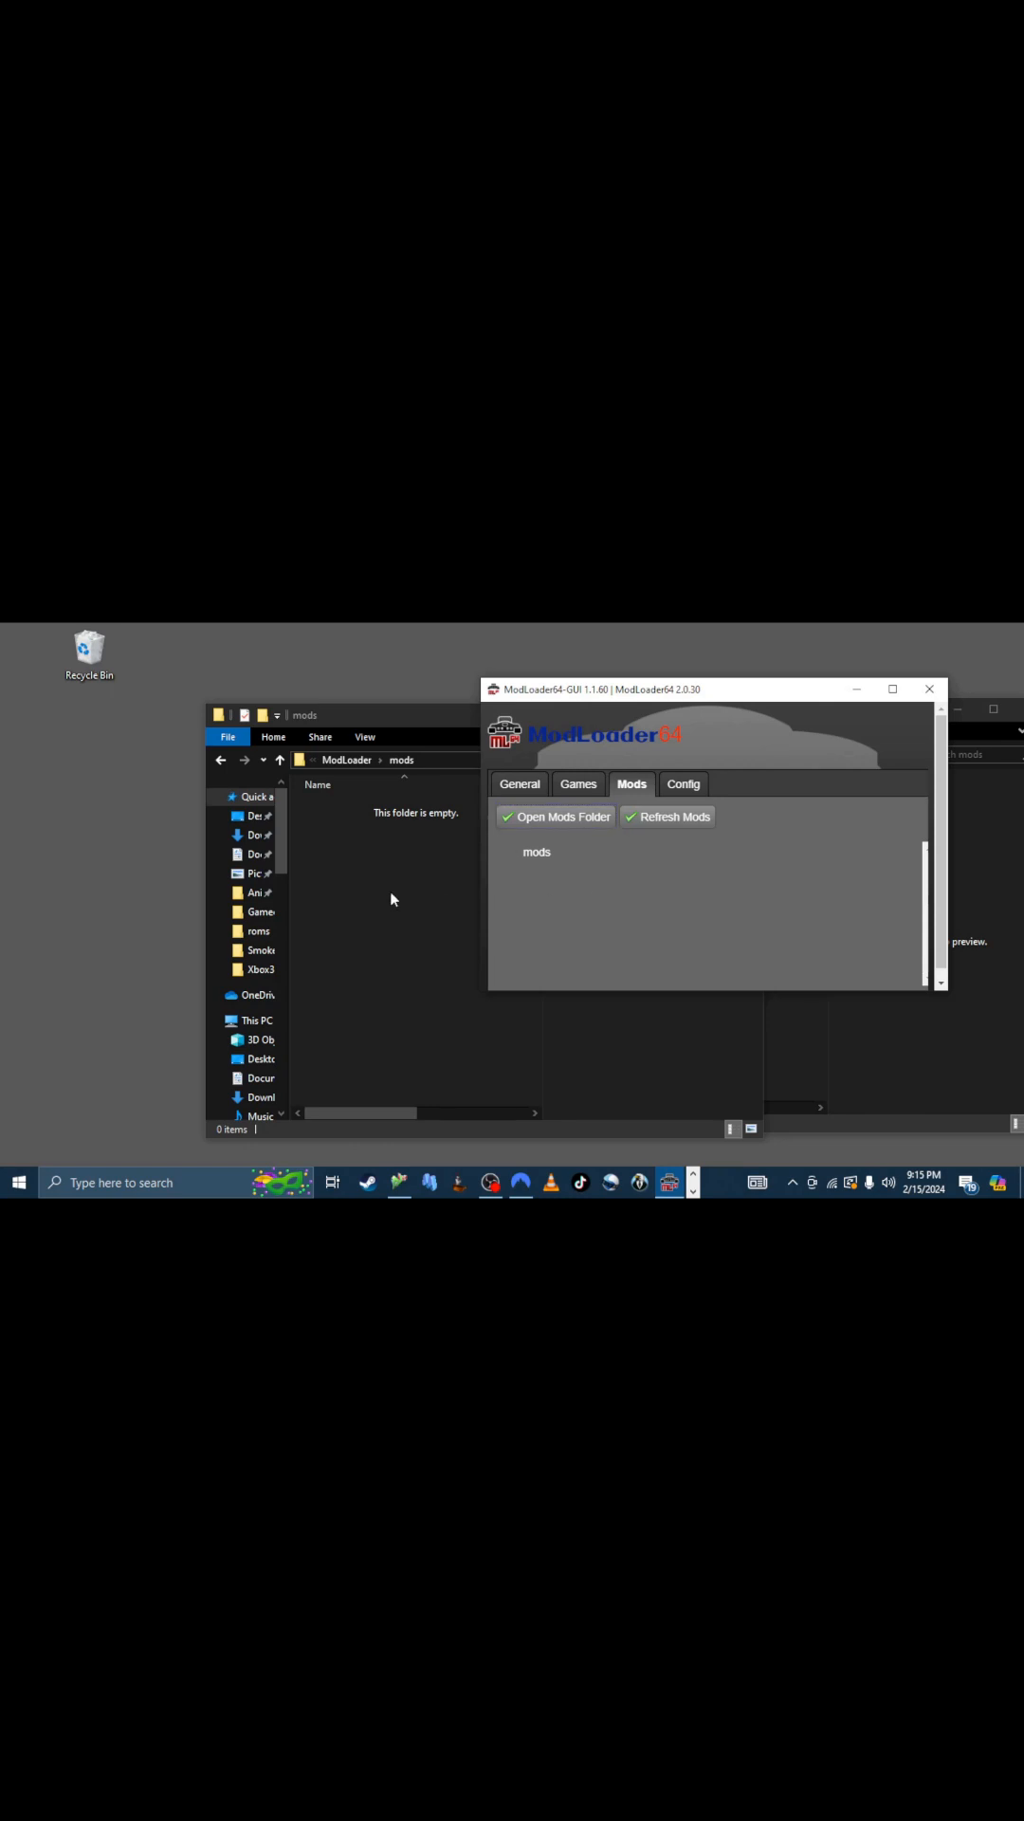
# Create a new folder named Costumes inside the mods folder.
pyautogui.rightClick(391, 899)
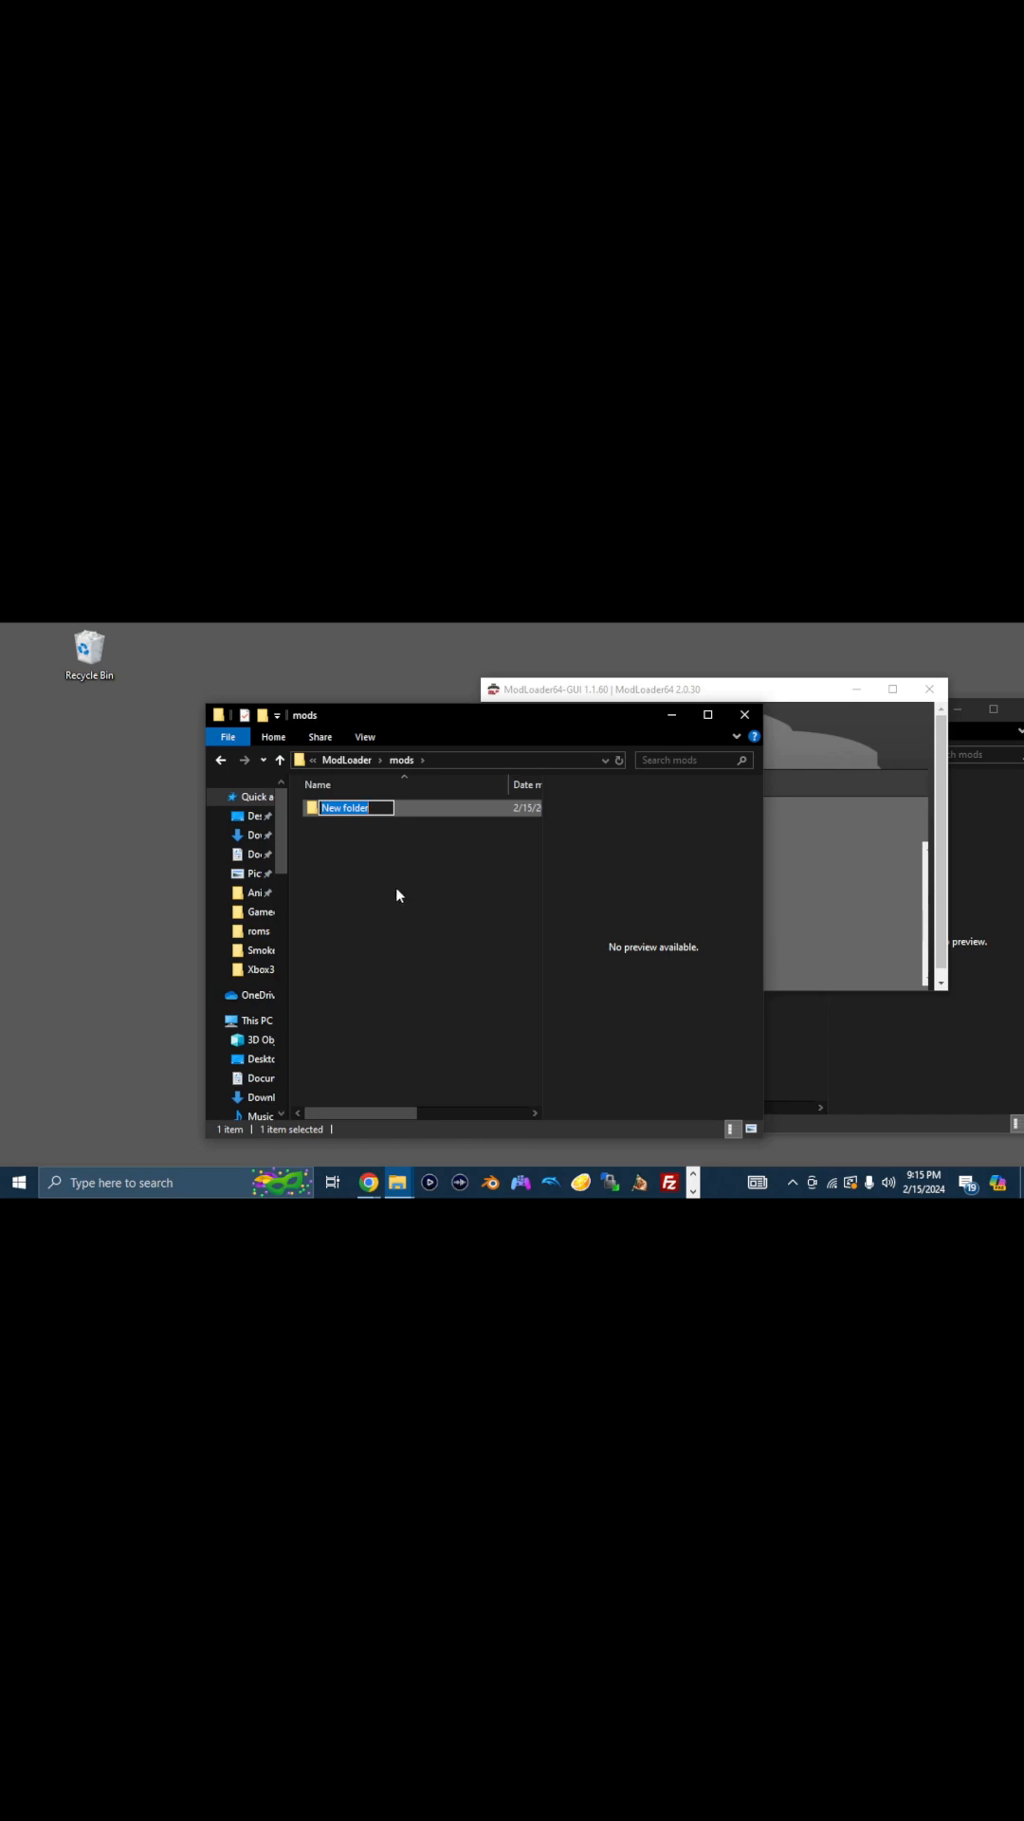
pyautogui.write('Costumes')
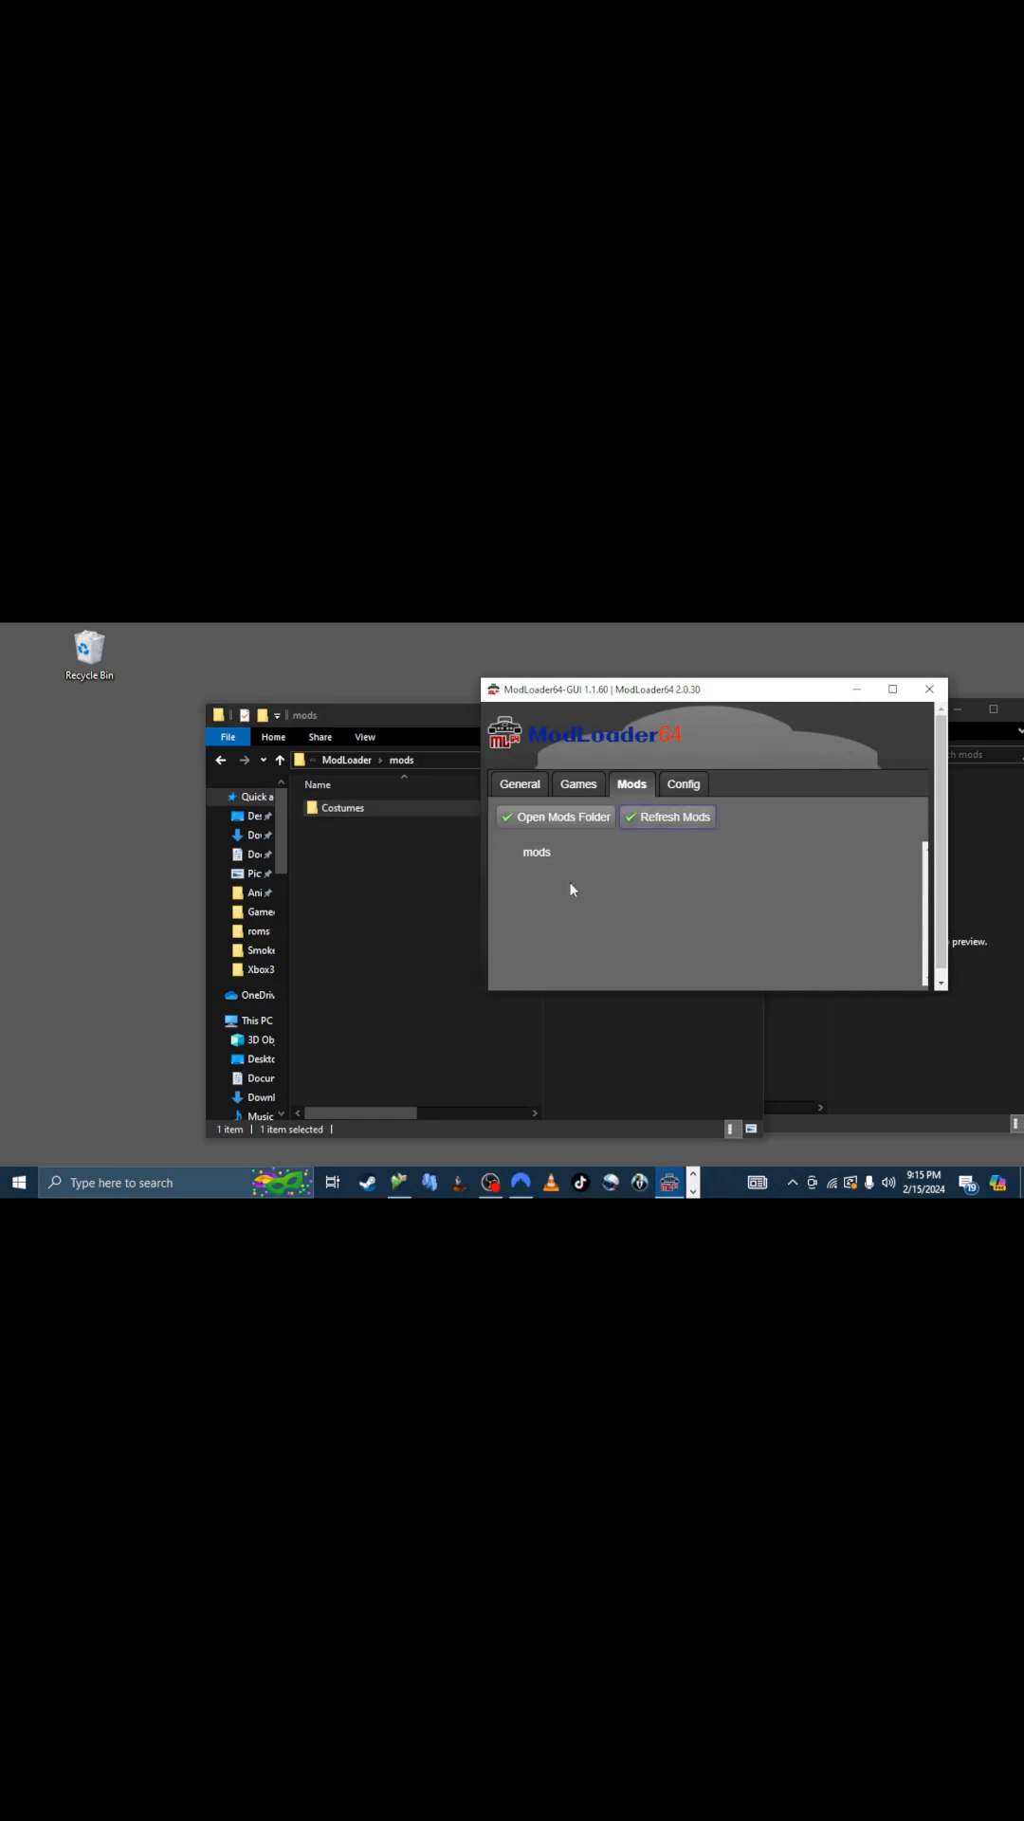
pyautogui.moveTo(523, 888)
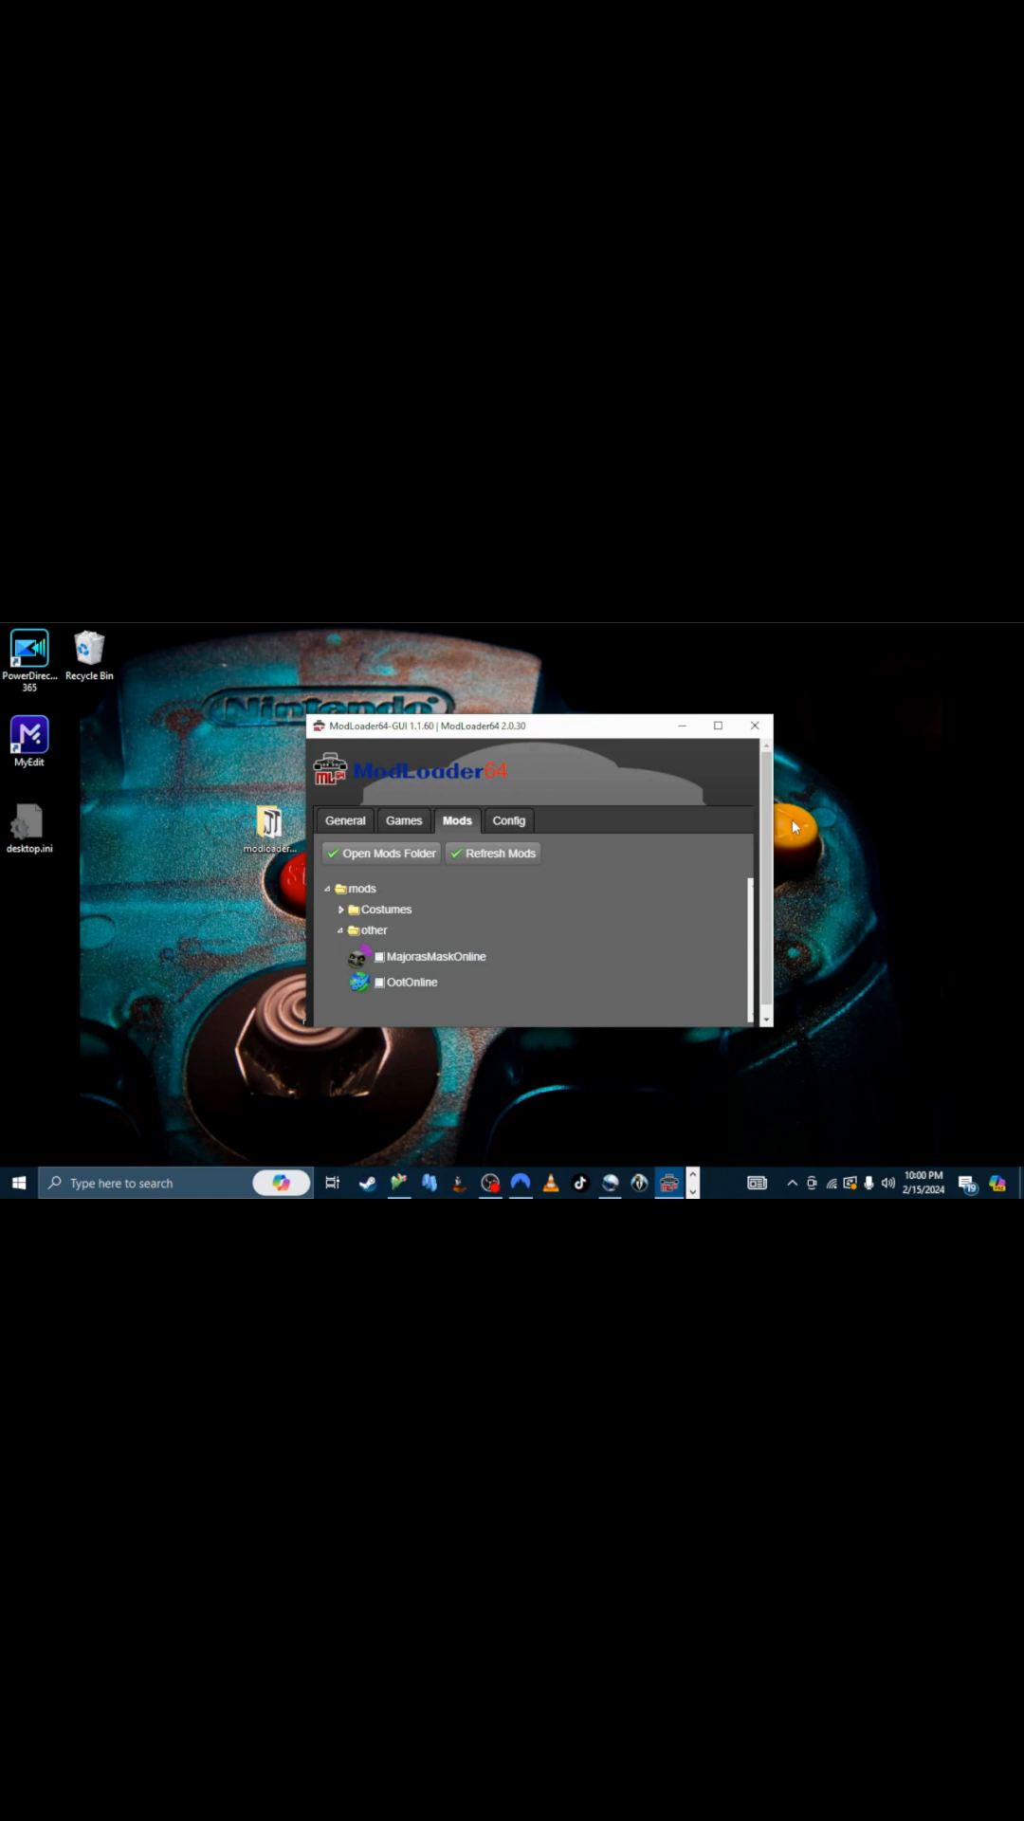
pyautogui.click(383, 852)
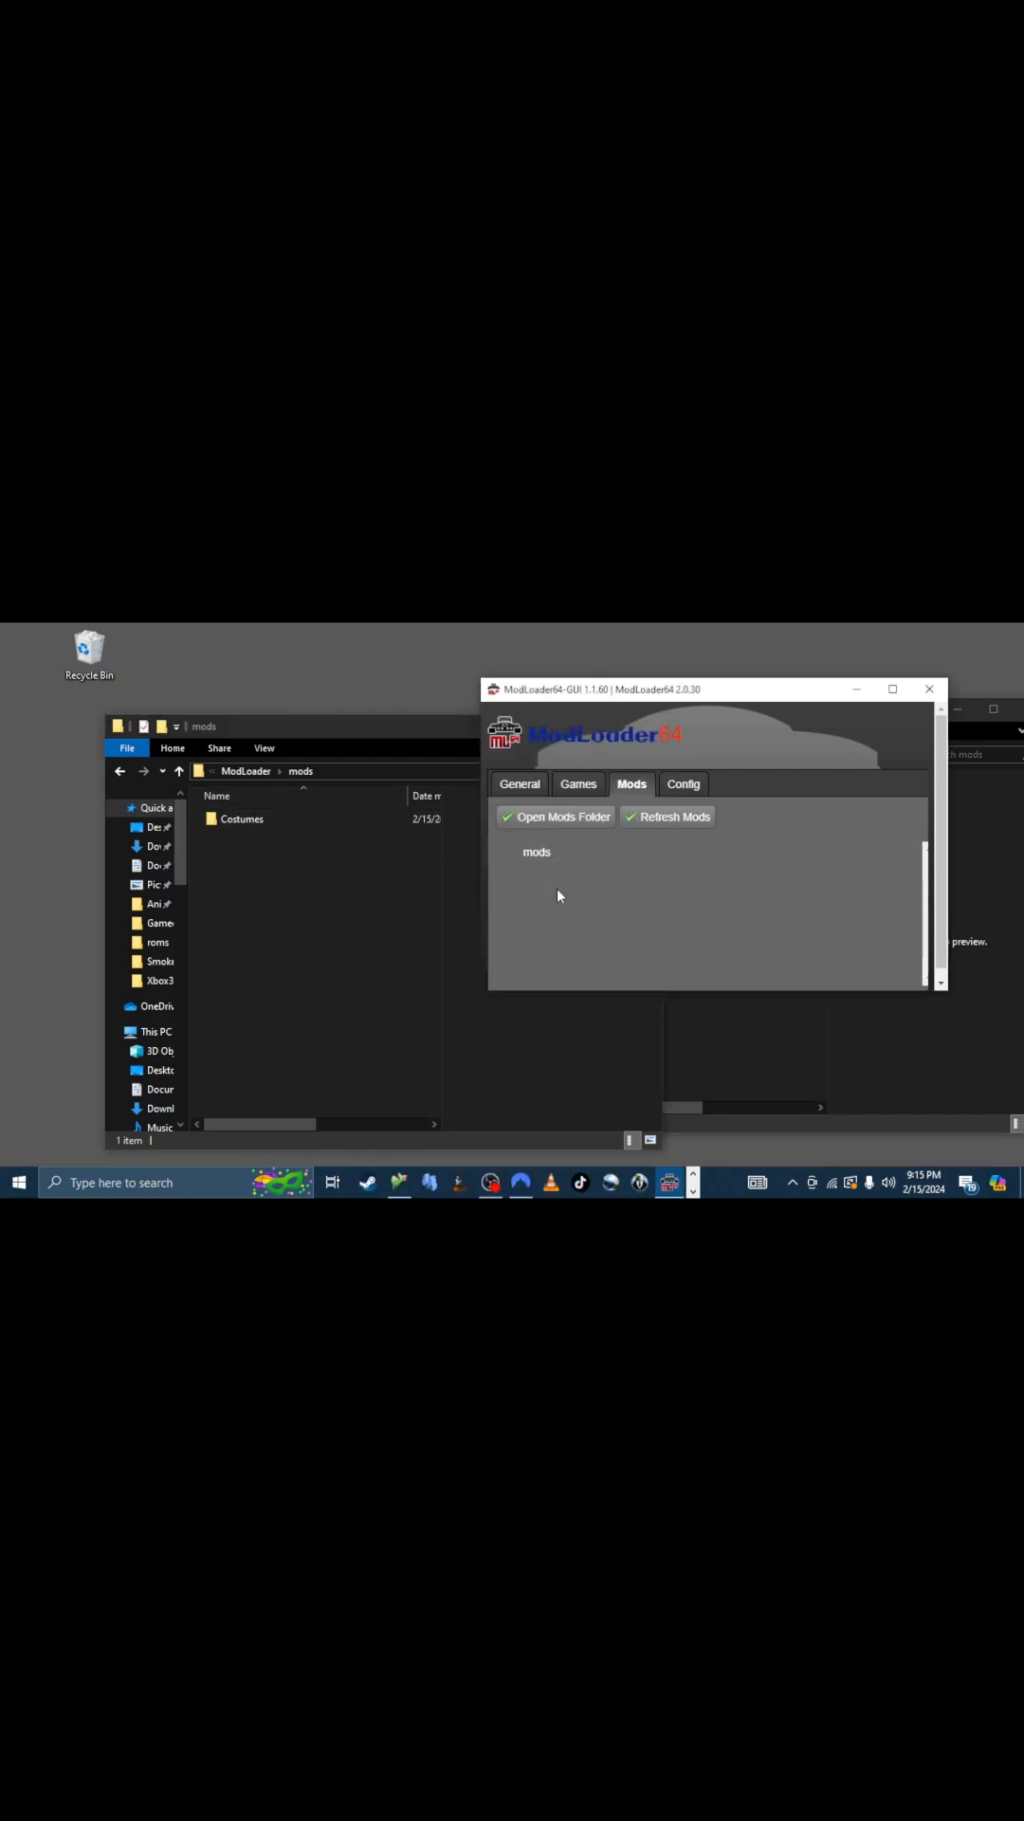
pyautogui.moveTo(528, 918)
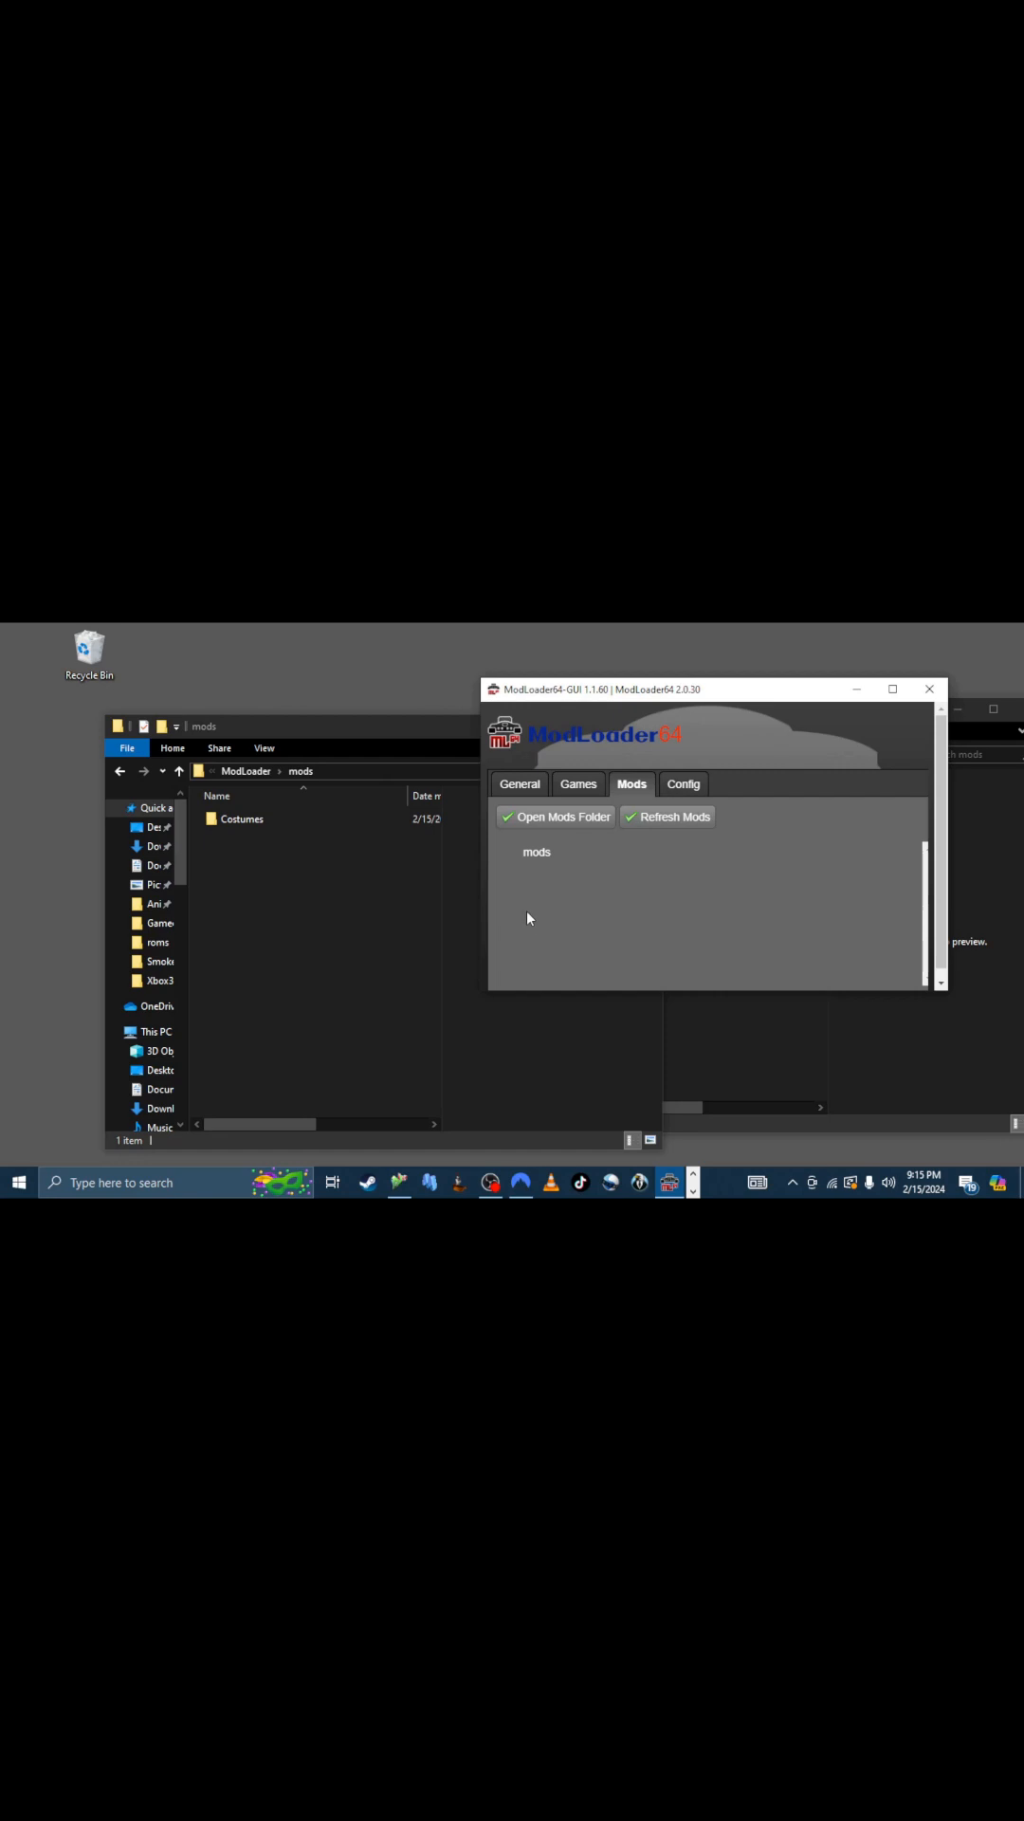
pyautogui.moveTo(609, 928)
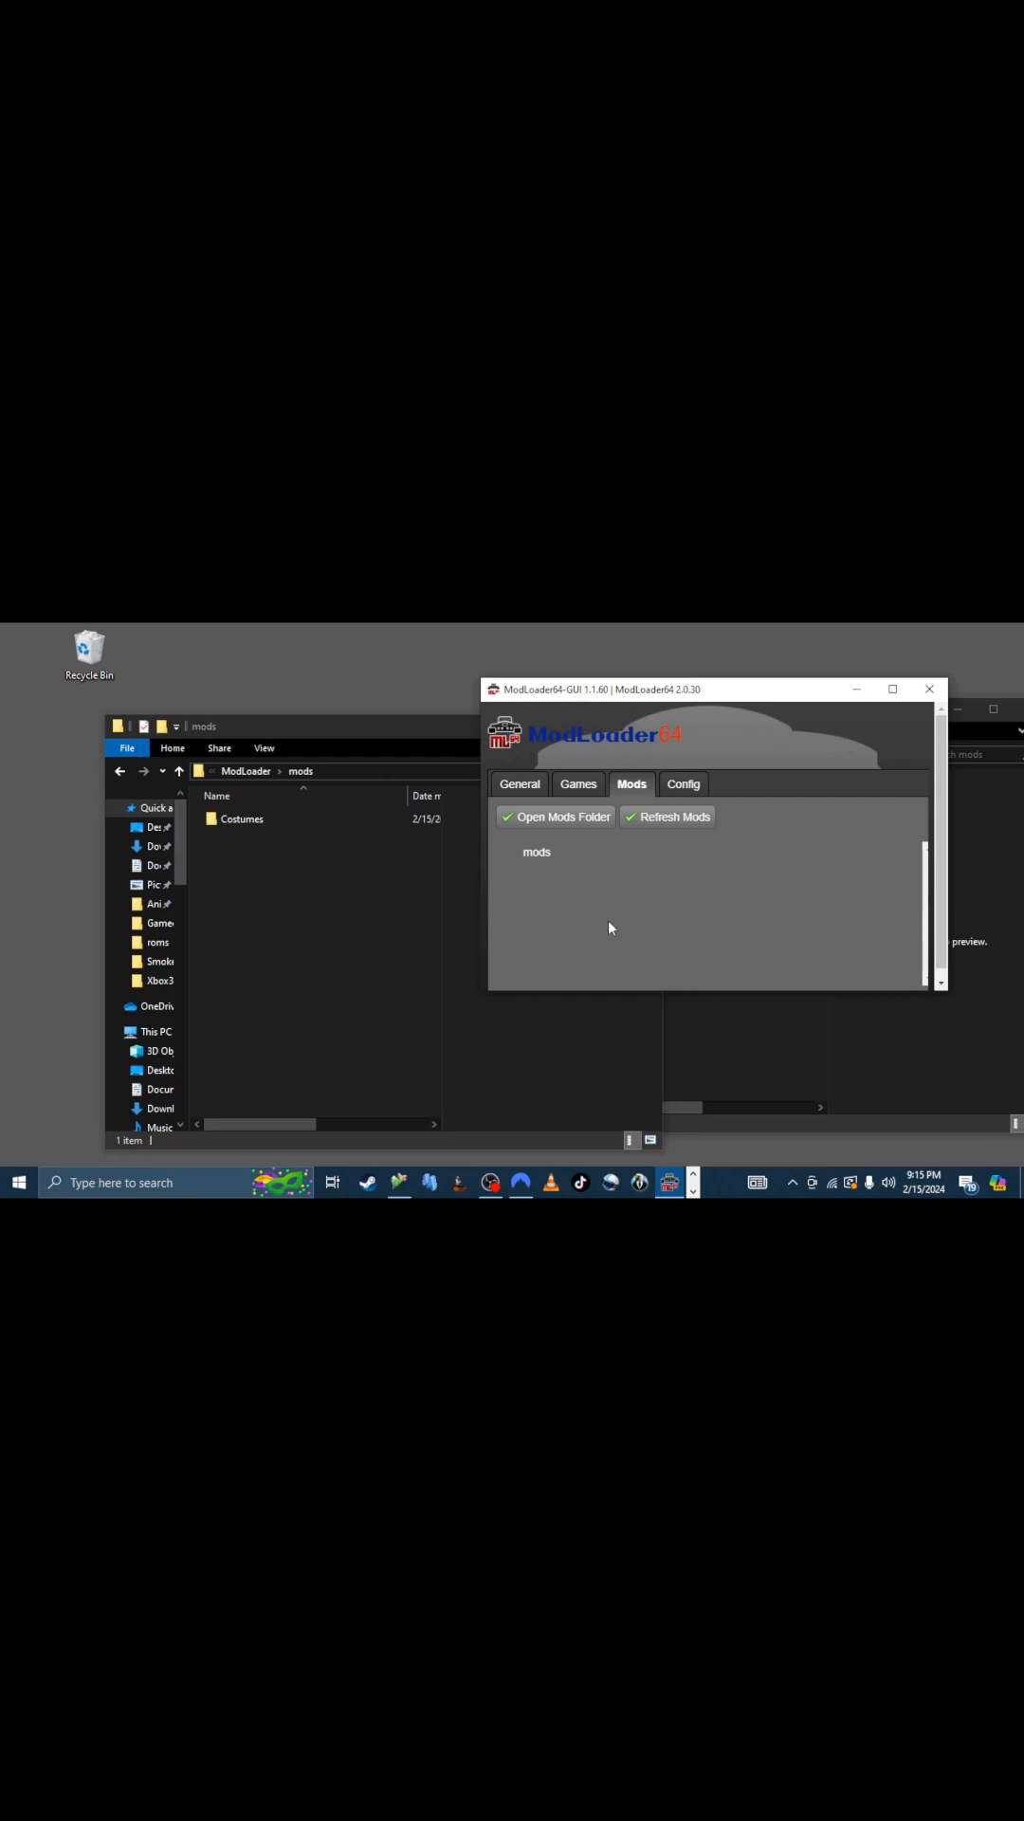
pyautogui.moveTo(602, 928)
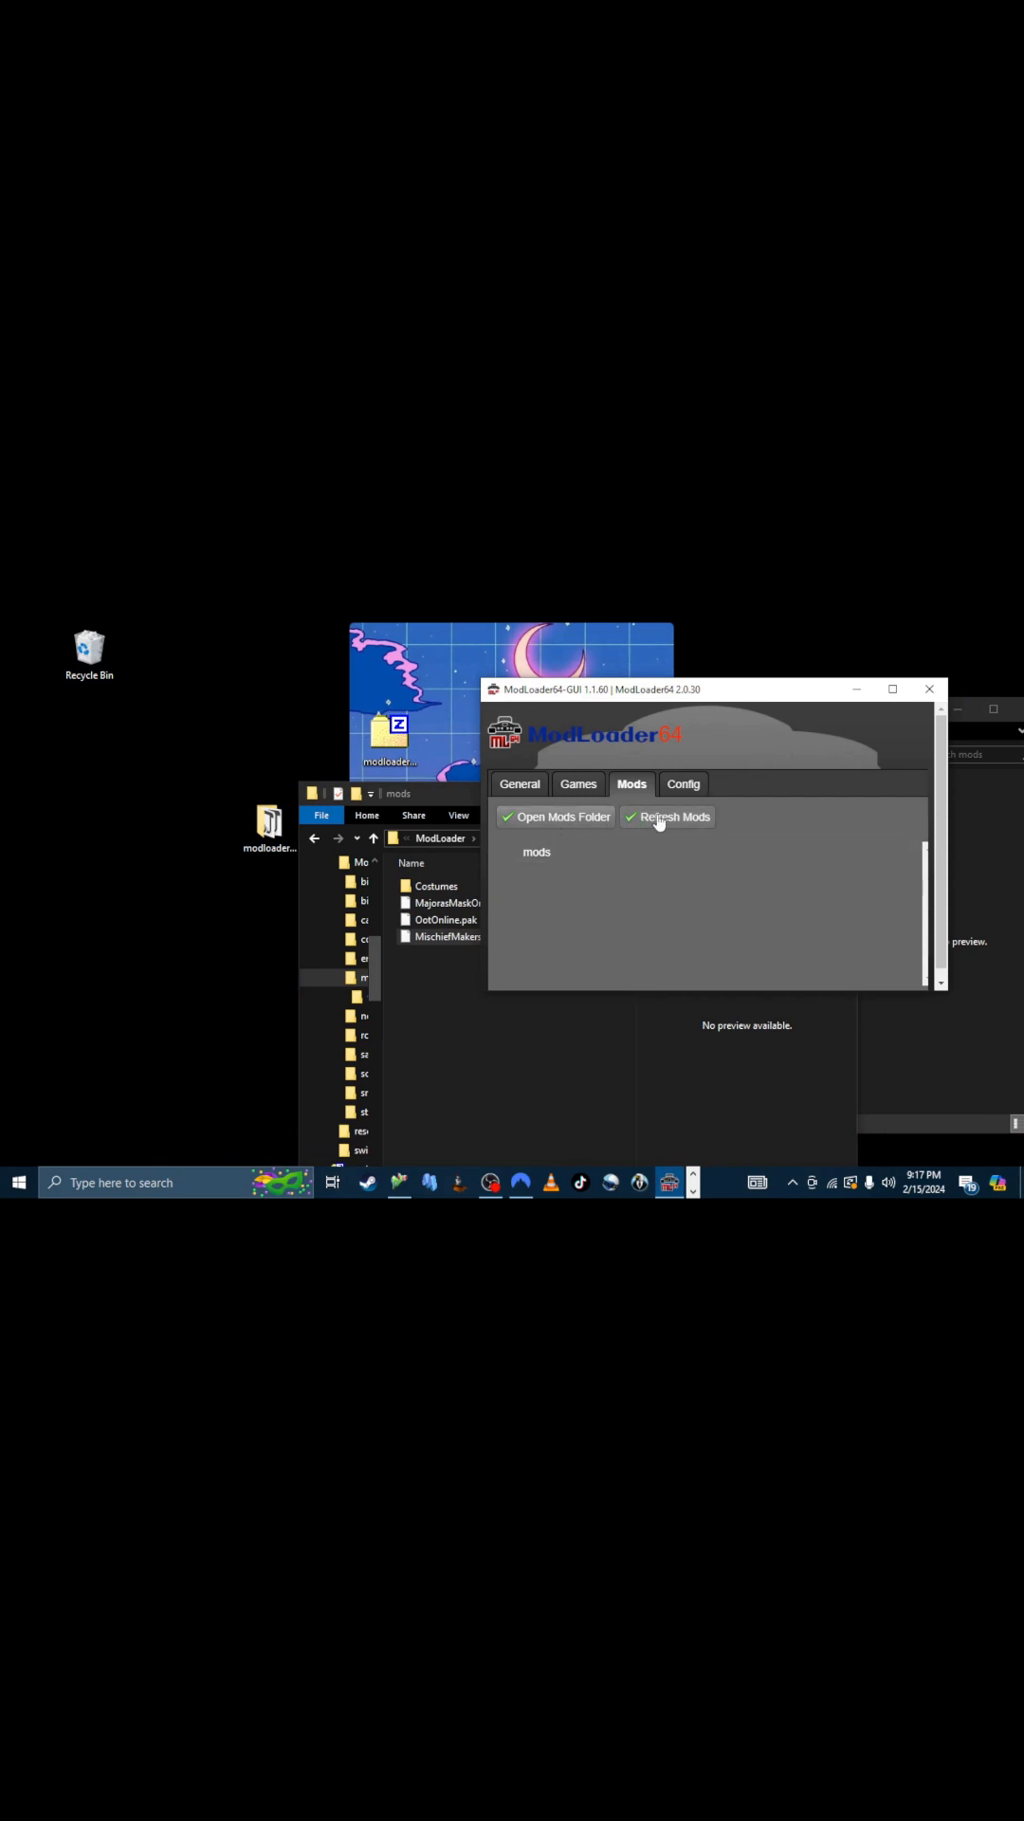
# Refresh Mods so MajorasMaskOnline, MischiefMakersOnline and OotOnline are listed.
pyautogui.click(668, 816)
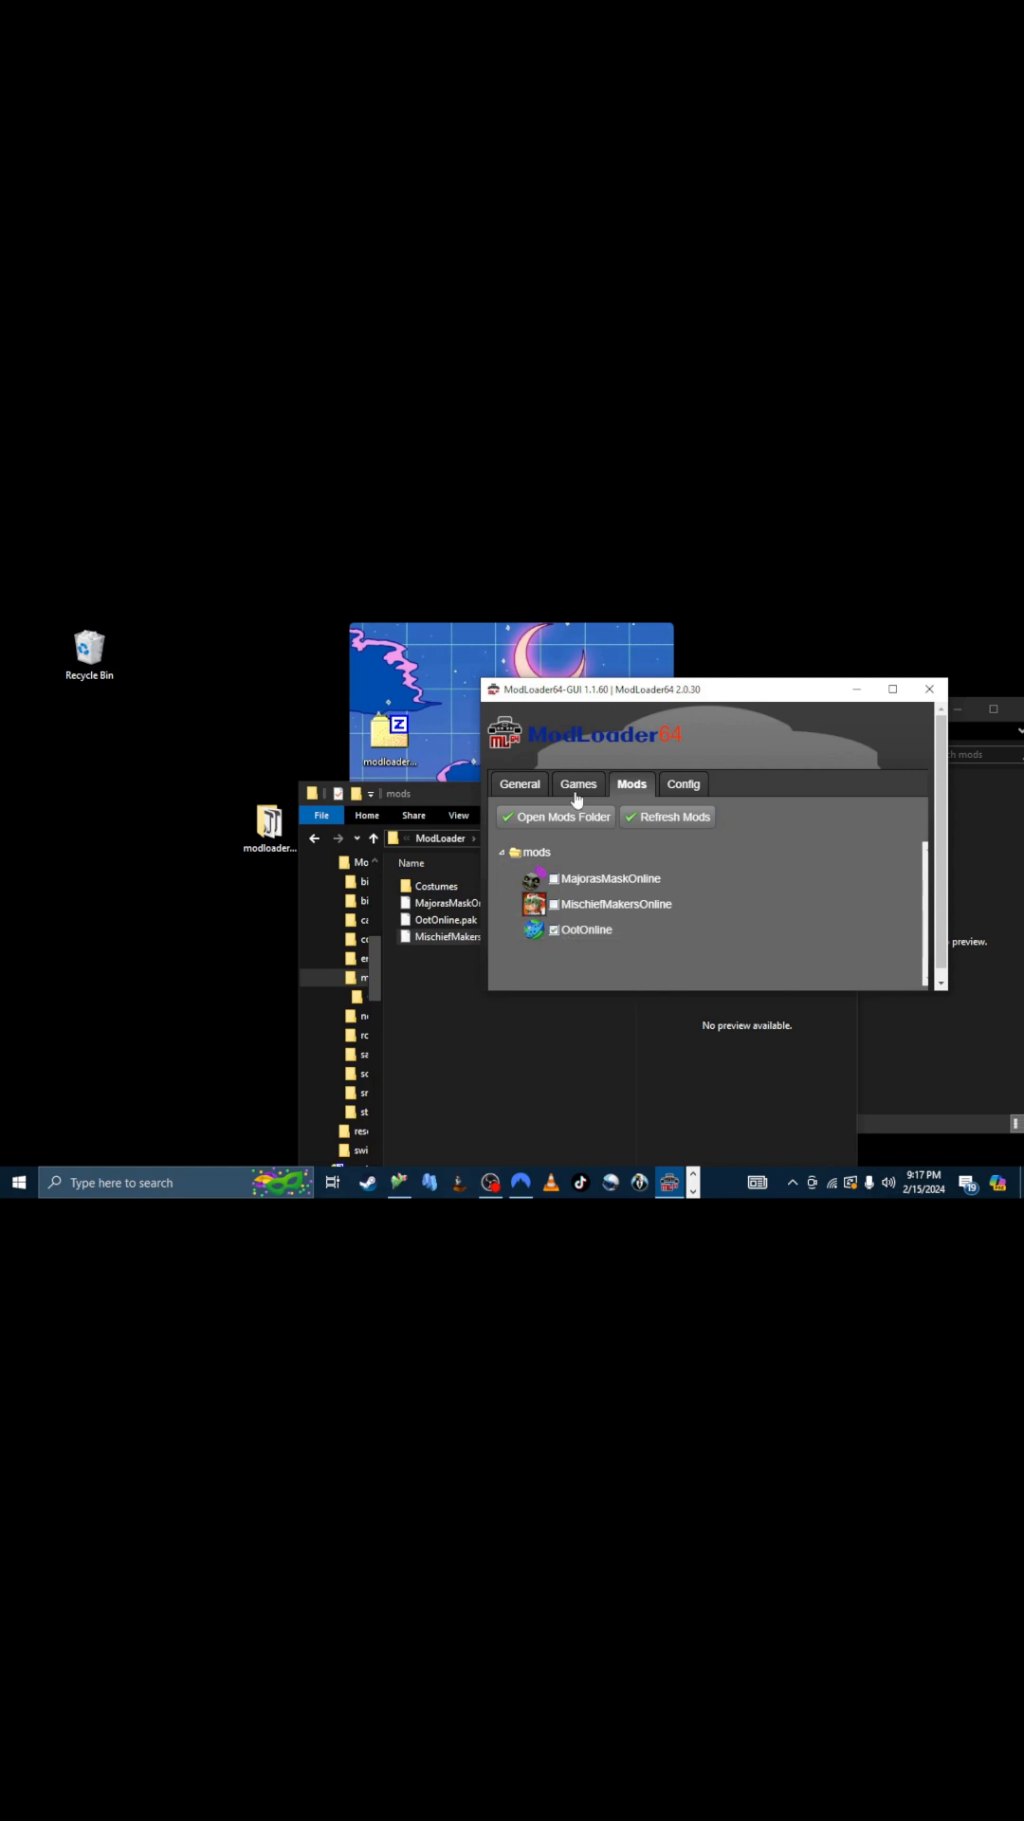
pyautogui.click(584, 930)
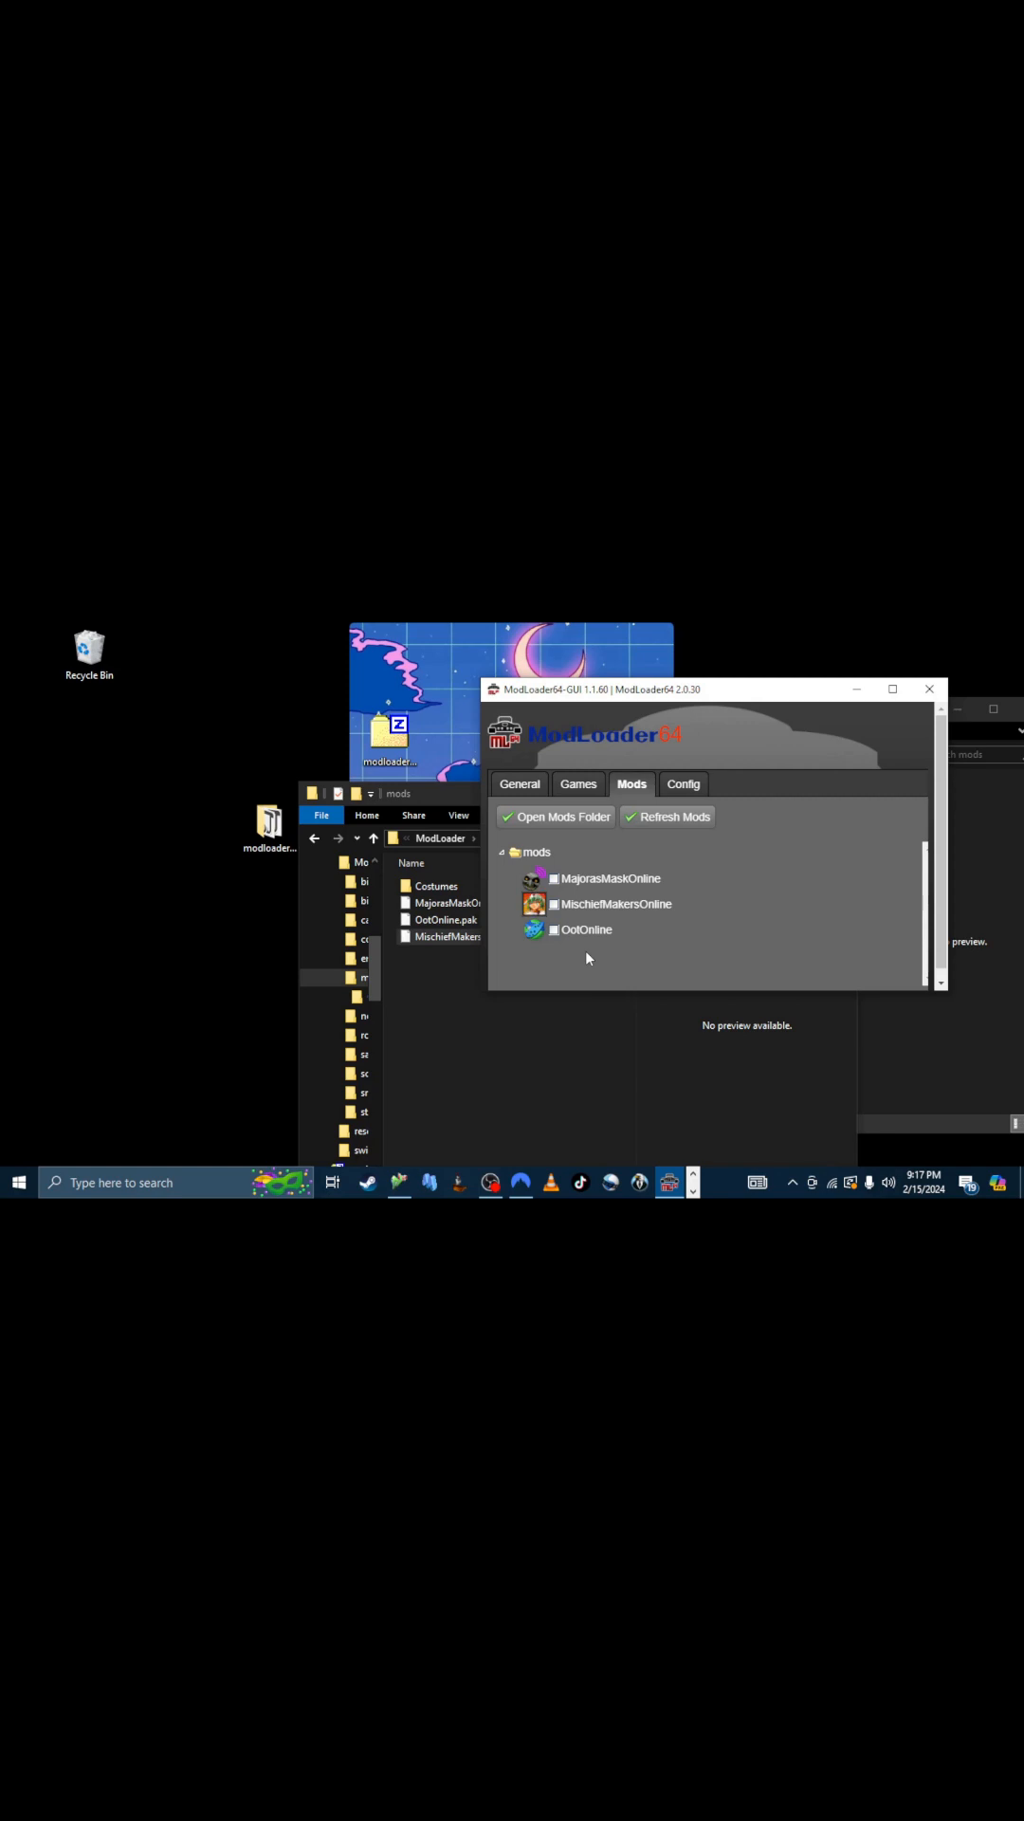
# Show the General login settings and toggle Offline Mode on and back off.
pyautogui.click(520, 784)
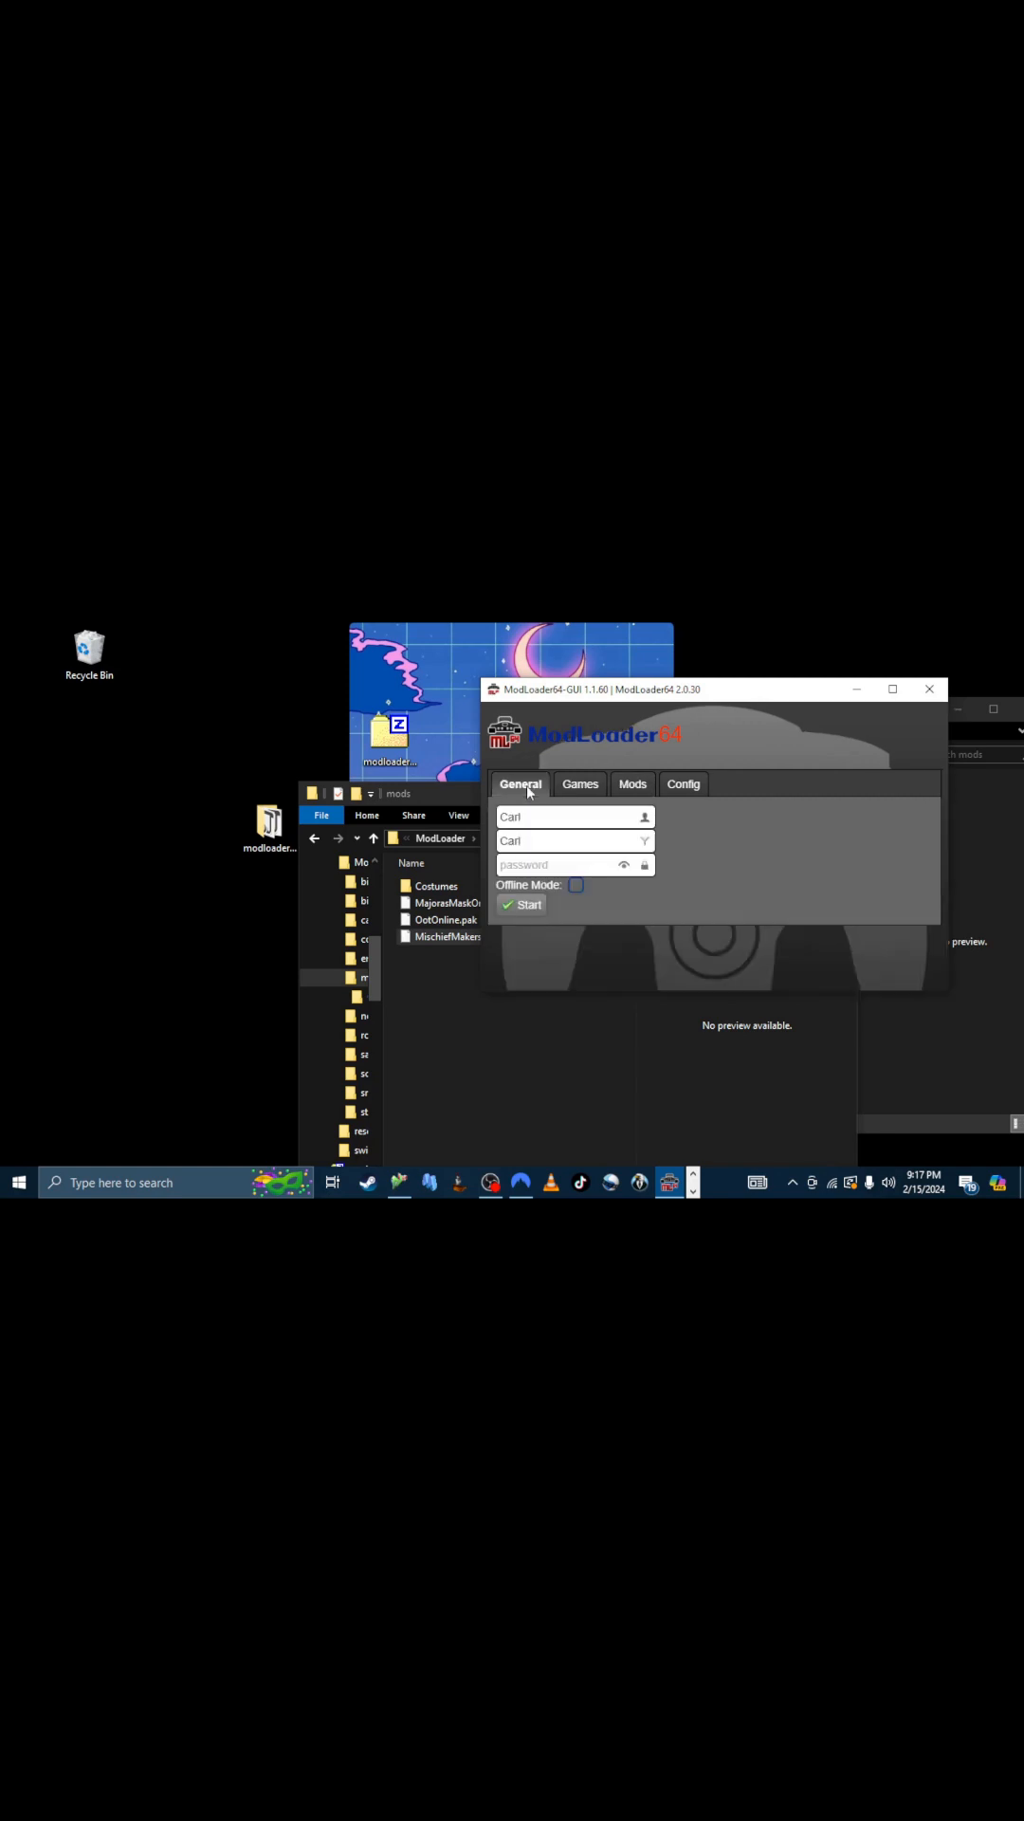
pyautogui.click(577, 886)
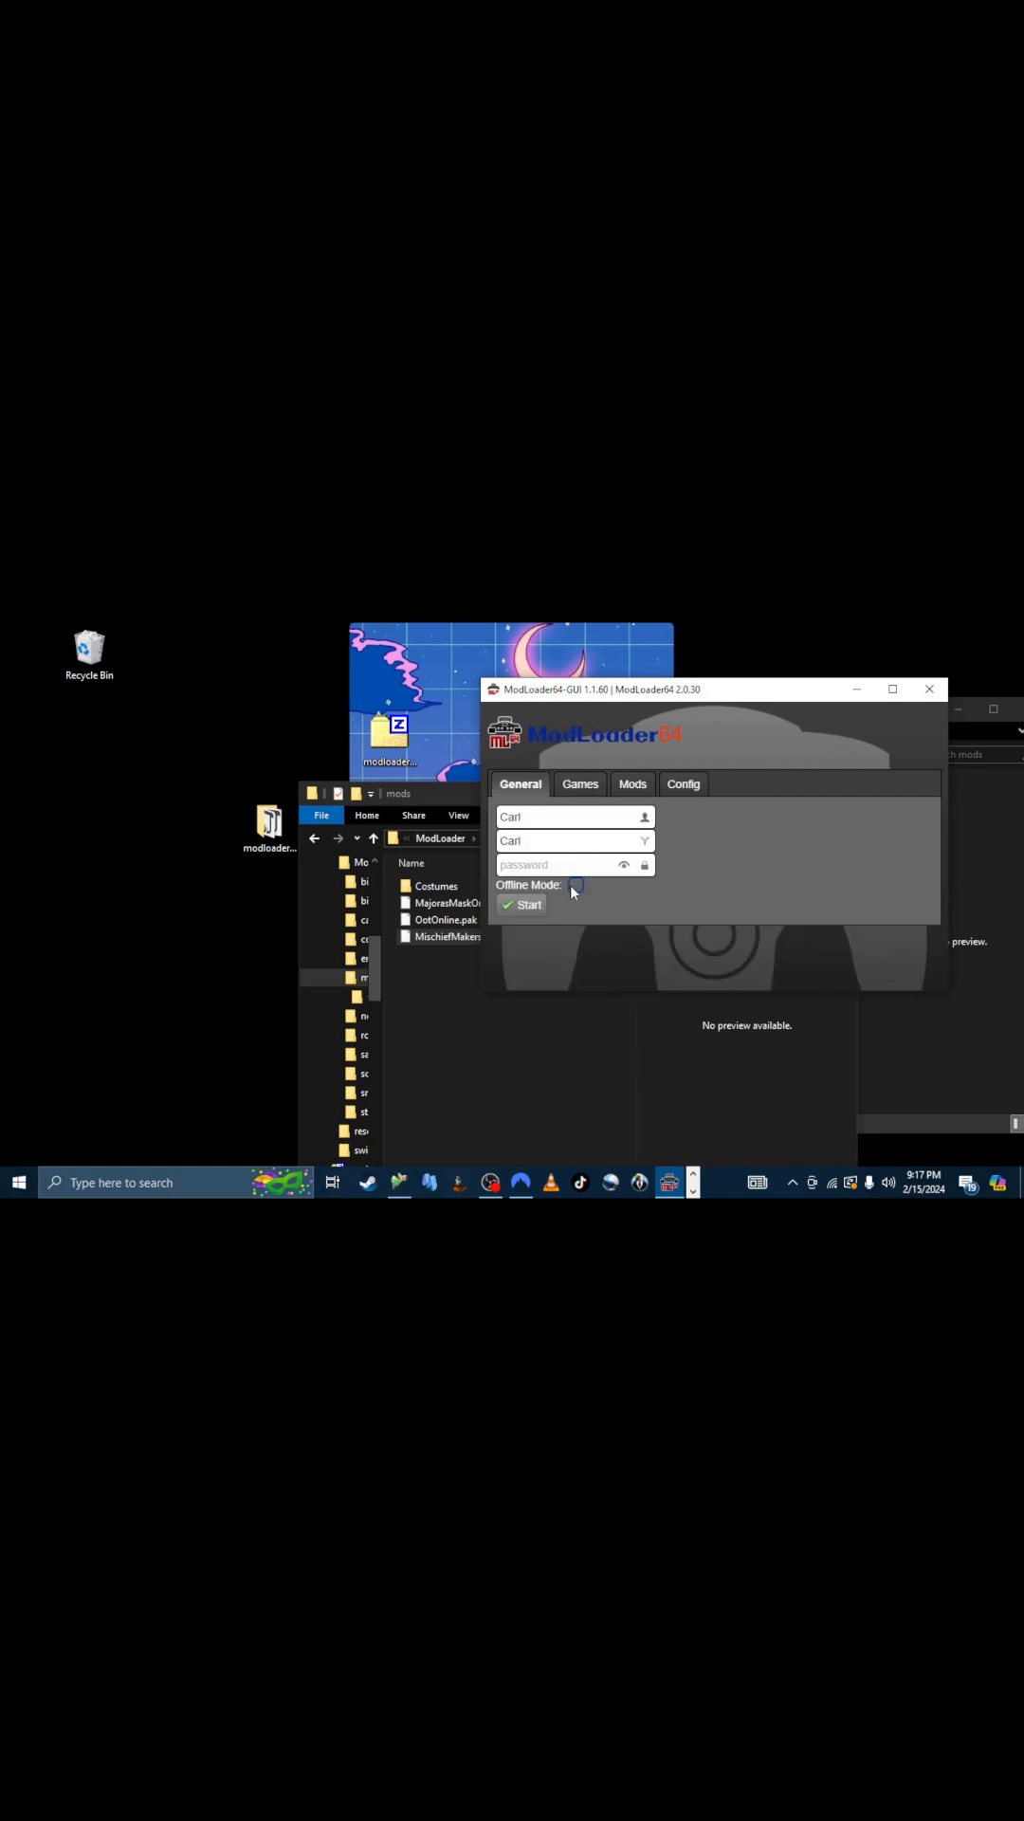
pyautogui.click(577, 886)
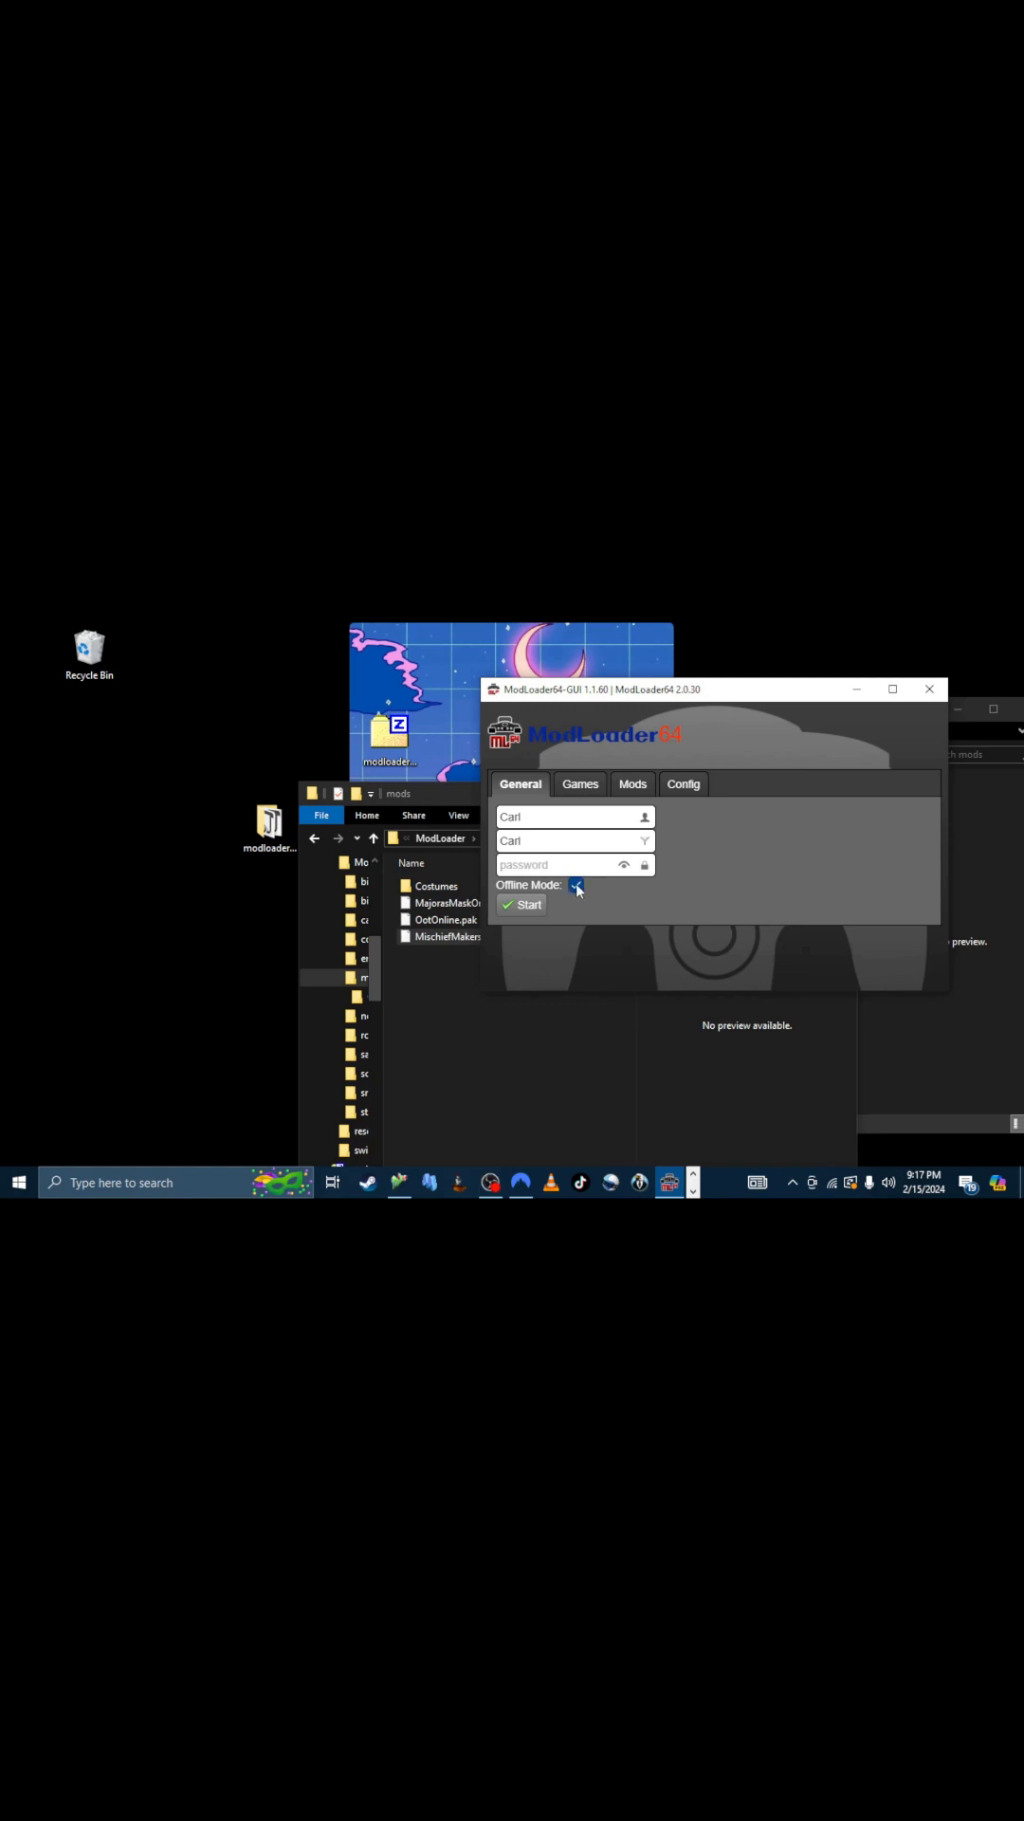
pyautogui.click(575, 886)
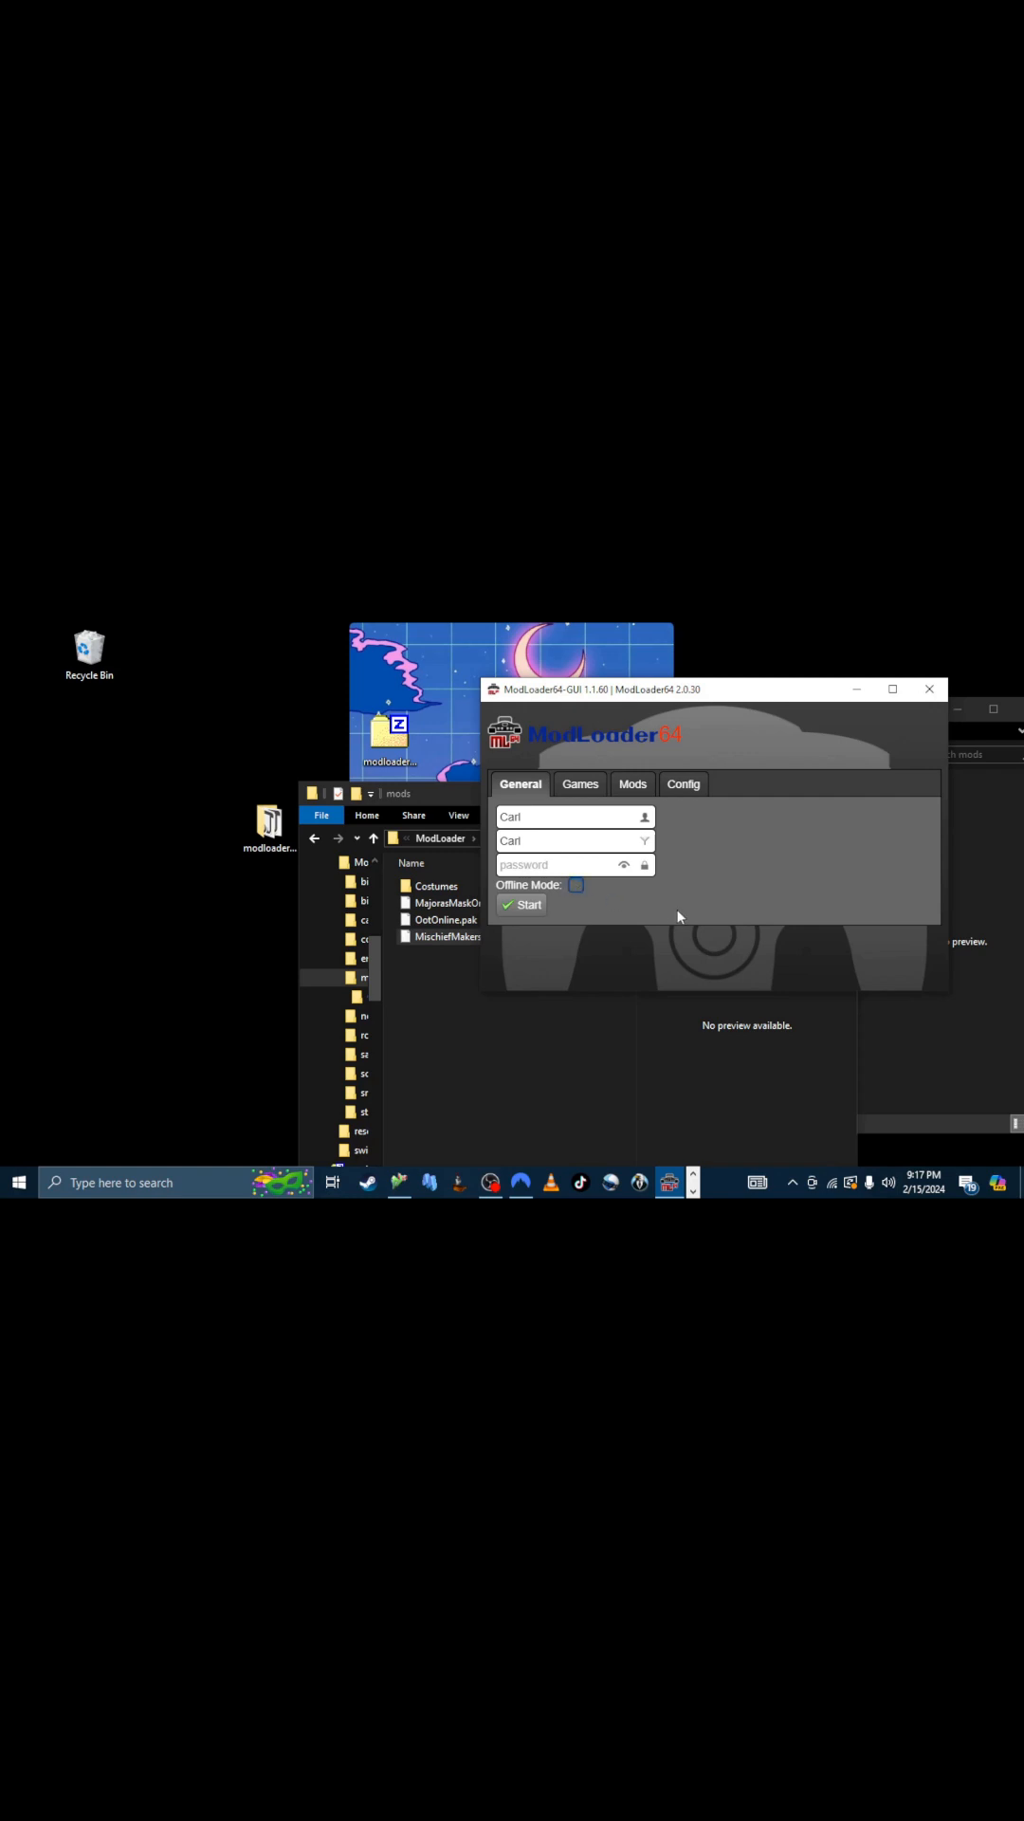
pyautogui.moveTo(669, 907)
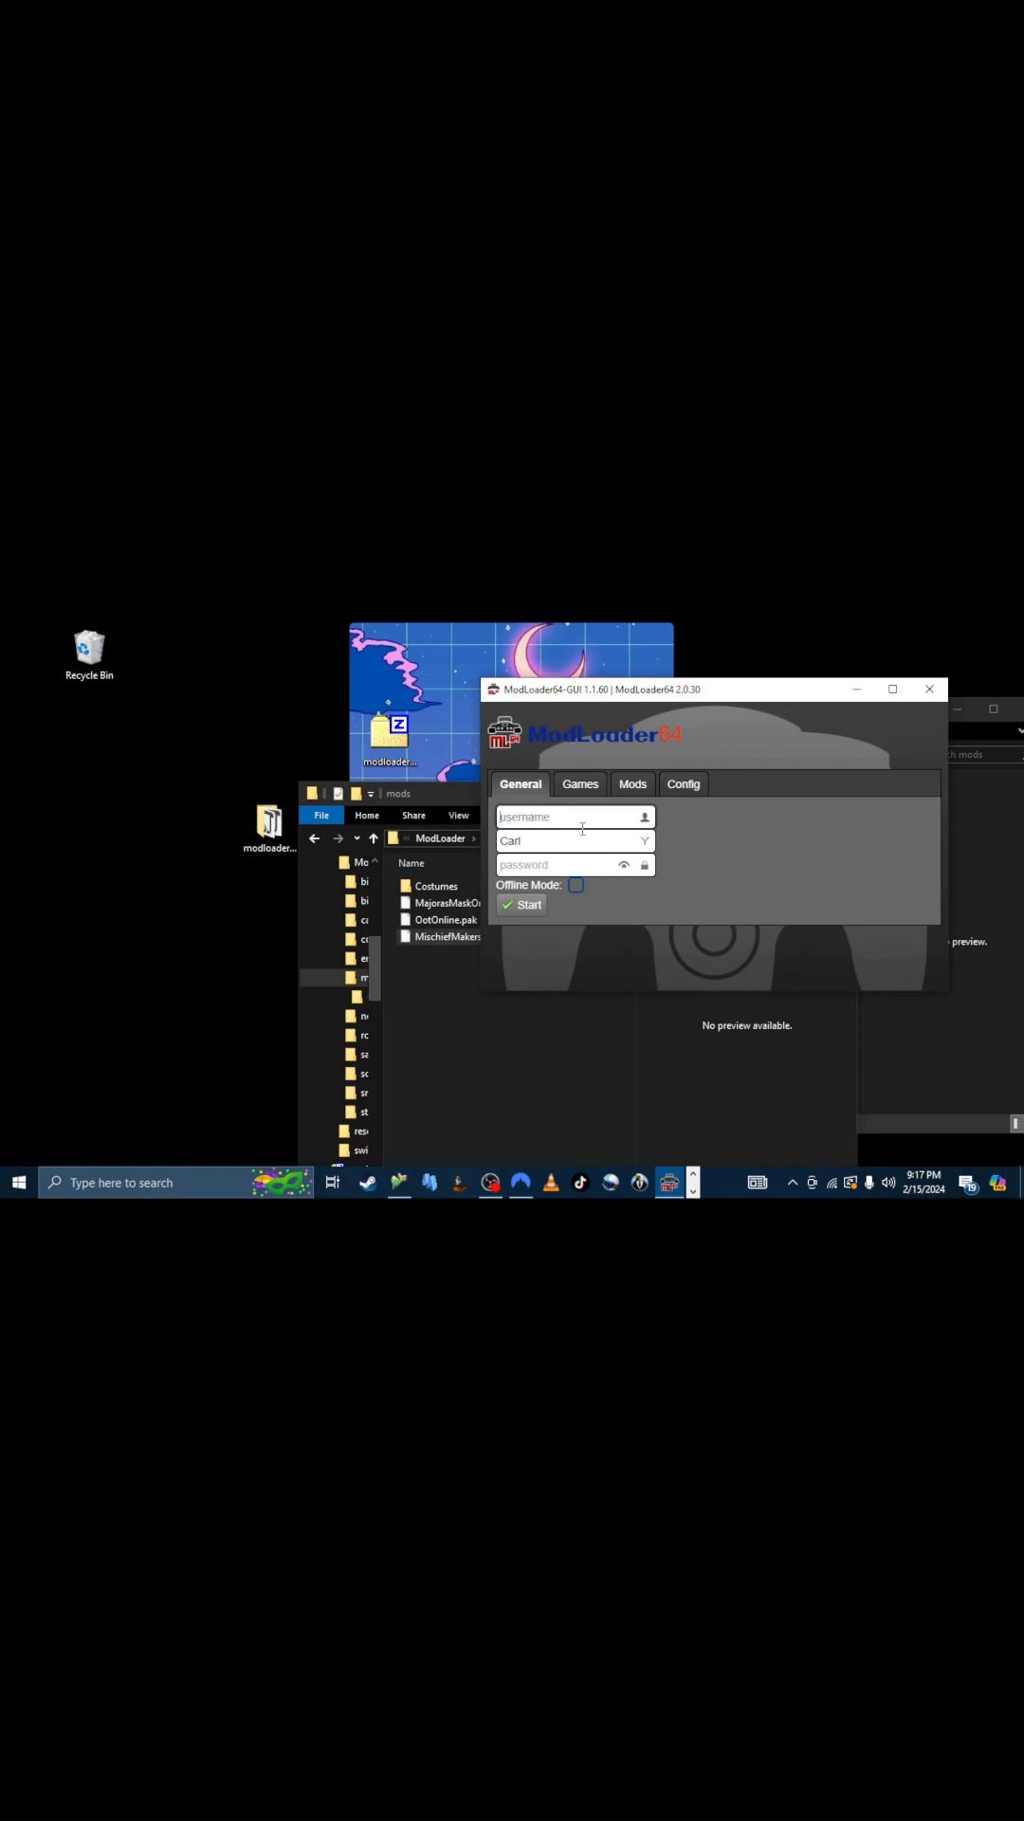
# Enter username 'Smo', room 42069 and a password, revealing and re-hiding the password to check it.
pyautogui.write('Smokesesh')
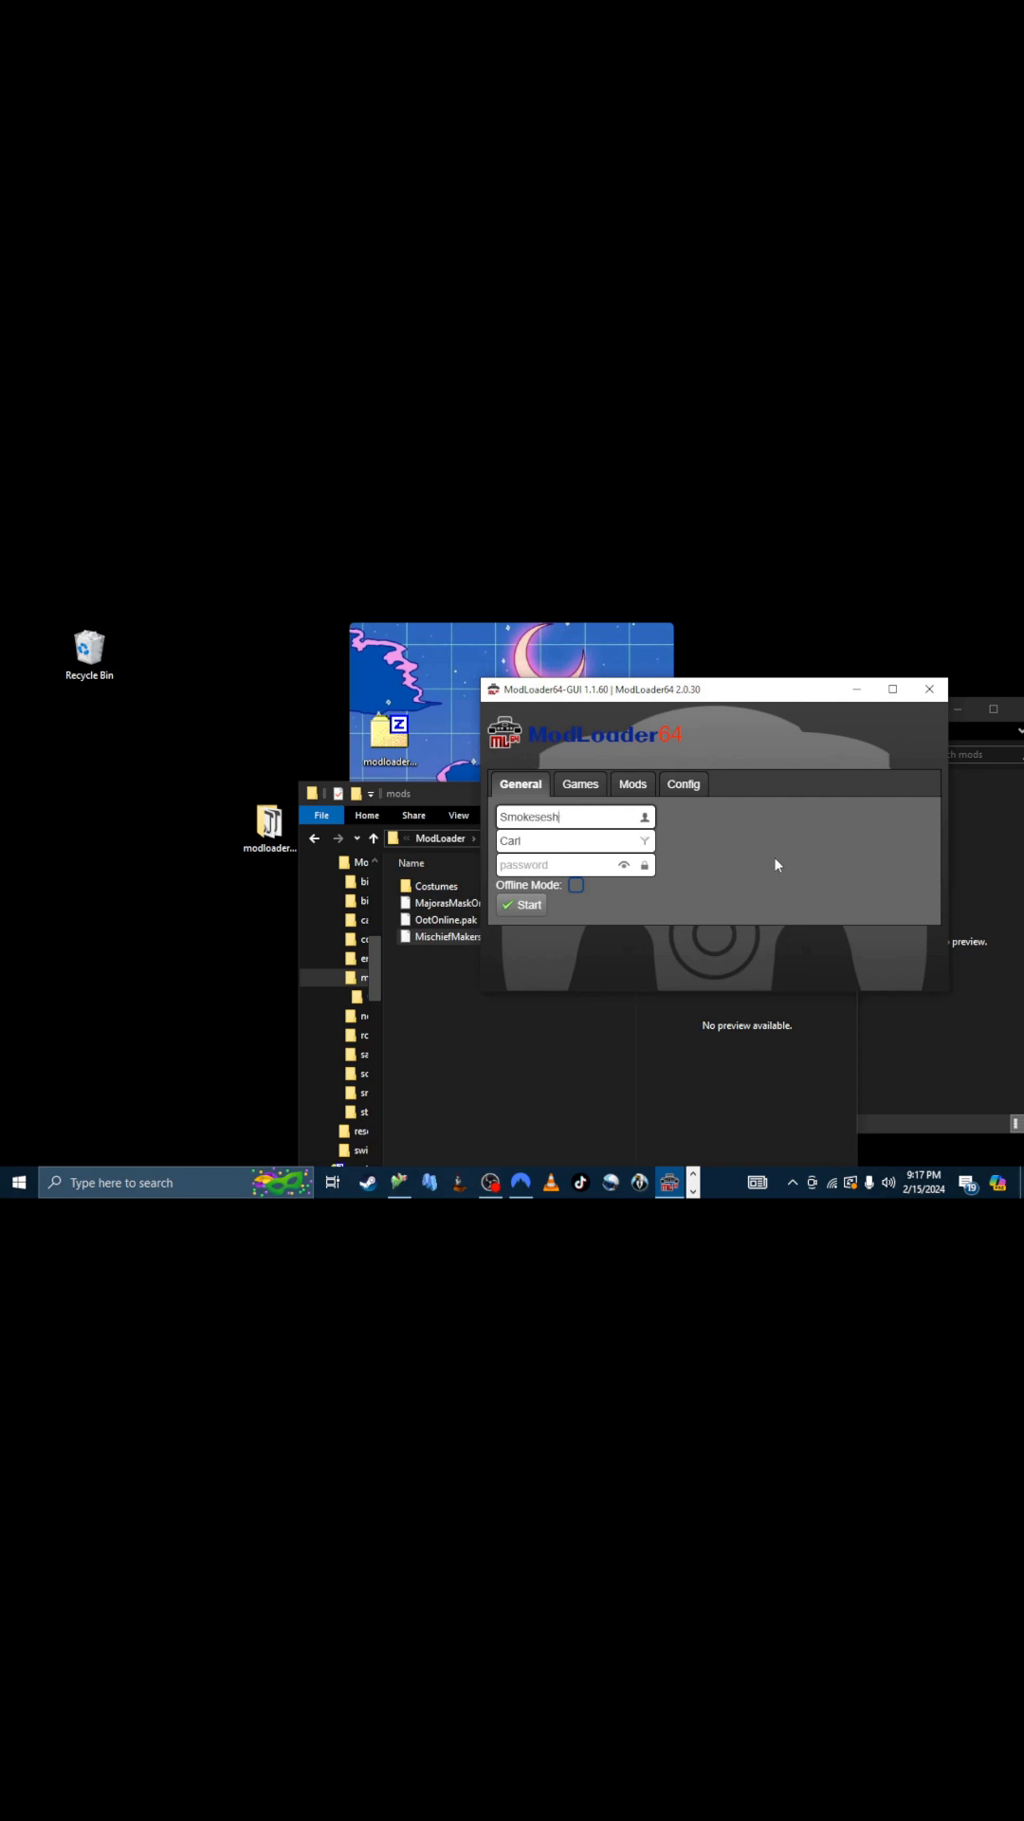
pyautogui.write('42')
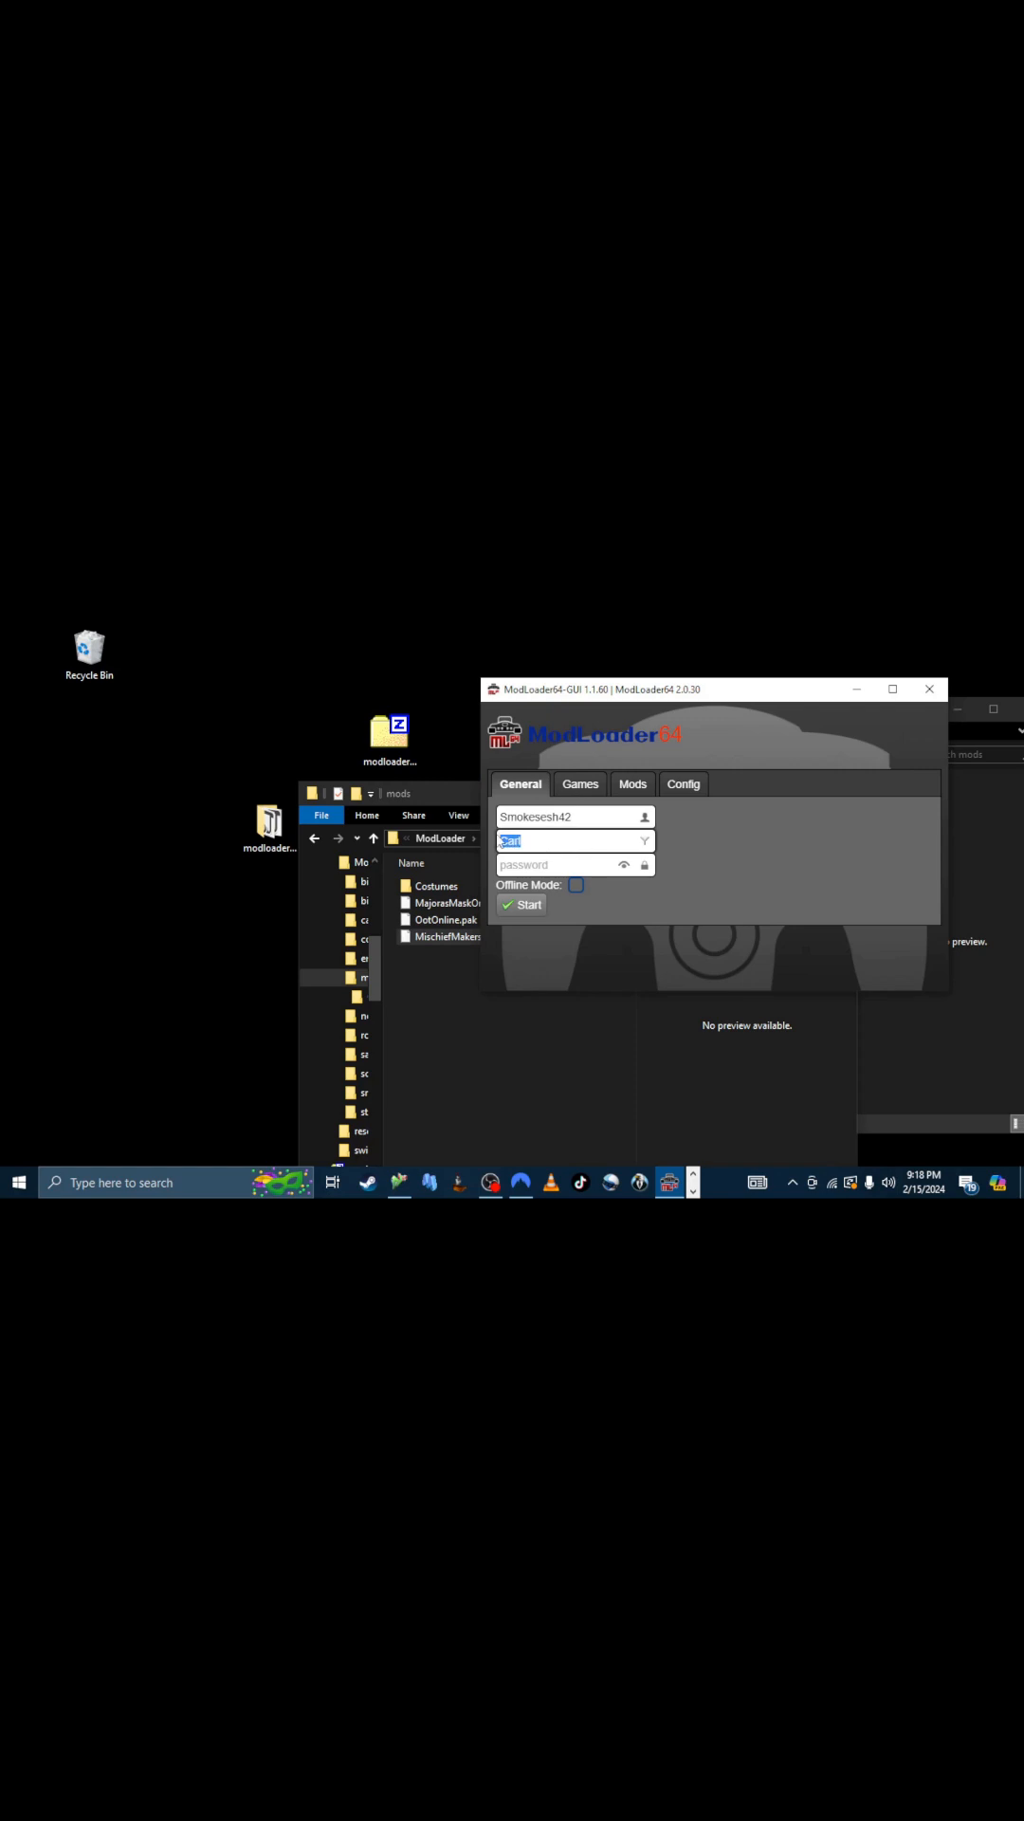
pyautogui.write('4')
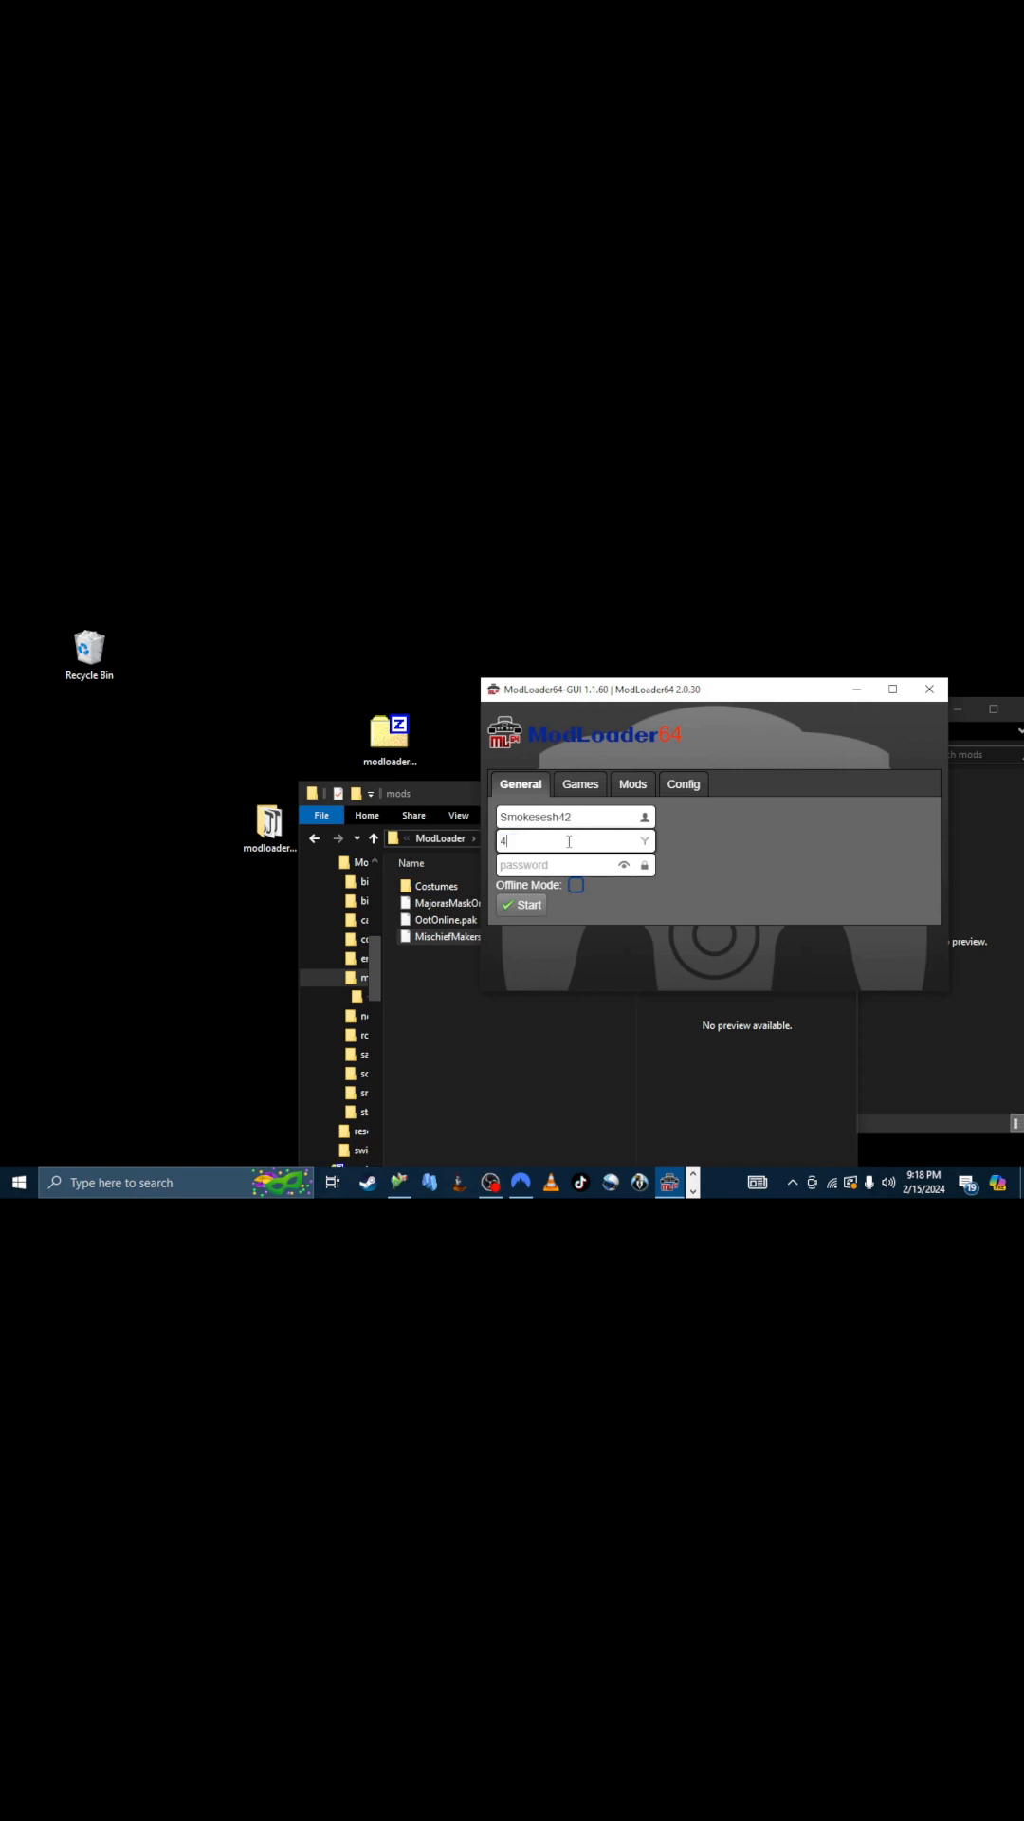
pyautogui.write('2069')
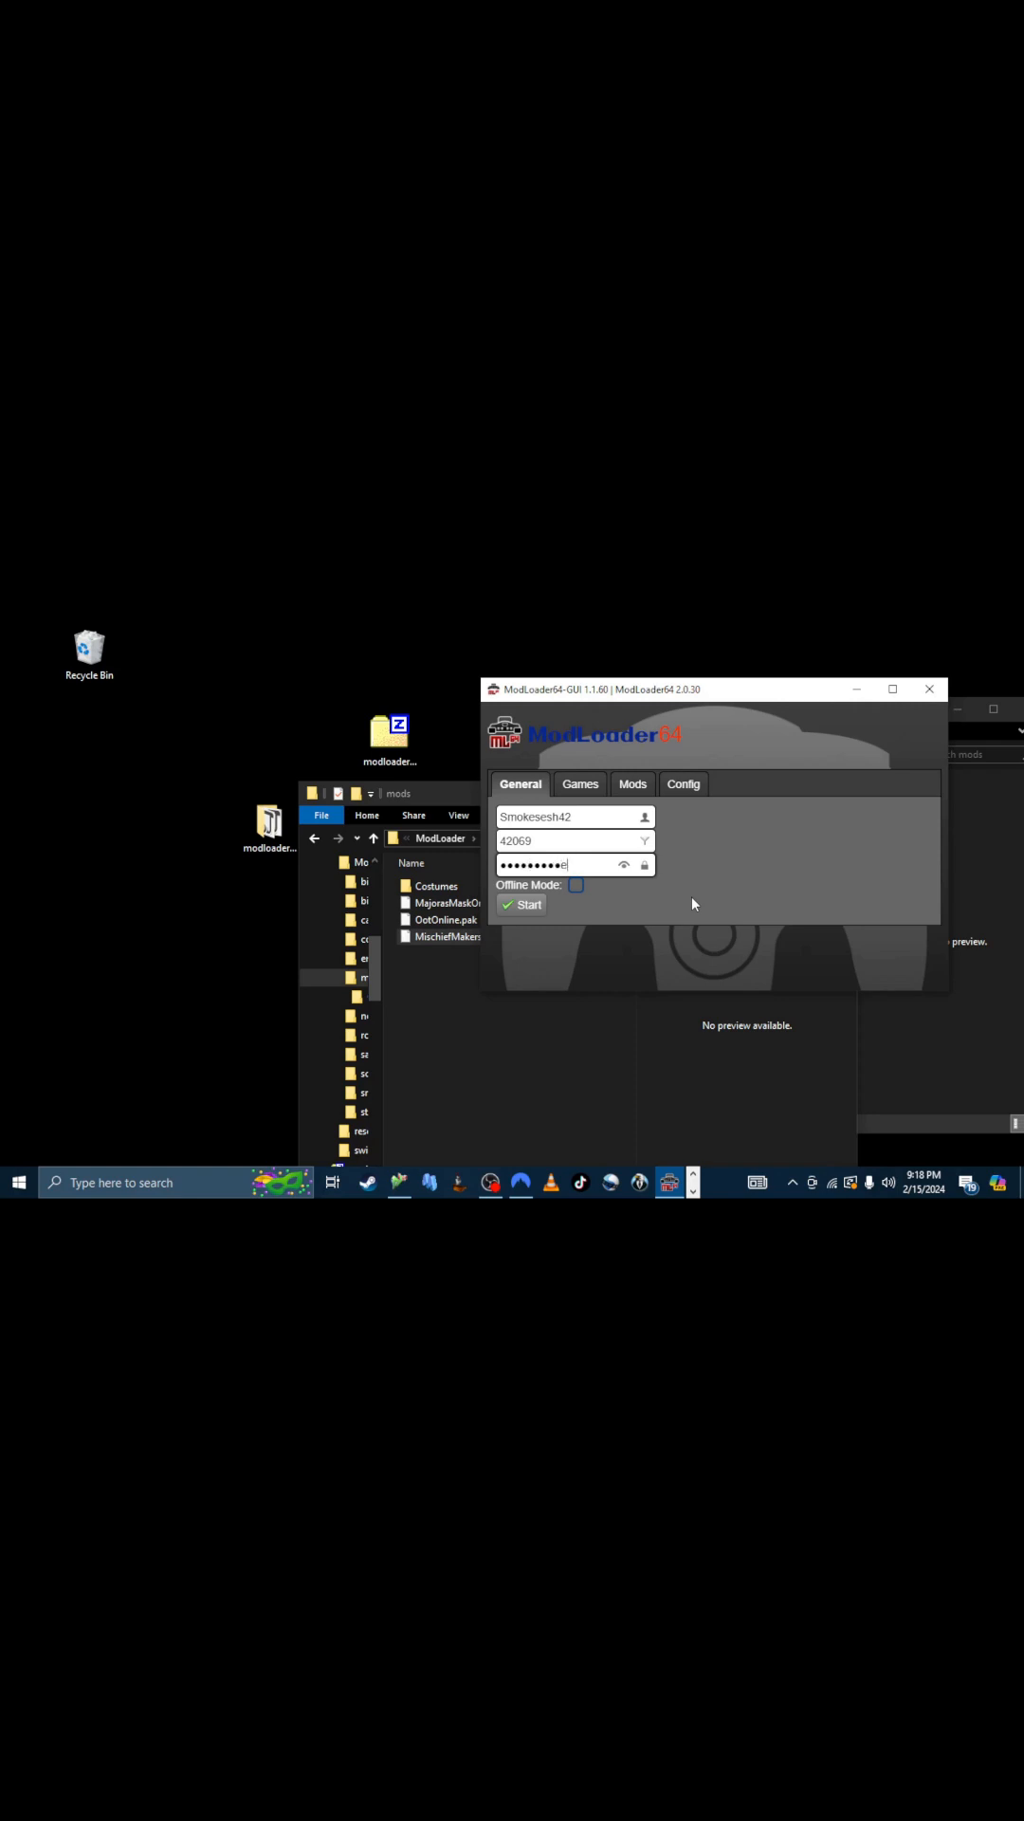
pyautogui.click(624, 866)
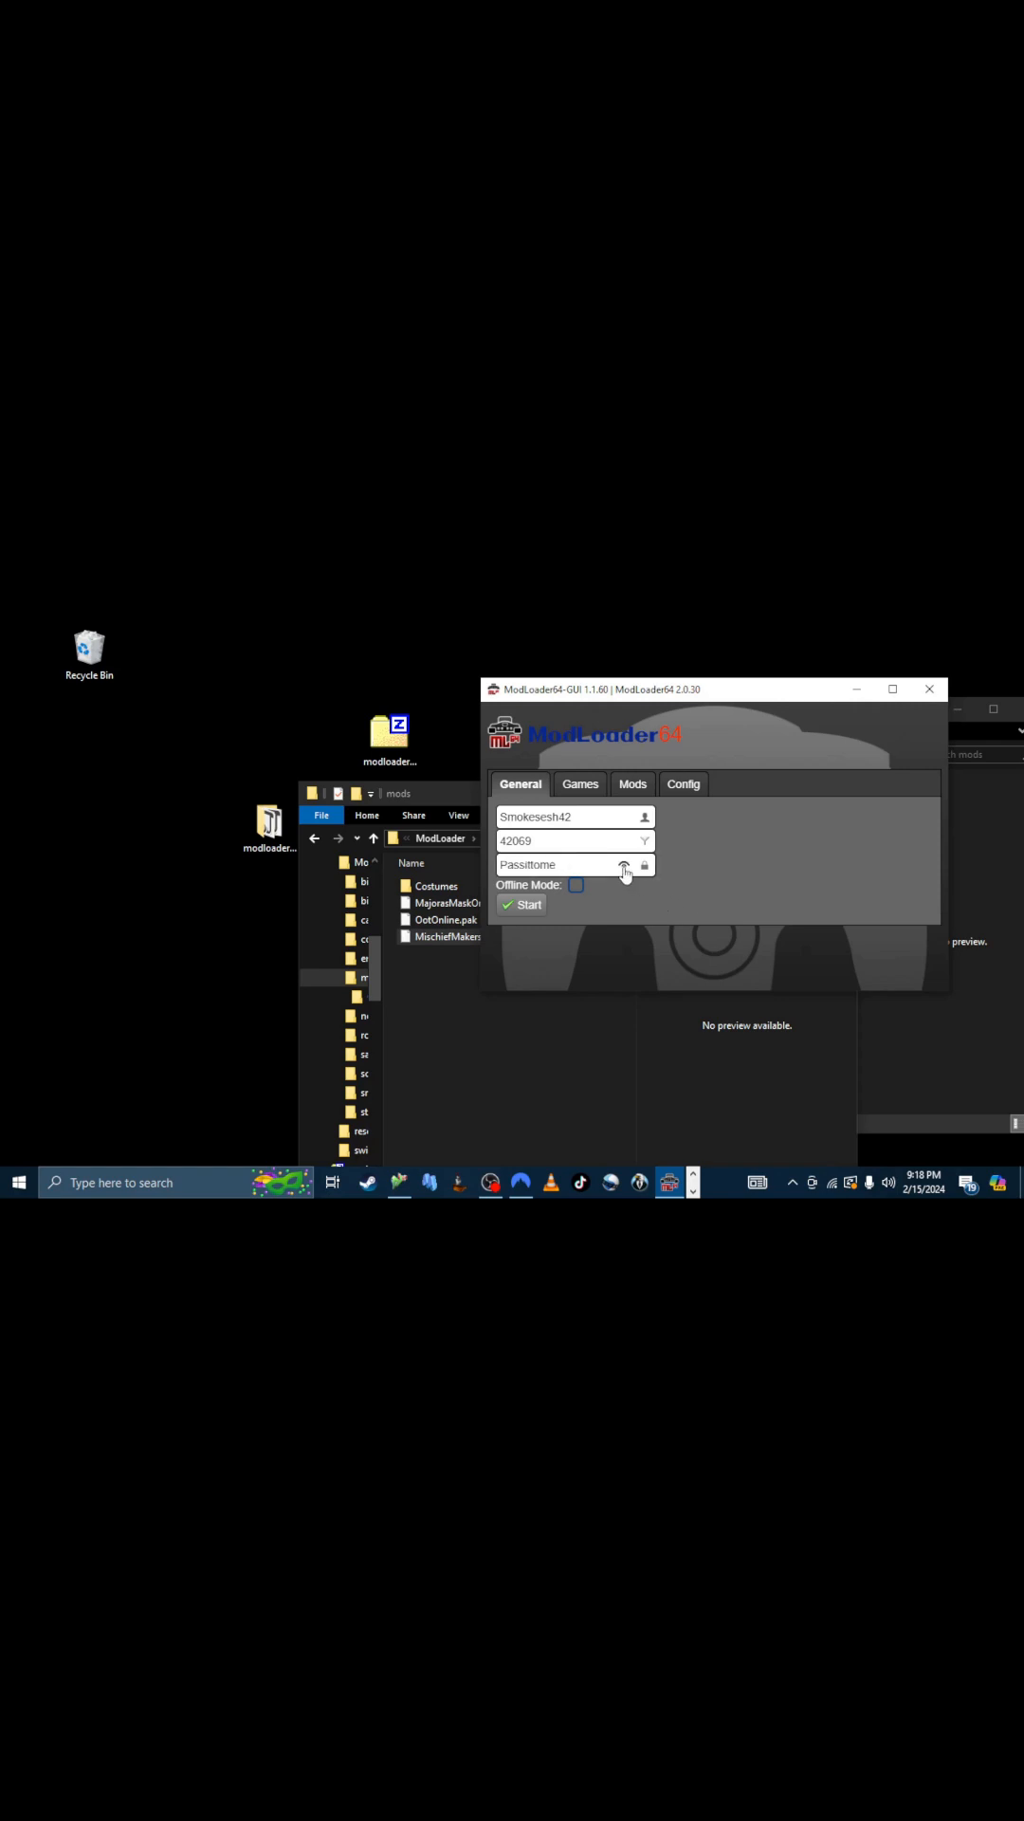
pyautogui.click(624, 865)
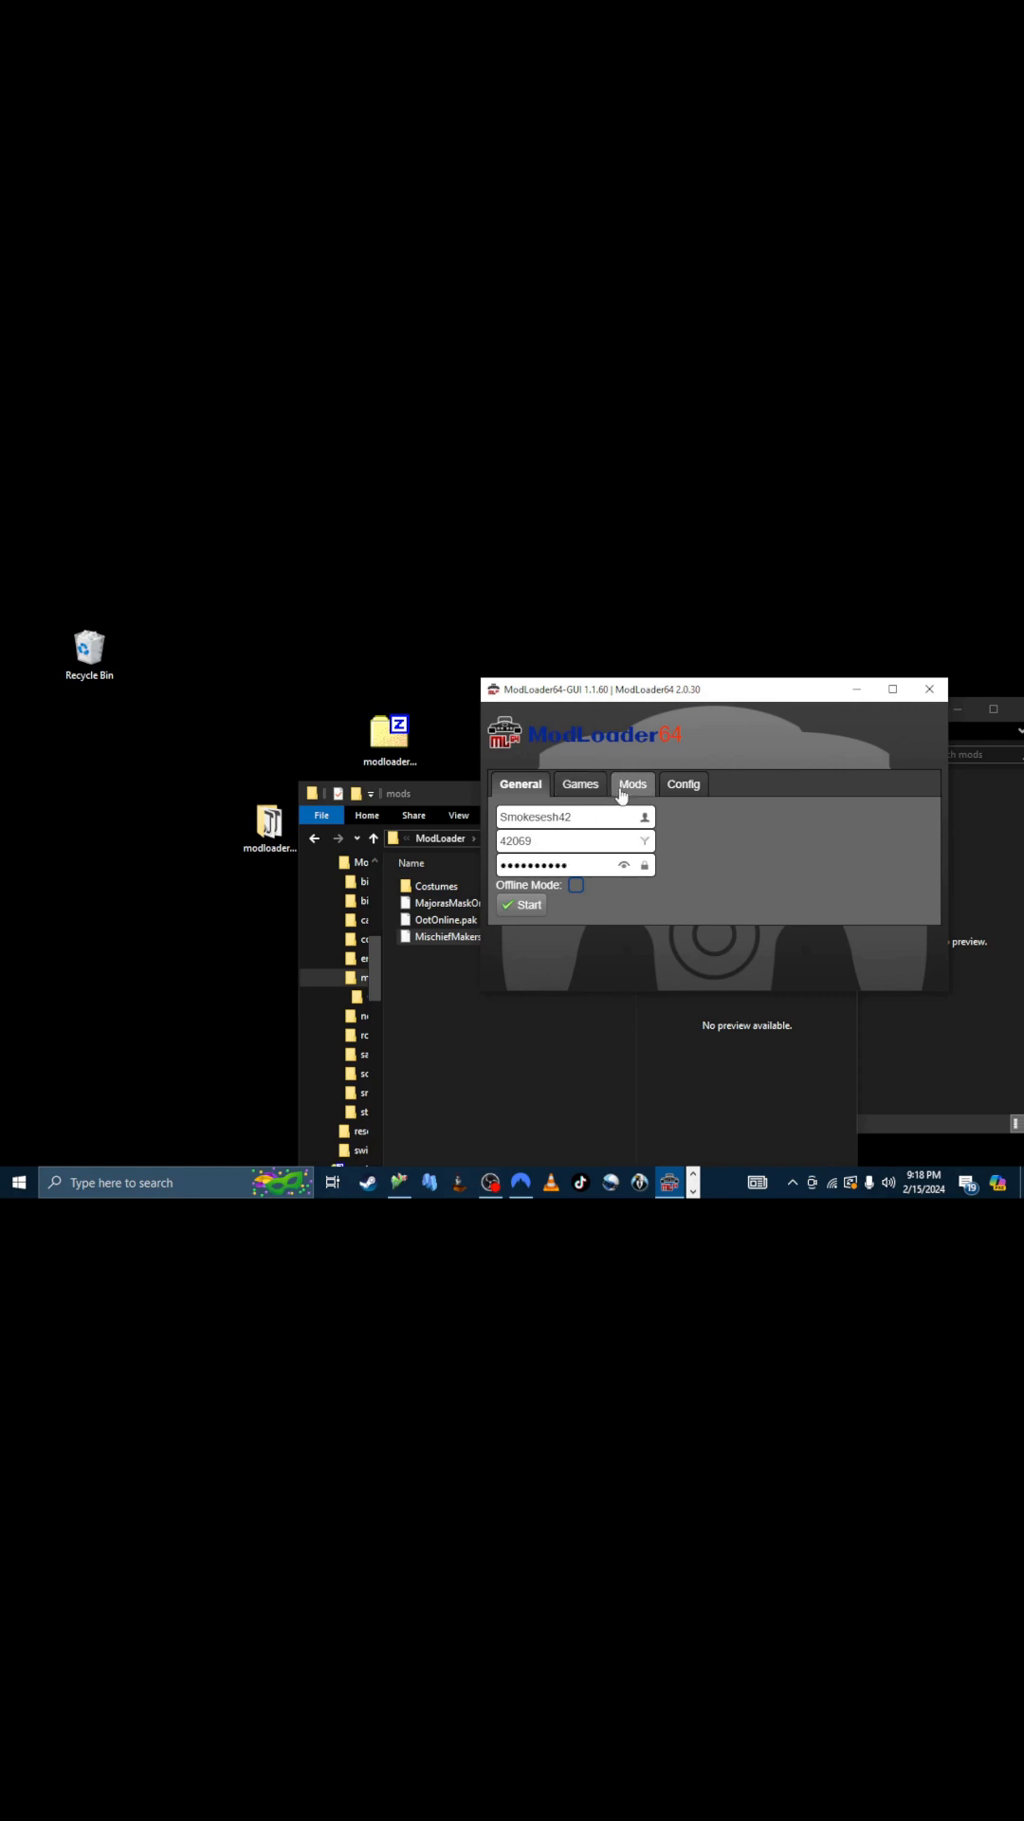
pyautogui.click(634, 784)
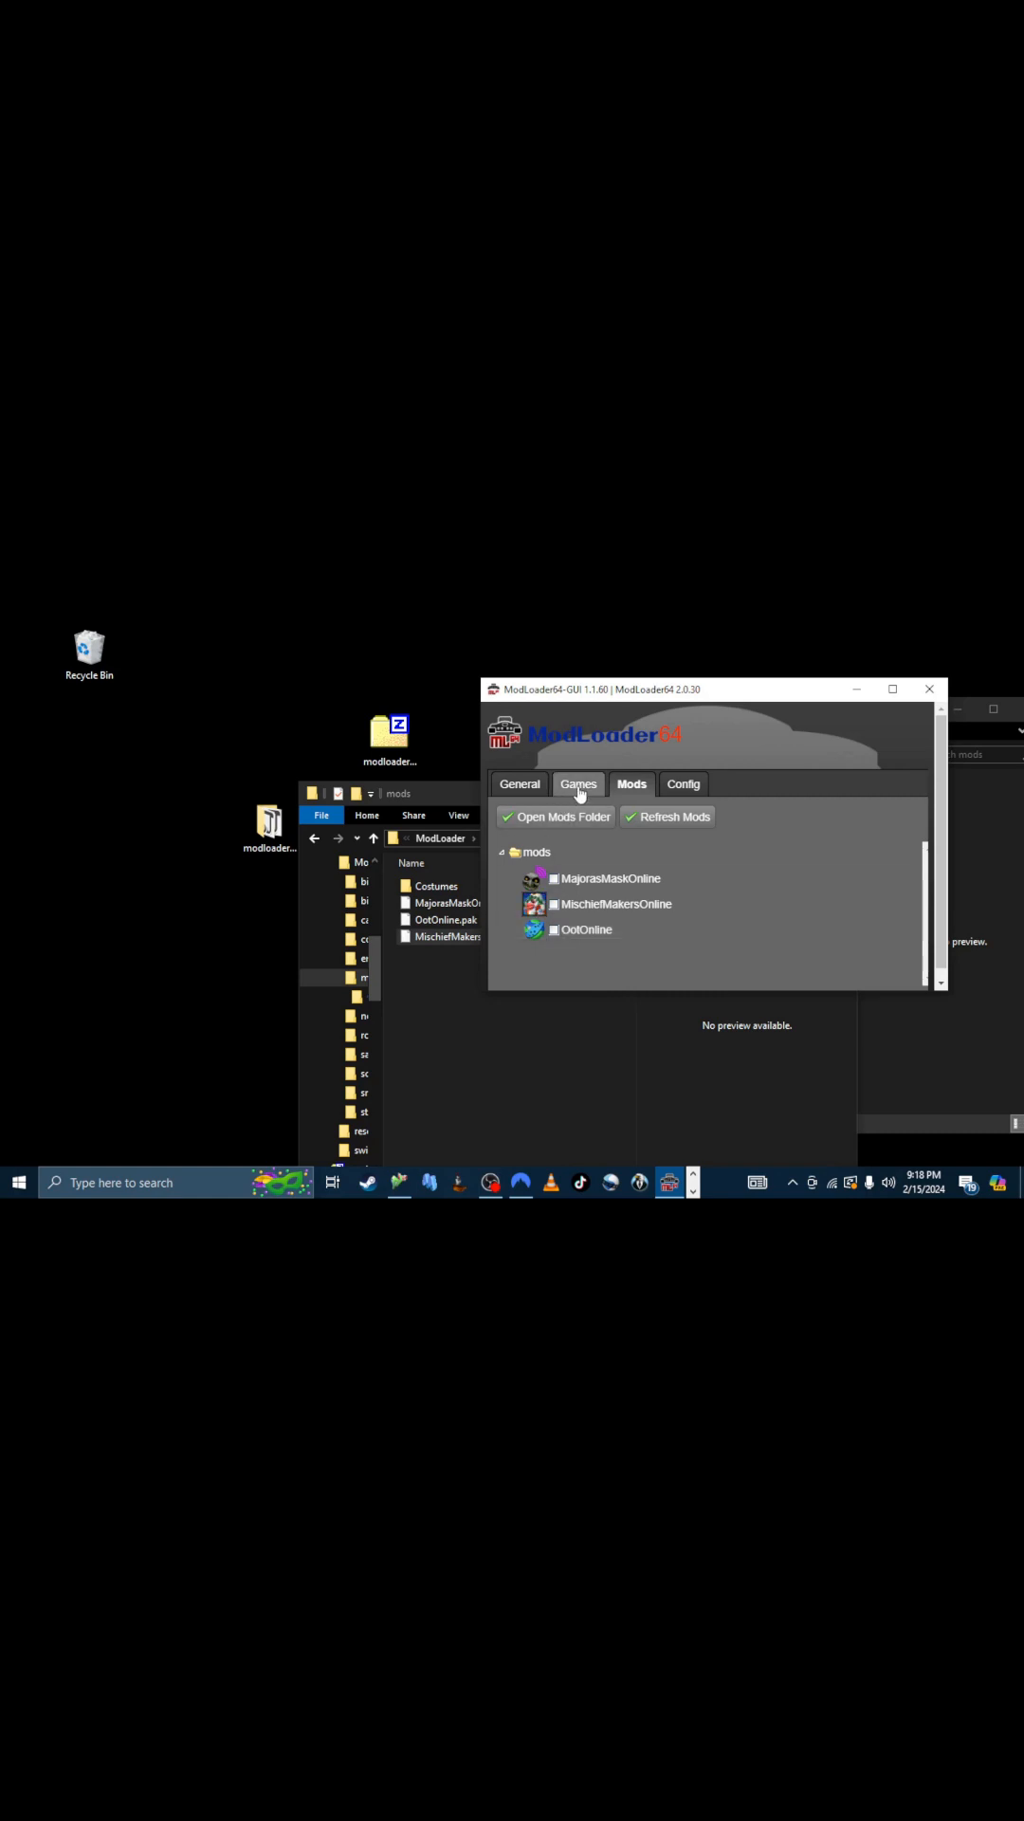
pyautogui.click(520, 784)
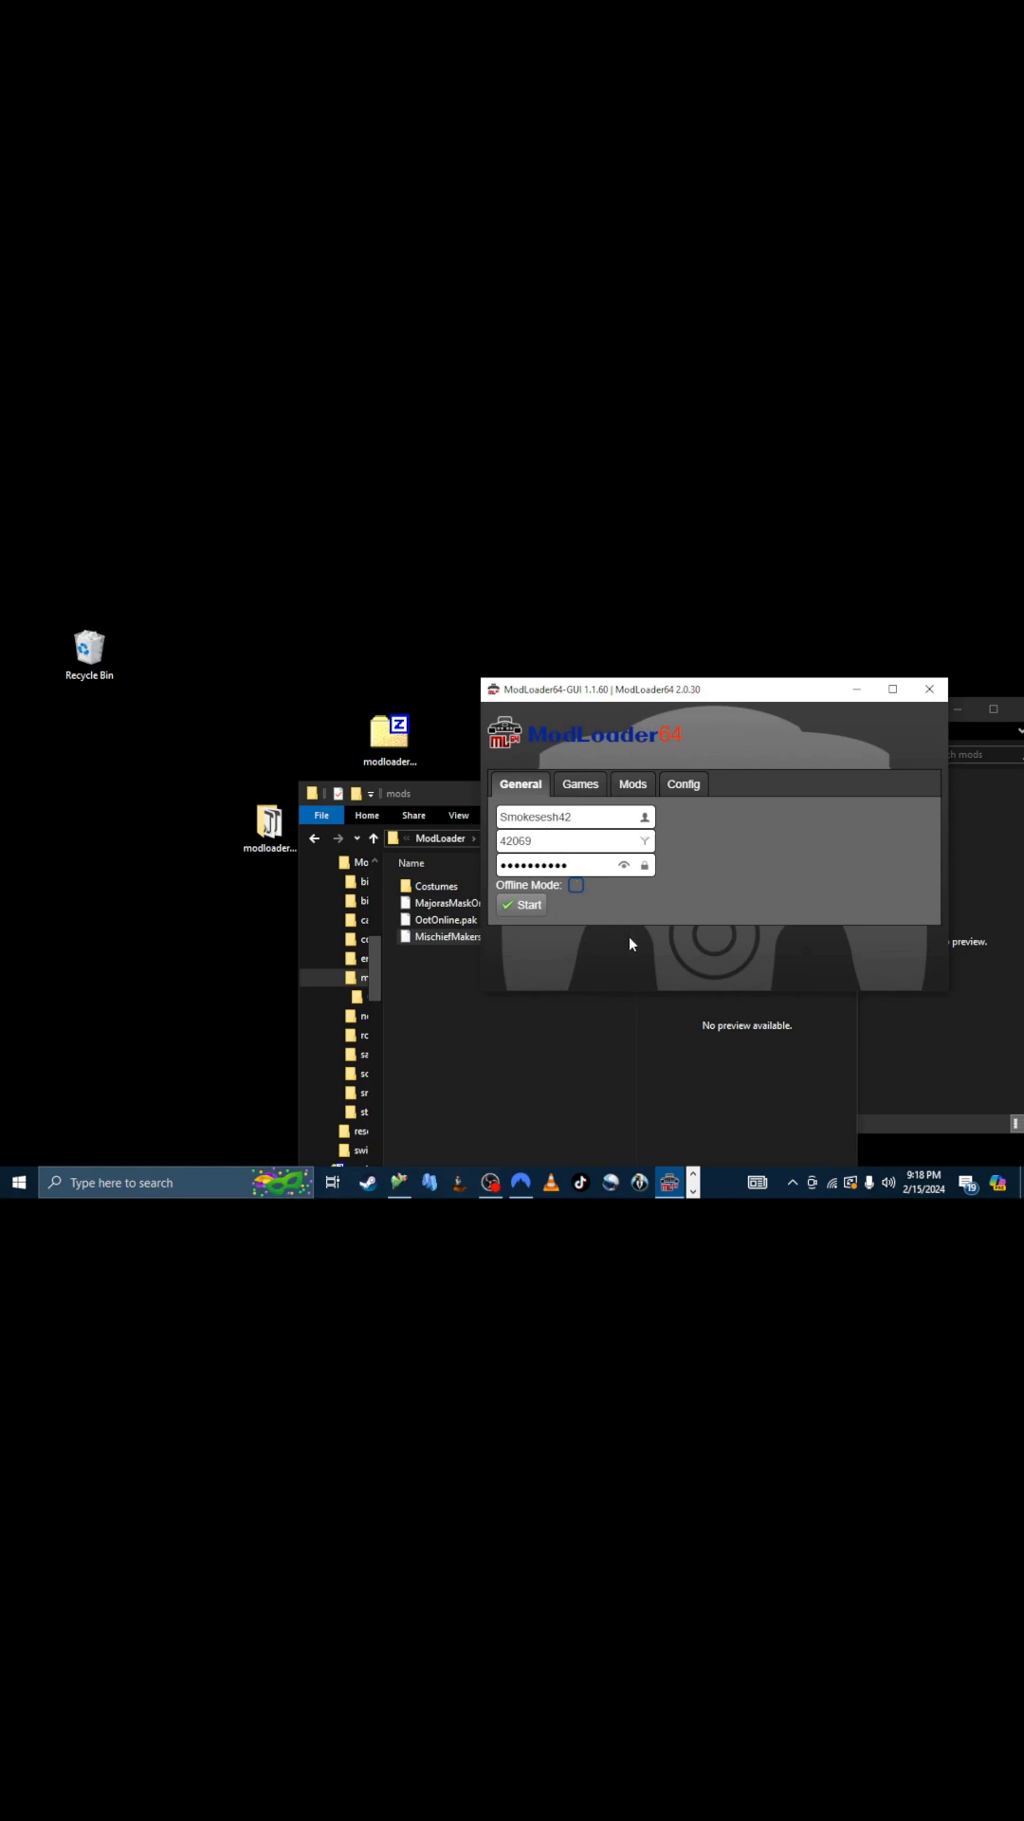
pyautogui.moveTo(640, 949)
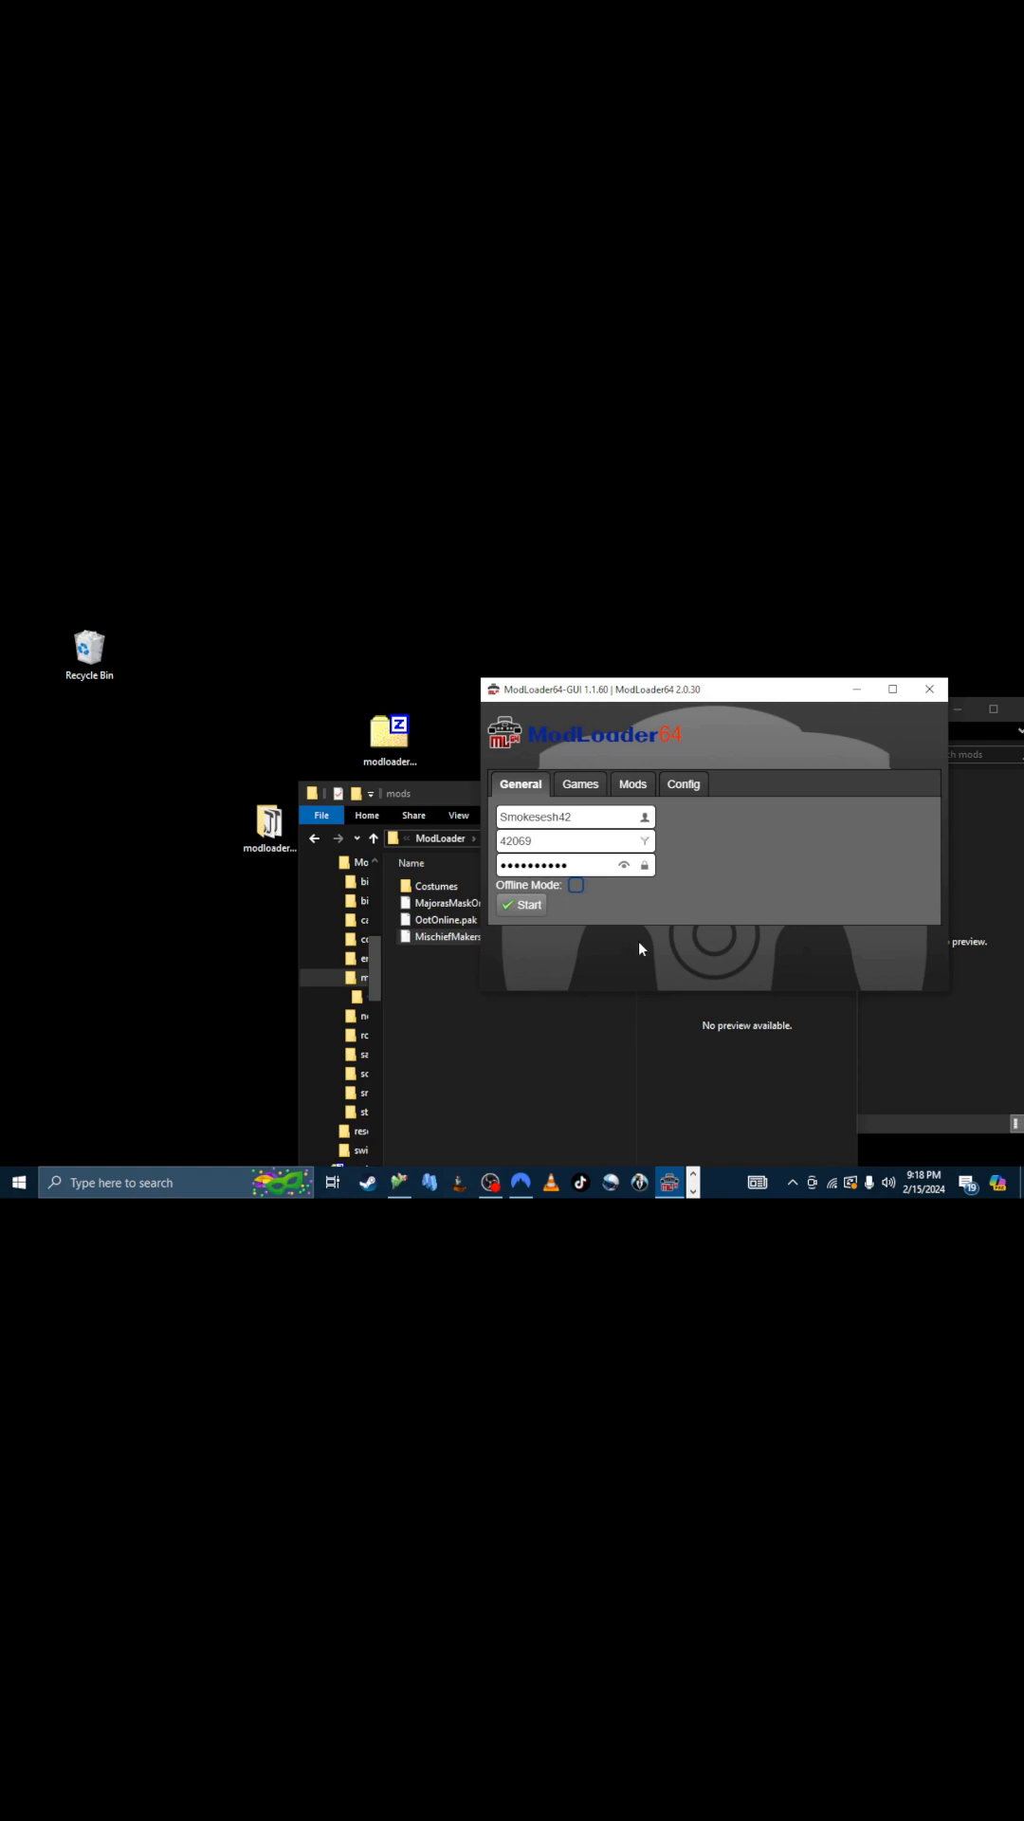
pyautogui.moveTo(651, 953)
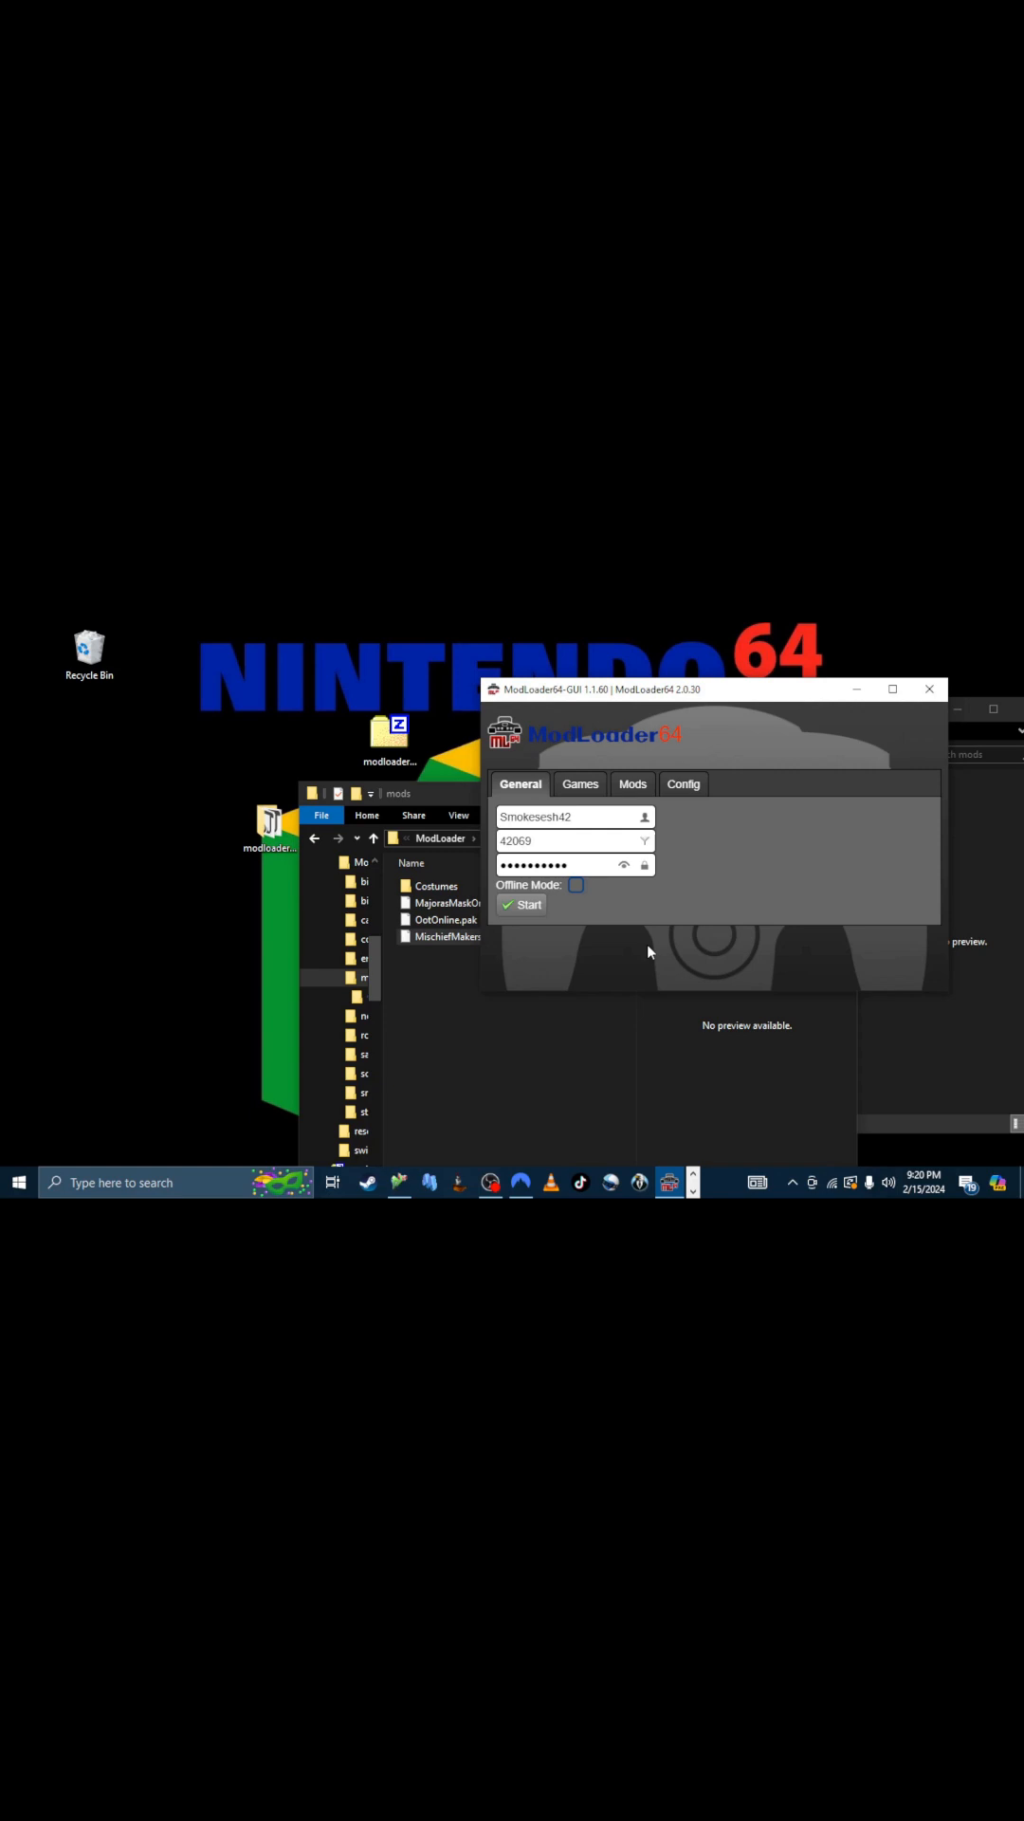
pyautogui.moveTo(751, 718)
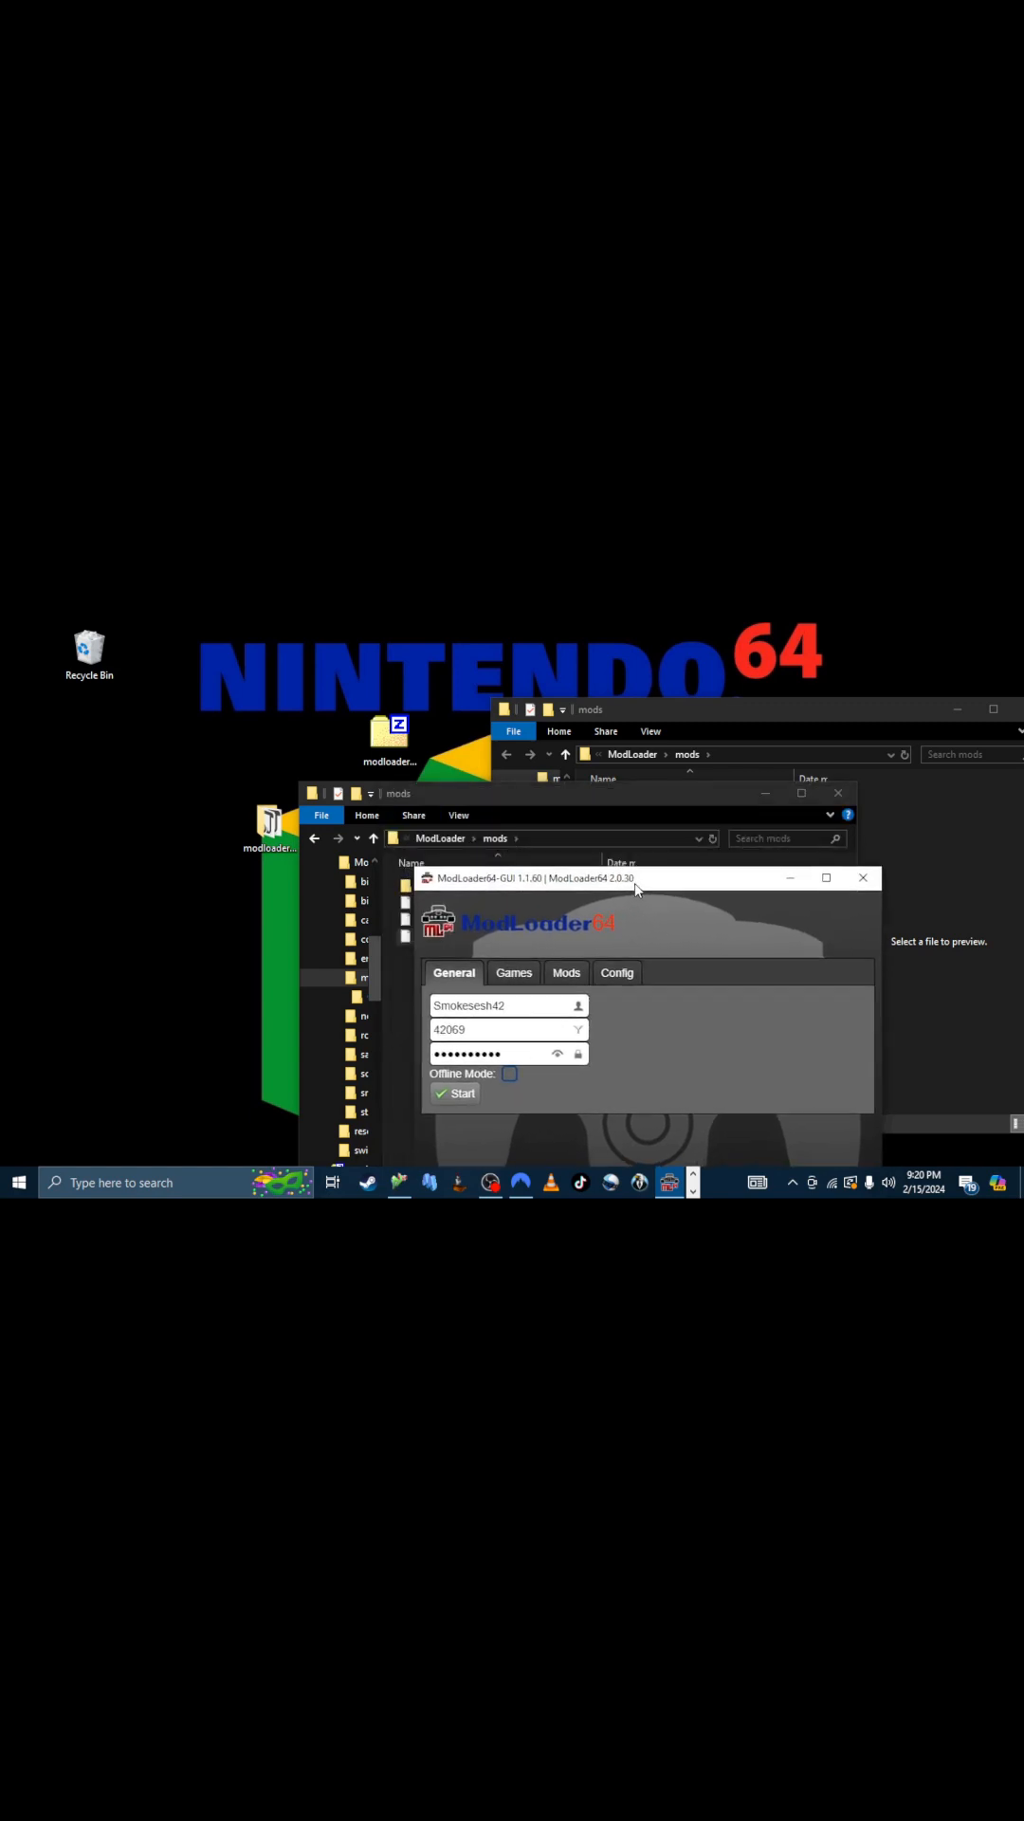
# Drag the ModLoader64 launcher window to a new spot over the file explorer windows.
pyautogui.moveTo(636, 877); pyautogui.dragTo(603, 825)
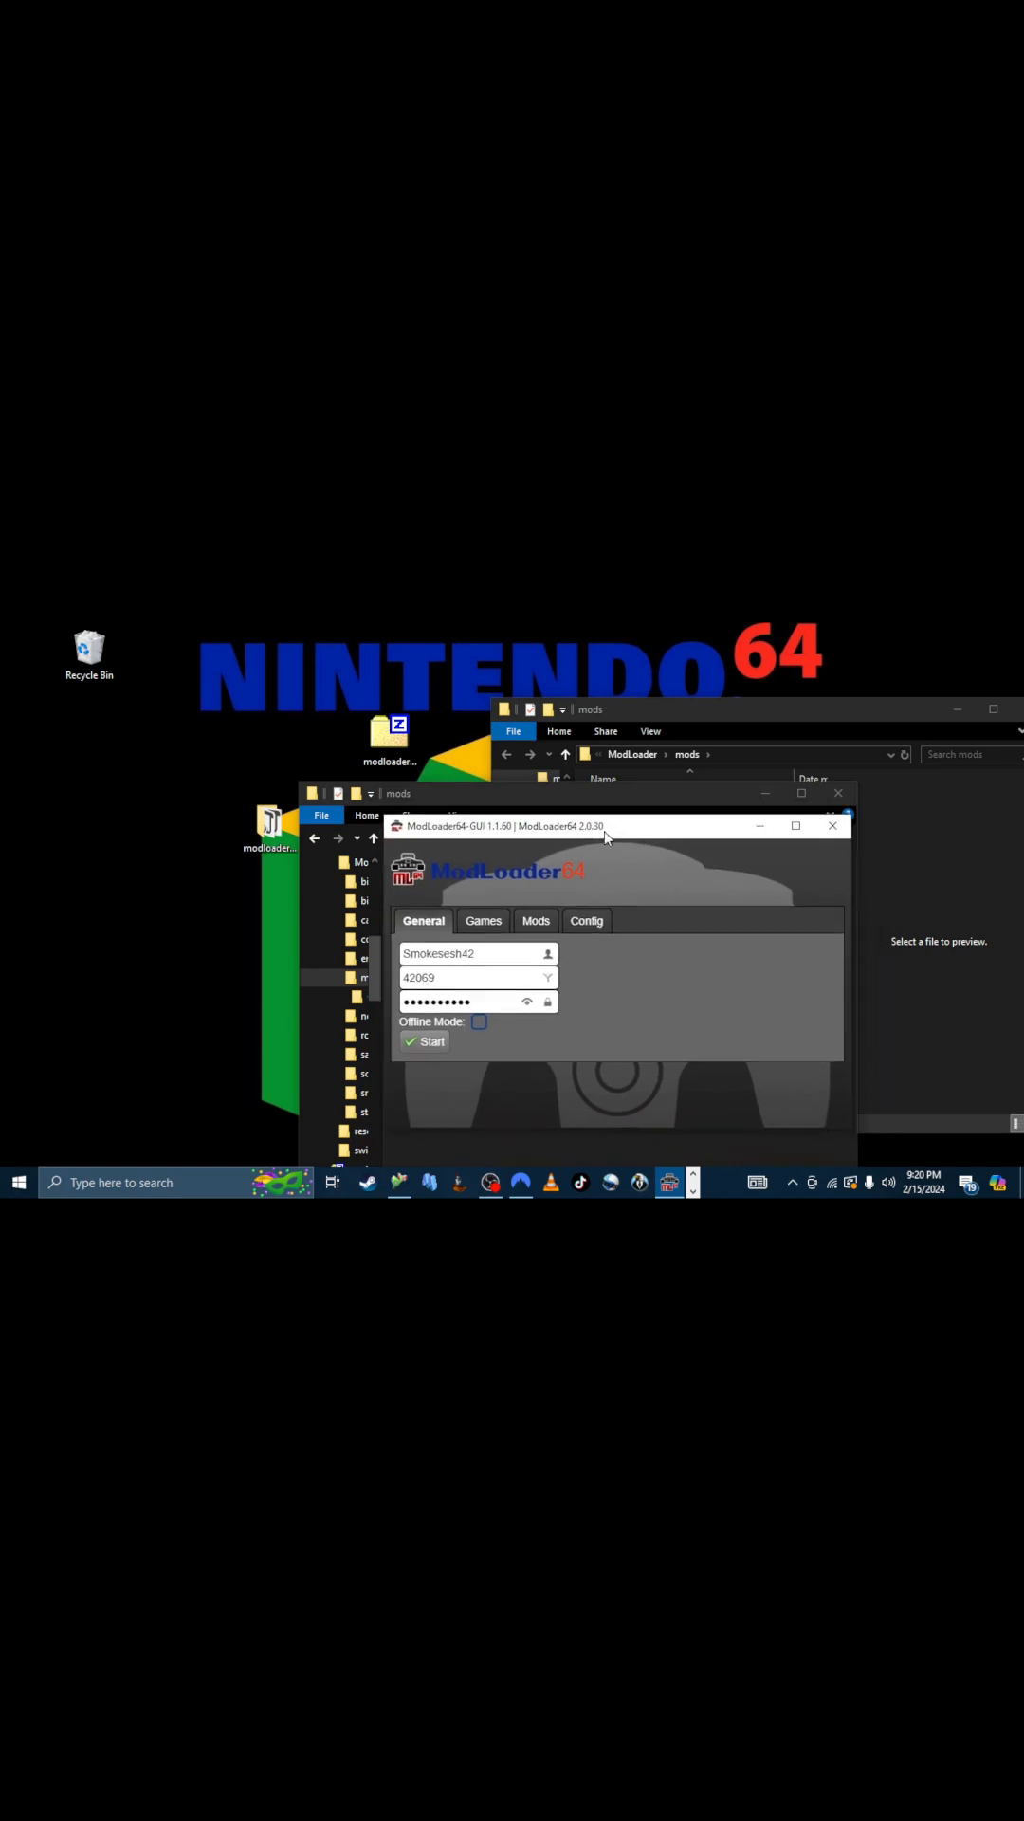
pyautogui.moveTo(603, 826); pyautogui.dragTo(658, 795)
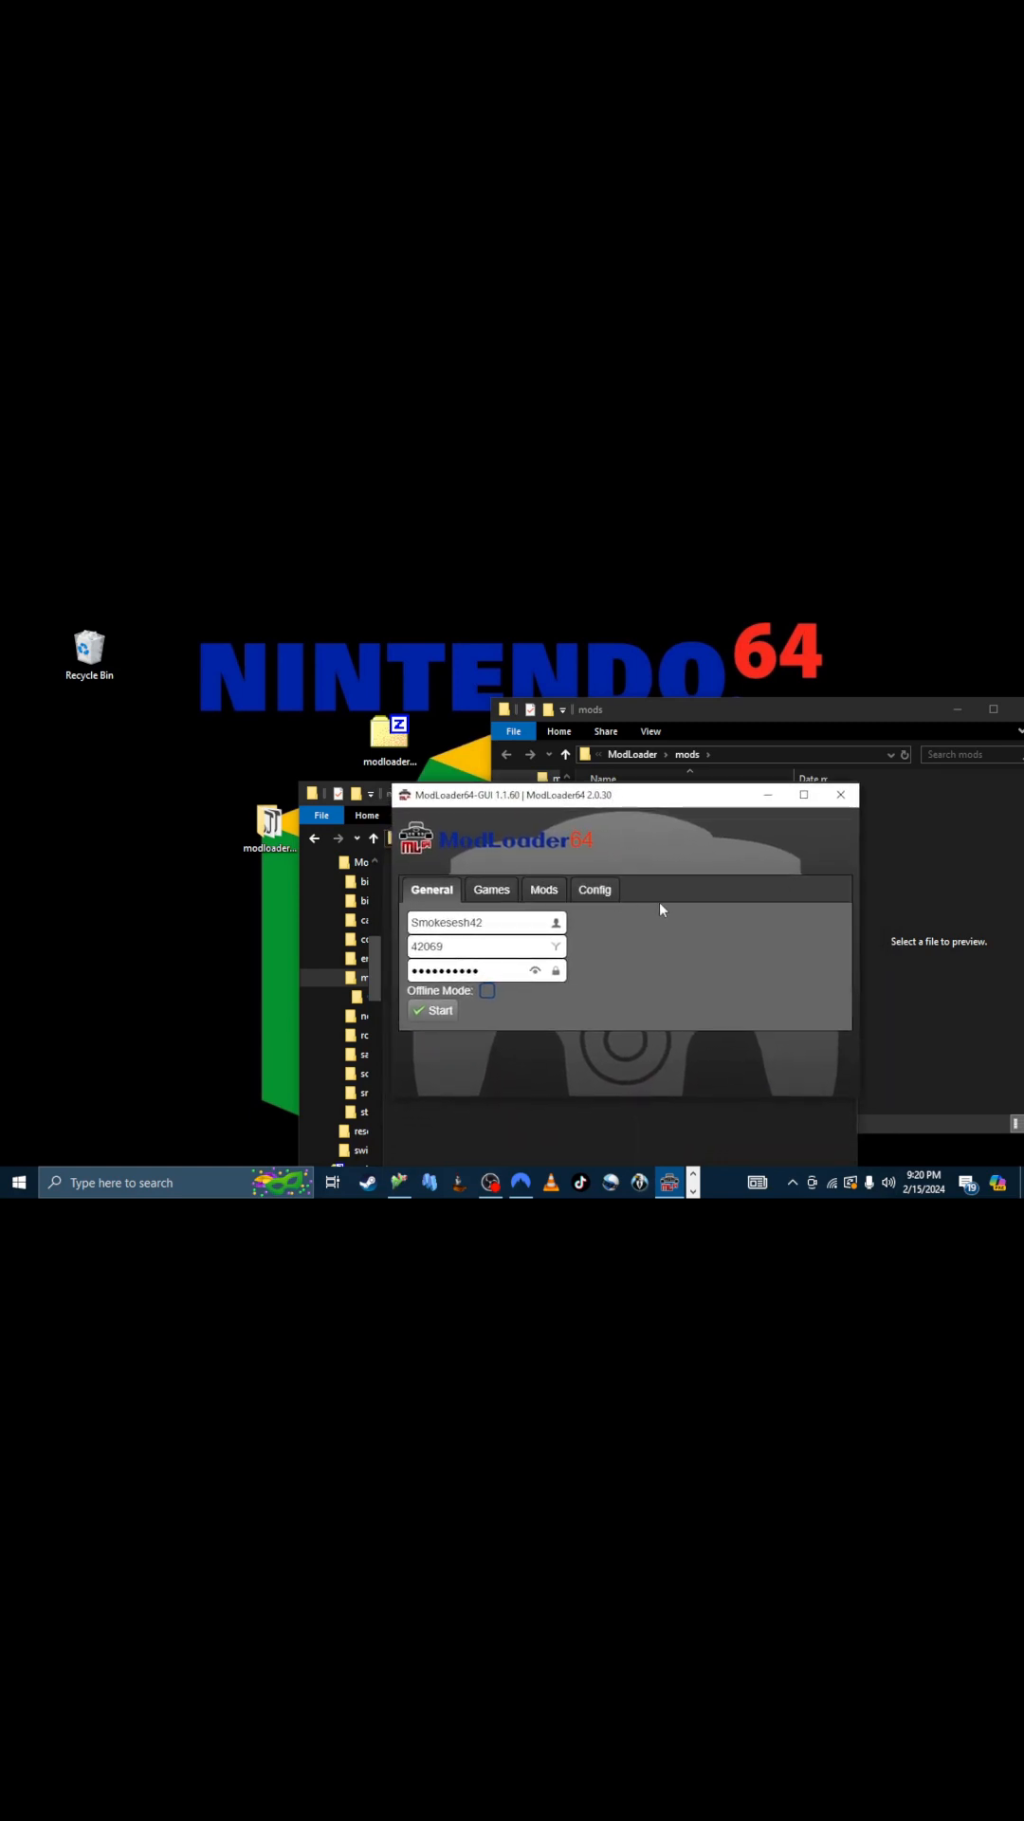
pyautogui.moveTo(668, 939)
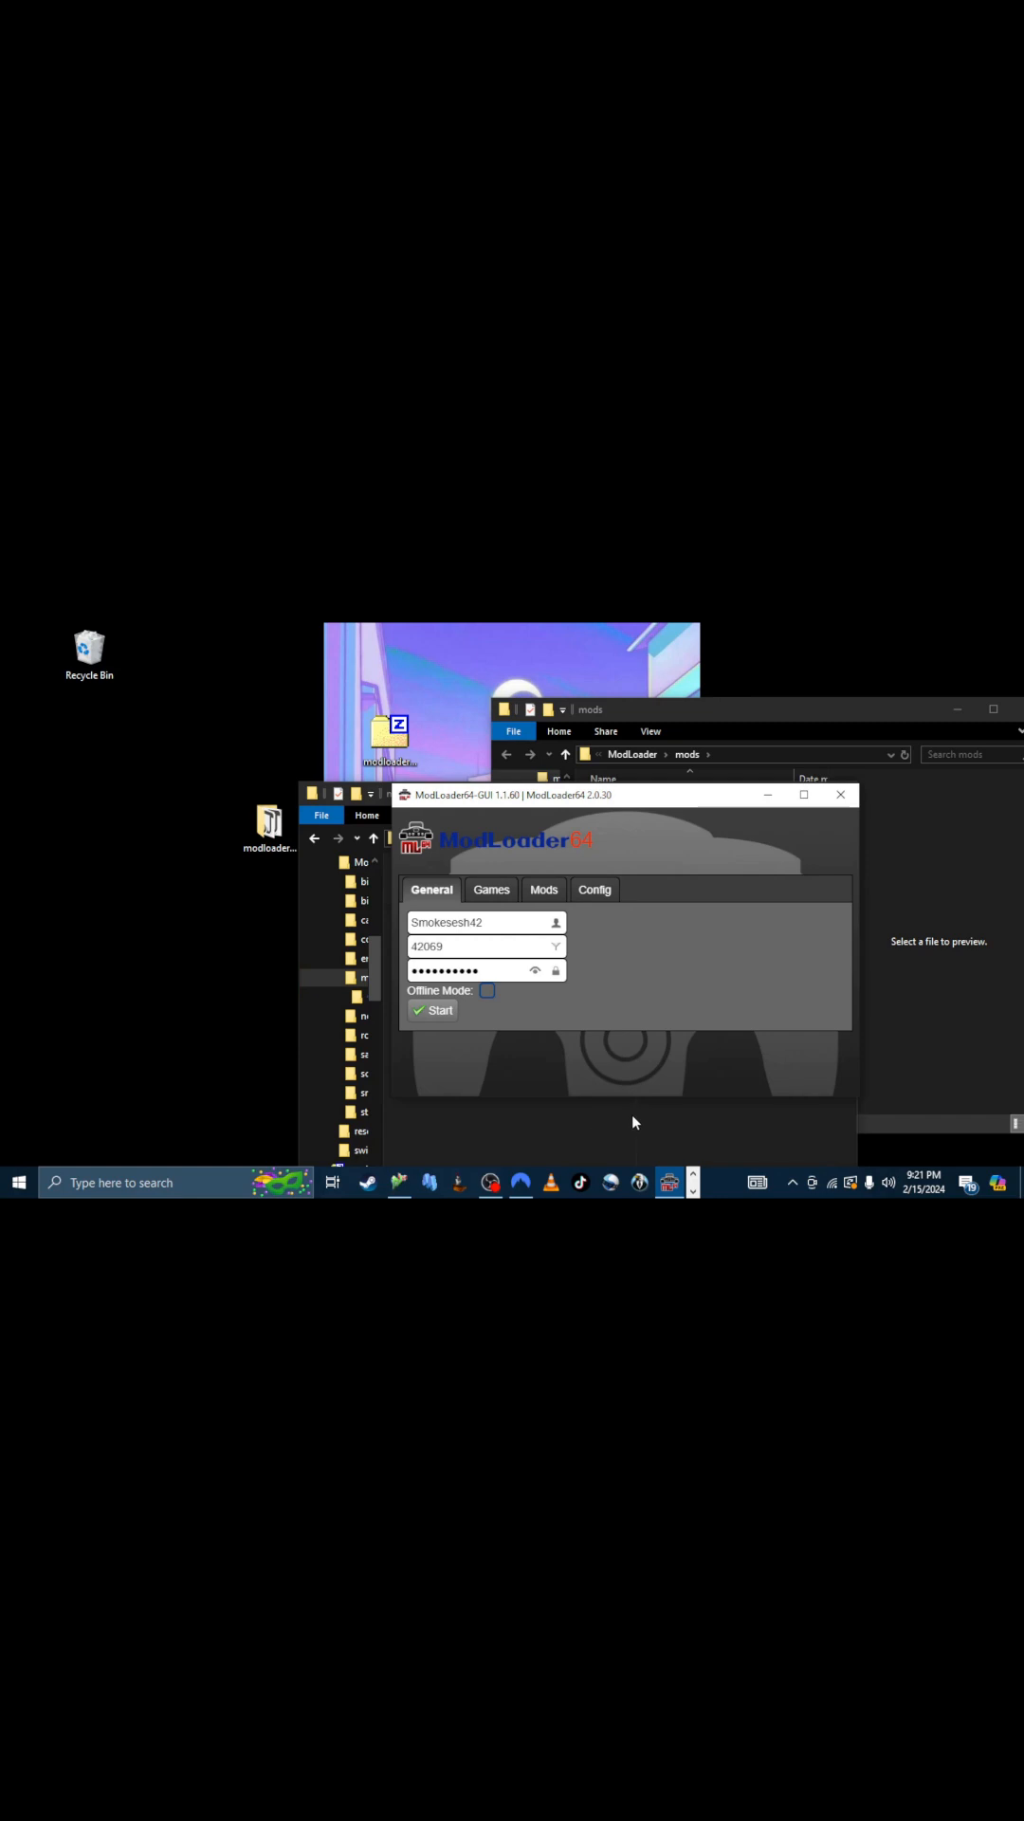
pyautogui.moveTo(643, 1080)
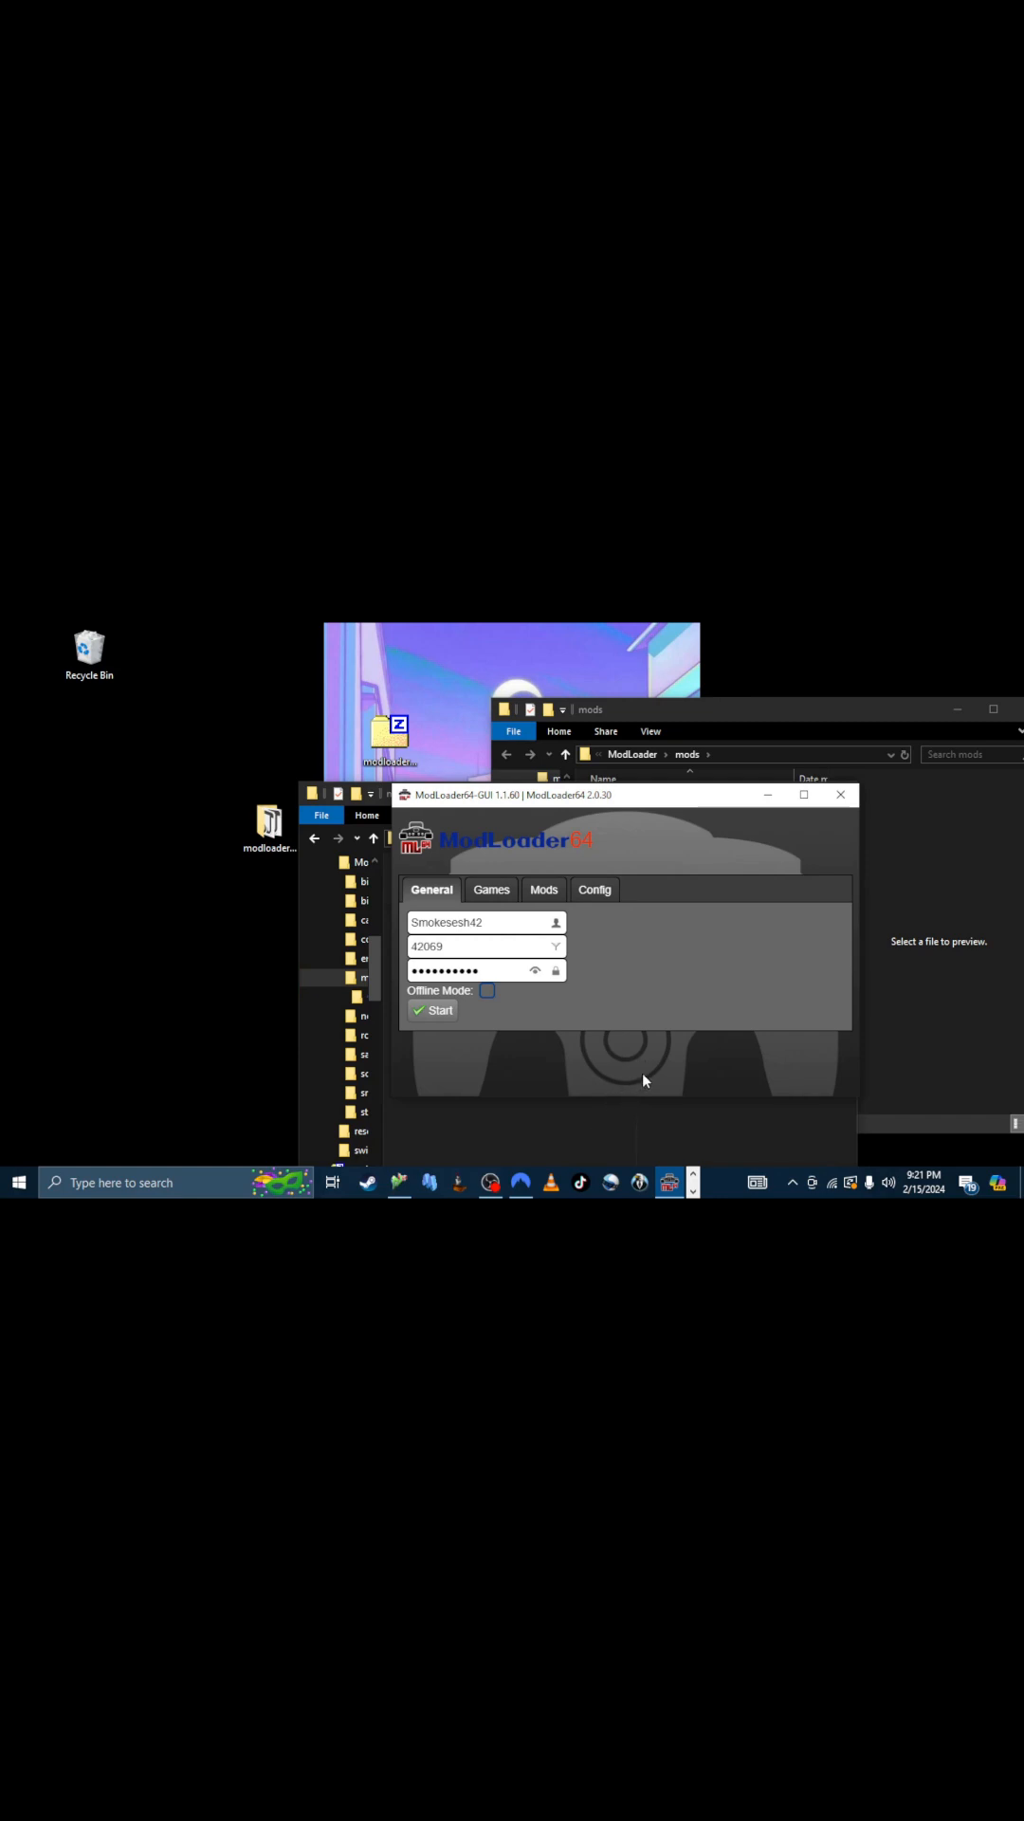
pyautogui.moveTo(540, 1085)
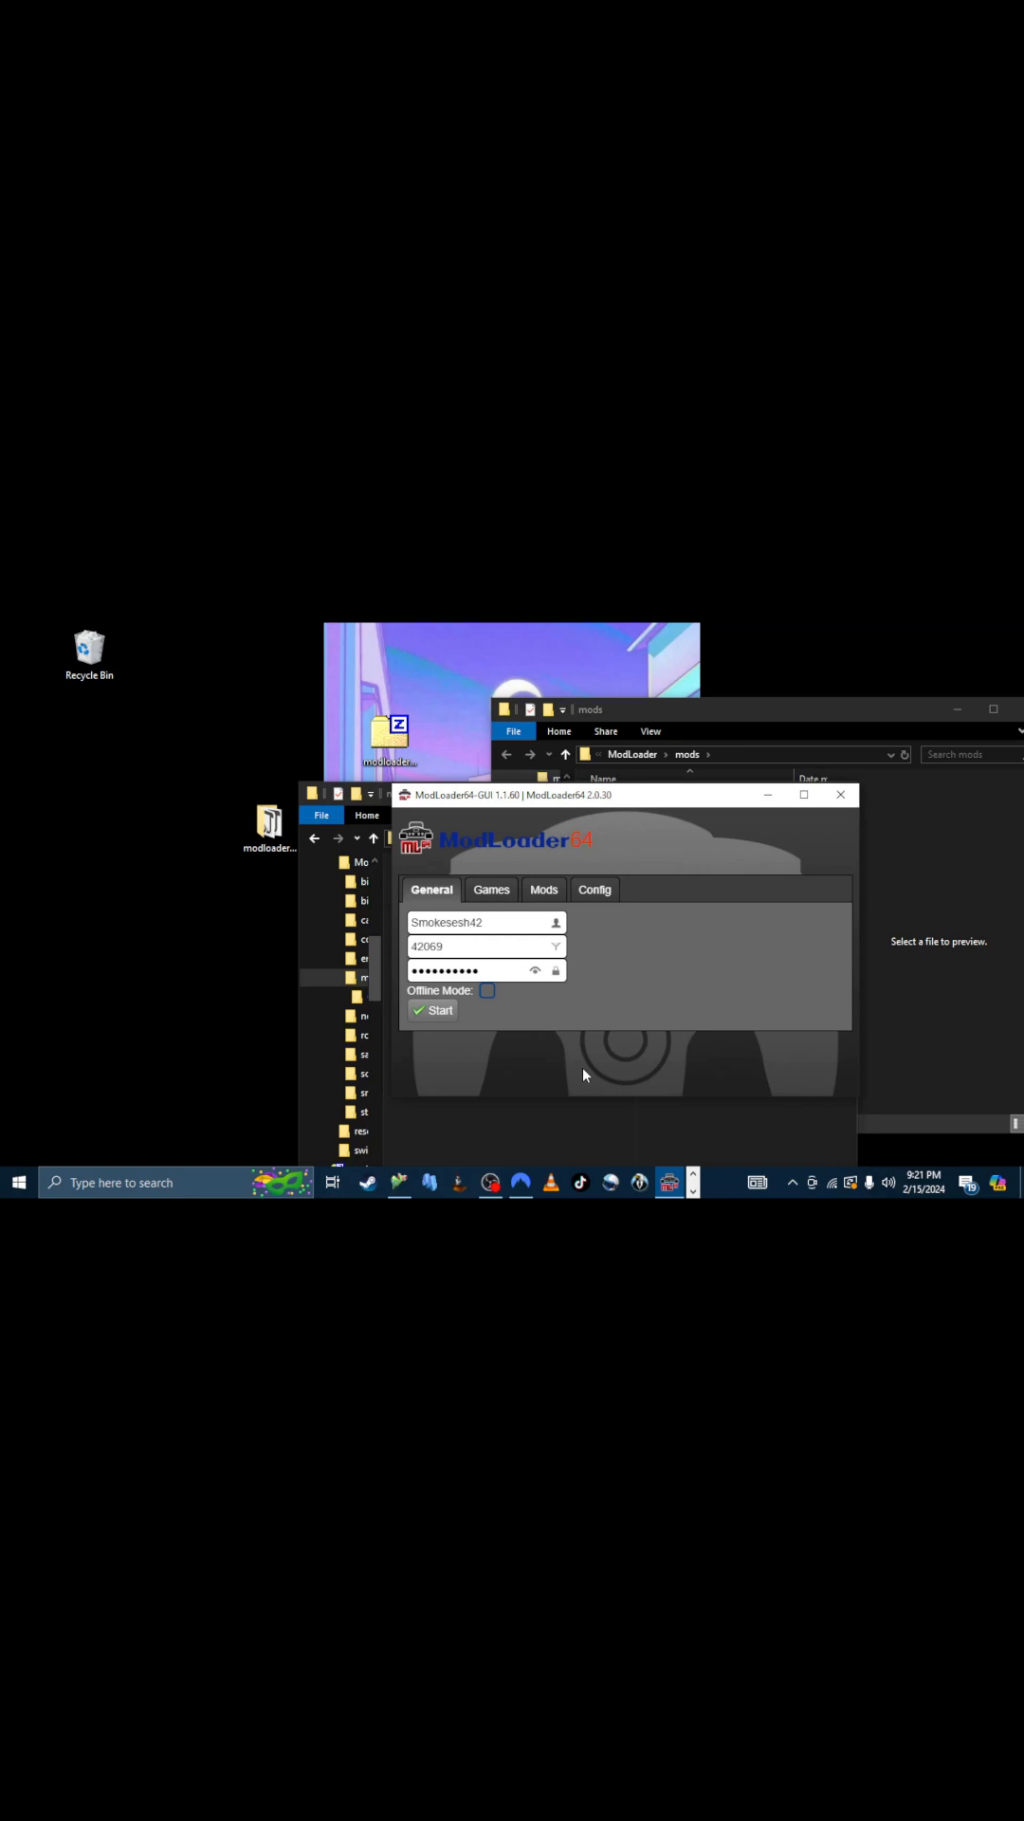
pyautogui.moveTo(580, 1093)
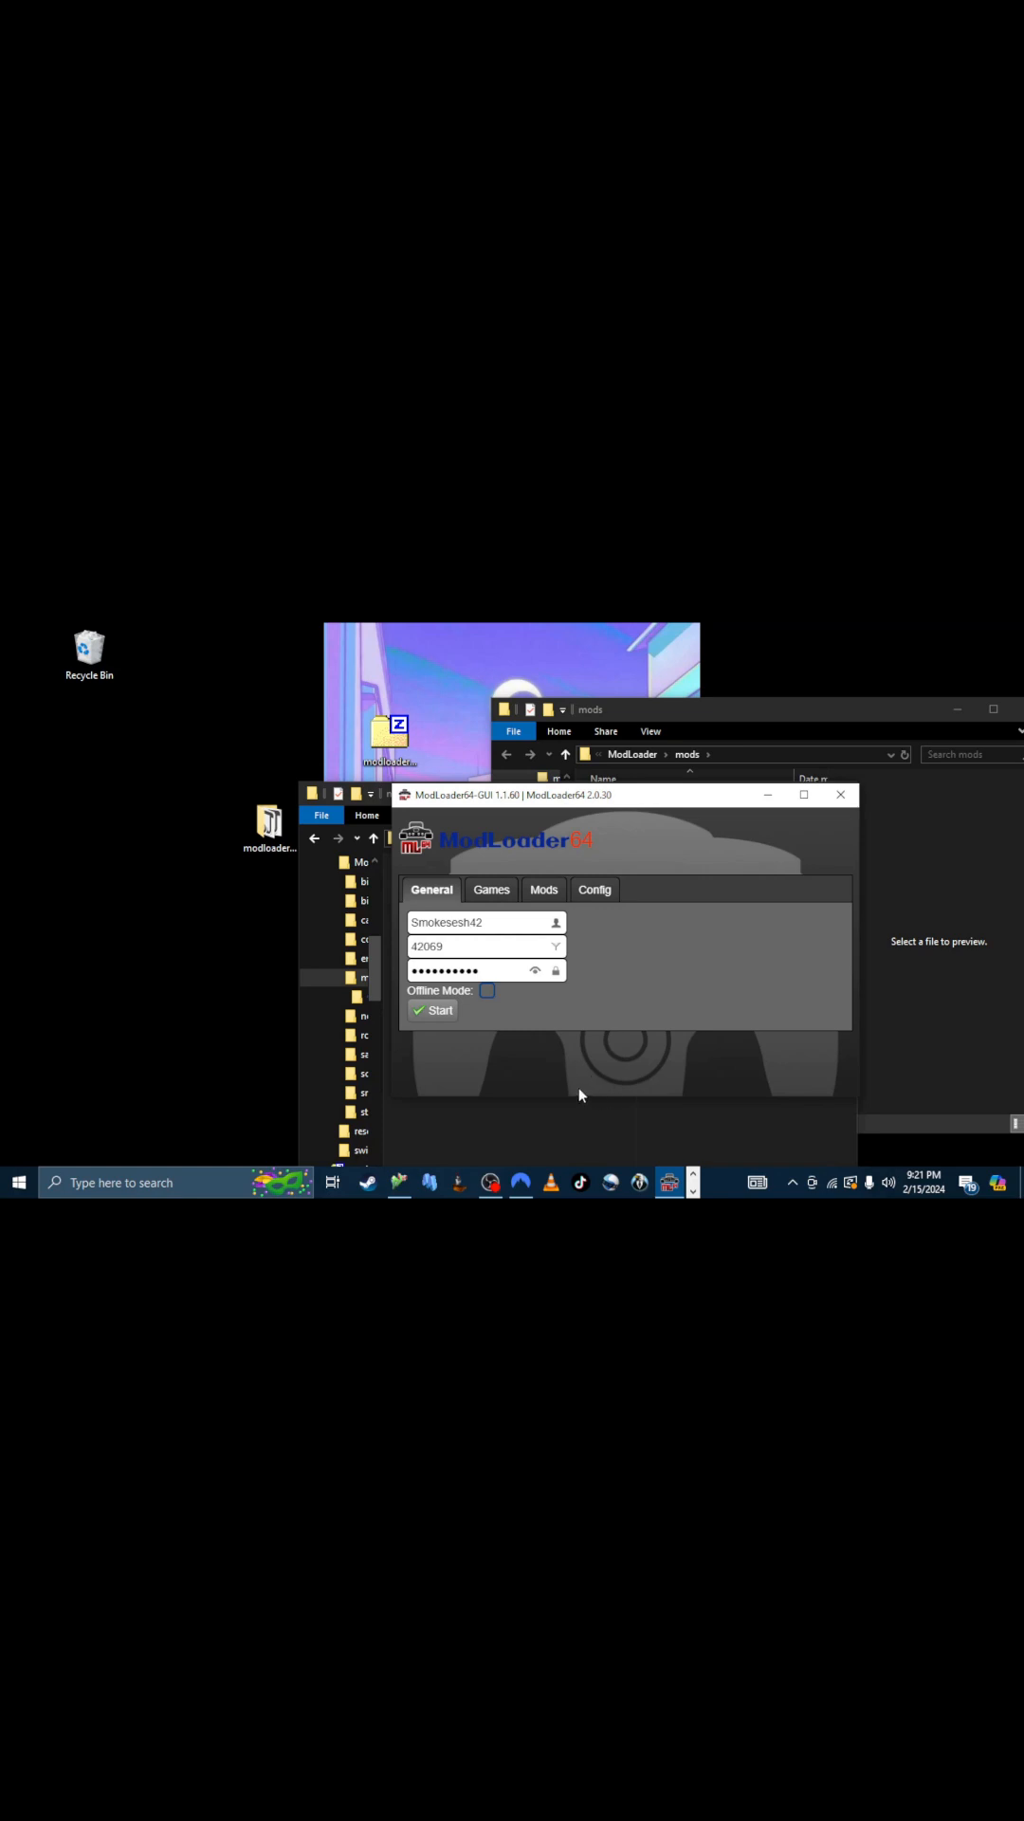